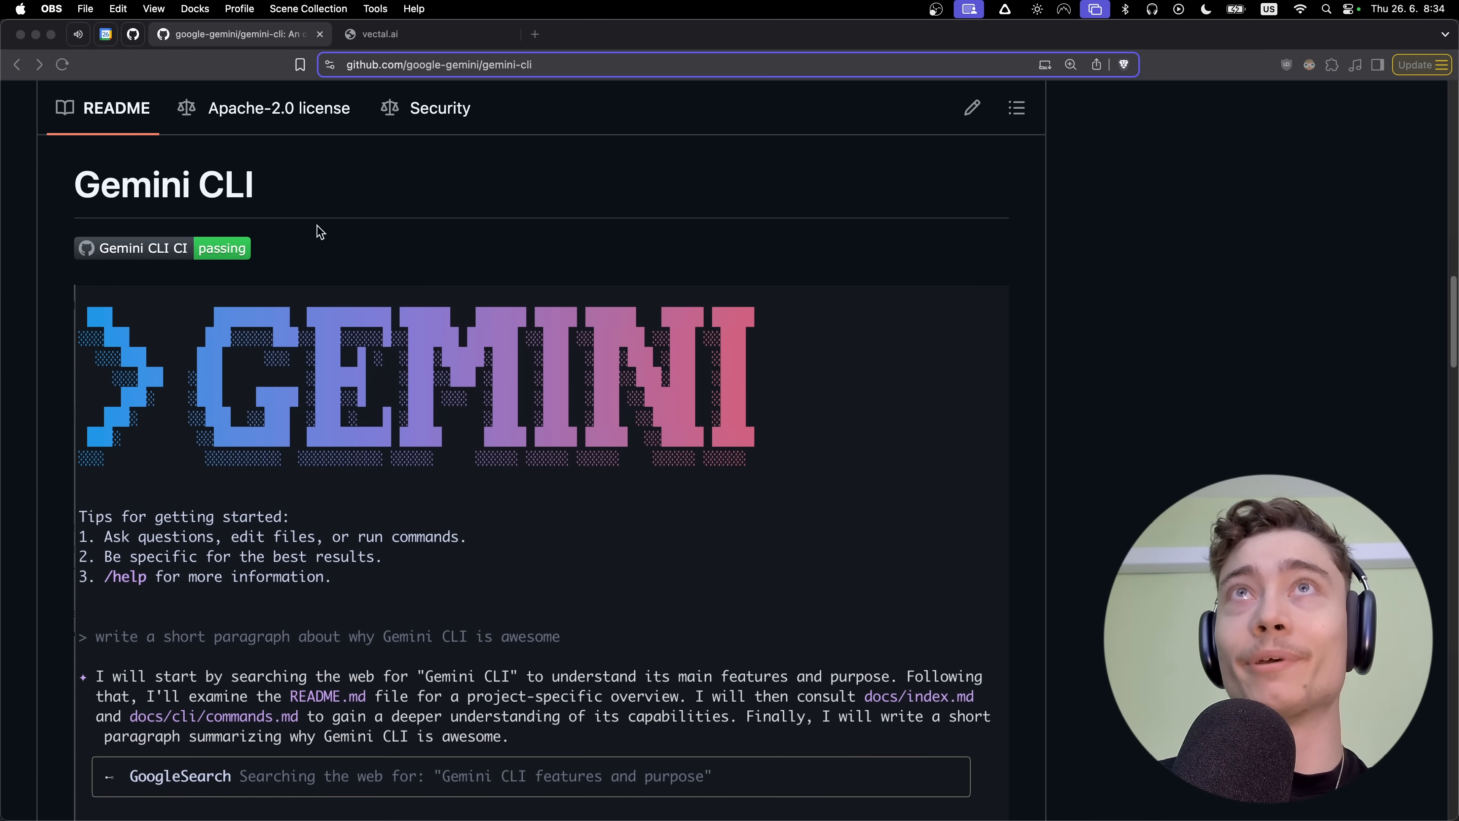
pyautogui.moveTo(307, 200)
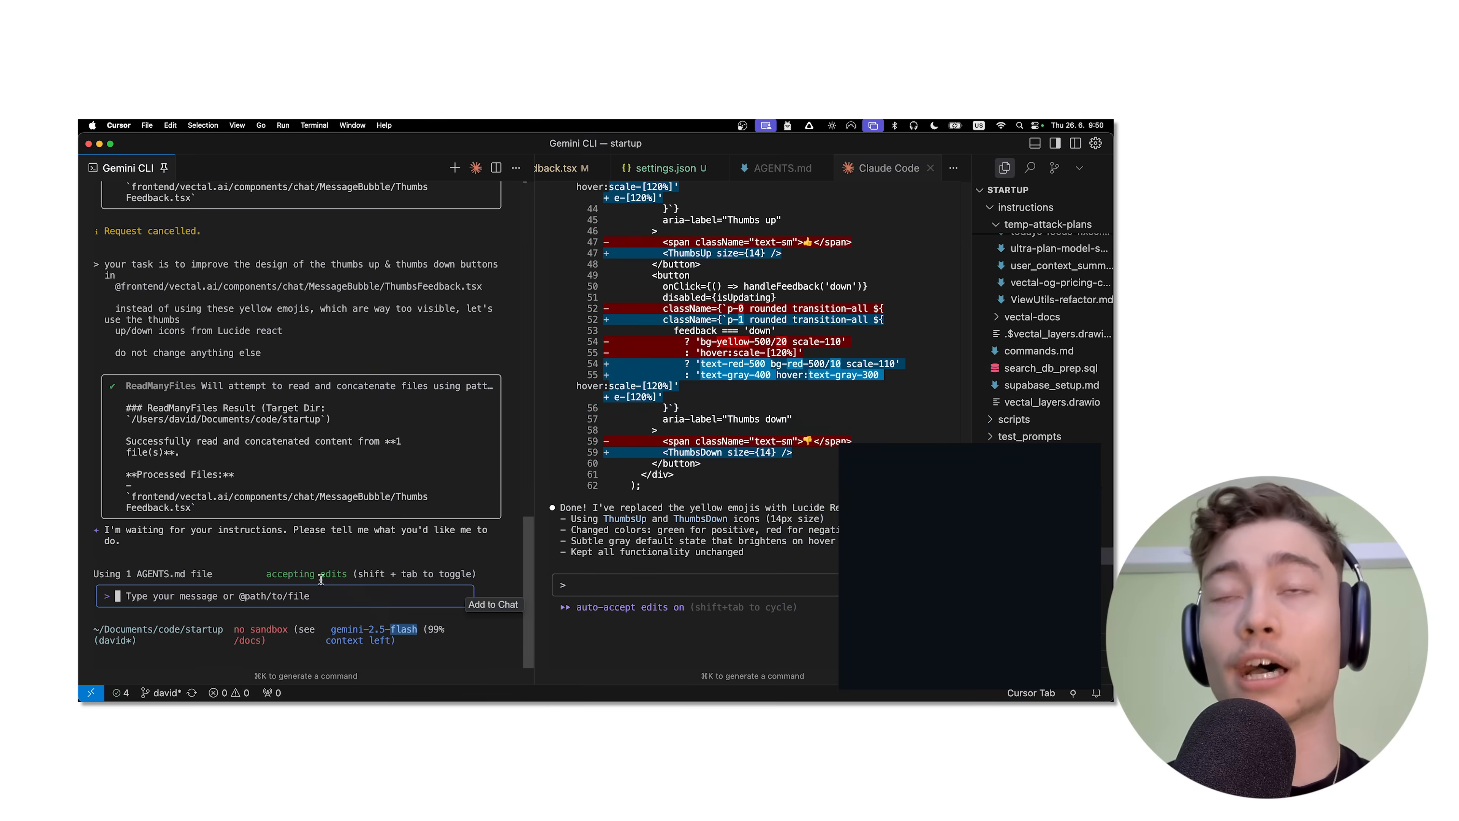
# Open the gemini-cli GitHub repository and read the README down to Quickstart.
pyautogui.write('browse the web about latest news about')
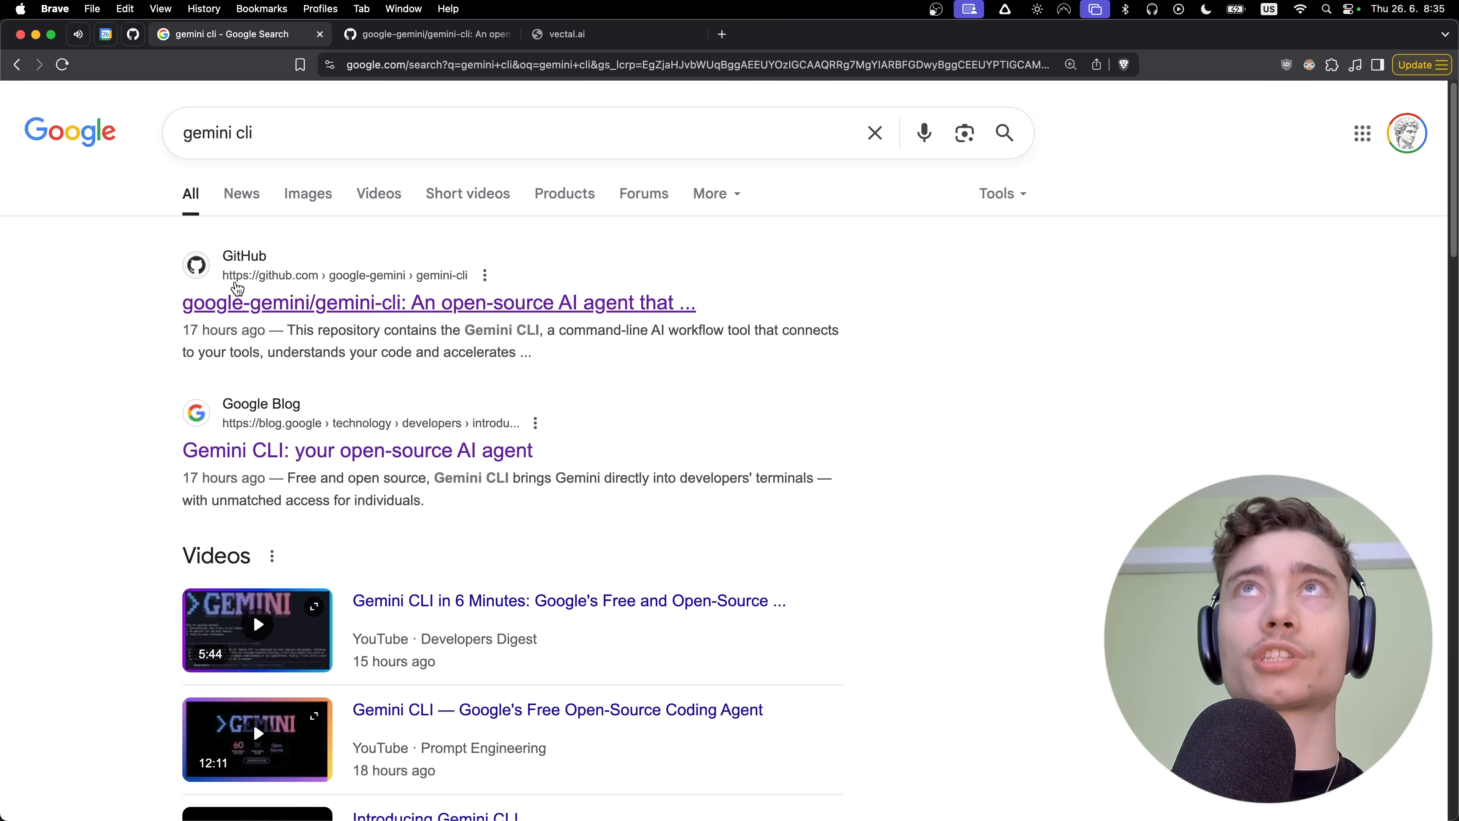
pyautogui.click(438, 303)
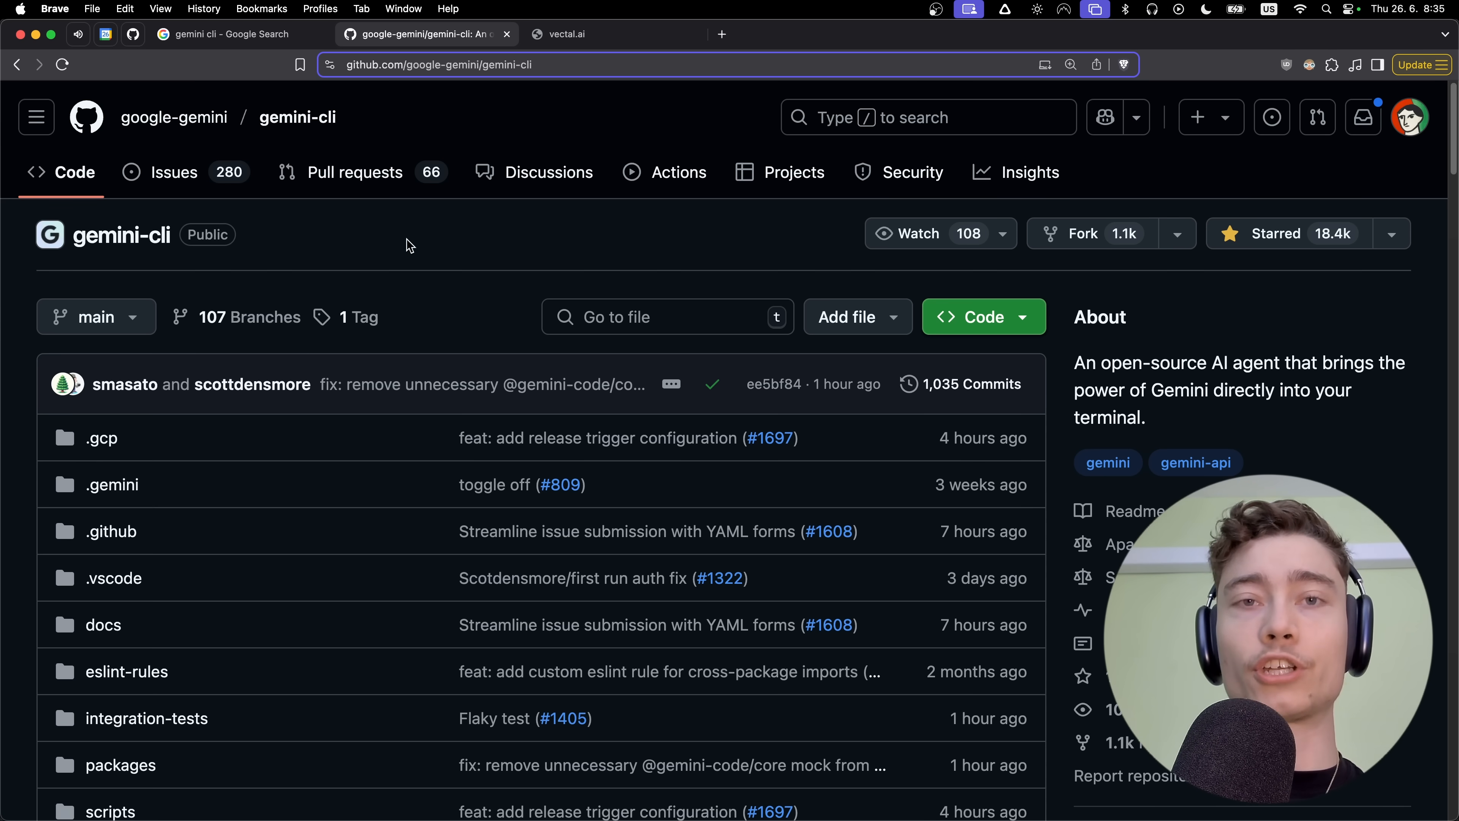
pyautogui.scroll(-3)
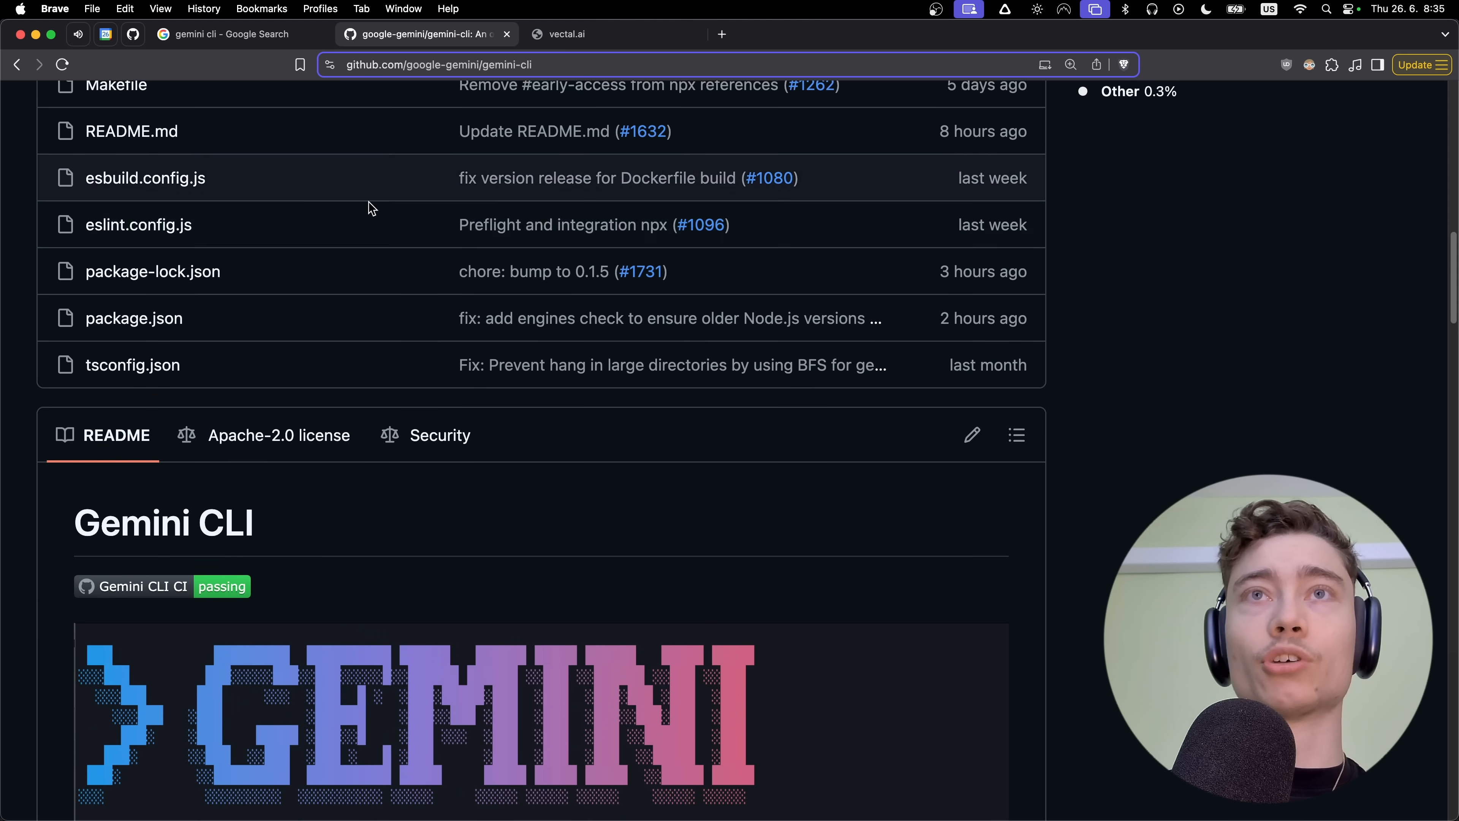
pyautogui.scroll(-3)
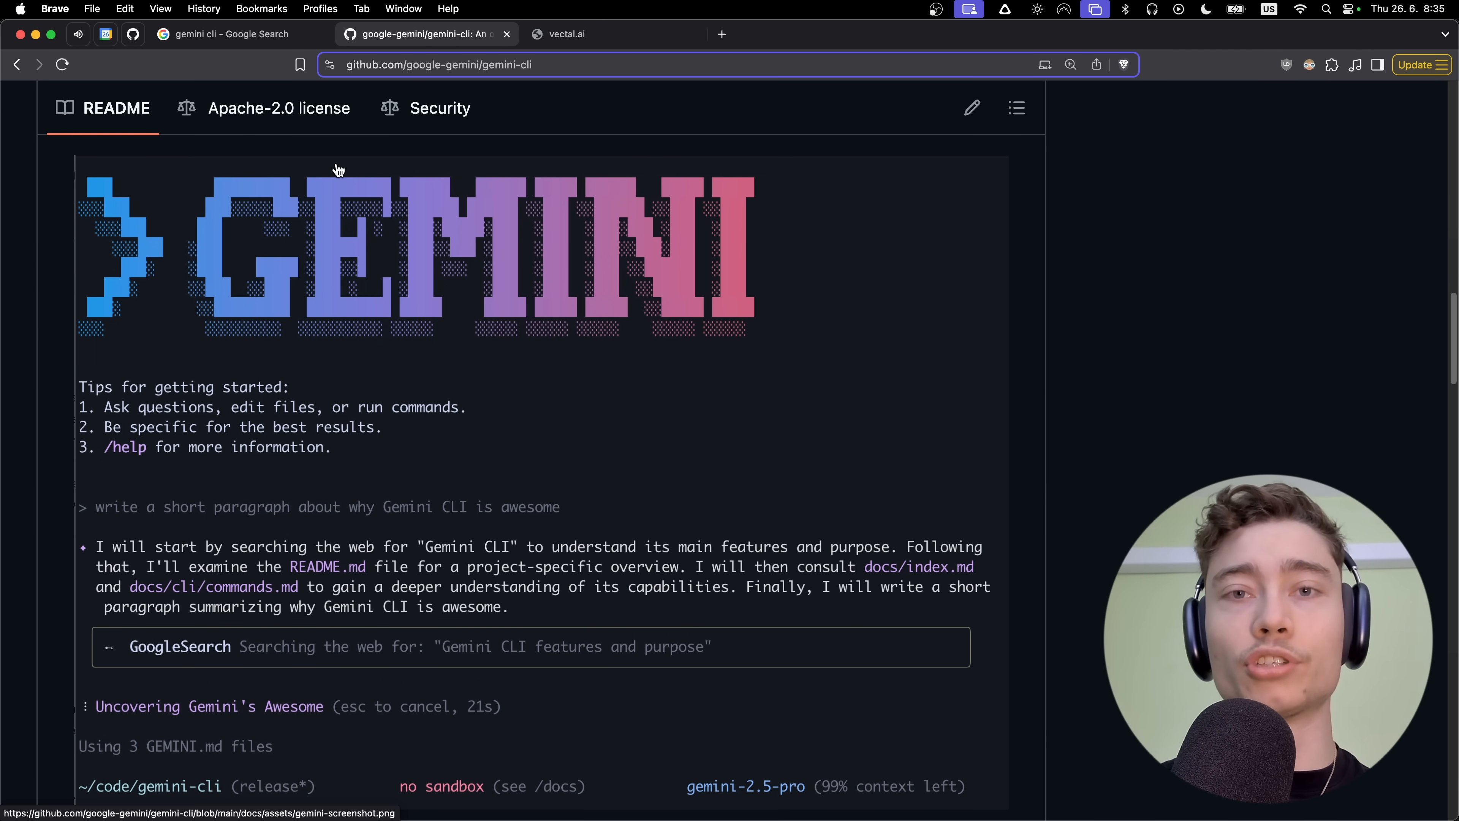
pyautogui.scroll(-3)
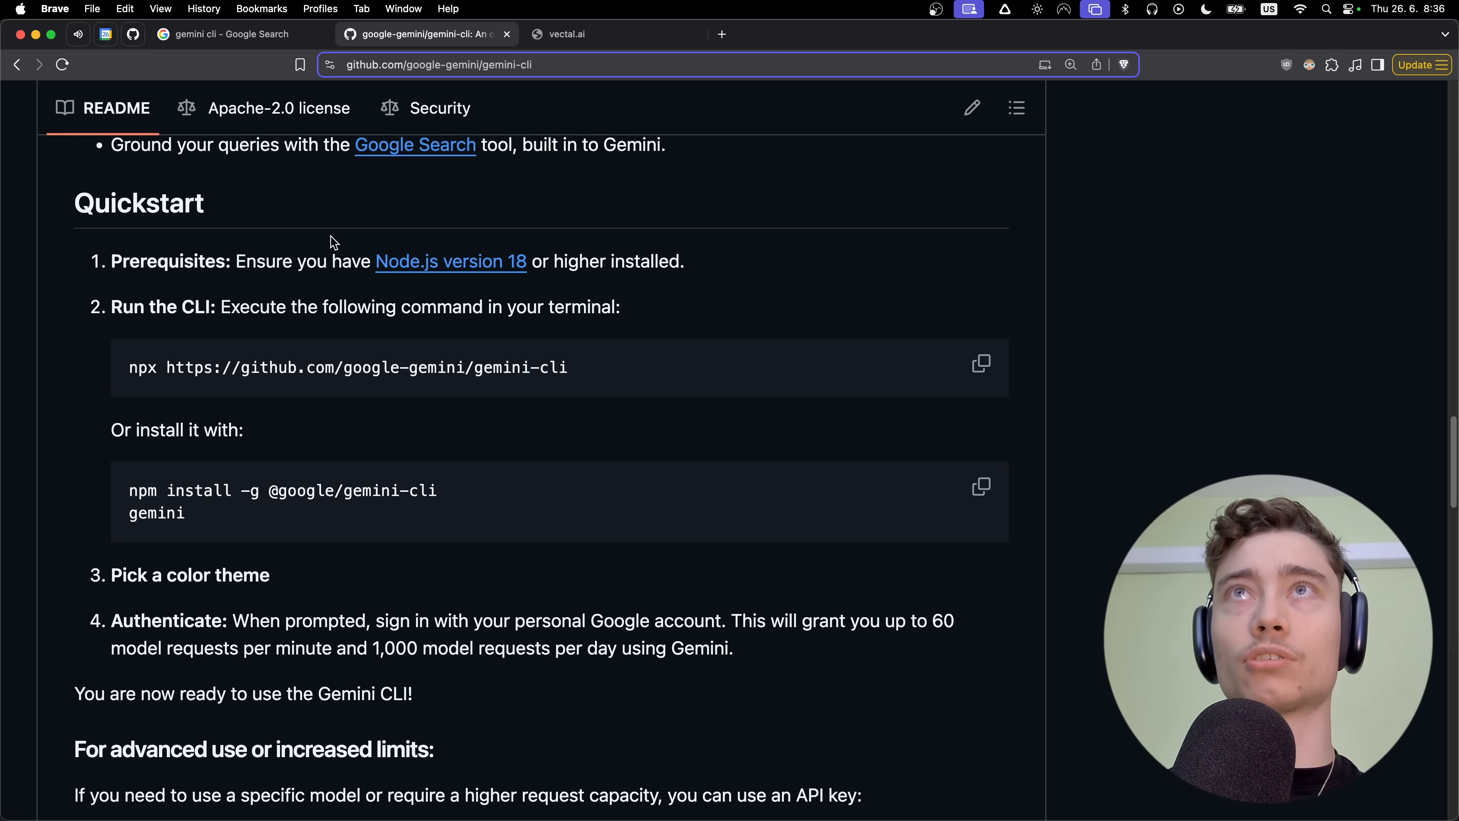
# From the Quickstart prerequisites, follow the Node.js version 18 link to its download page.
pyautogui.doubleClick(264, 261)
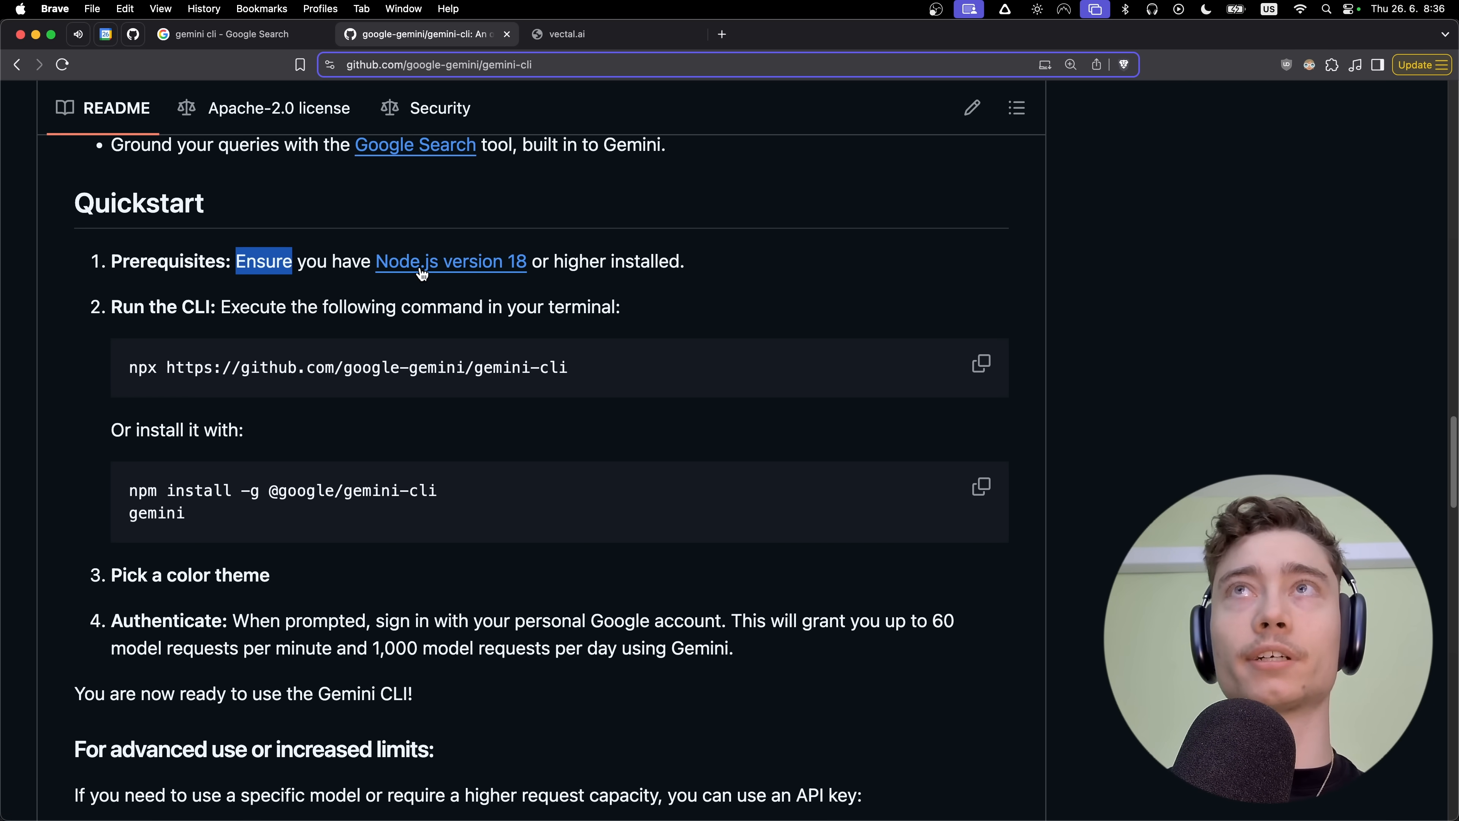
pyautogui.click(450, 262)
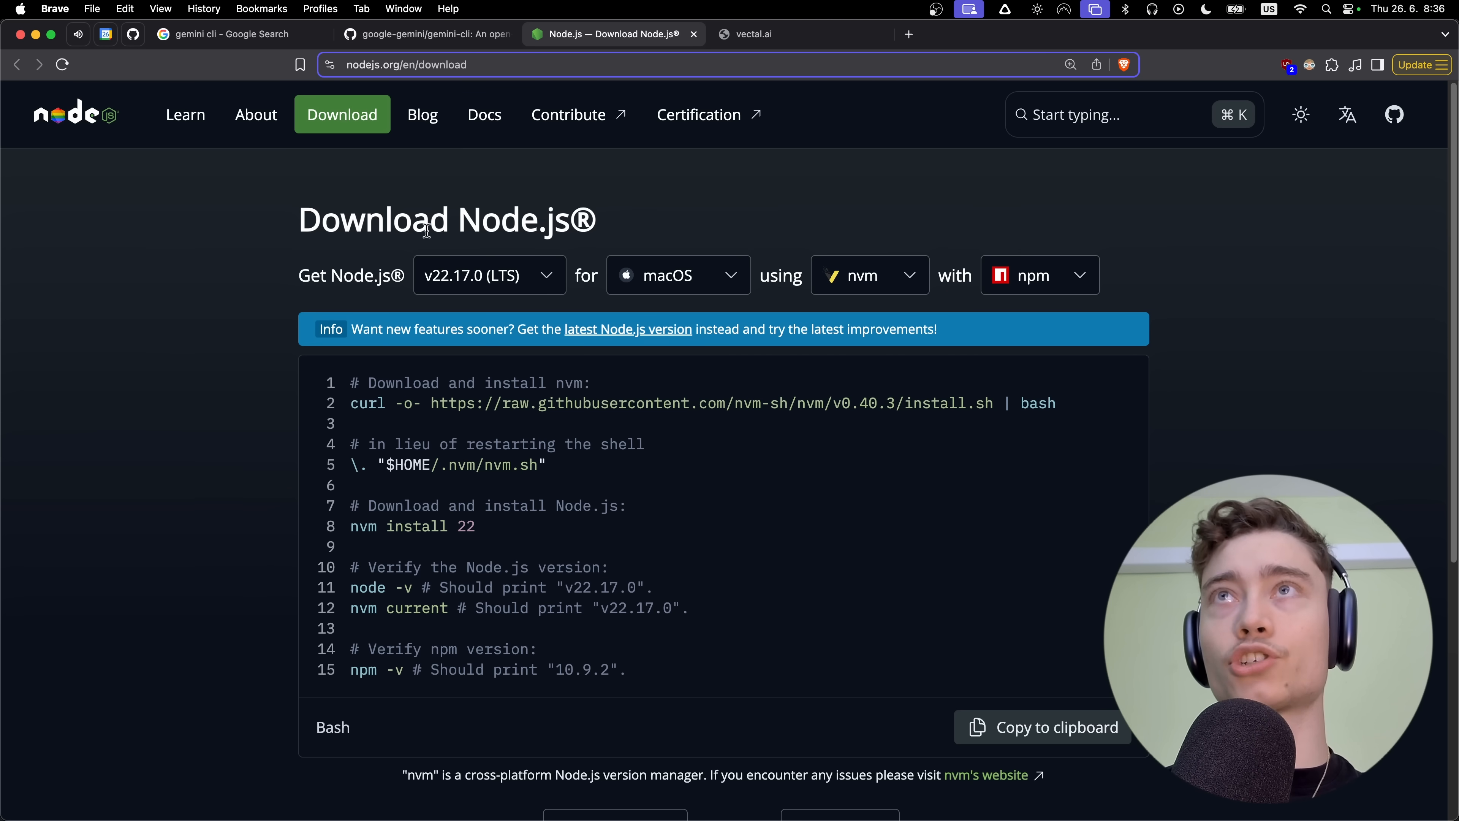
pyautogui.moveTo(602, 251)
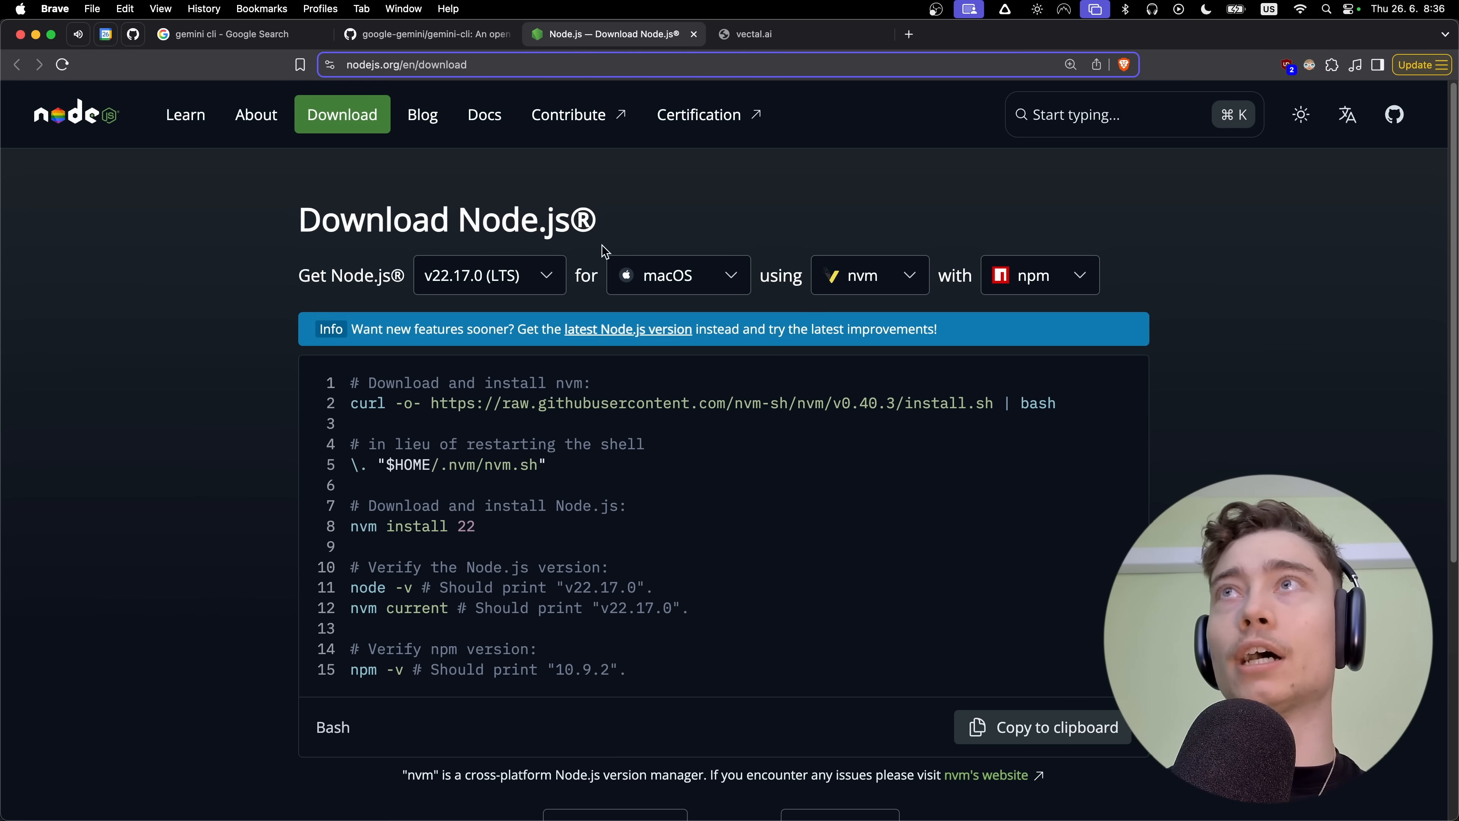
# Check the available Node.js versions in the download page's version dropdown, then dismiss it.
pyautogui.click(488, 274)
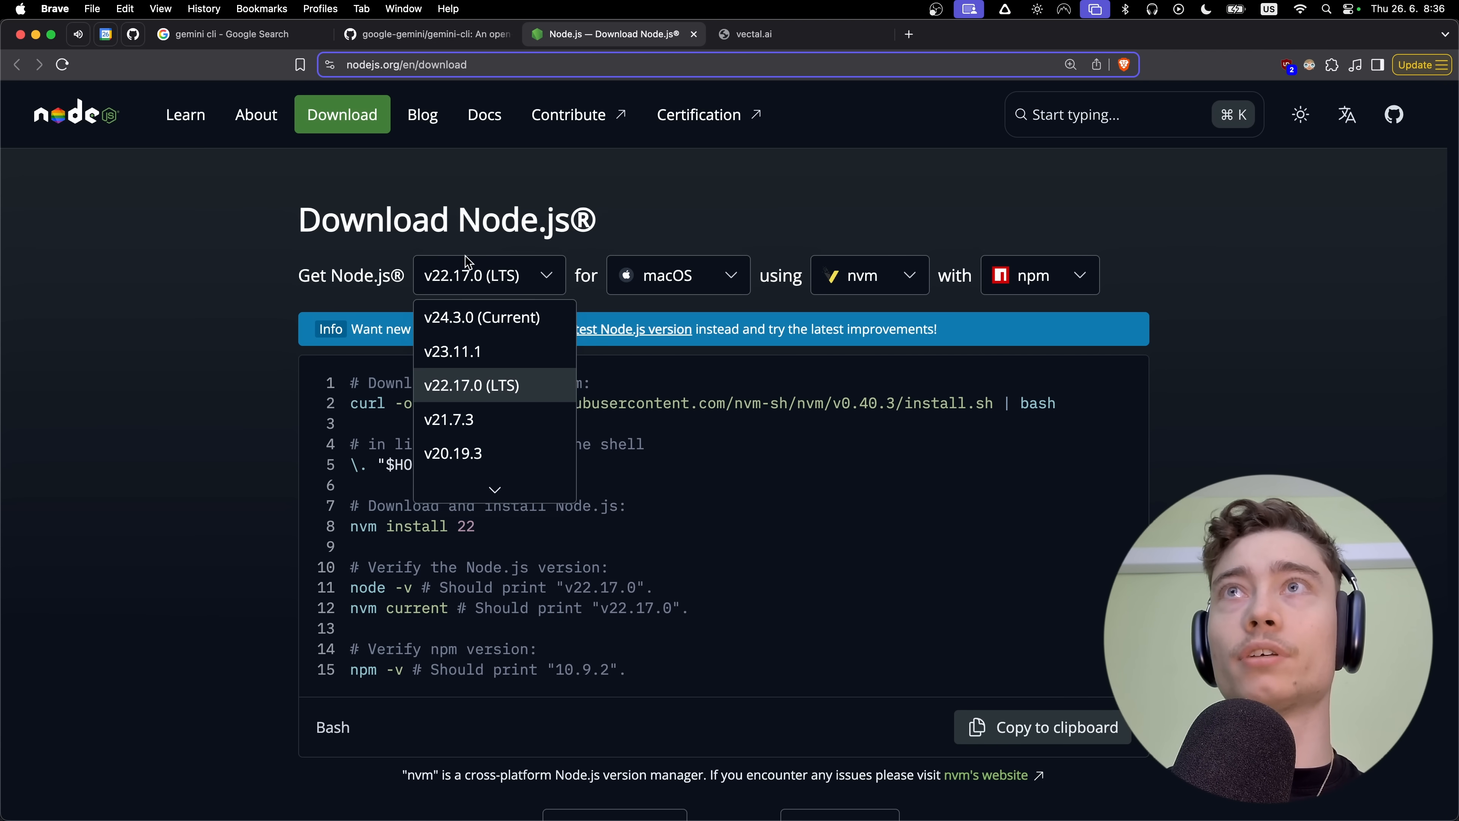
pyautogui.click(722, 228)
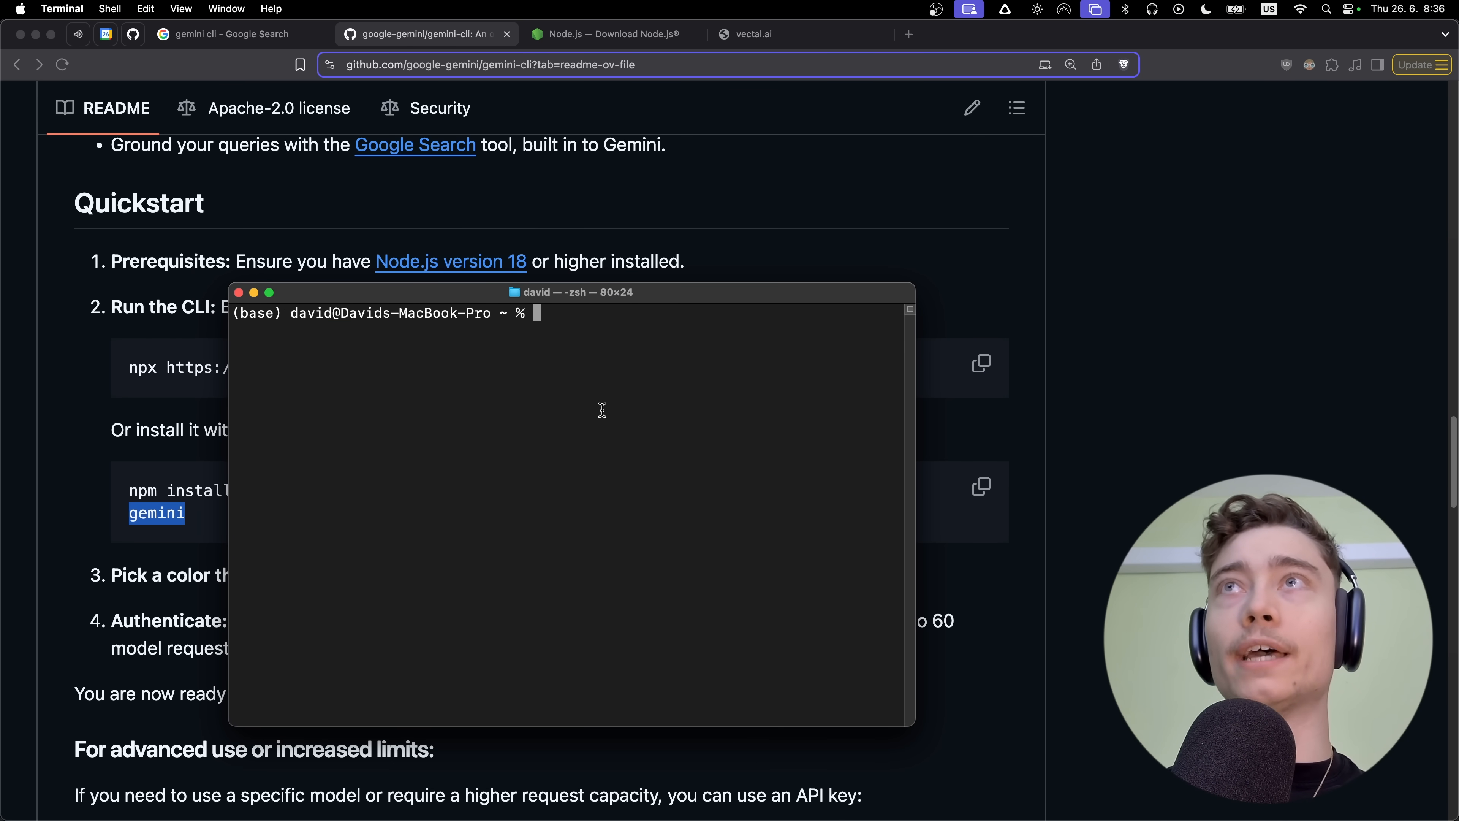
# Bring up a fresh Terminal window and switch back to it via the app switcher.
pyautogui.press('Return')
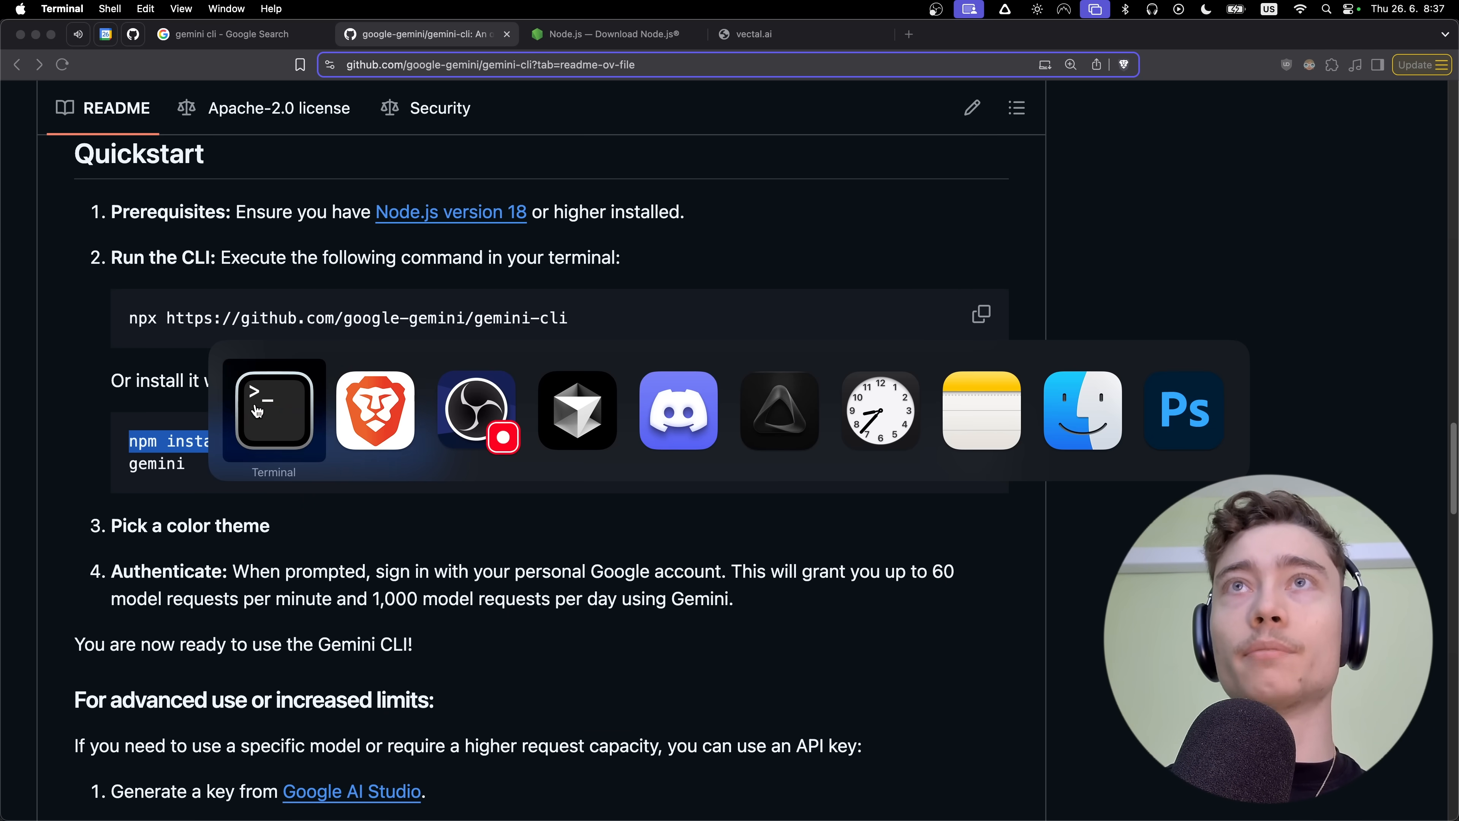
pyautogui.click(273, 410)
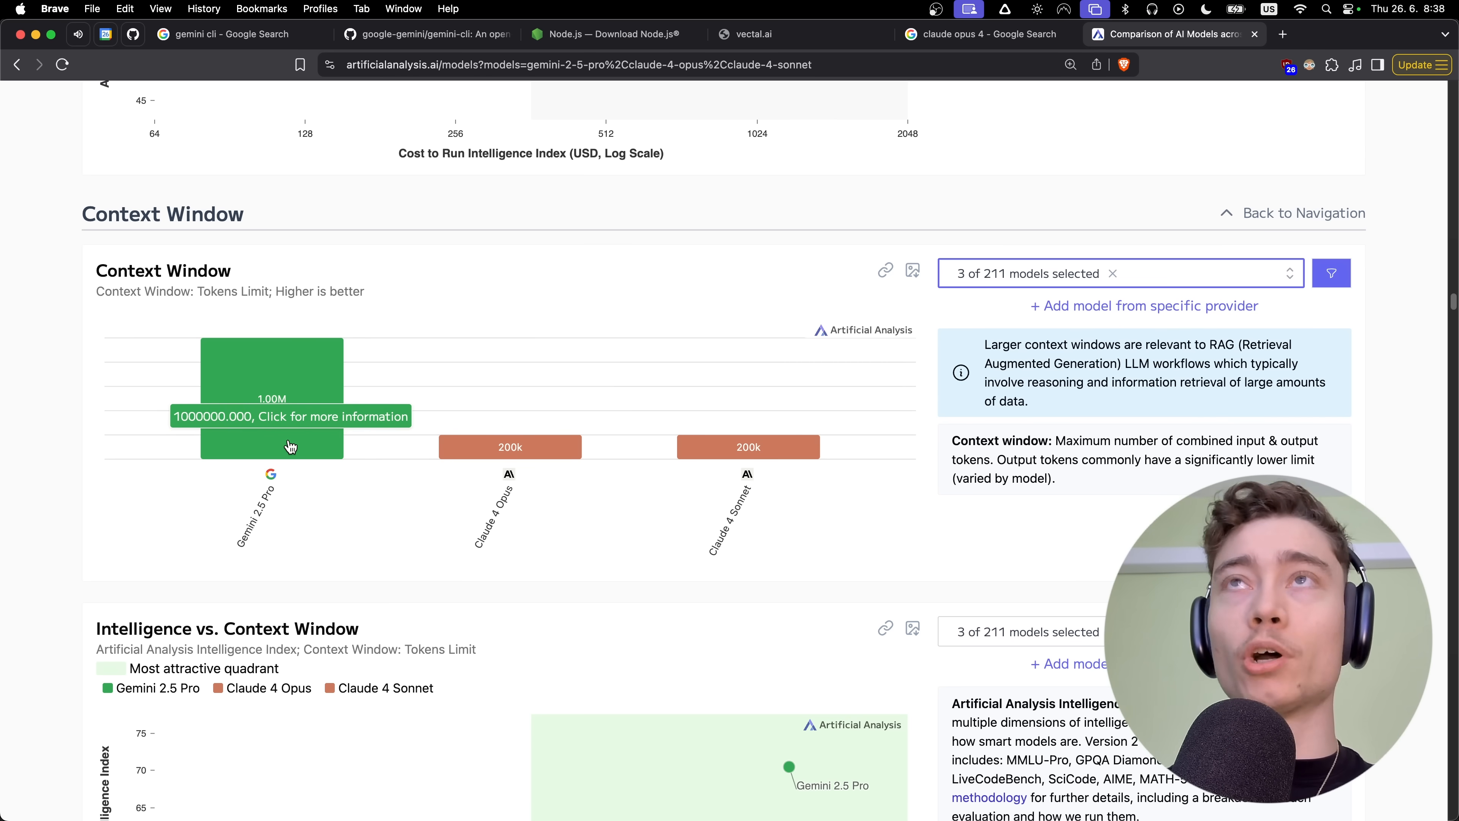
# Glance at the gemini cli search tab, then return to the Artificial Analysis context-window comparison.
pyautogui.click(231, 34)
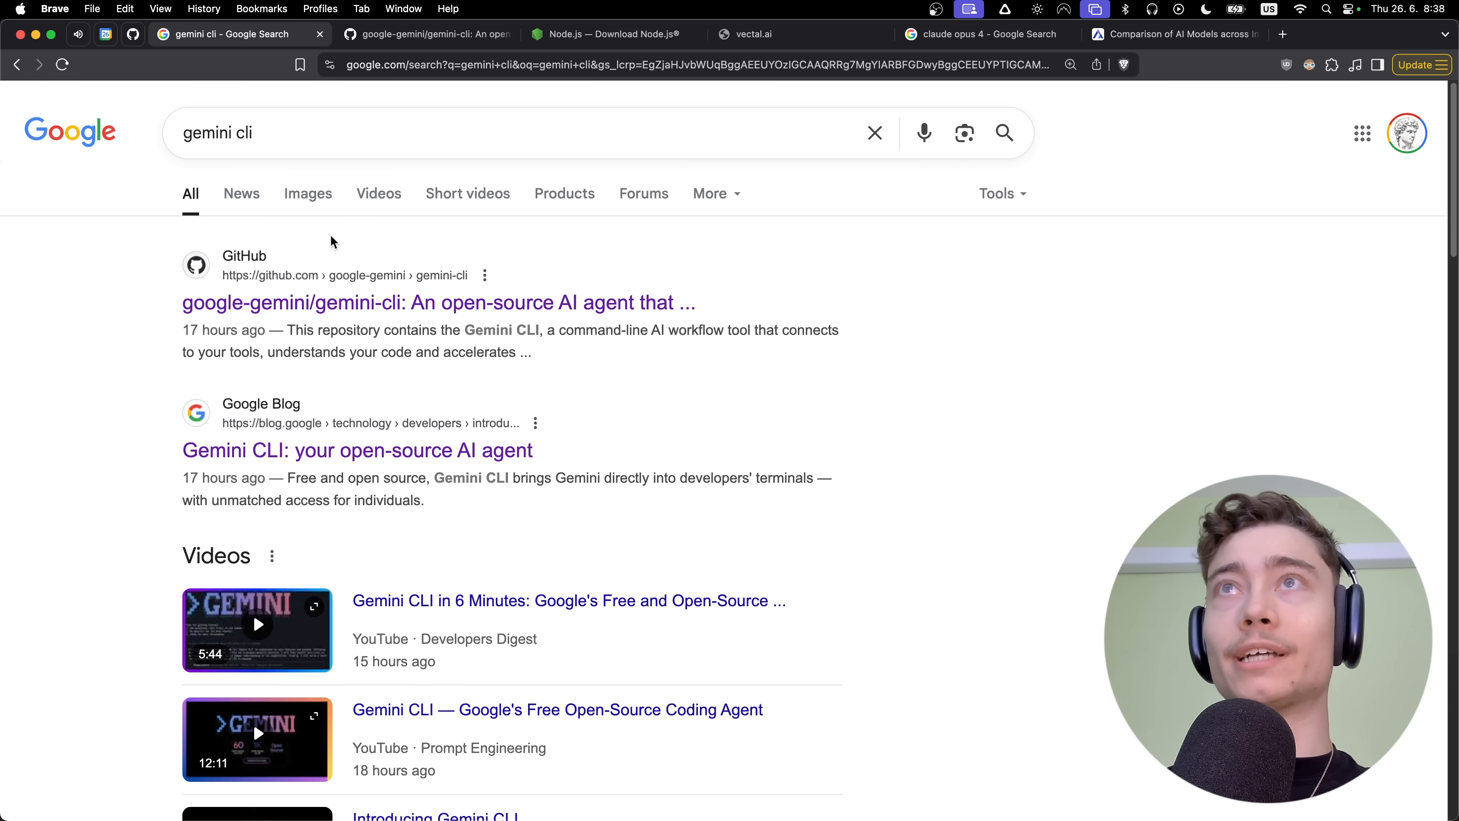
pyautogui.click(1173, 34)
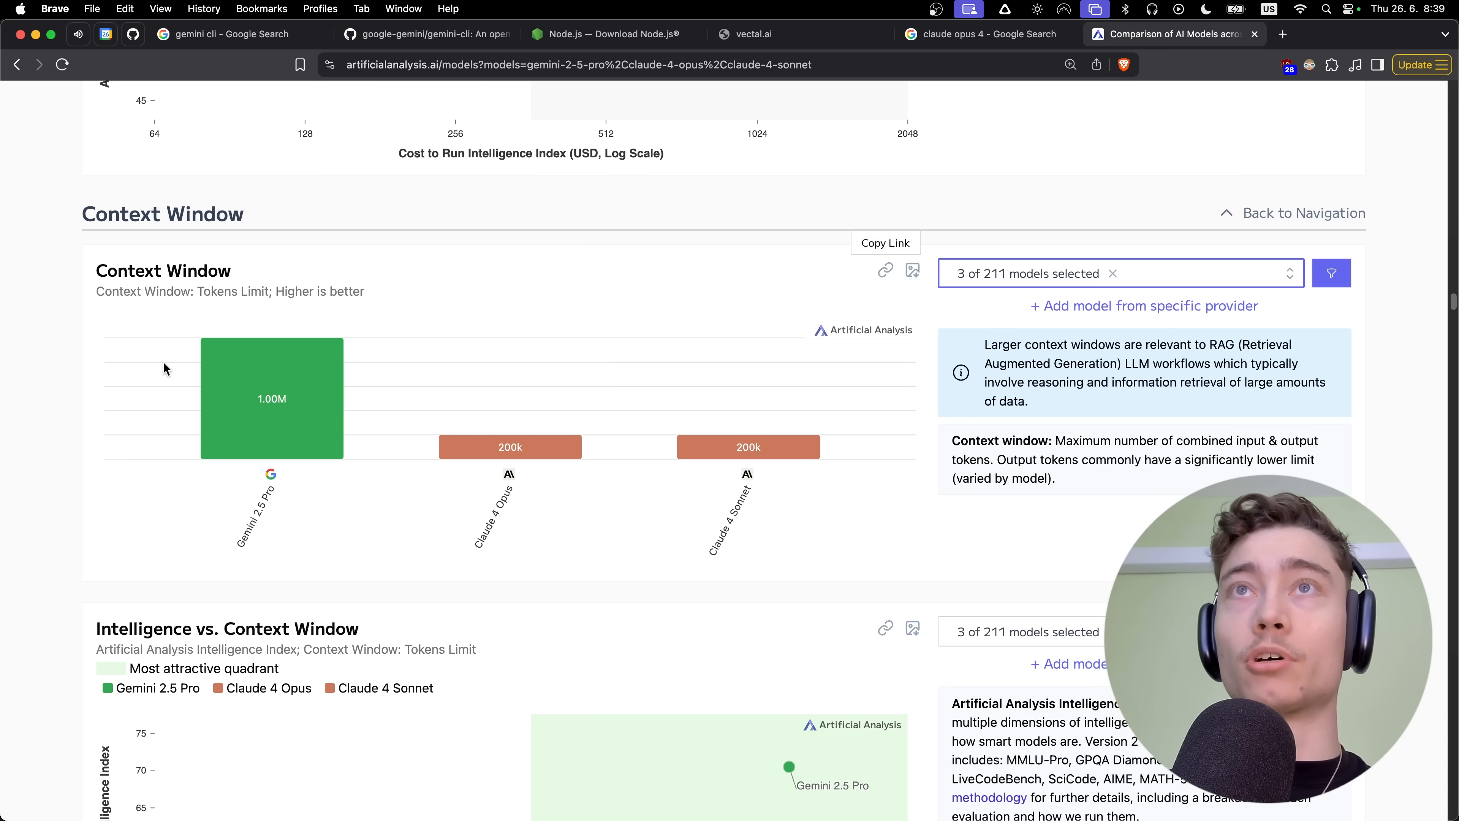
pyautogui.moveTo(310, 377)
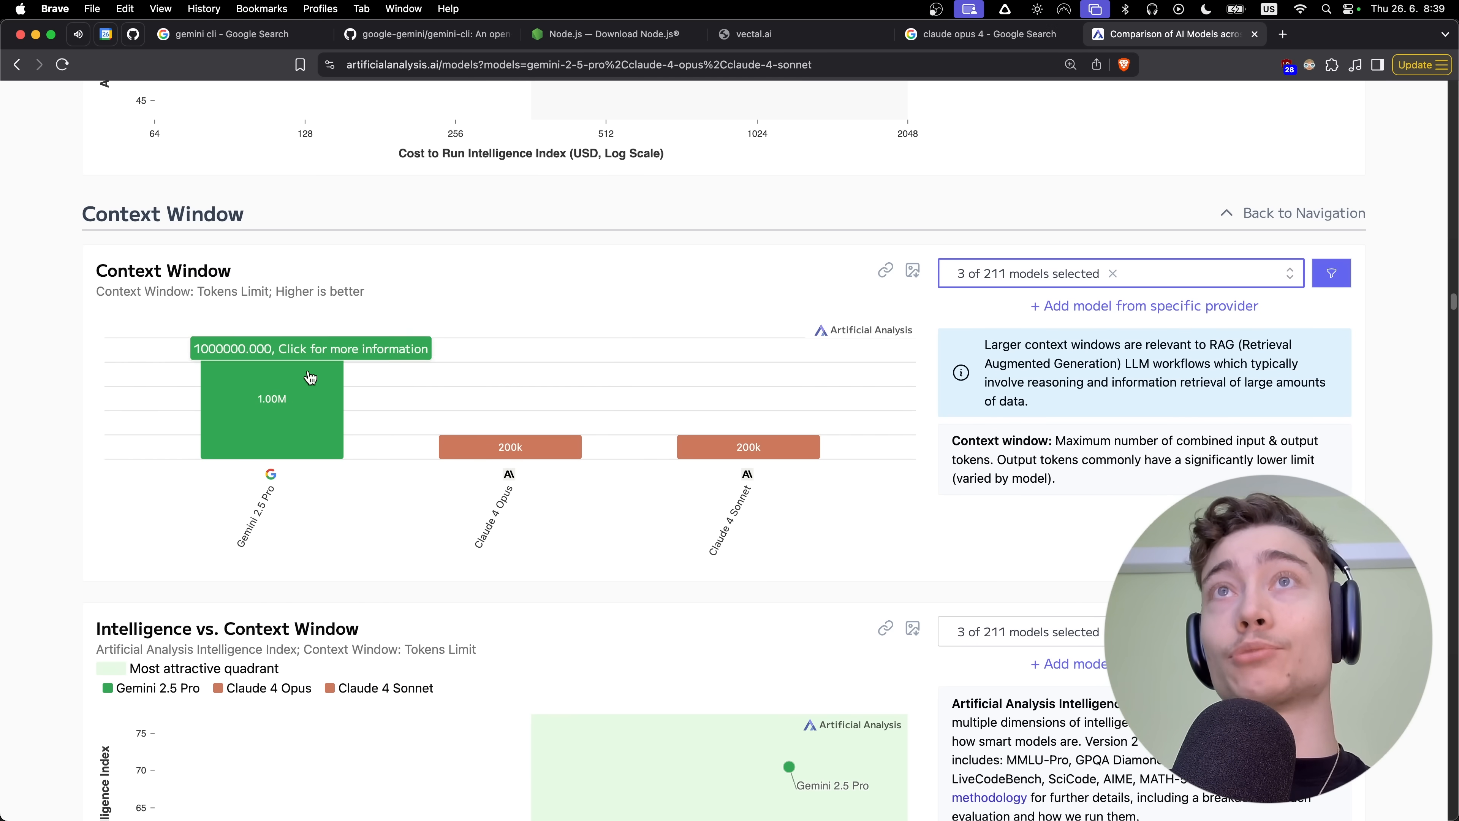
pyautogui.moveTo(688, 446)
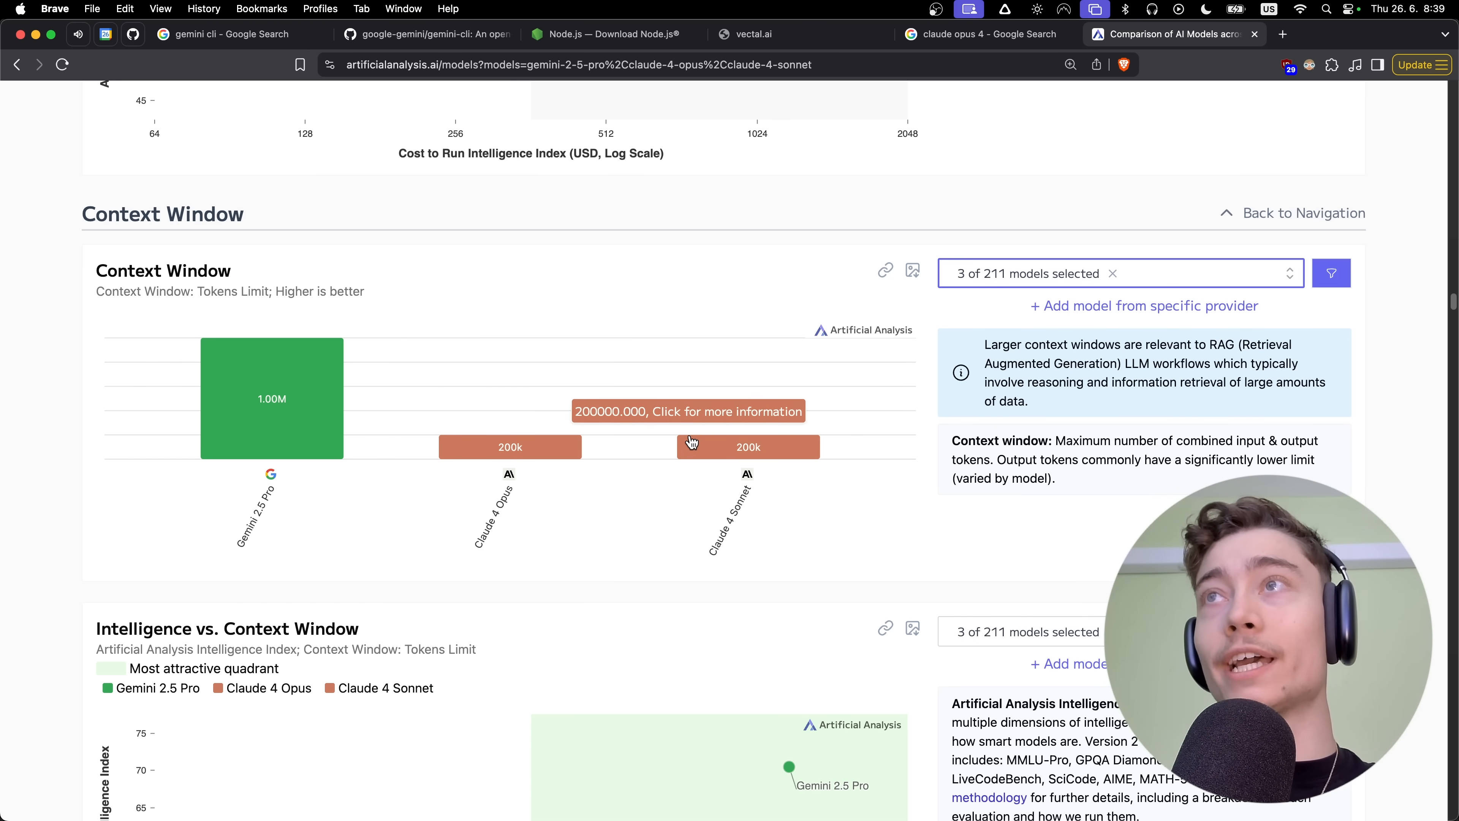
pyautogui.moveTo(604, 501)
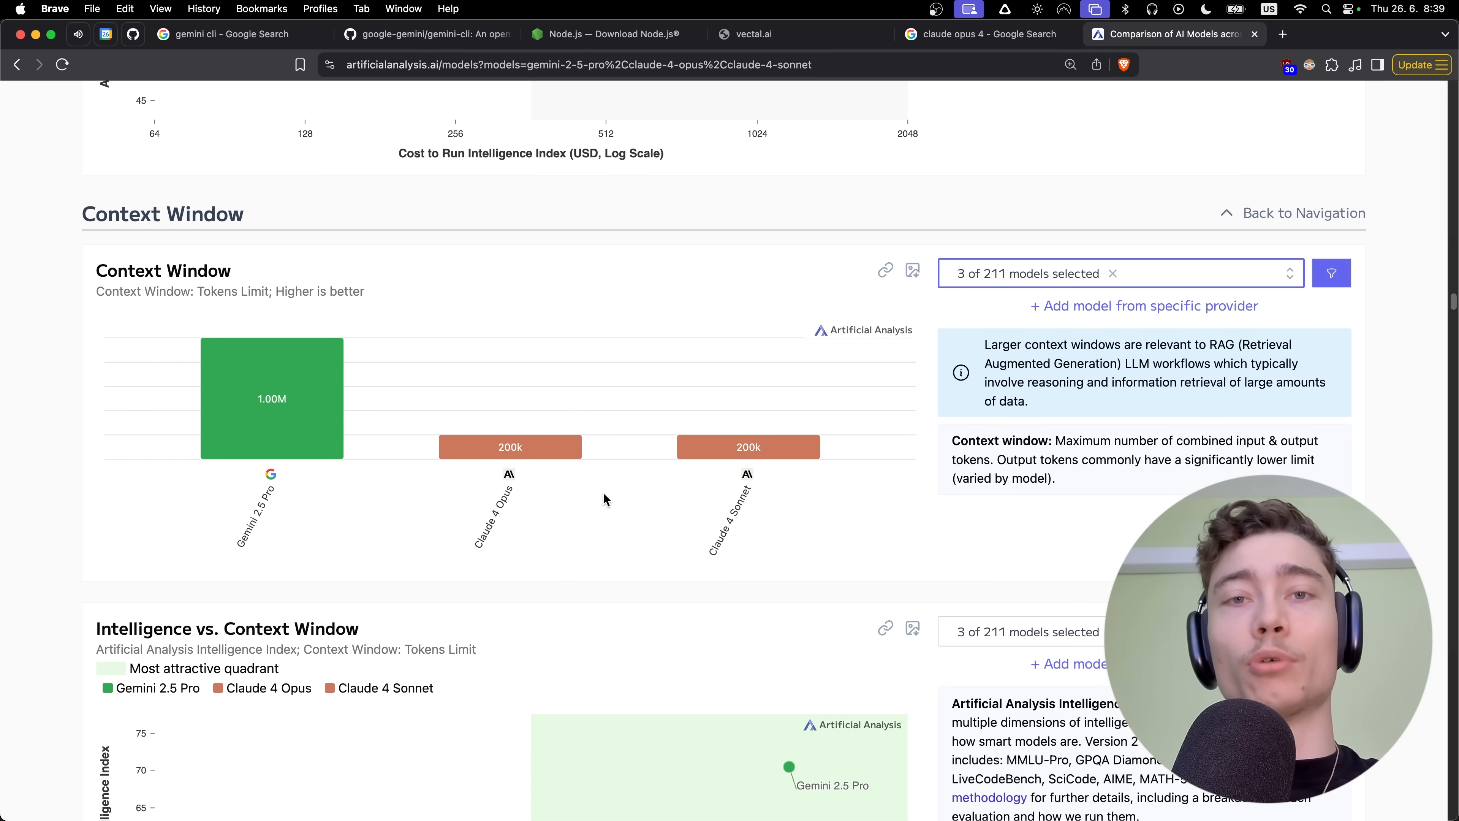
pyautogui.moveTo(330, 266)
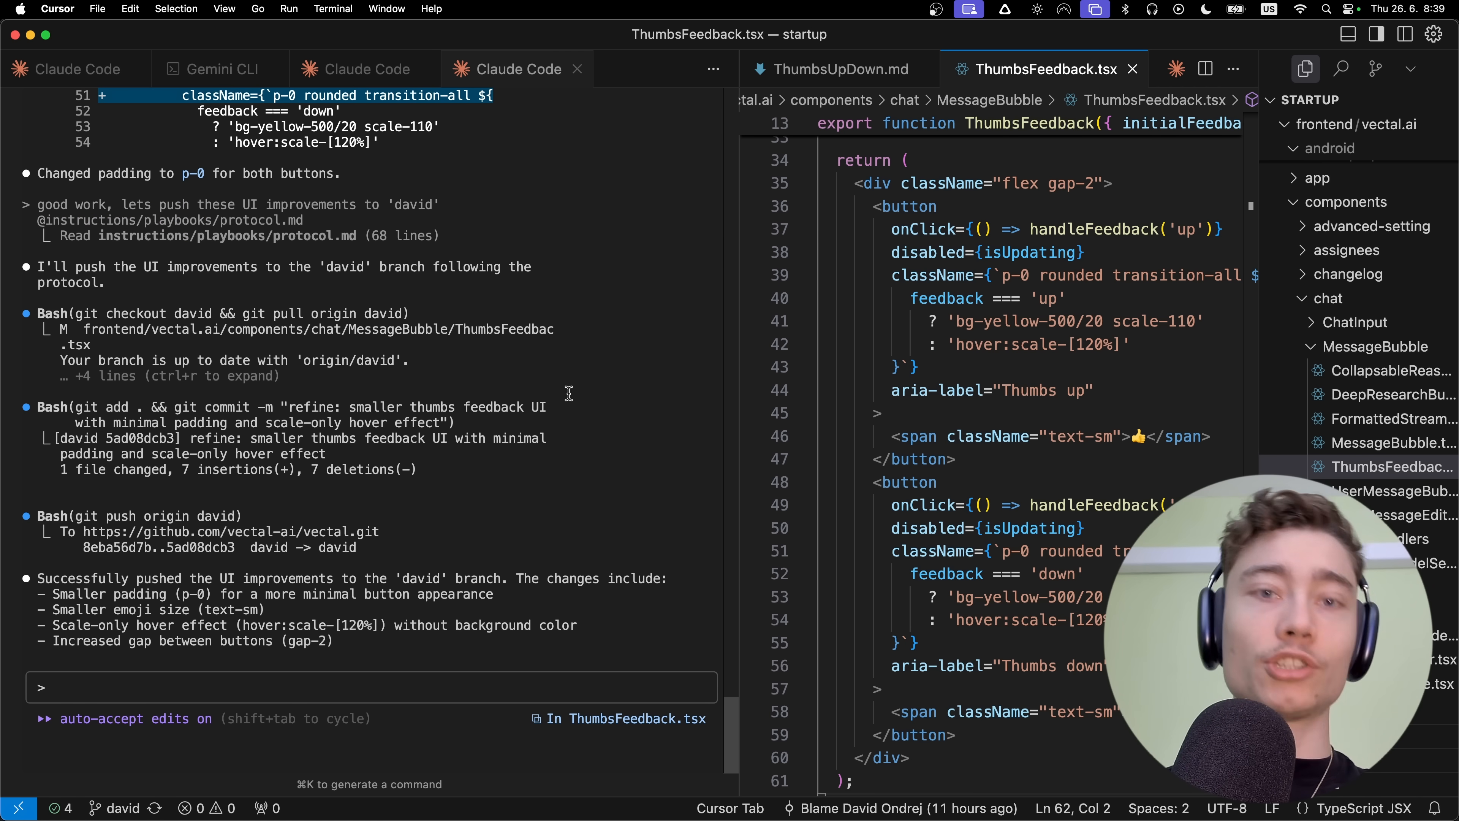
# Launch Gemini CLI in Cursor's integrated terminal and list its slash commands.
pyautogui.press('cmd+j')
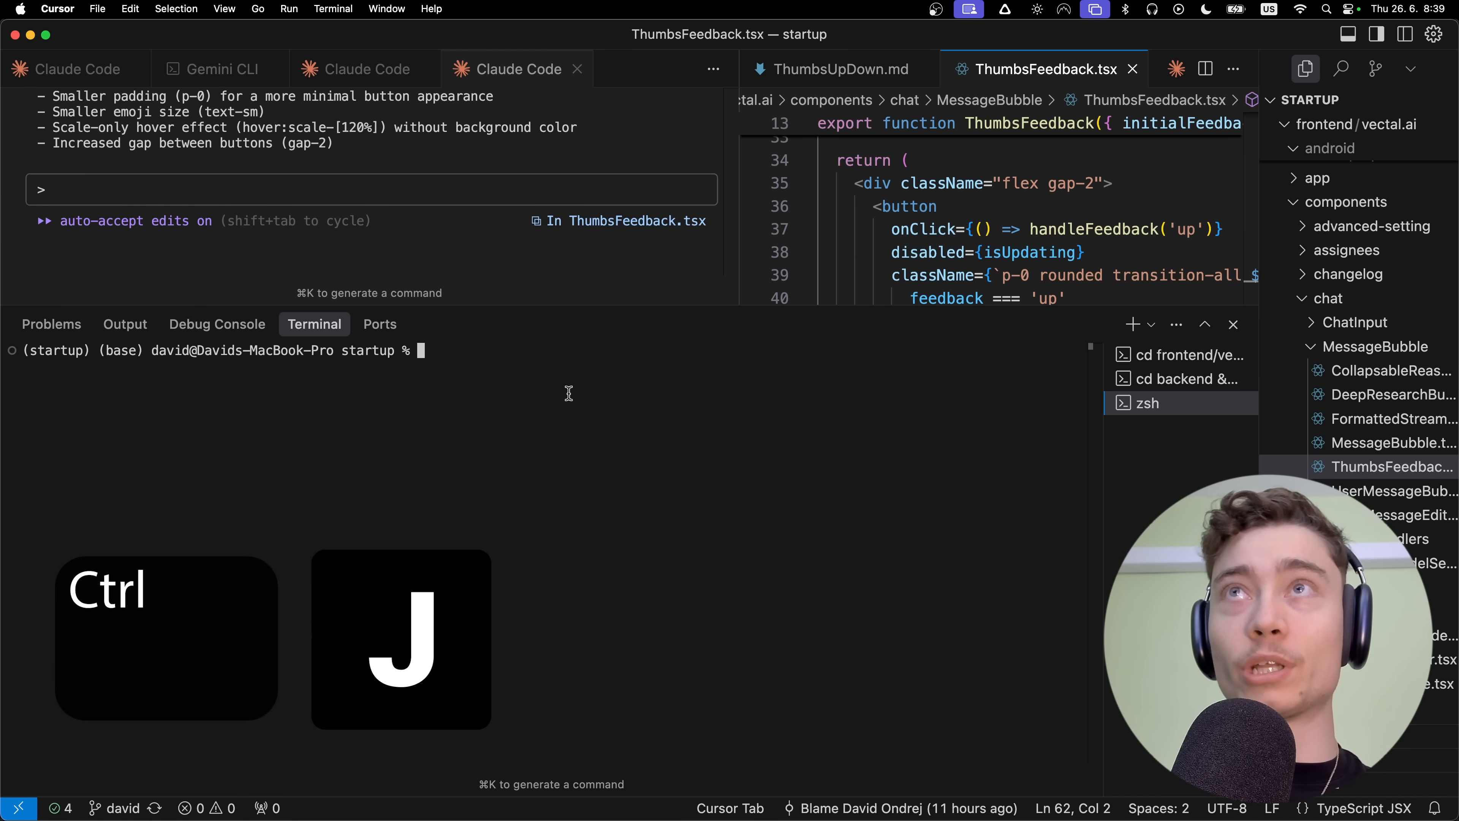
pyautogui.press('Return')
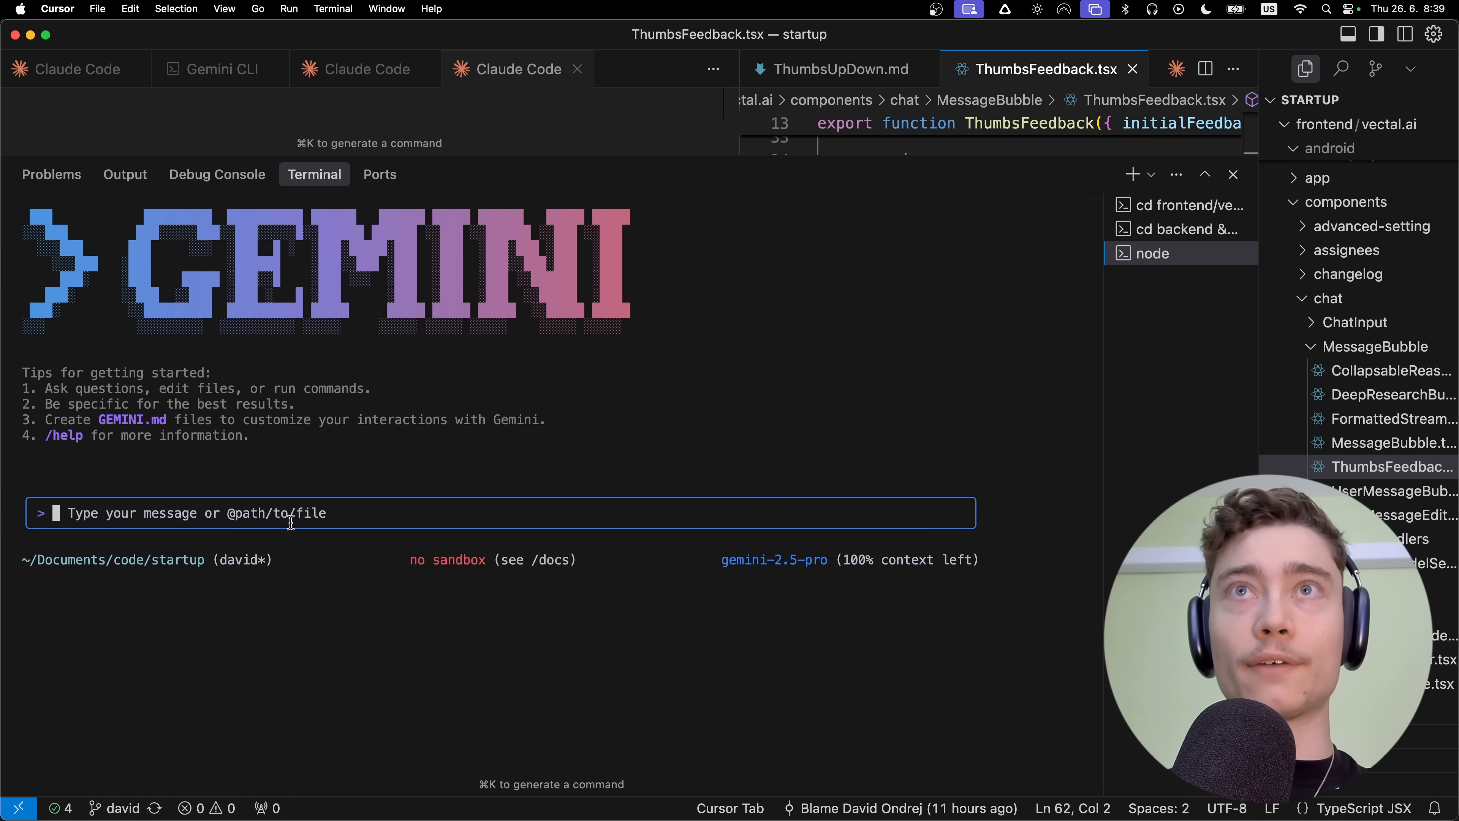
pyautogui.write('/')
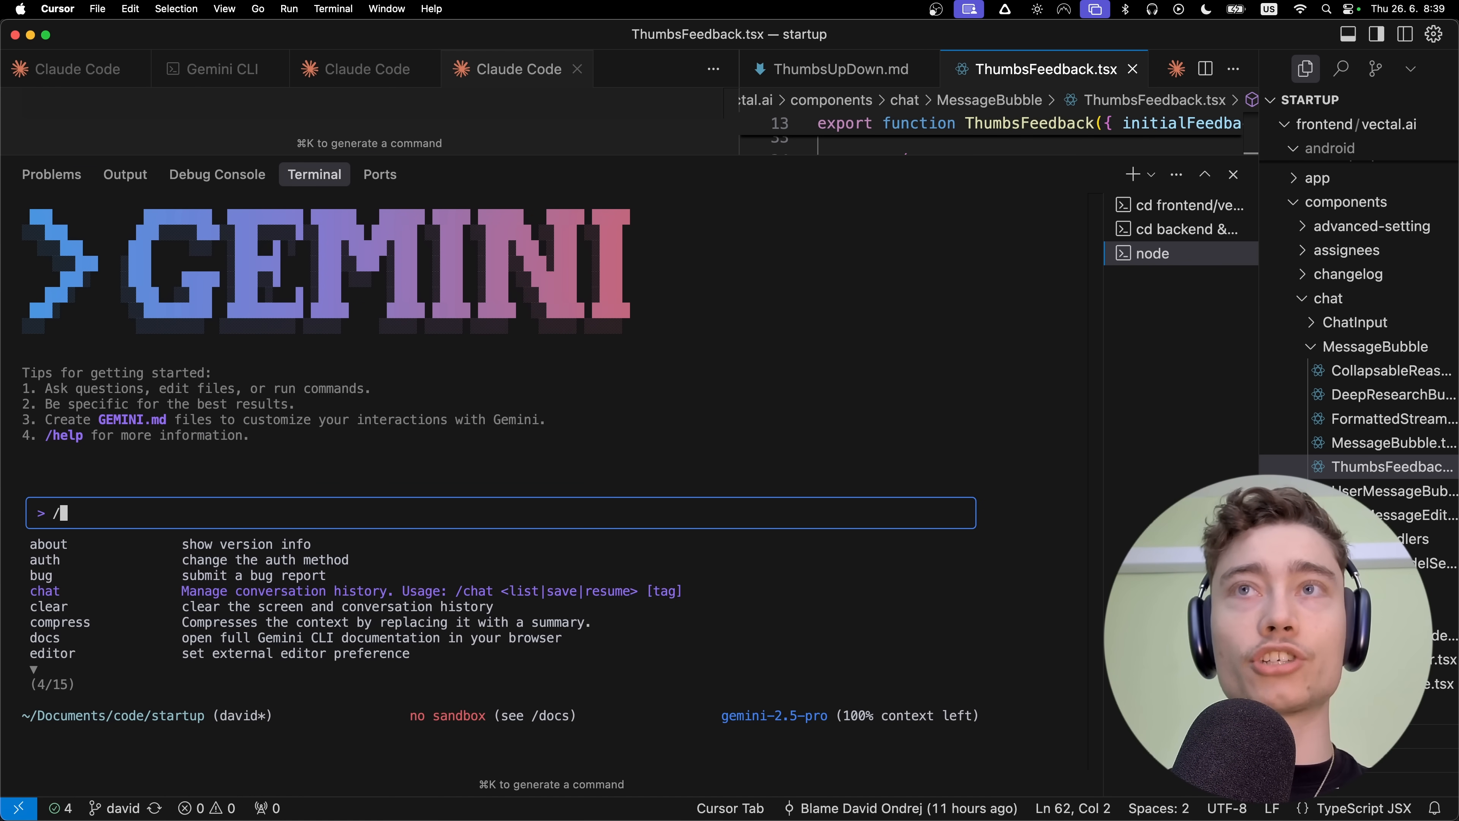
pyautogui.scroll(-3)
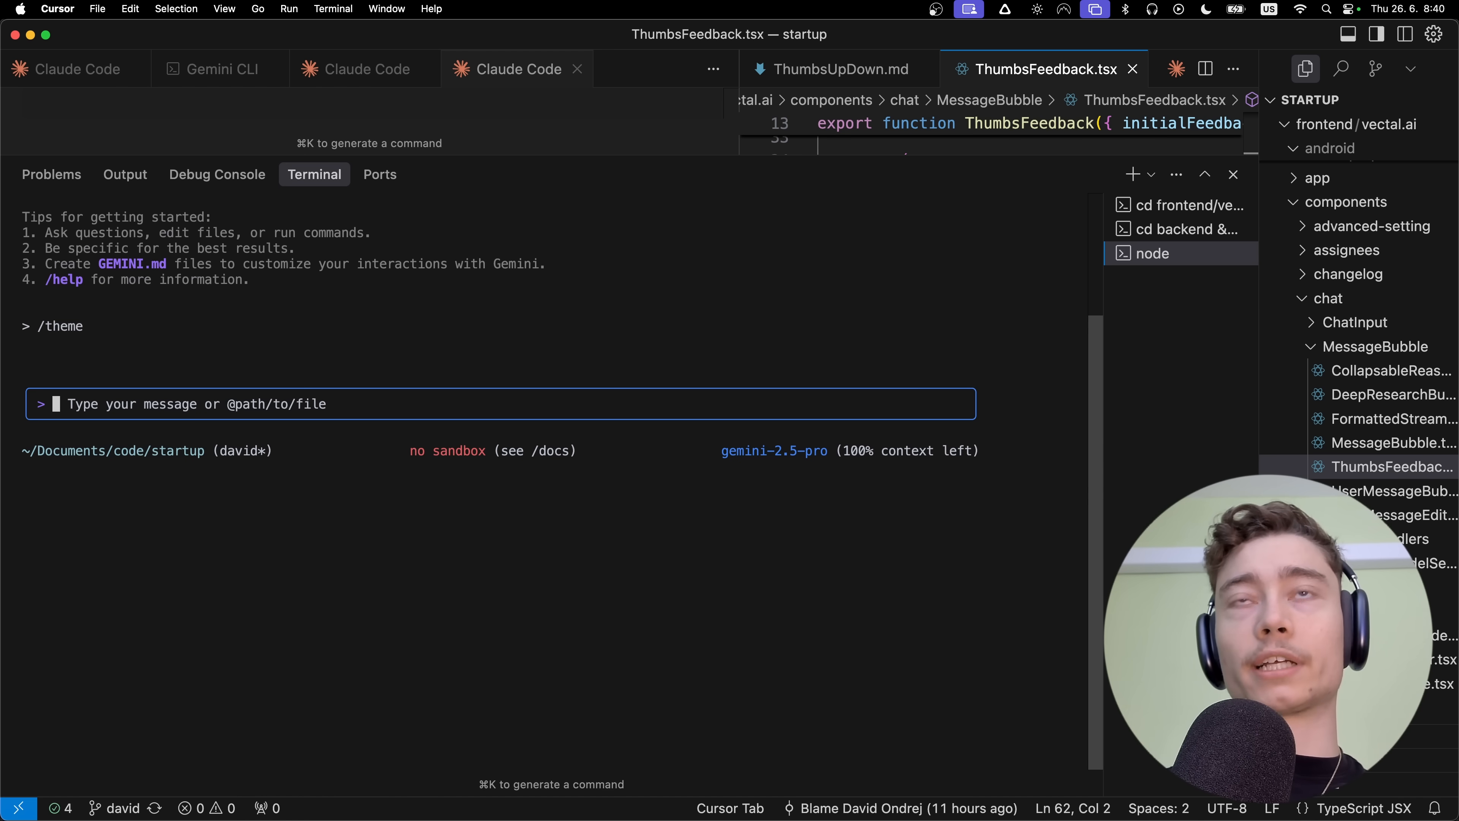
# Run /auth in Gemini CLI and choose a different sign-in method.
pyautogui.write('/aut')
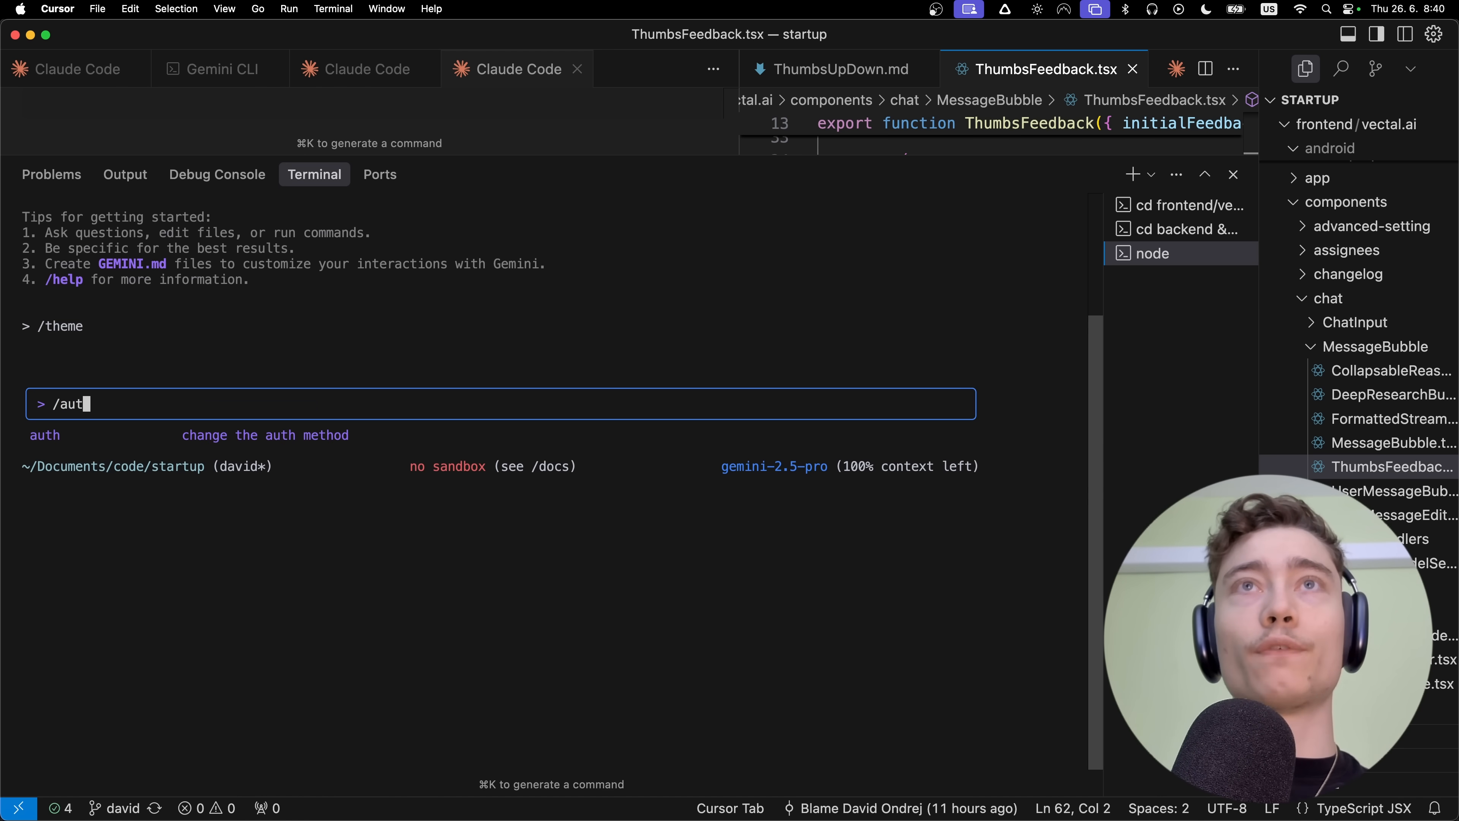
pyautogui.press('Return')
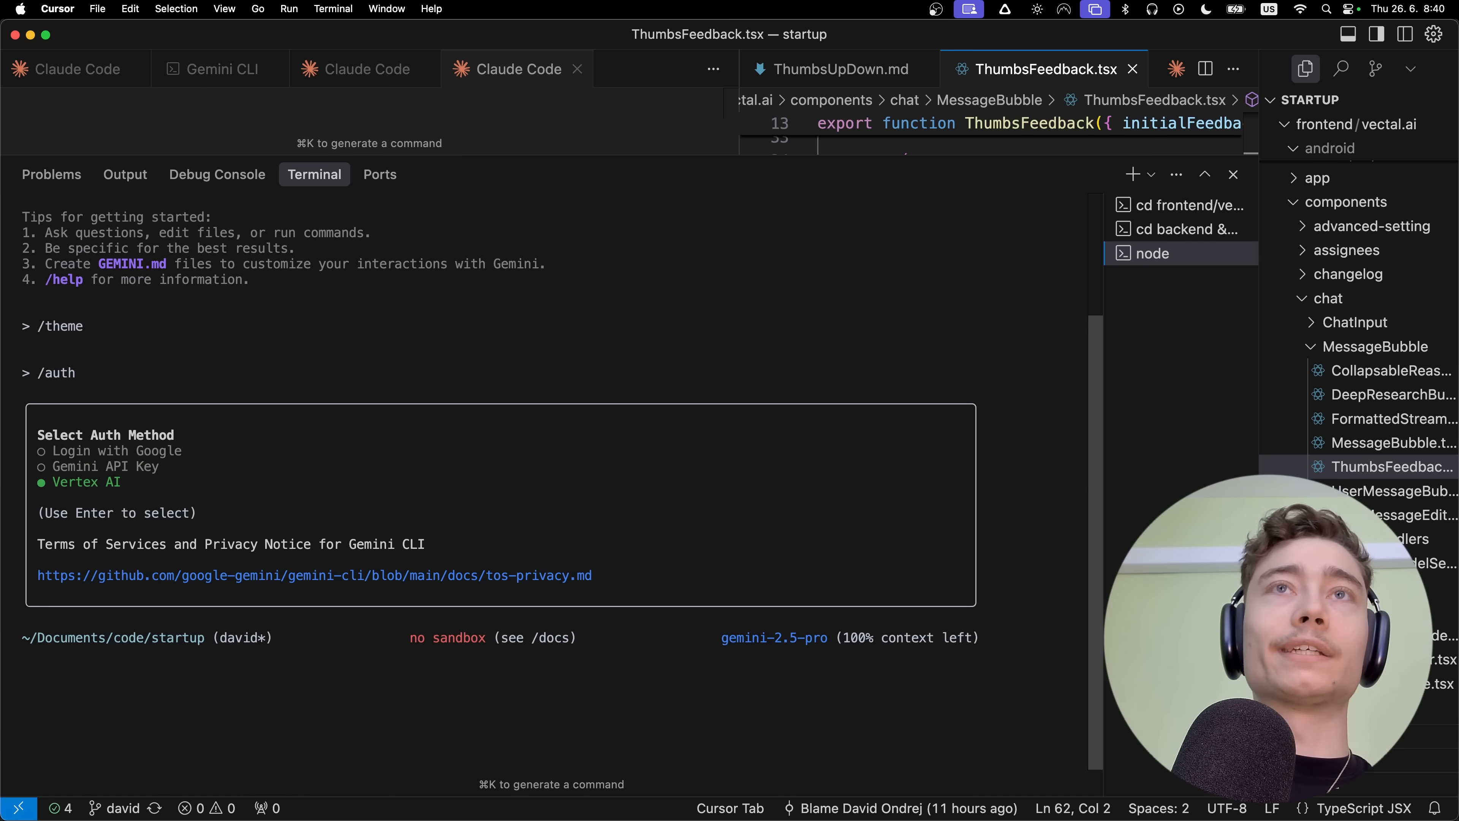
pyautogui.press('up')
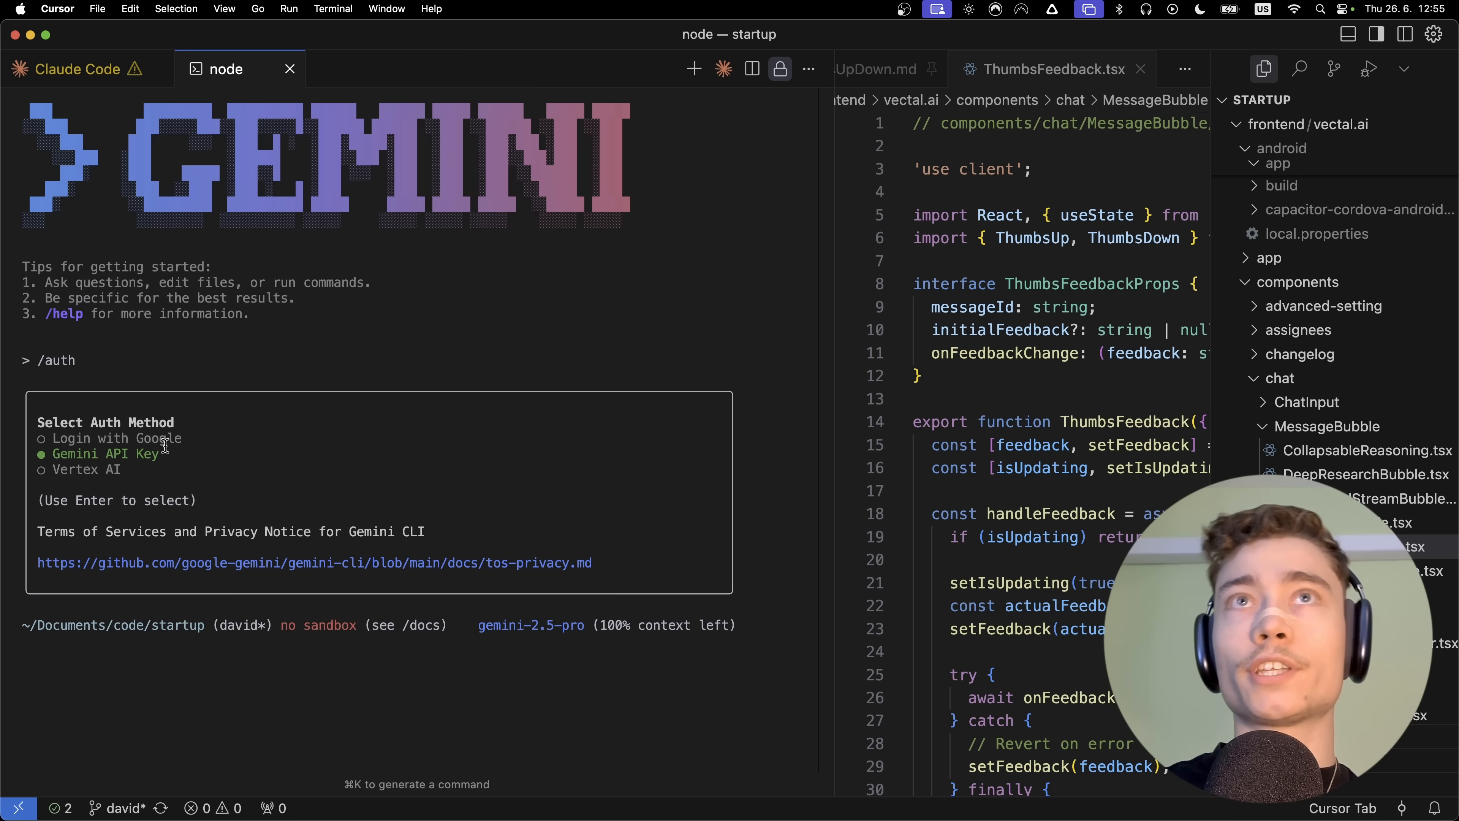
pyautogui.press('up')
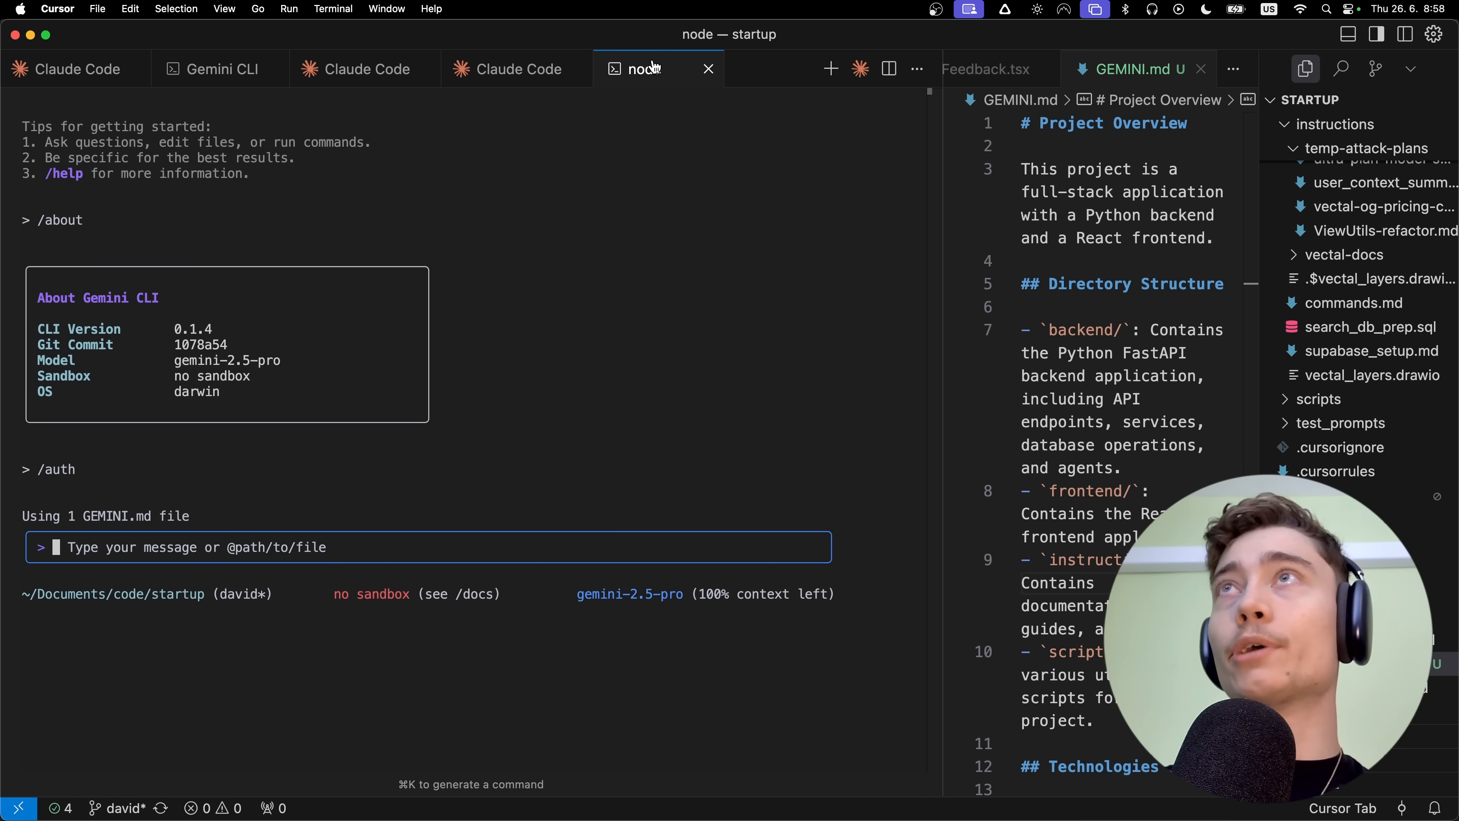
# Close the other terminal tabs, rename the remaining one 'Gemini CLI' and pin it.
pyautogui.rightClick(637, 69)
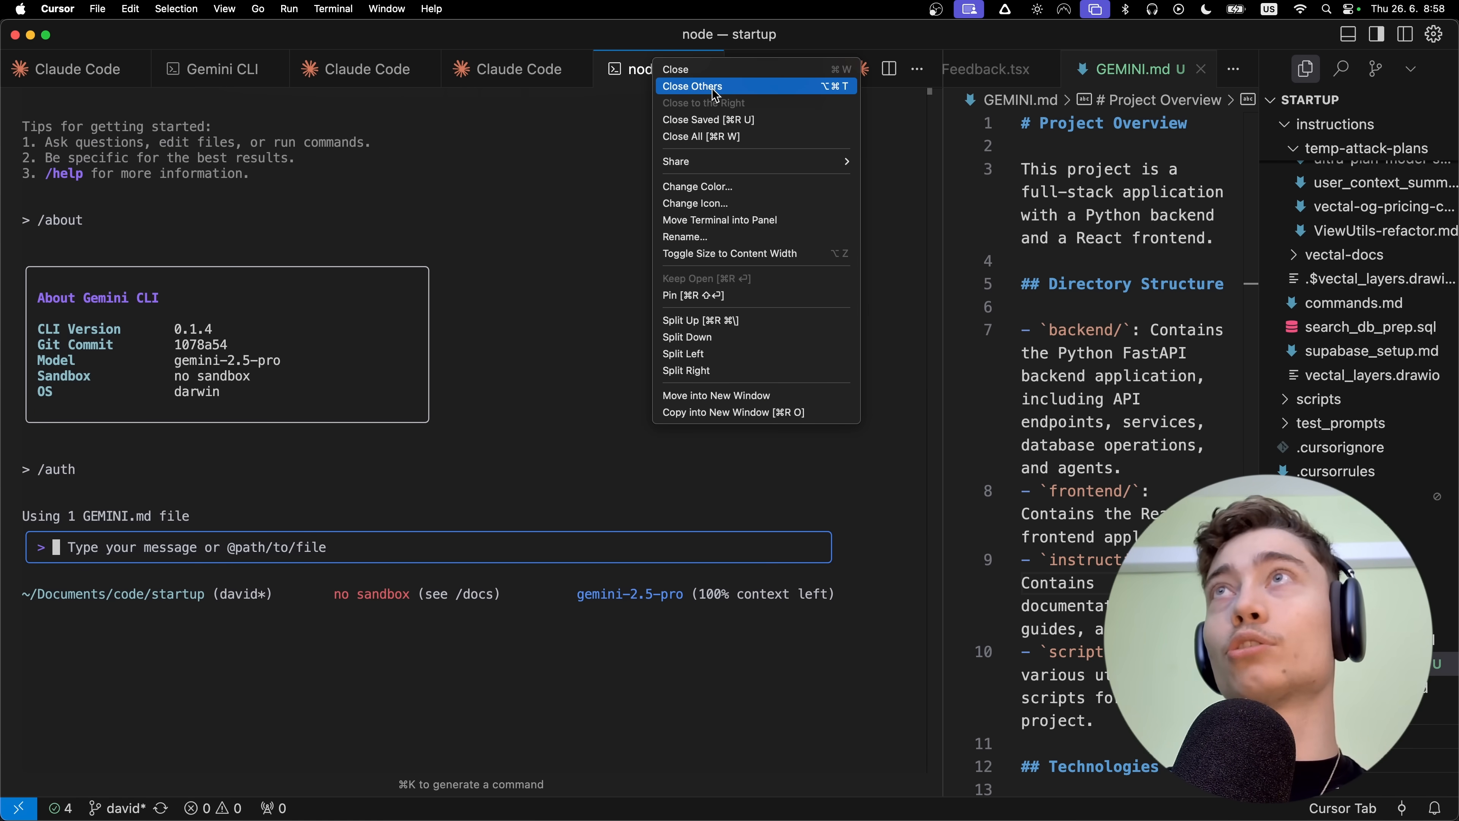
pyautogui.click(675, 69)
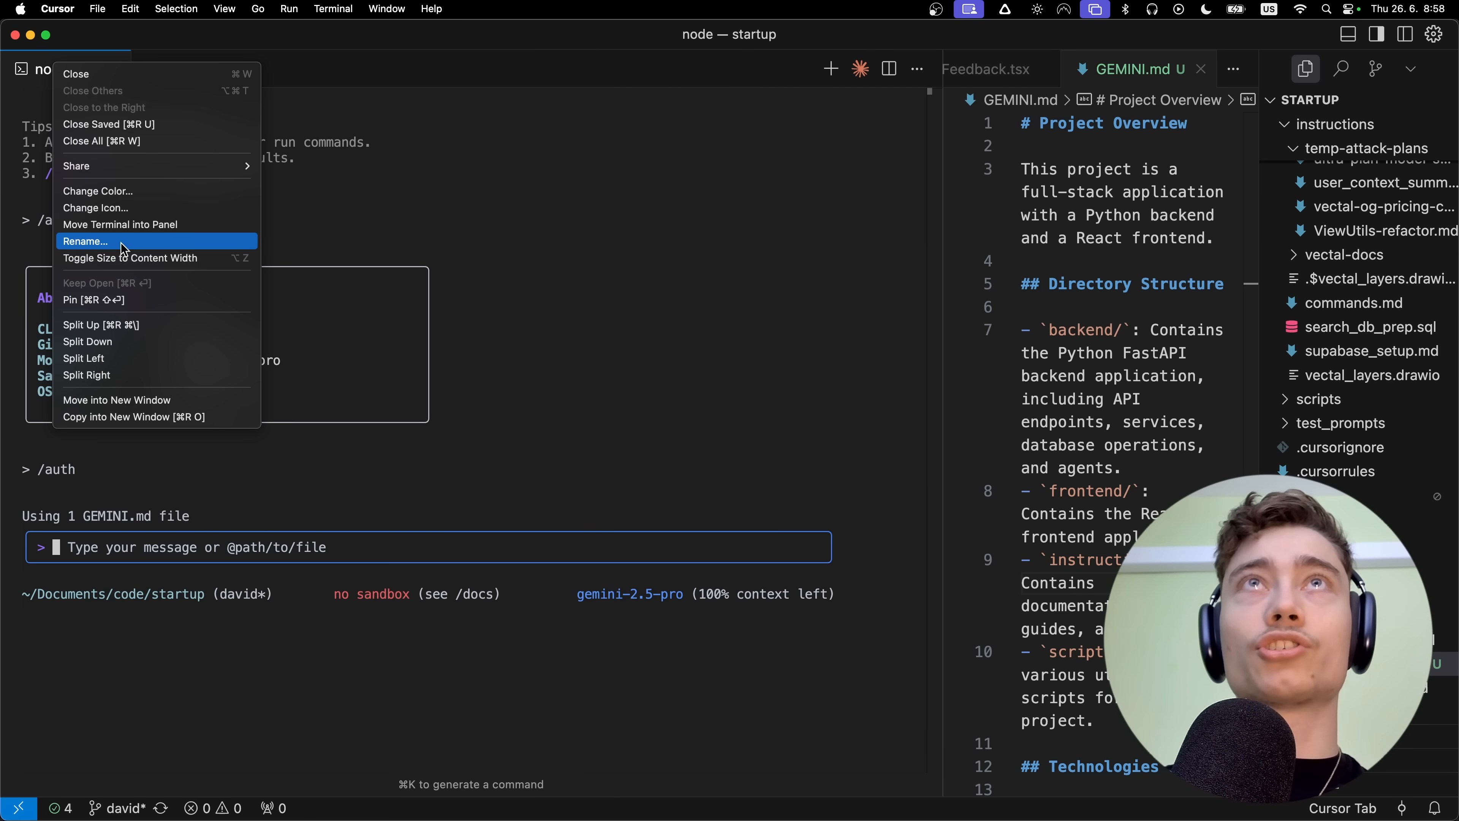
pyautogui.click(84, 241)
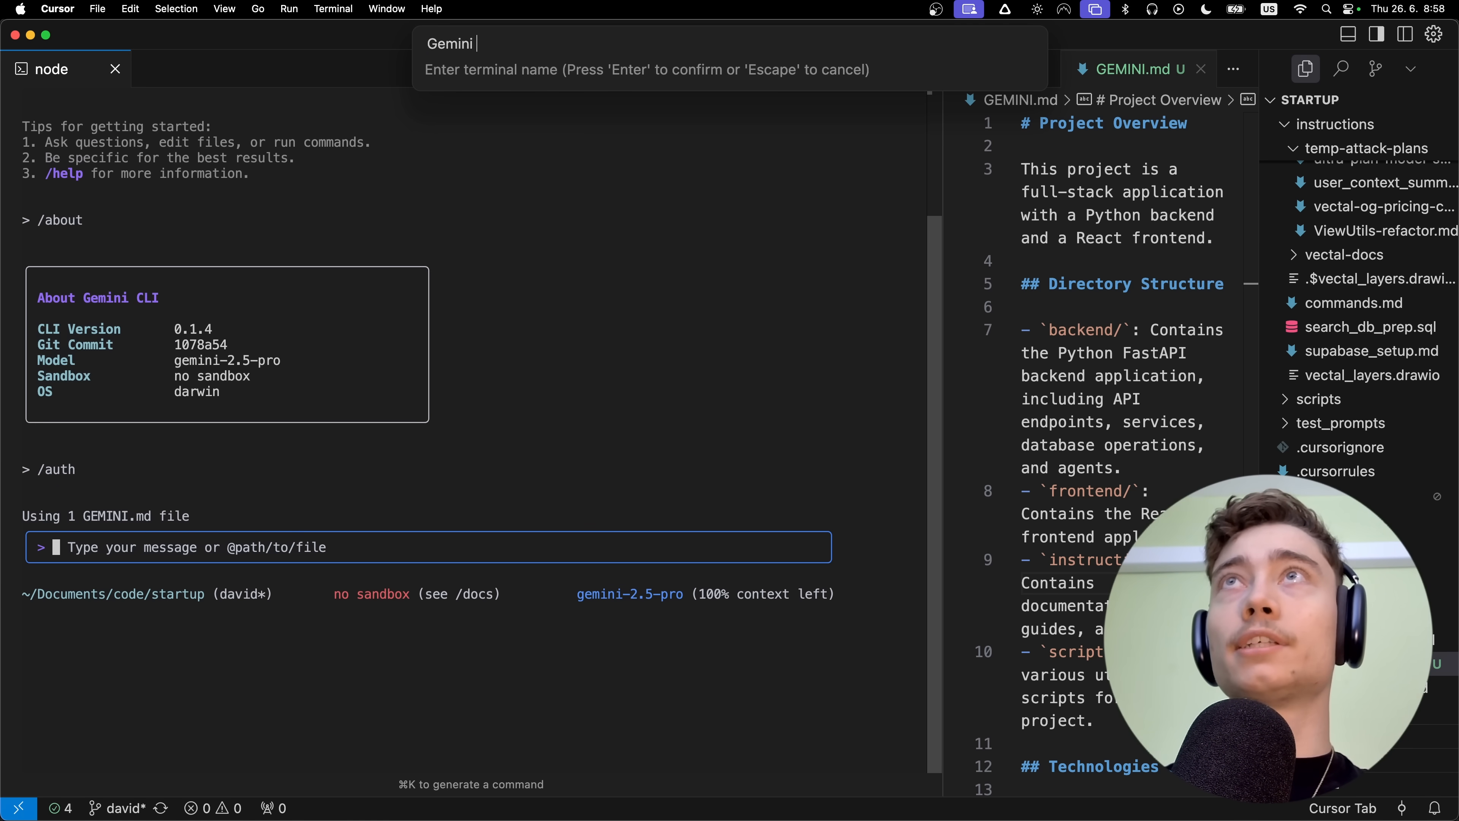
pyautogui.rightClick(51, 69)
pyautogui.write(' CLI')
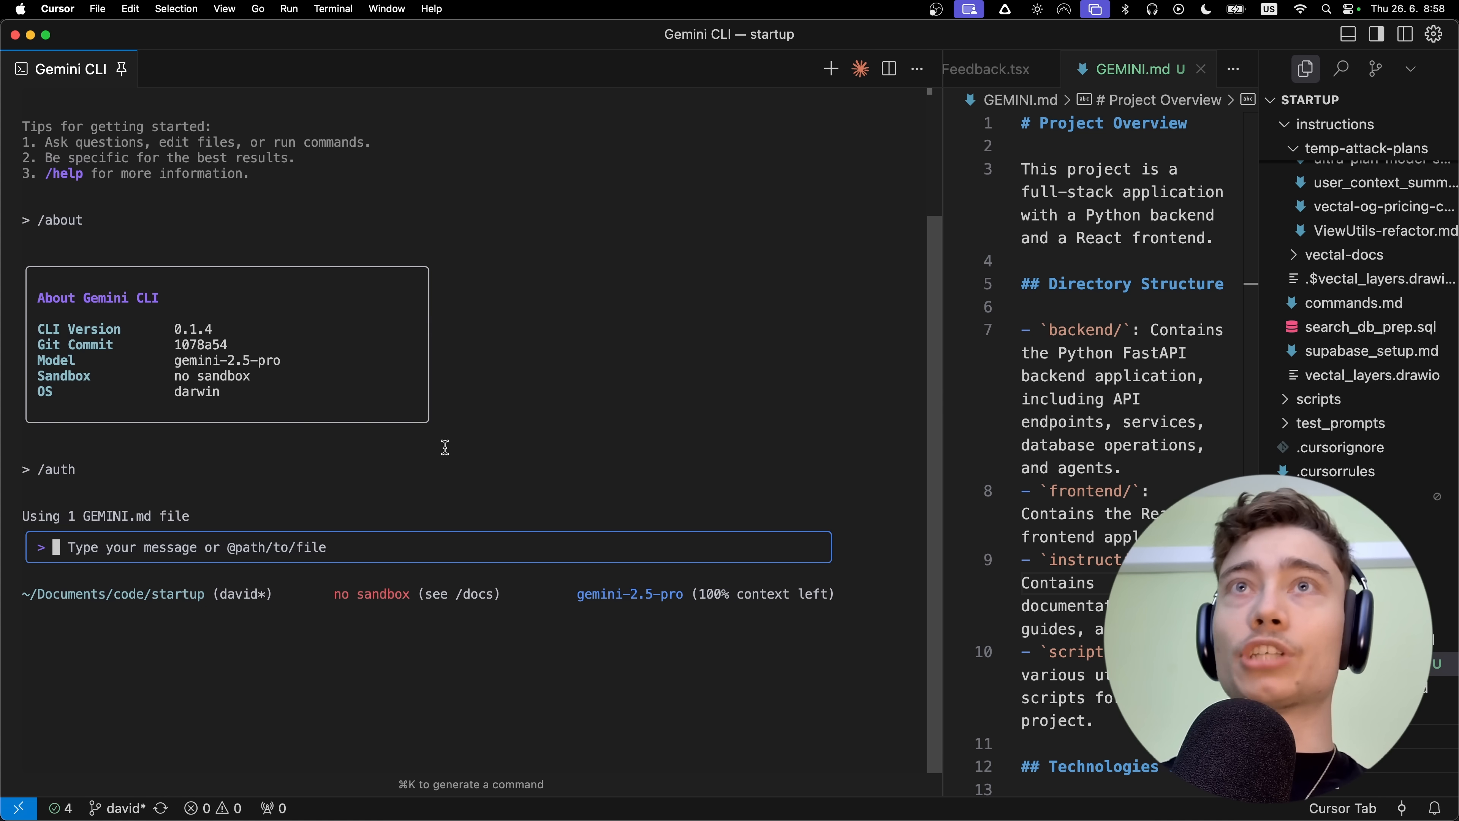
pyautogui.moveTo(941, 390)
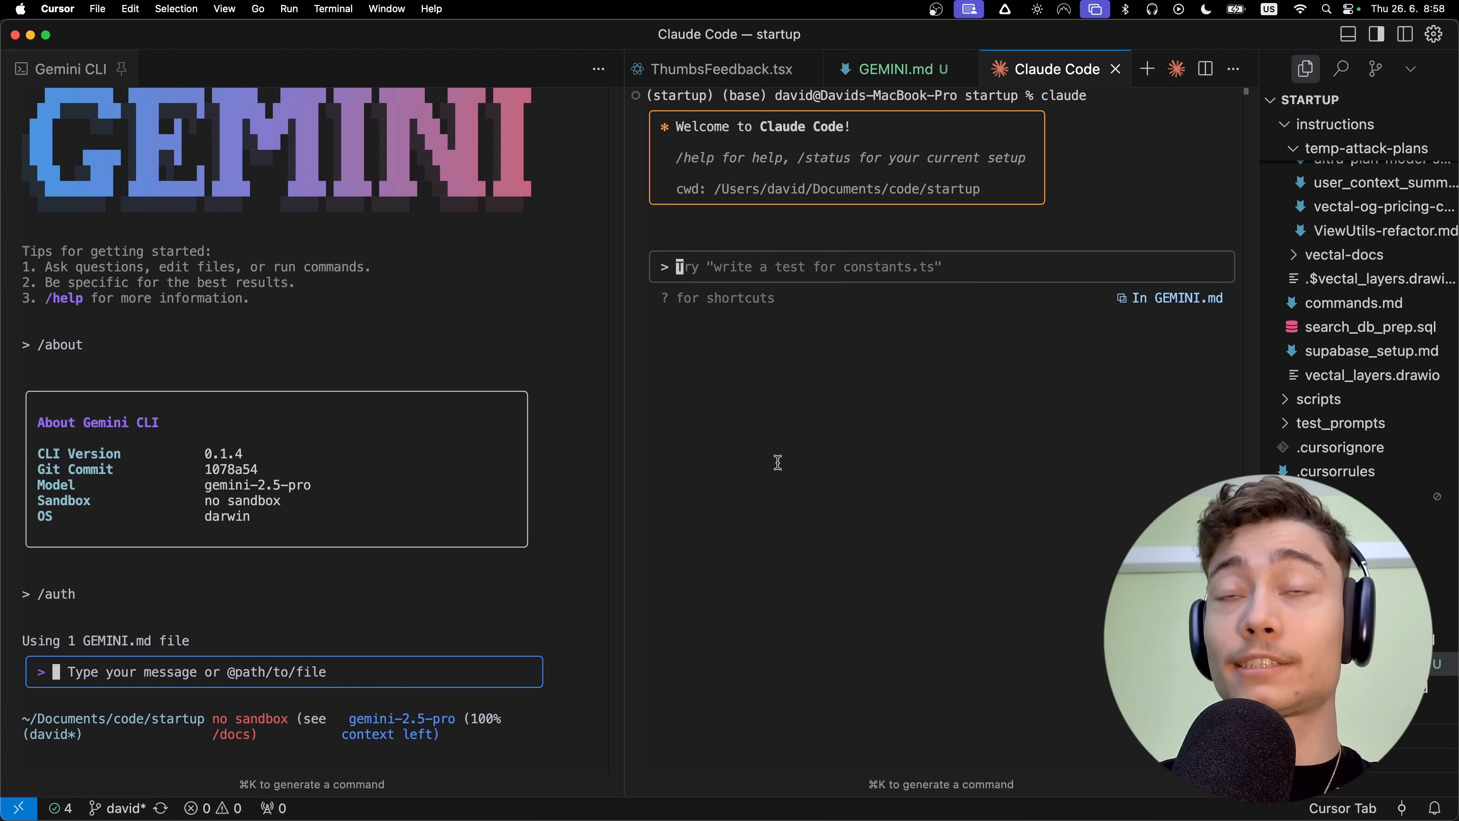
pyautogui.moveTo(712, 69)
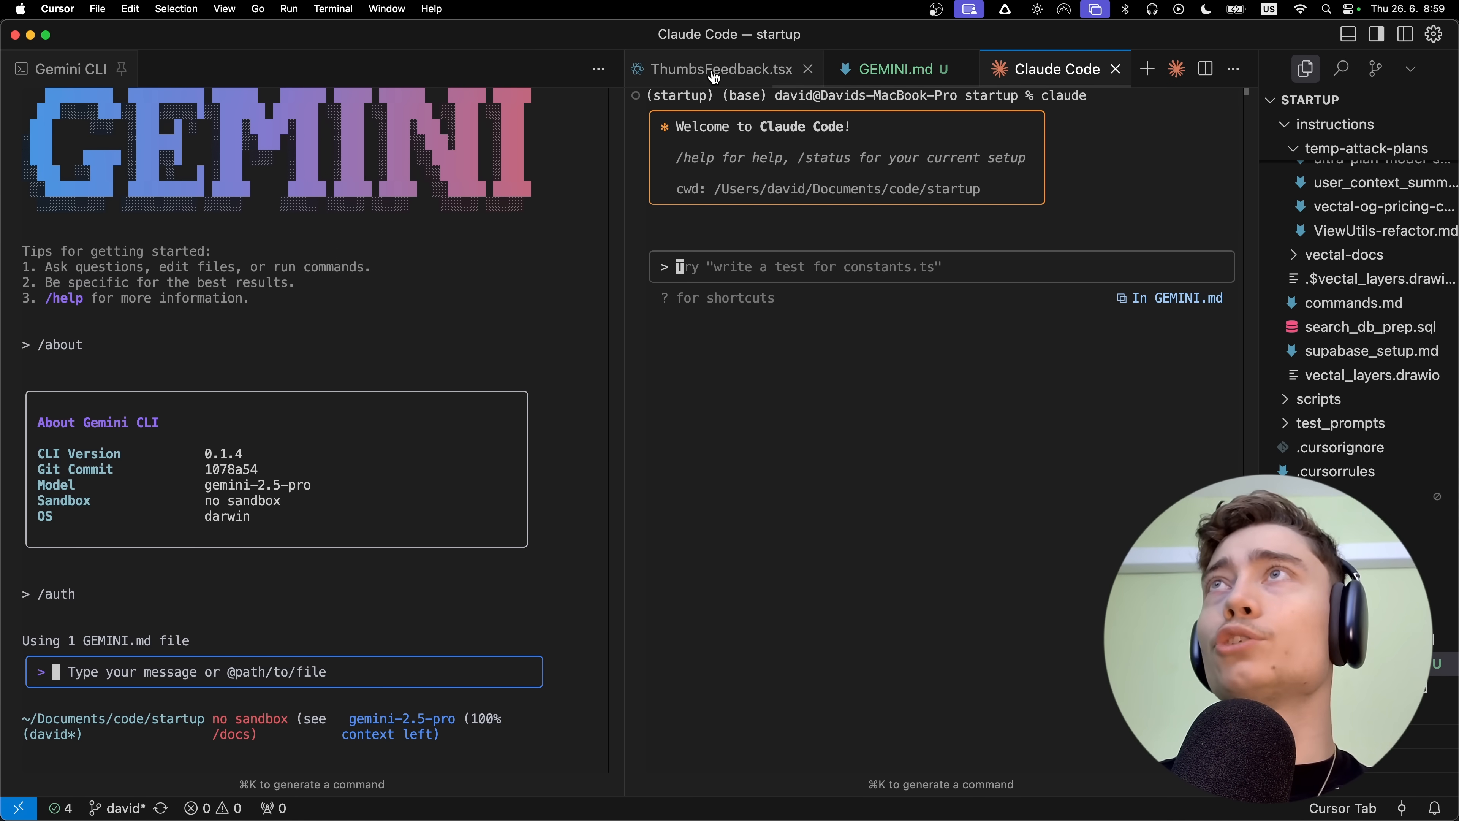
# Bring ThumbsFeedback.tsx into focus as context, then return to the Claude Code terminal.
pyautogui.click(726, 69)
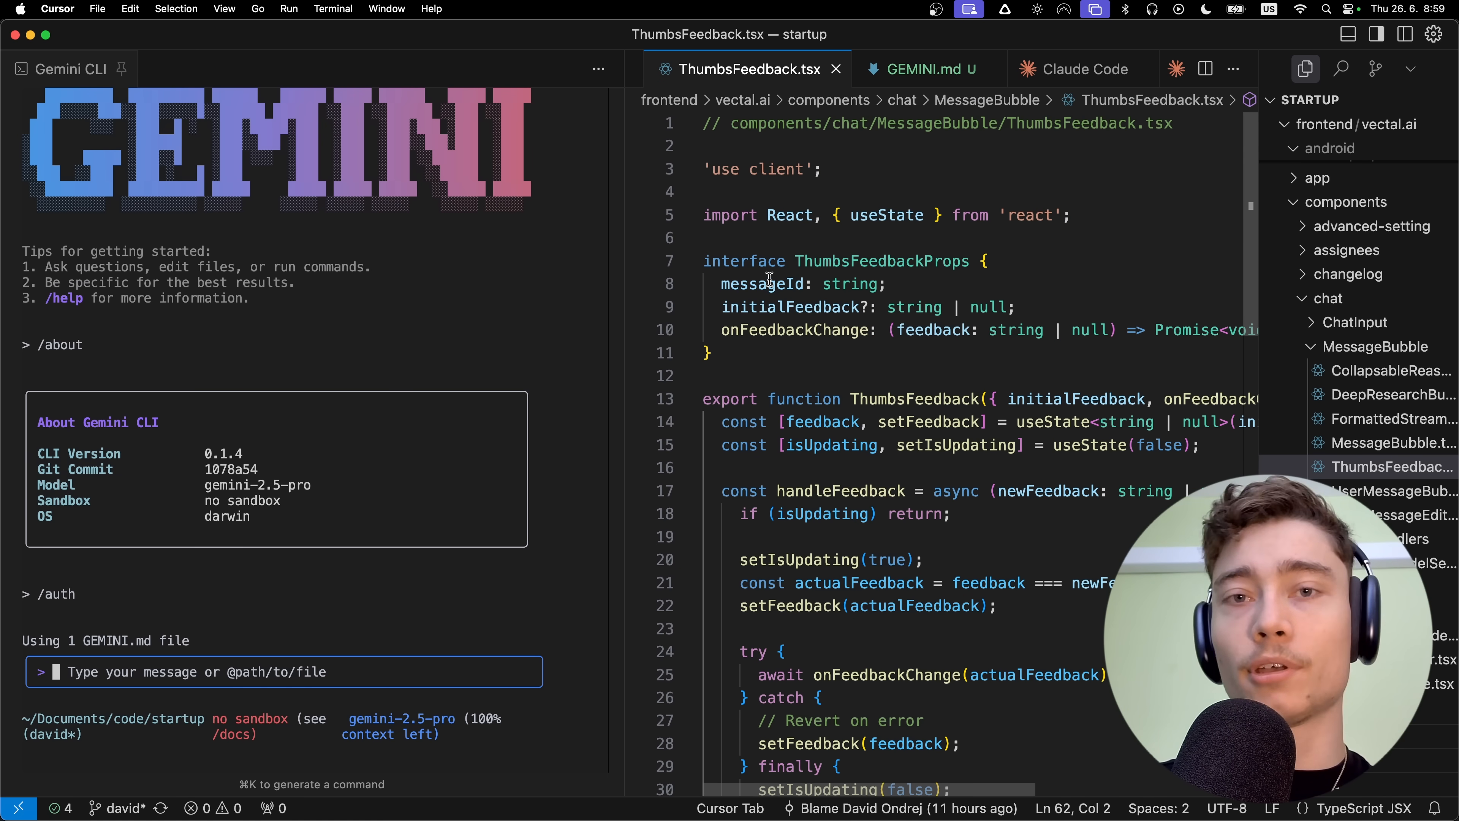
pyautogui.click(1062, 69)
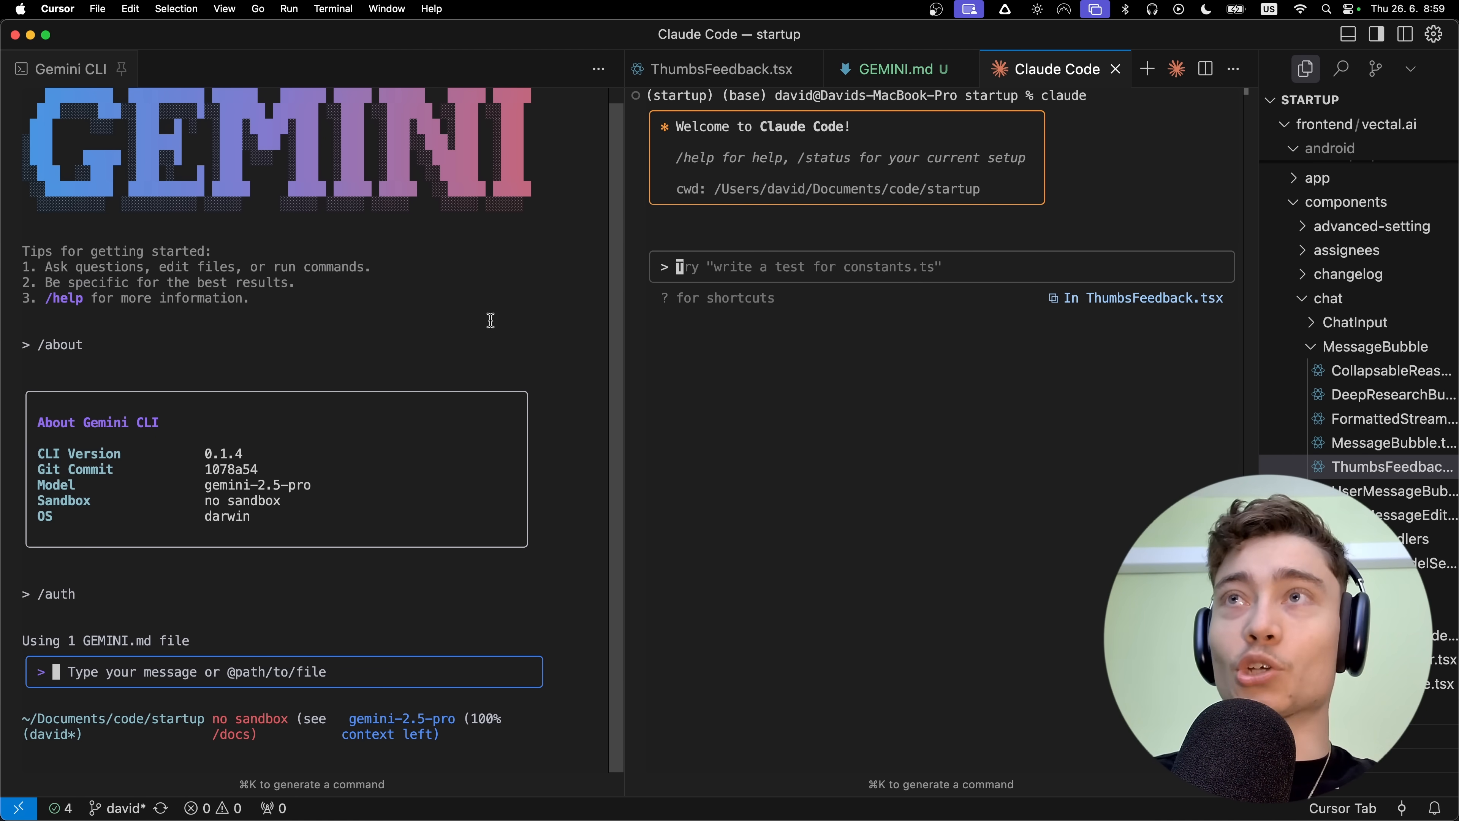
pyautogui.moveTo(310, 366)
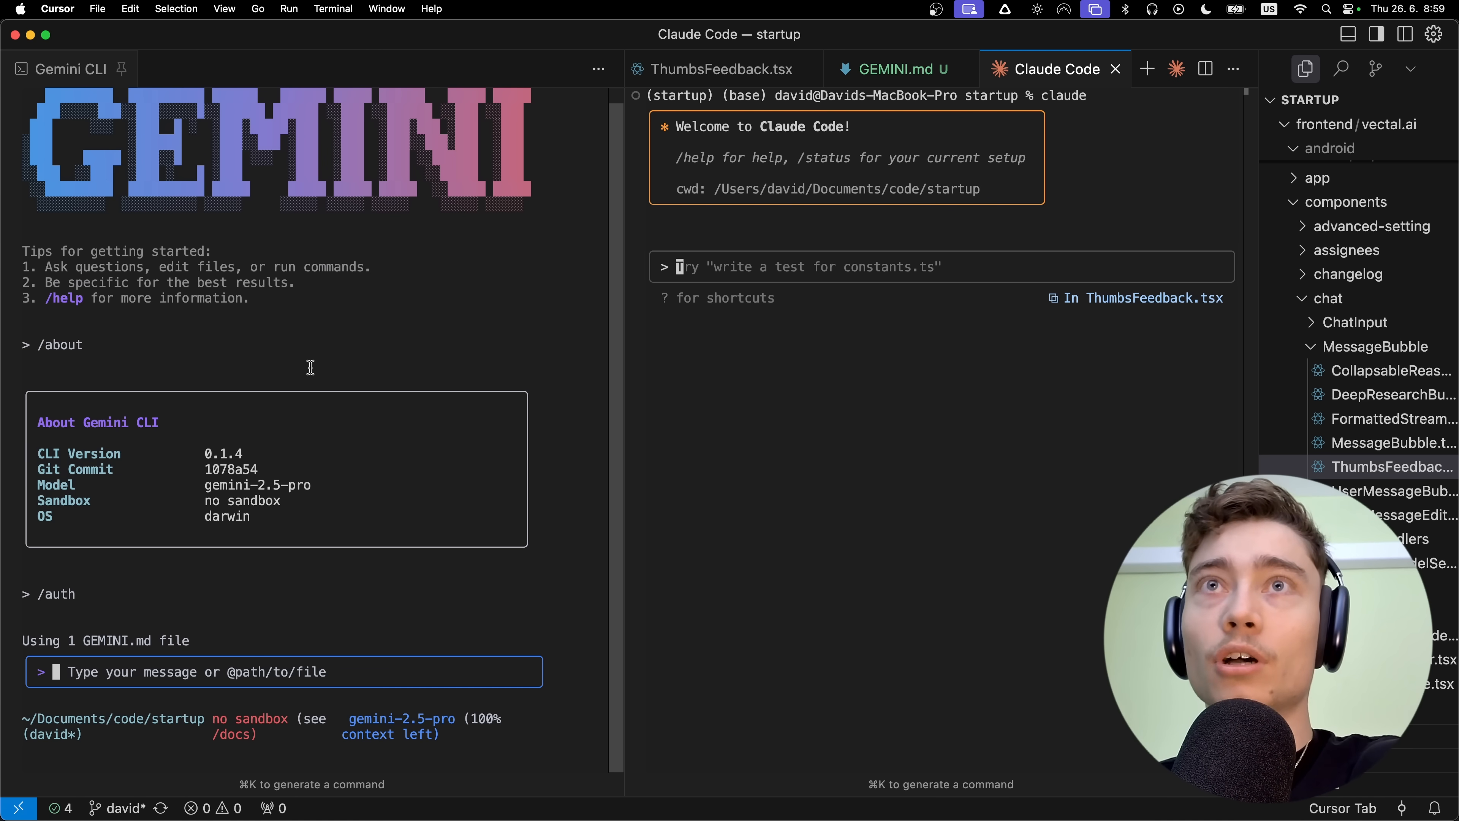
pyautogui.moveTo(771, 403)
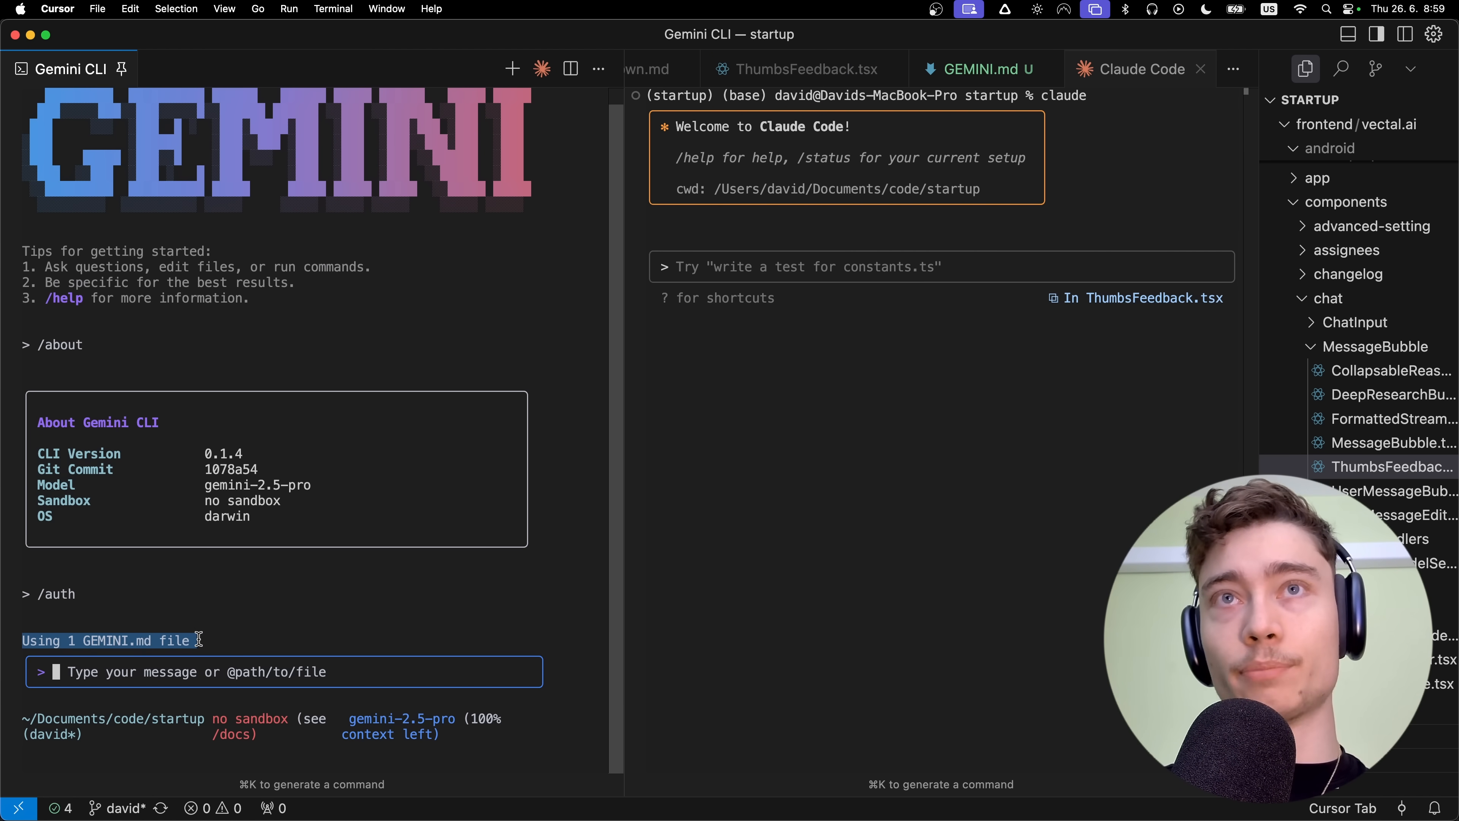
pyautogui.moveTo(843, 279)
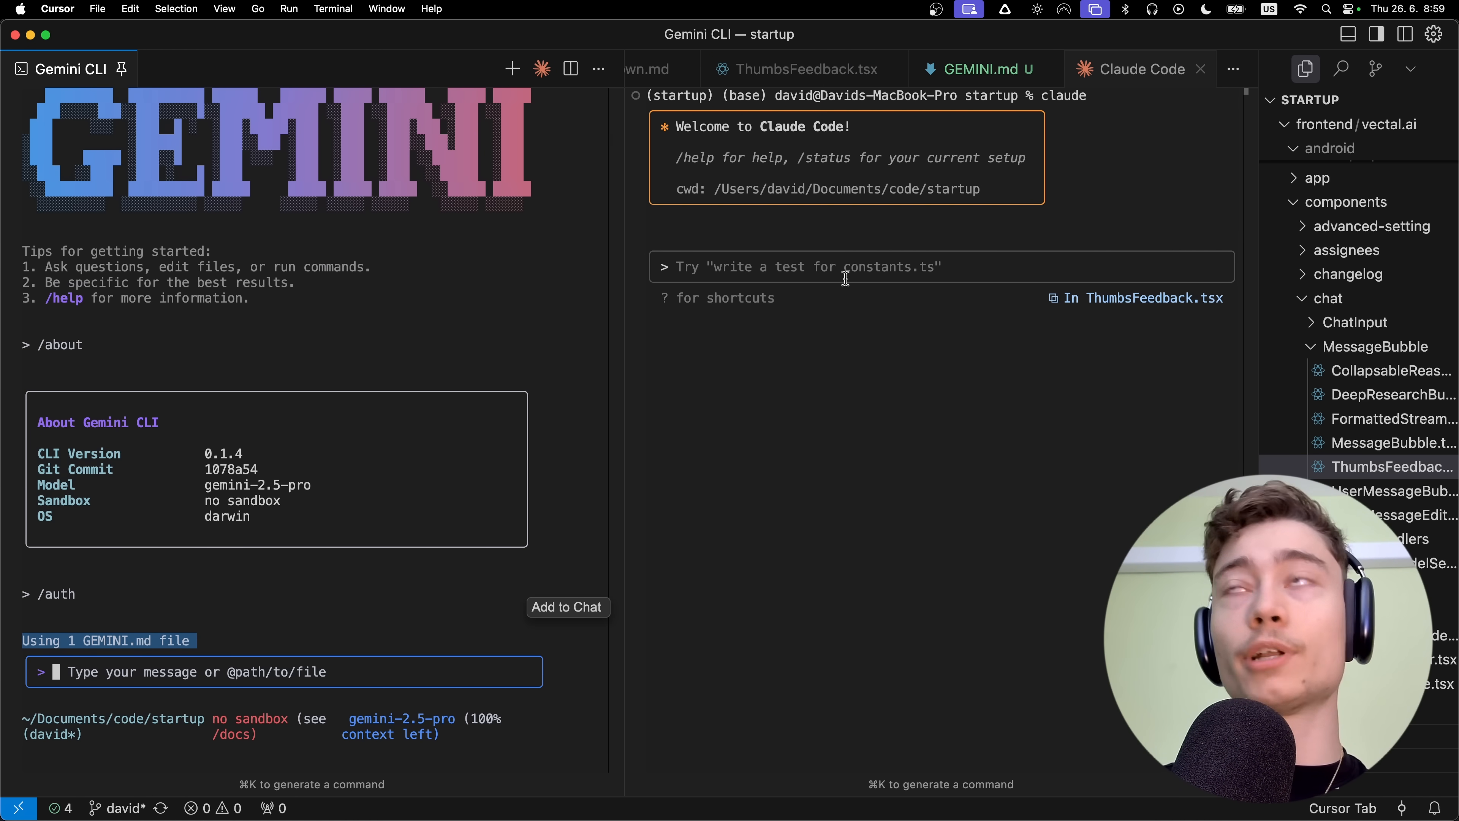
# Show GEMINI.md in the editor and start asking Gemini CLI to locate the .gemini folder.
pyautogui.click(974, 69)
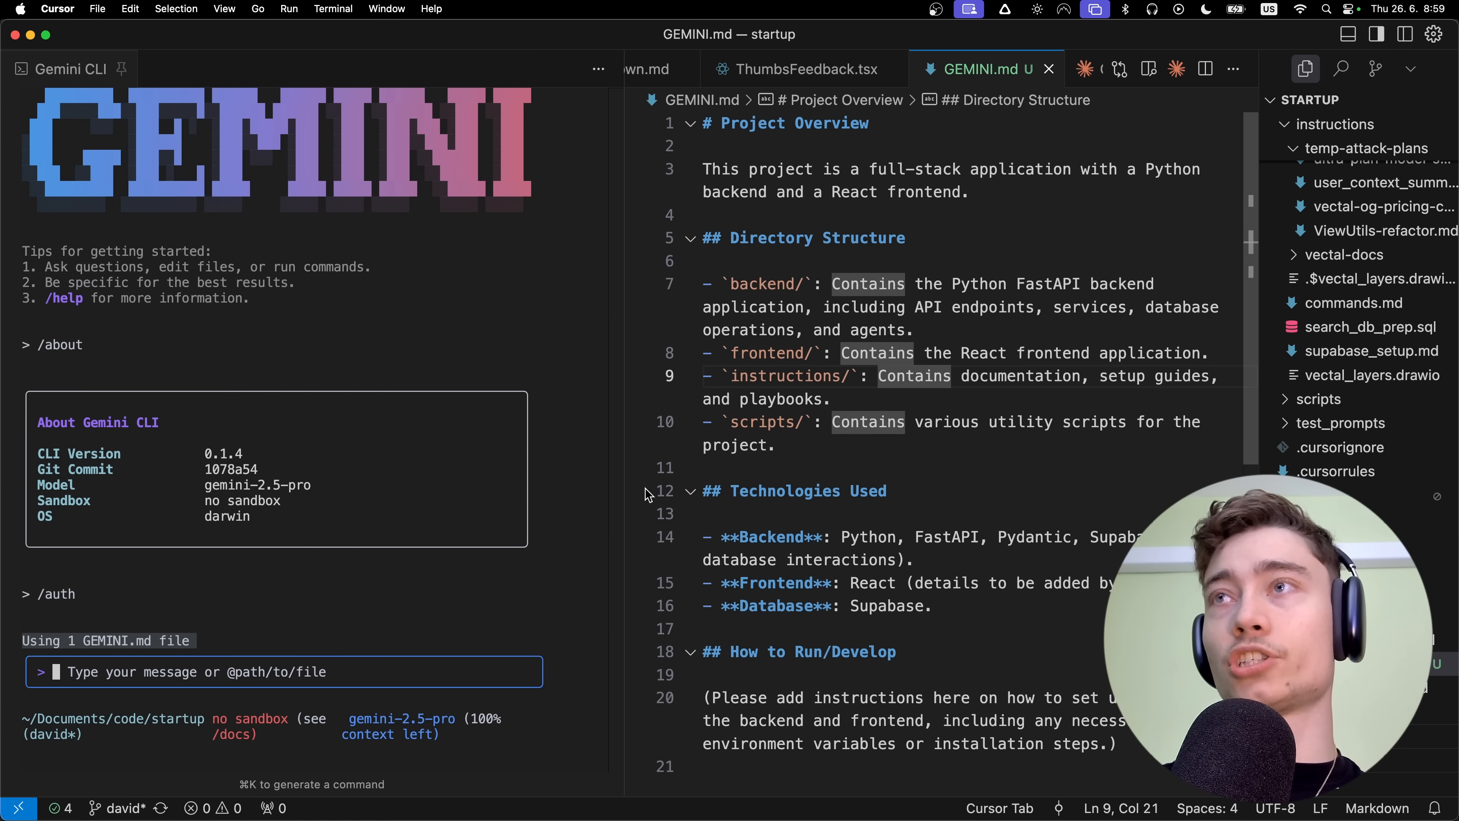
pyautogui.scroll(3)
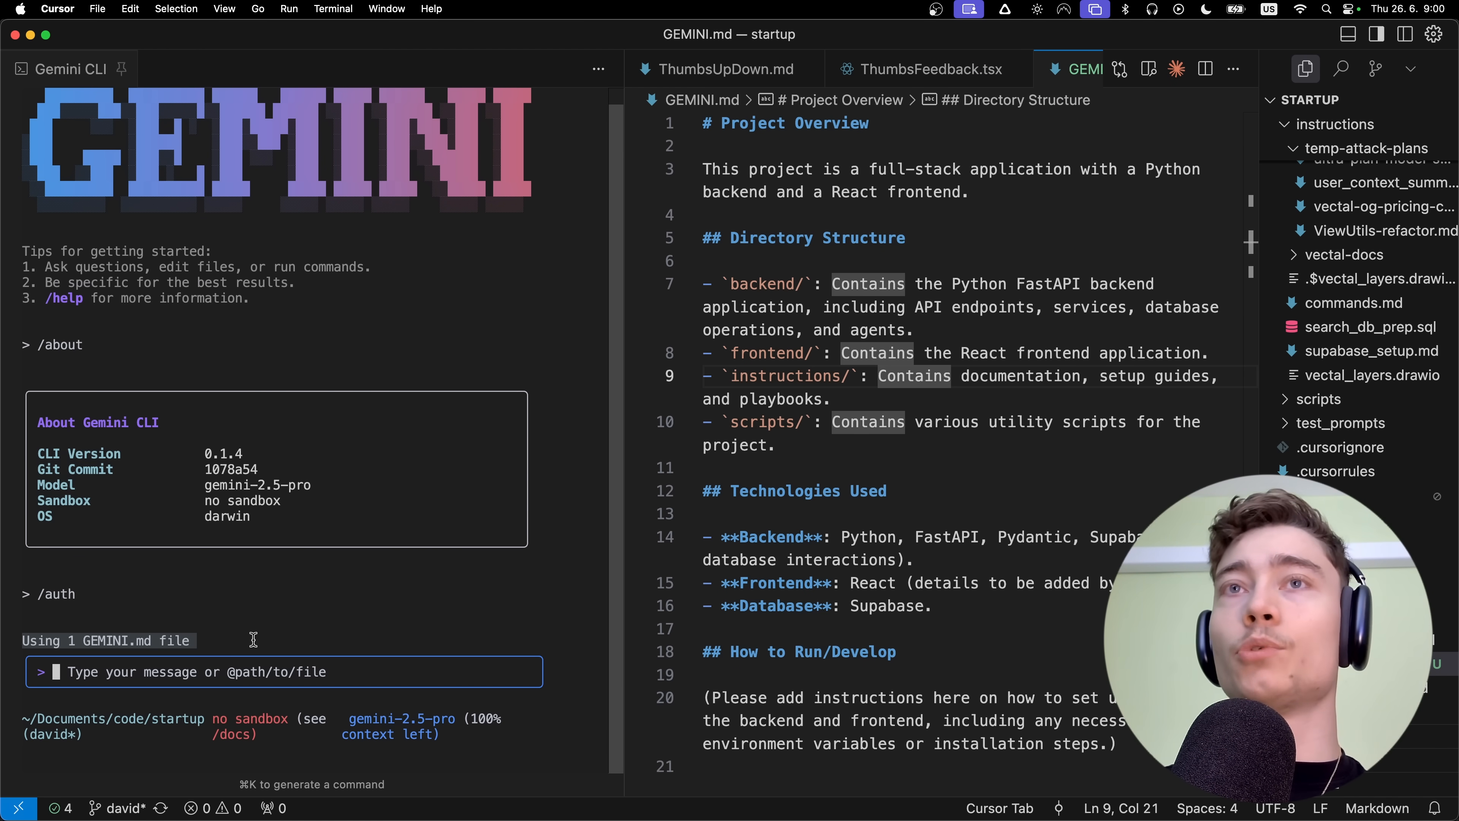
pyautogui.write('locate the .gem')
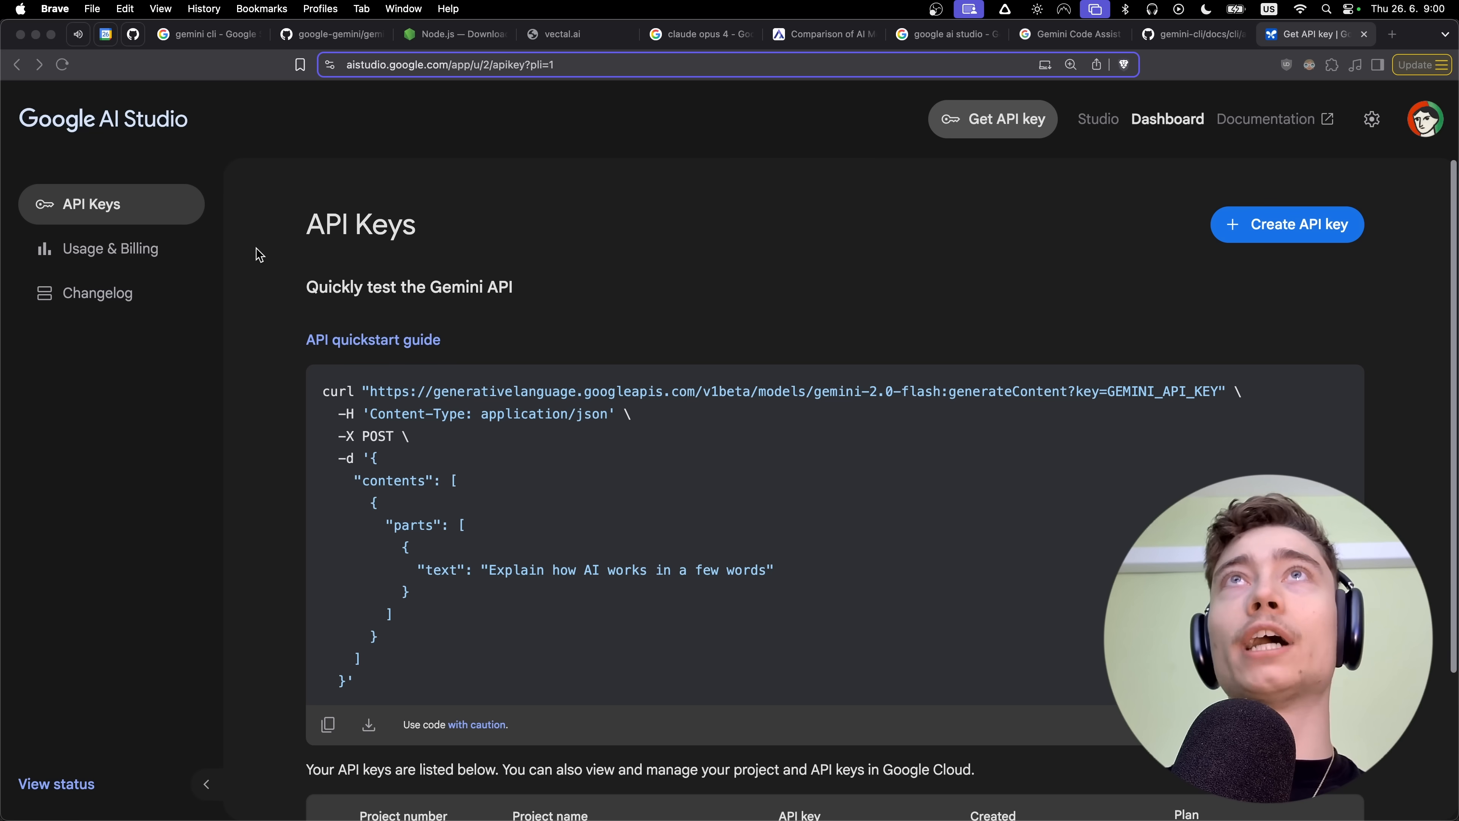
# In the gemini-cli repository, browse into docs and its cli configuration documentation.
pyautogui.click(331, 34)
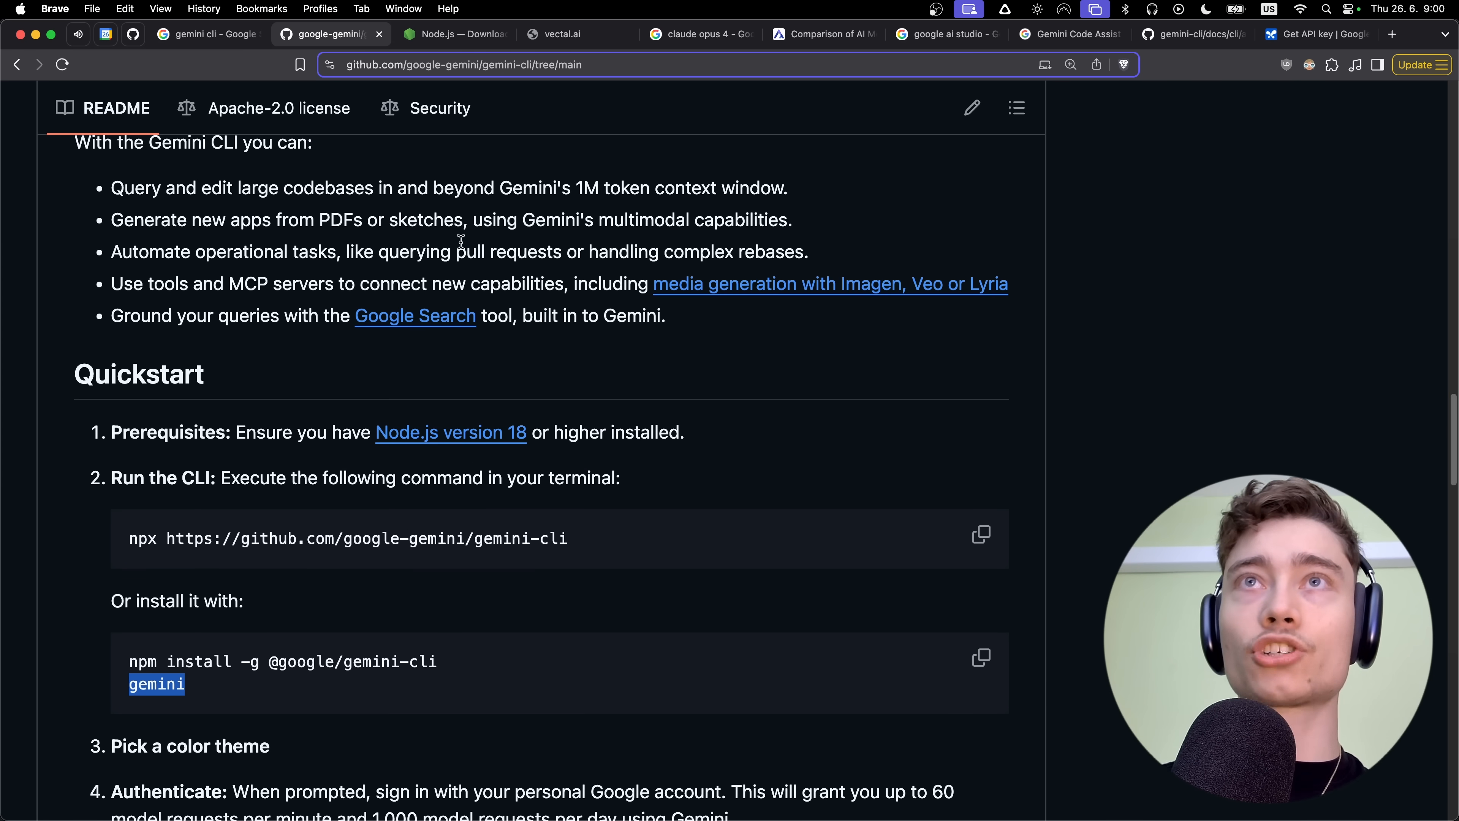
pyautogui.scroll(3)
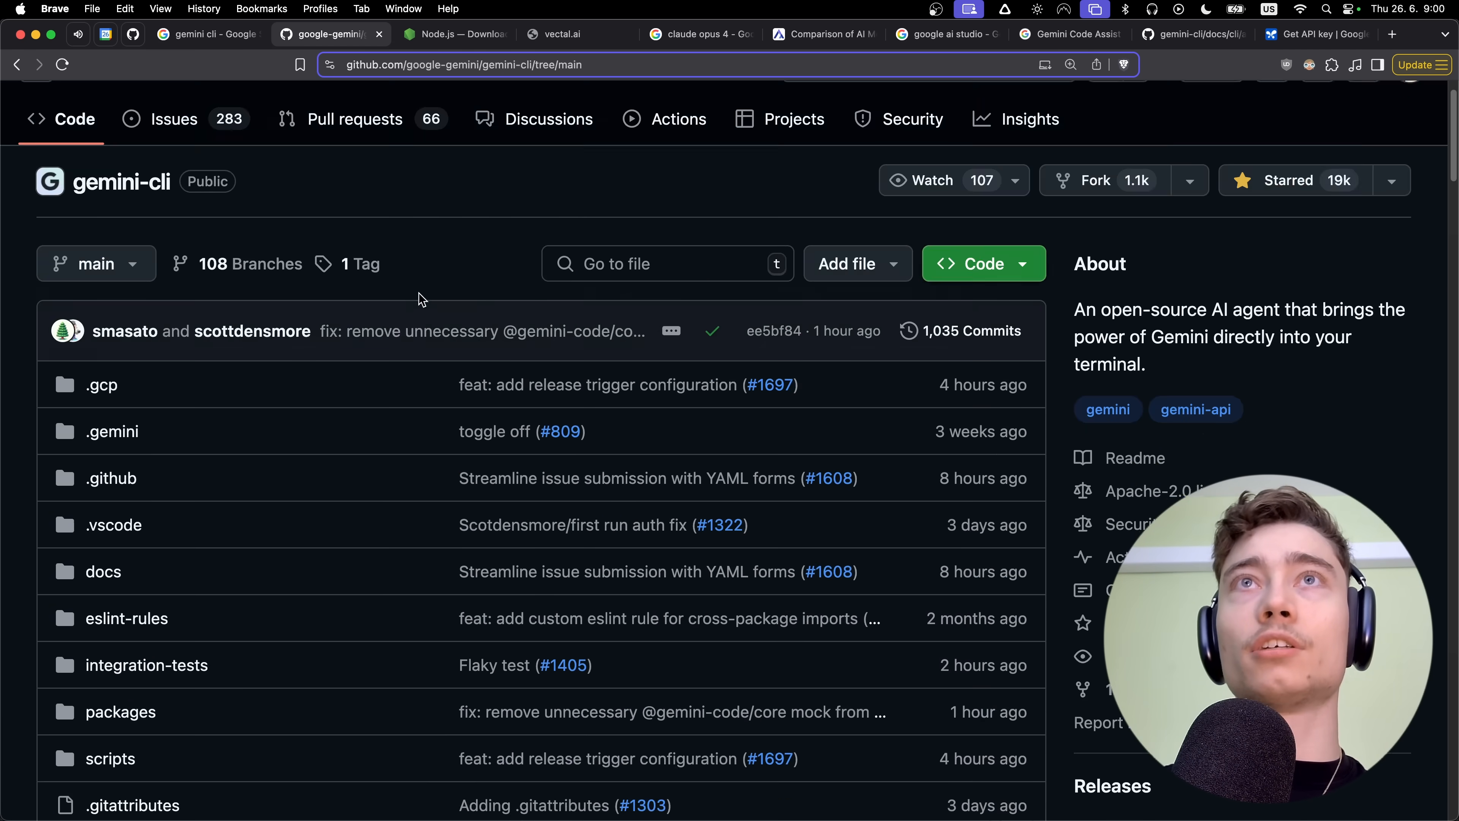
pyautogui.scroll(-3)
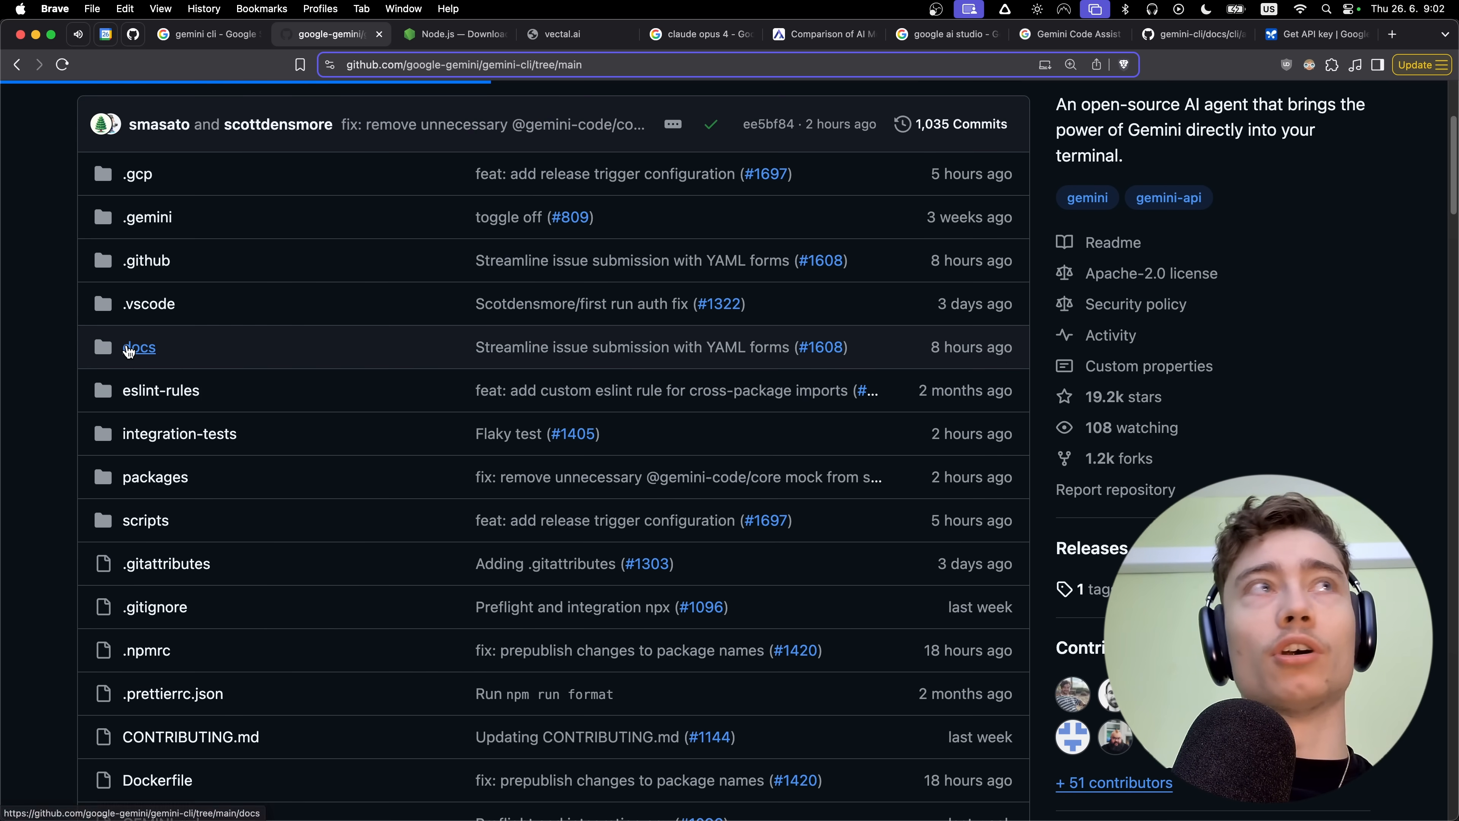
pyautogui.click(138, 348)
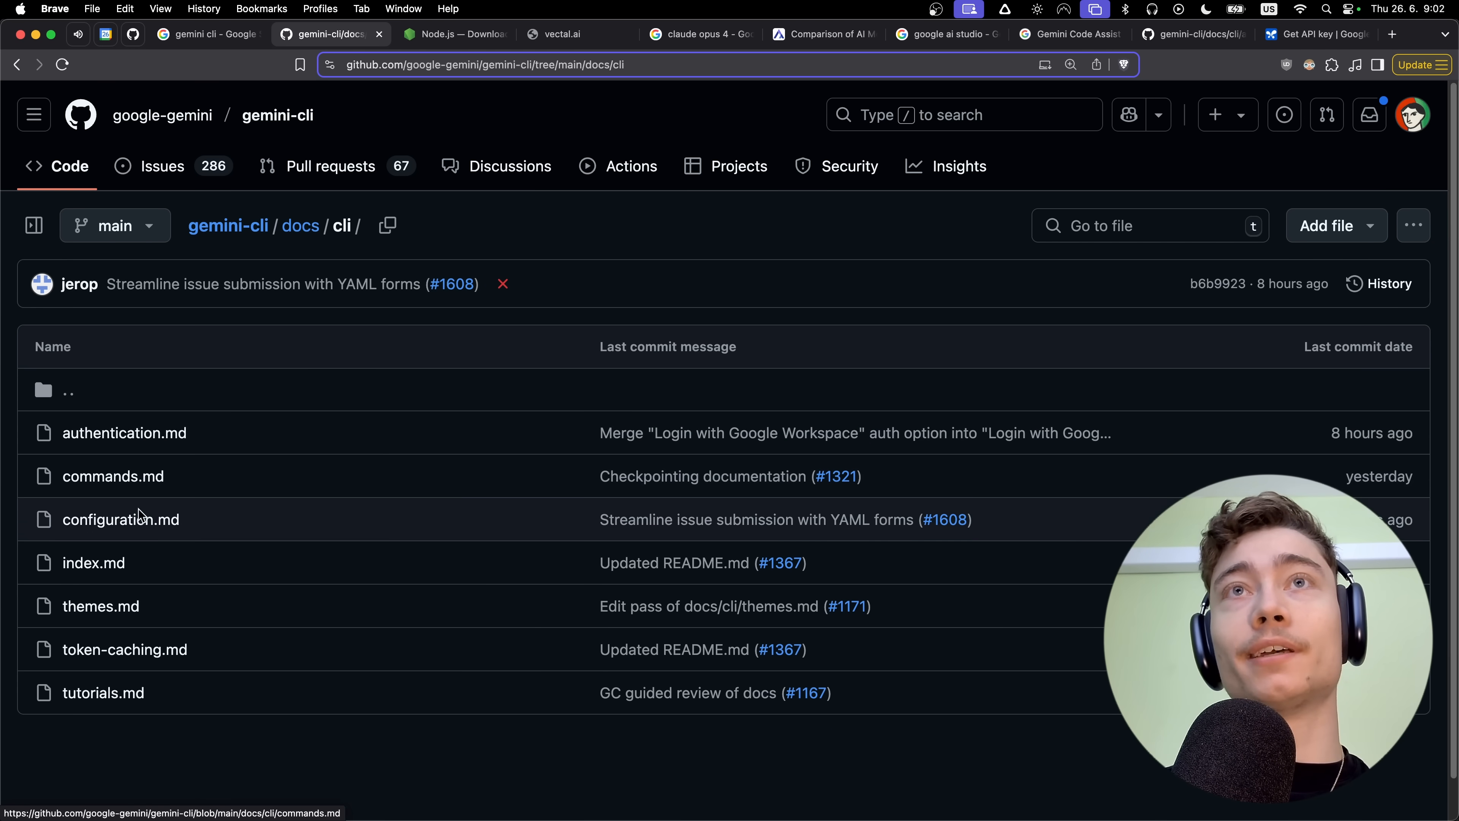
pyautogui.click(120, 519)
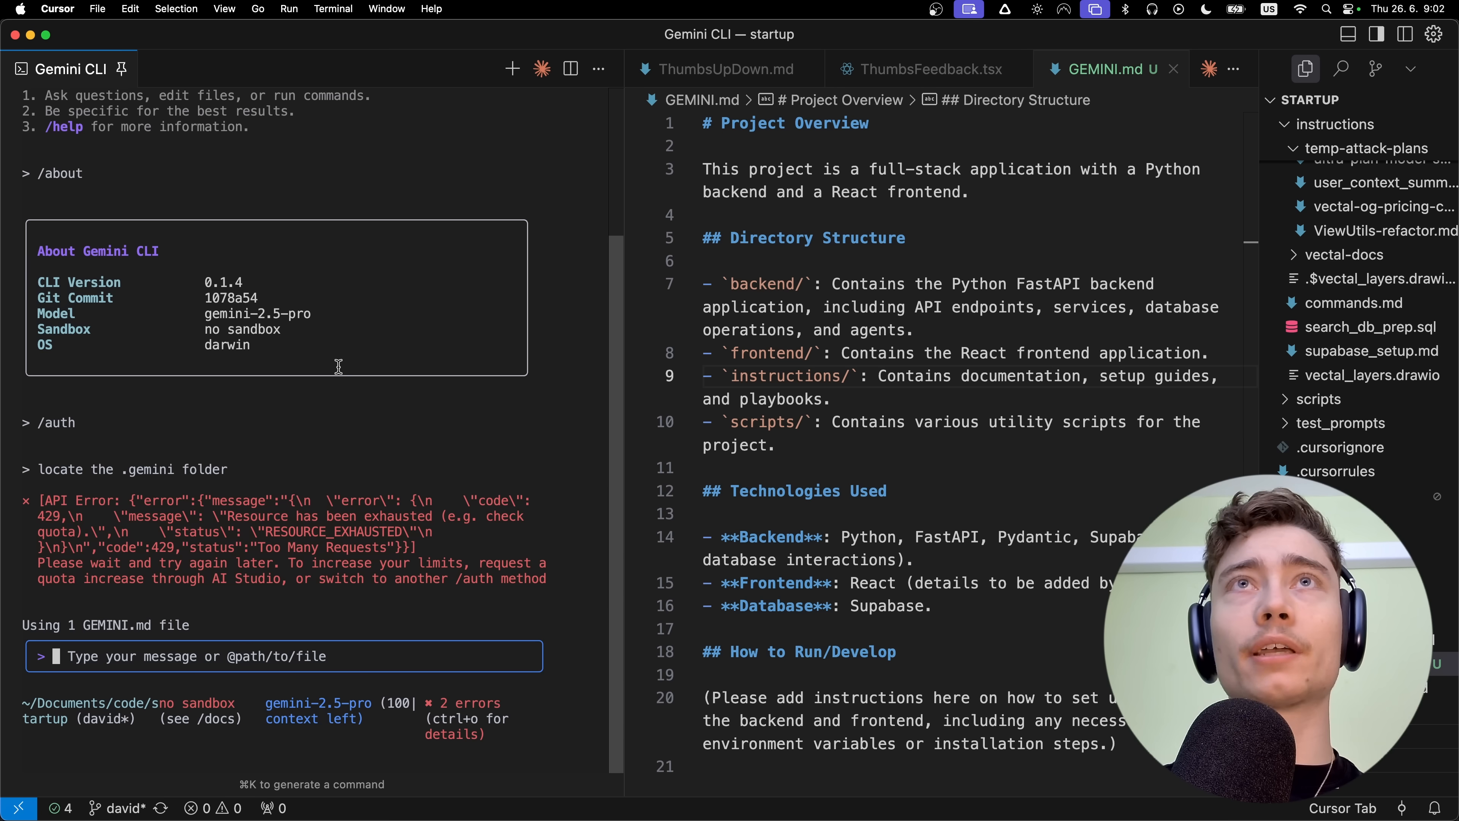
pyautogui.moveTo(110, 643)
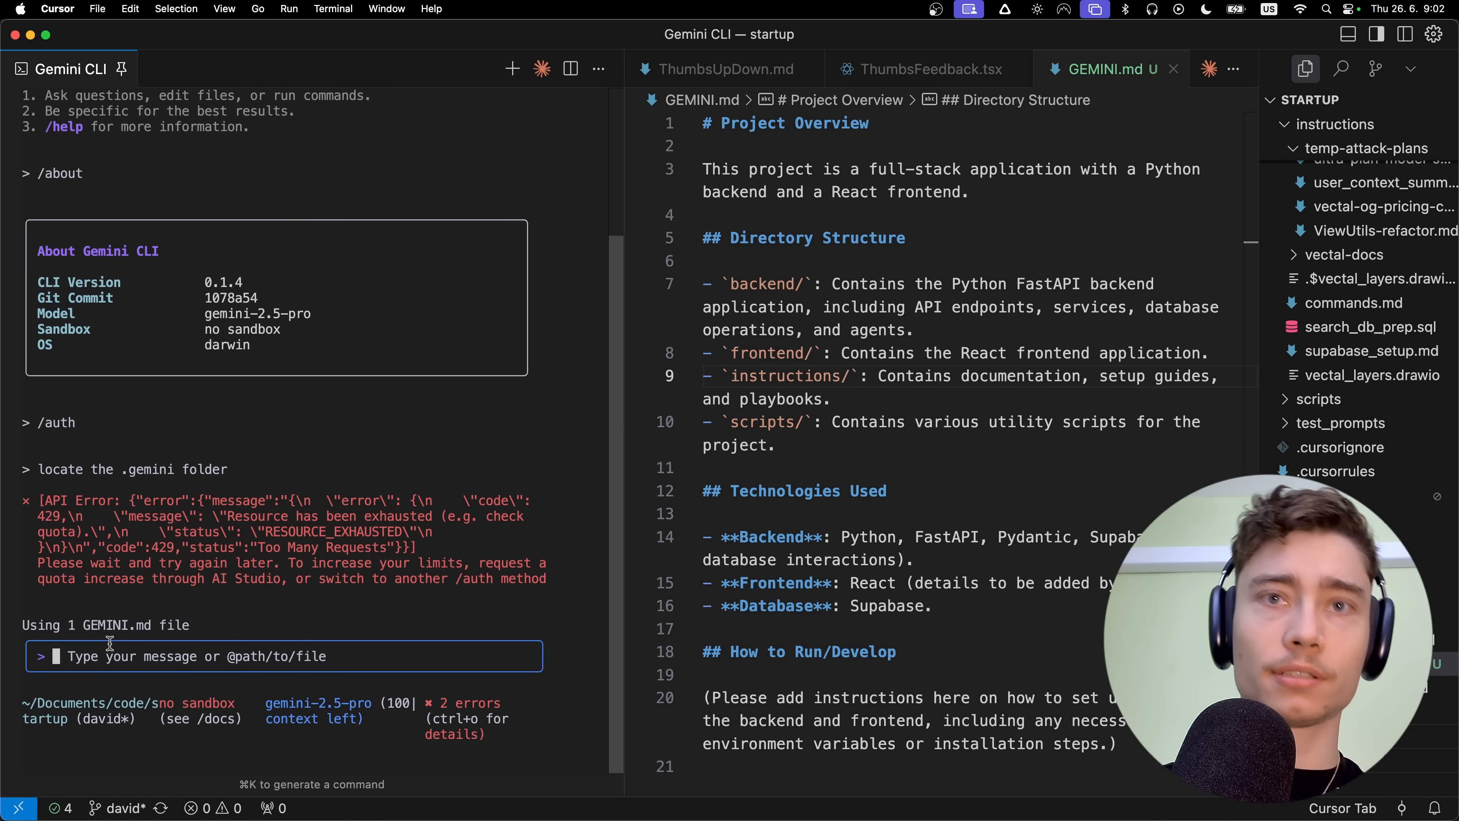
# Run /auth to re-authenticate Gemini CLI and confirm it answers 'hey' without quota errors.
pyautogui.press('Return')
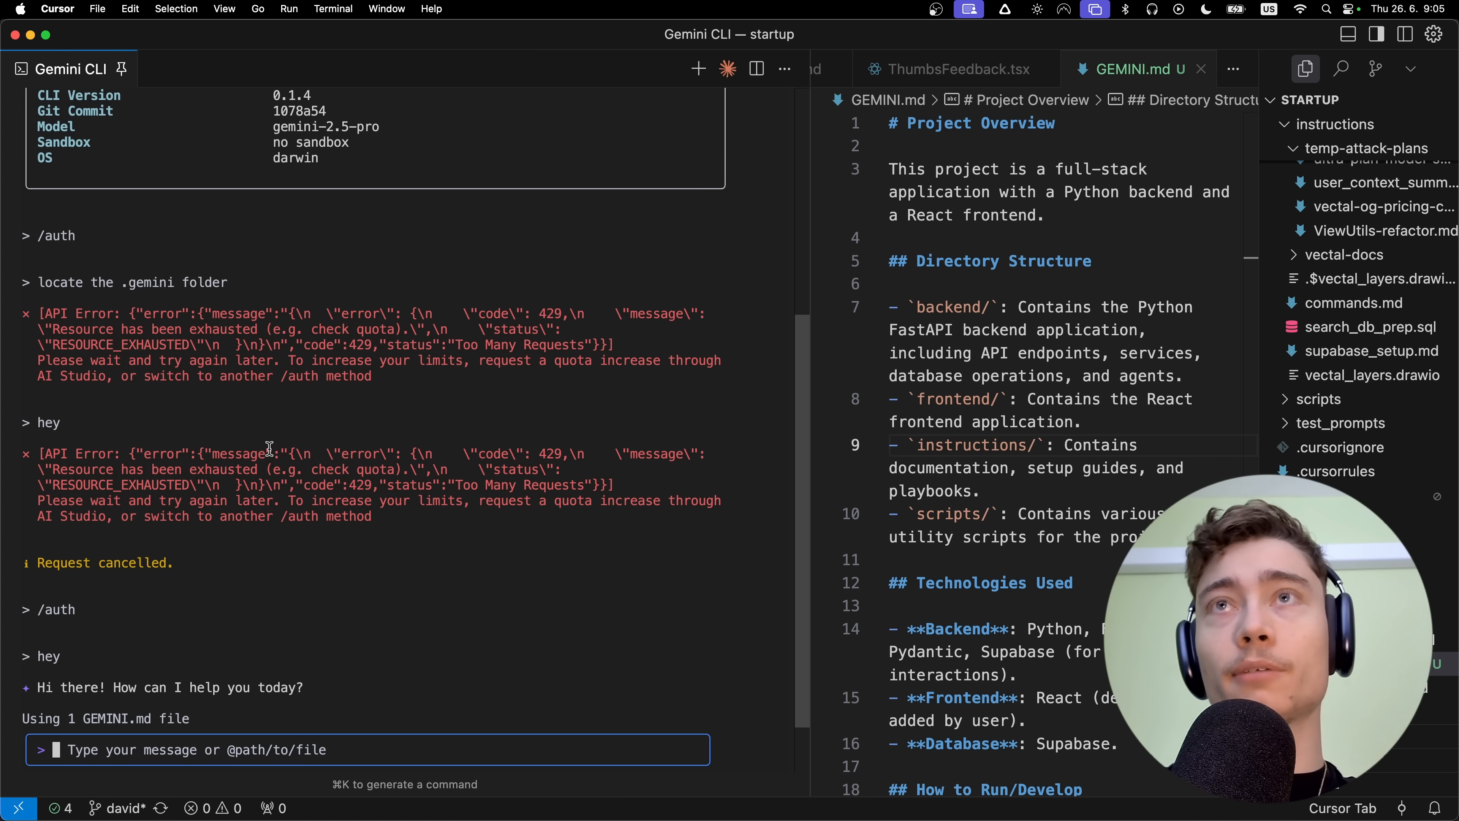
pyautogui.moveTo(270, 407)
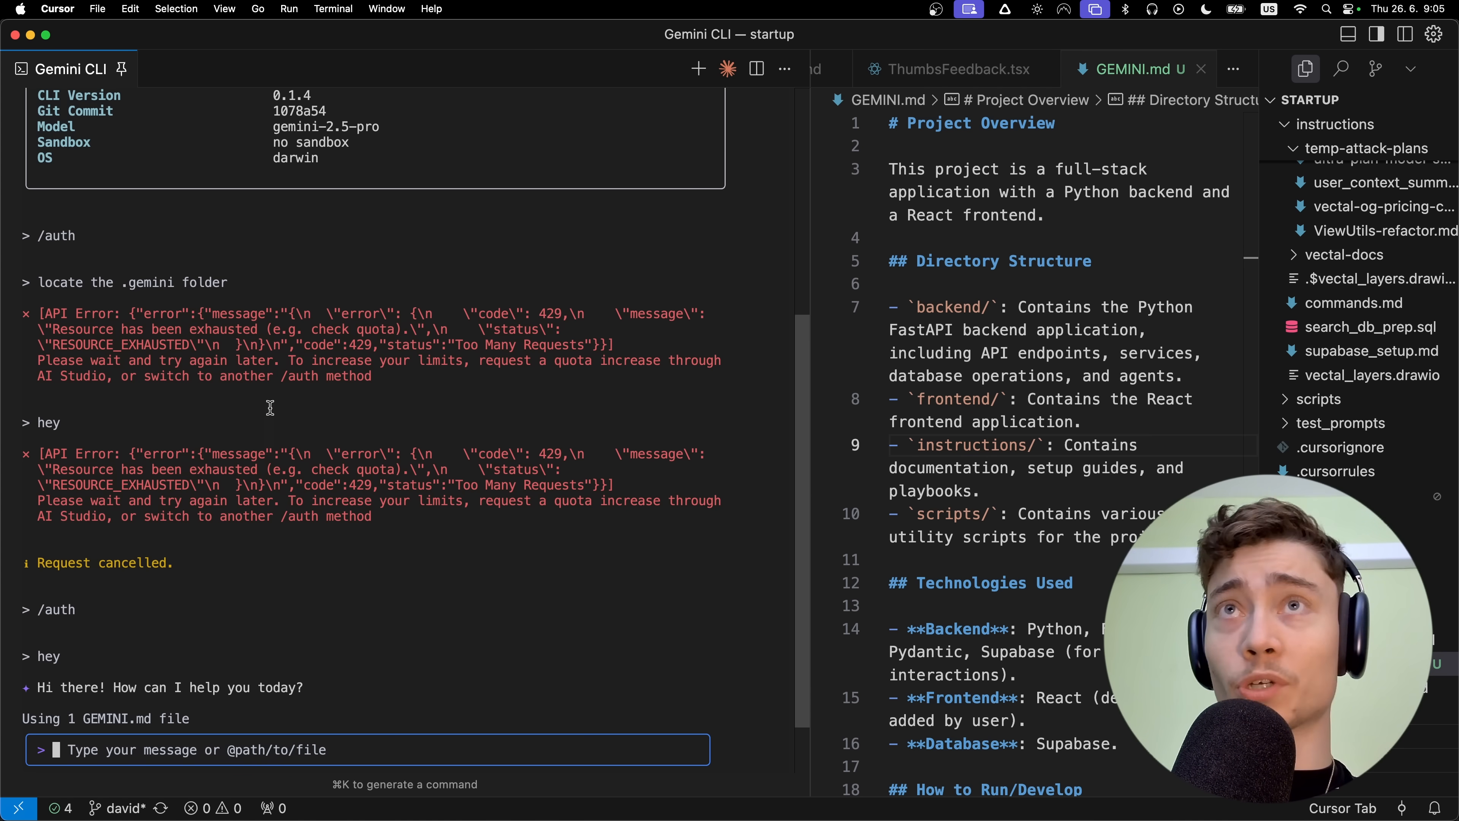
pyautogui.doubleClick(343, 515)
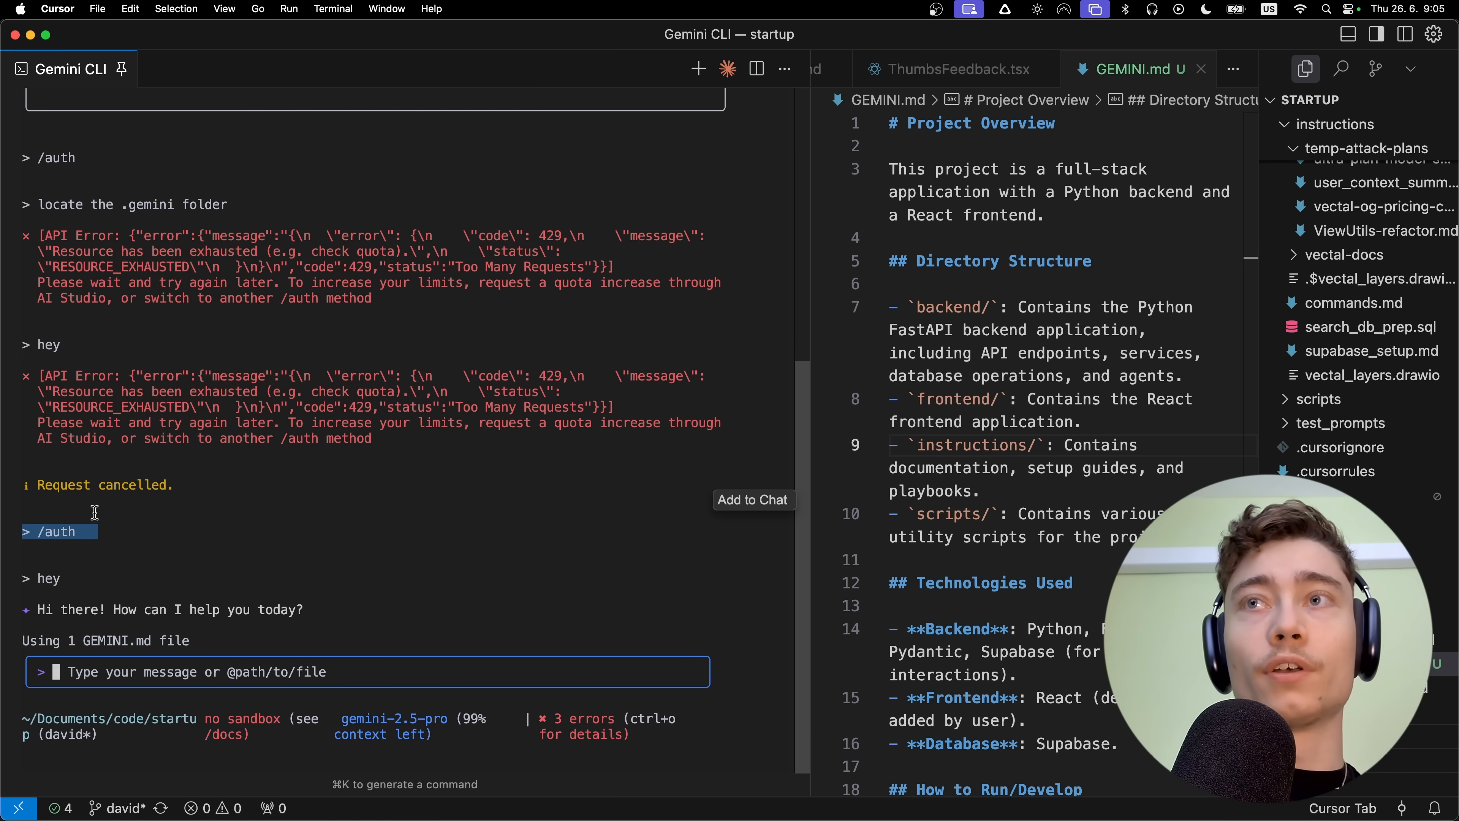
pyautogui.moveTo(100, 503)
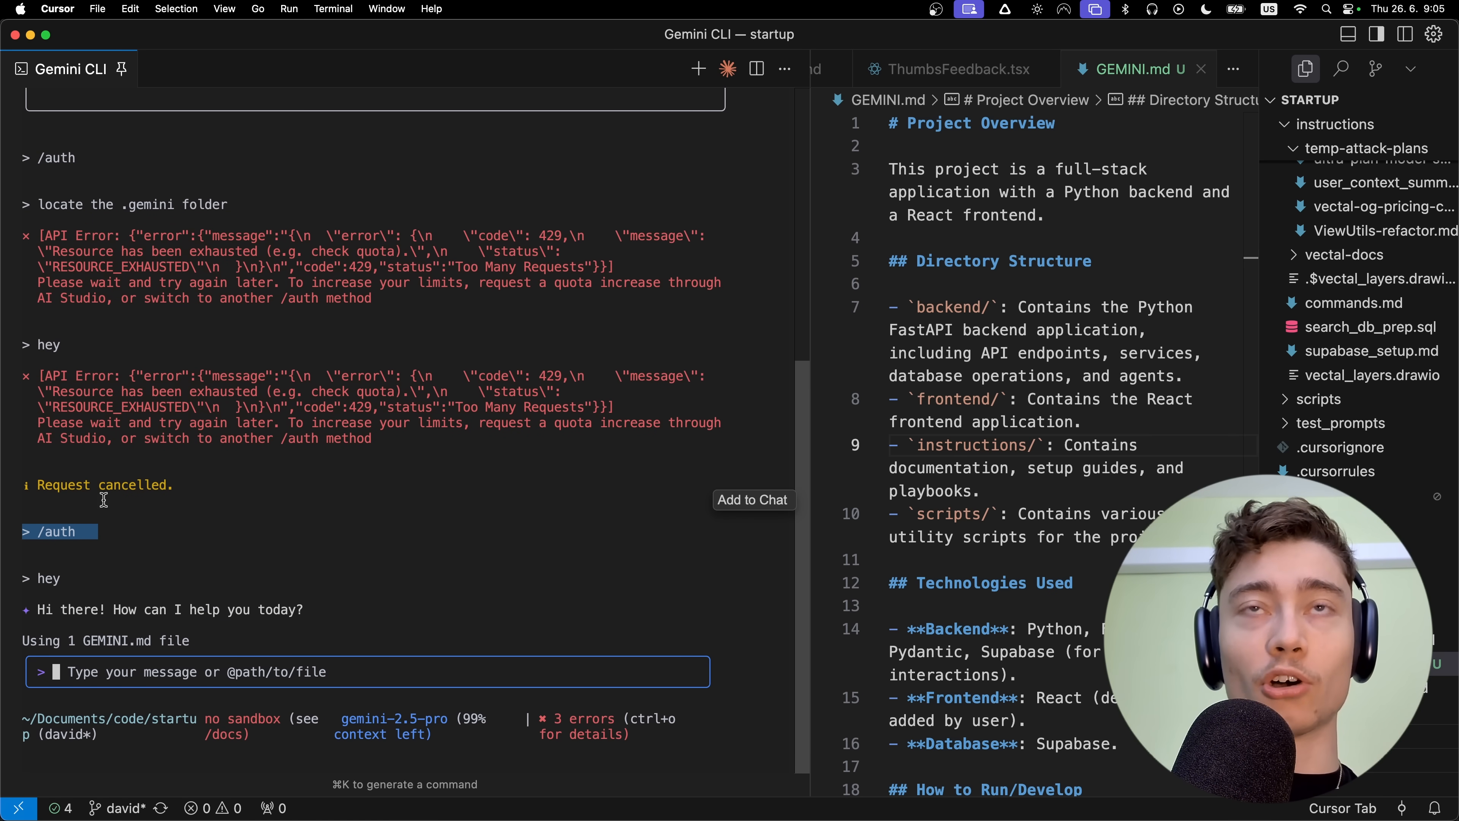
pyautogui.scroll(3)
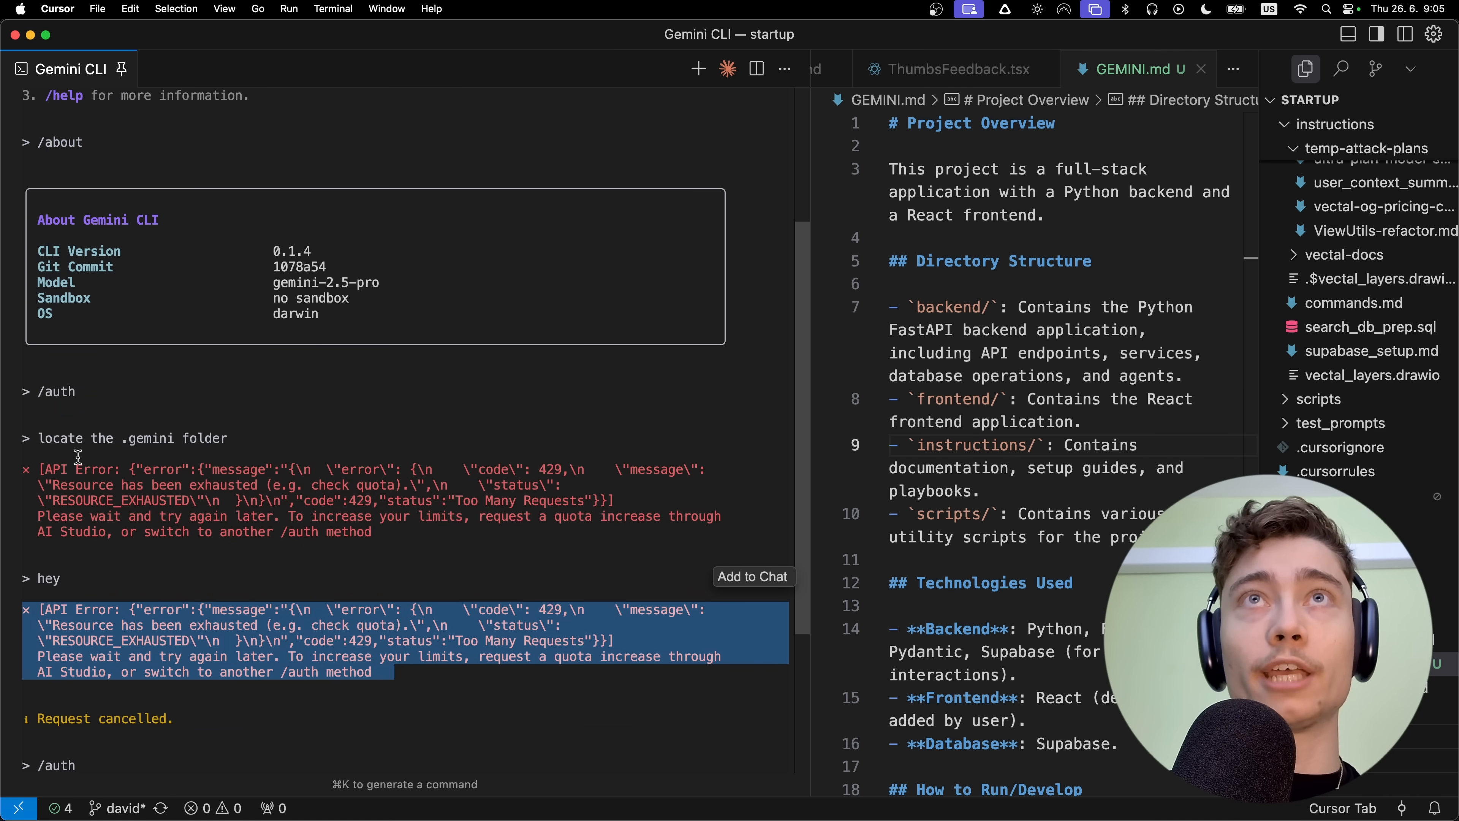
pyautogui.scroll(3)
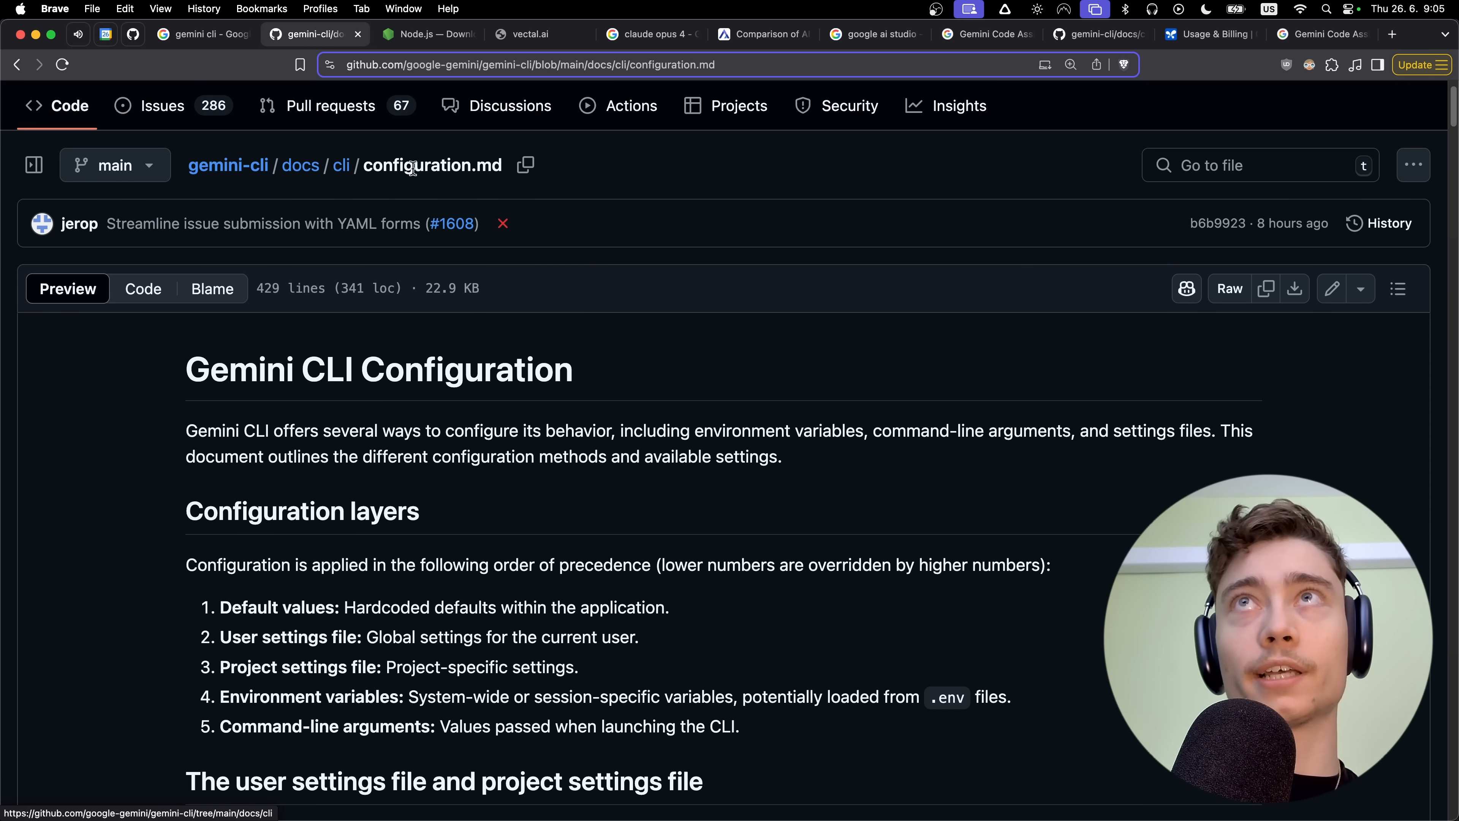
# Scroll through docs/cli/configuration.md in the gemini-cli GitHub repo.
pyautogui.scroll(-3)
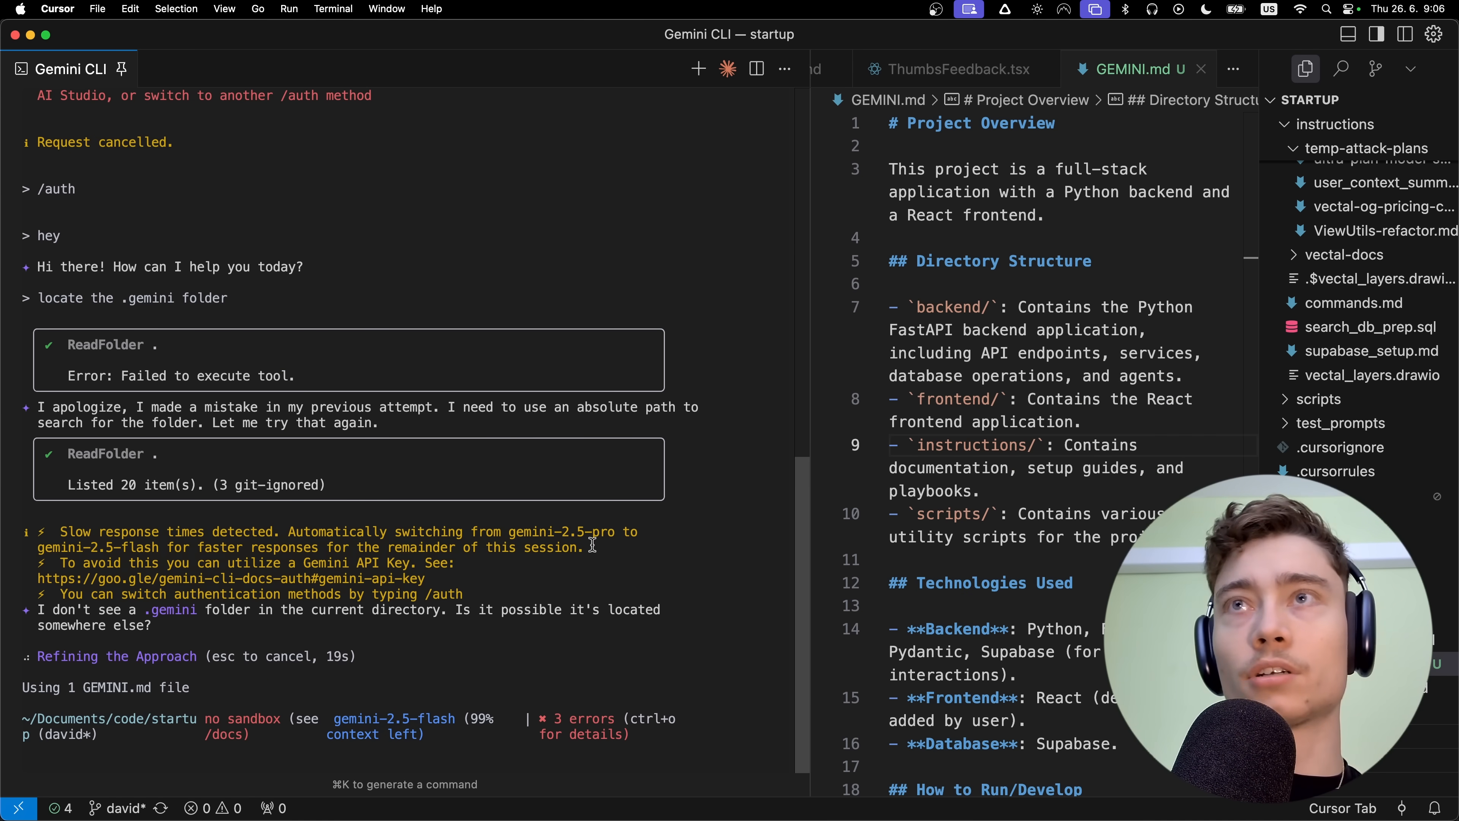
# Search Quick Open for settings.json and dismiss it without opening a file.
pyautogui.write('setting')
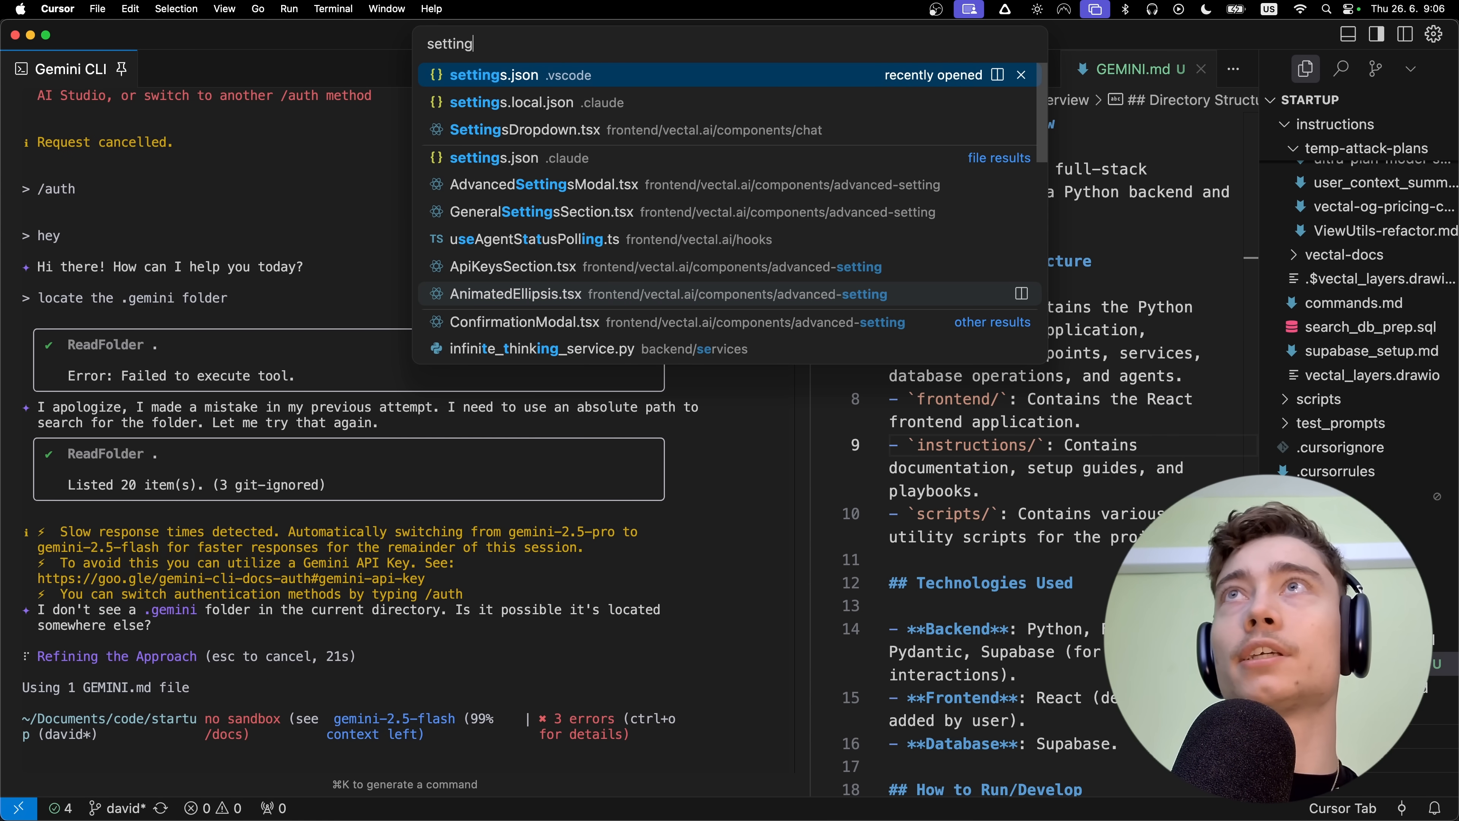
pyautogui.write('.json')
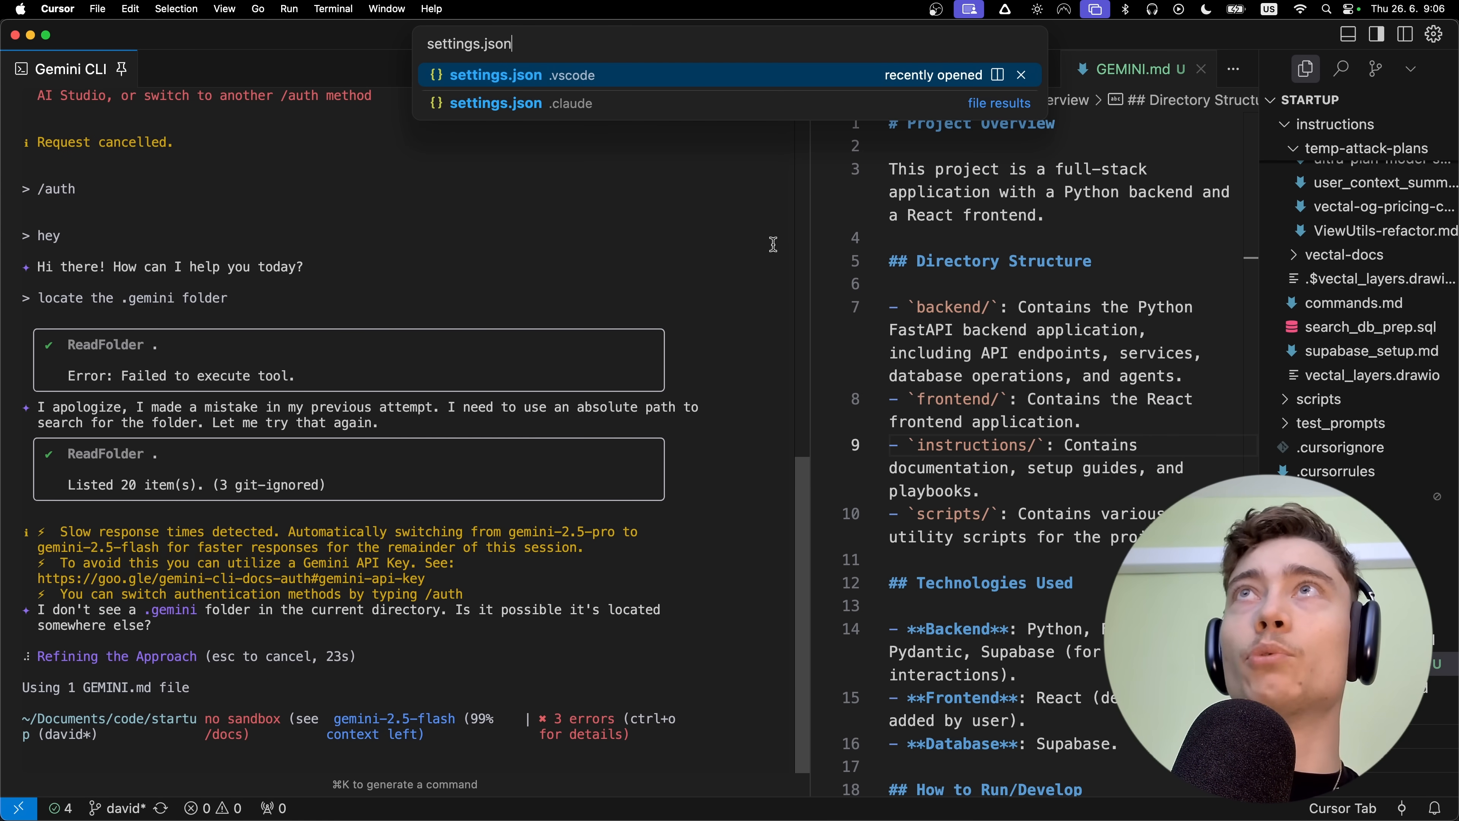
pyautogui.press('Escape')
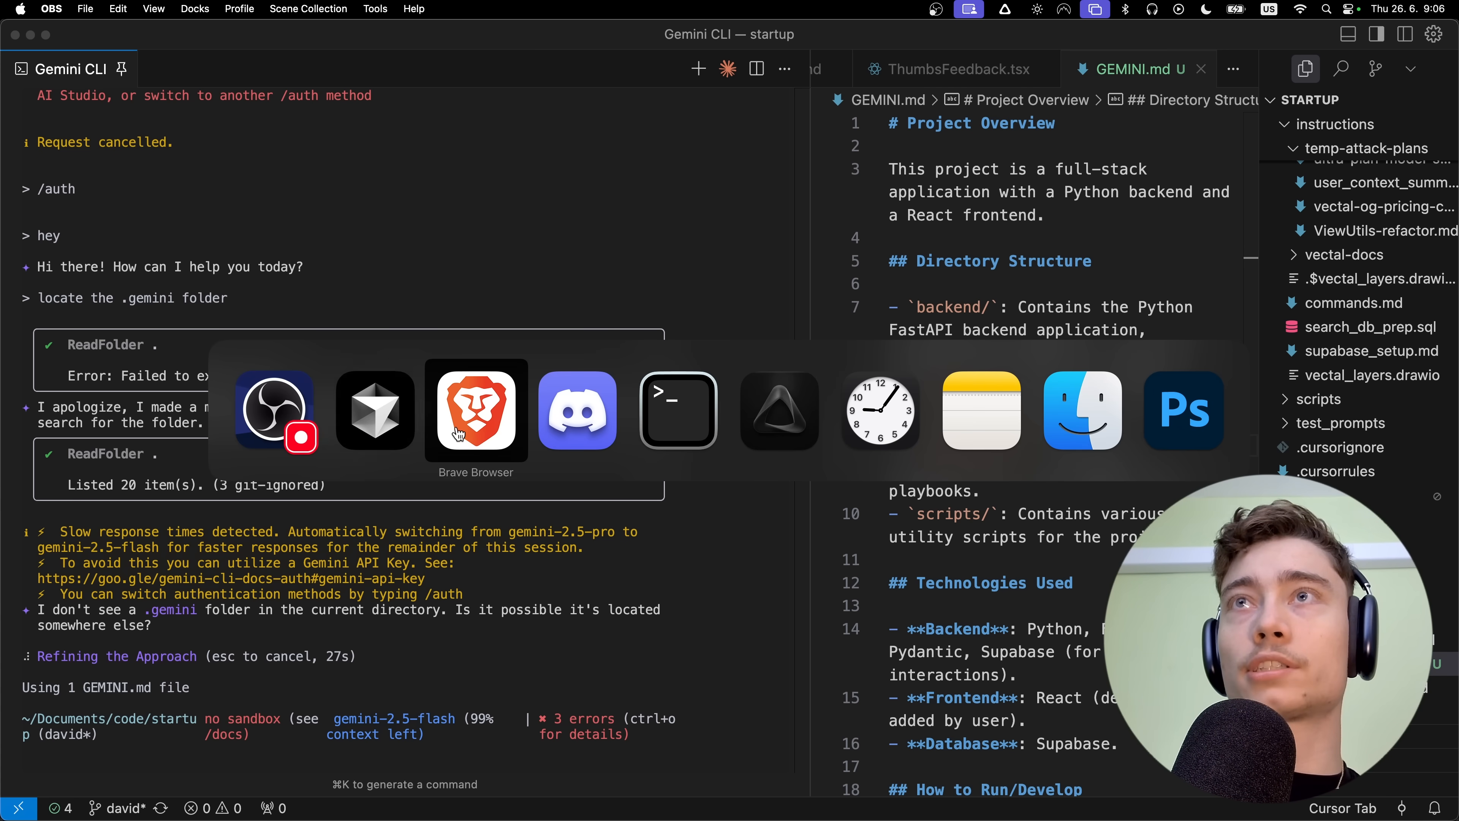
# Ask Gemini CLI to create the .gemini folder with settings.json, then jump to the X profile tab.
pyautogui.click(476, 410)
pyautogui.write('okay, th')
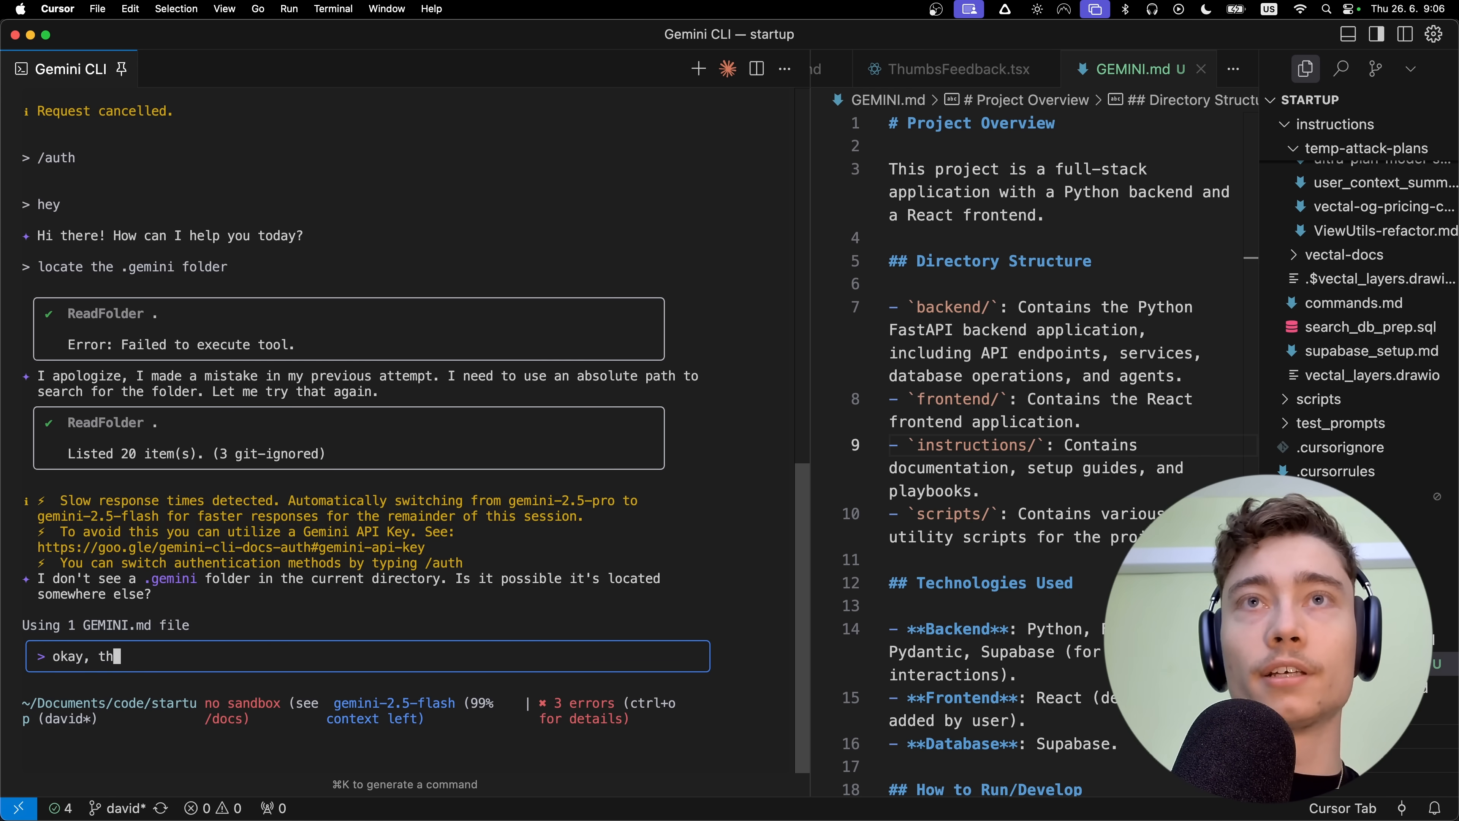
pyautogui.write('en create this file &')
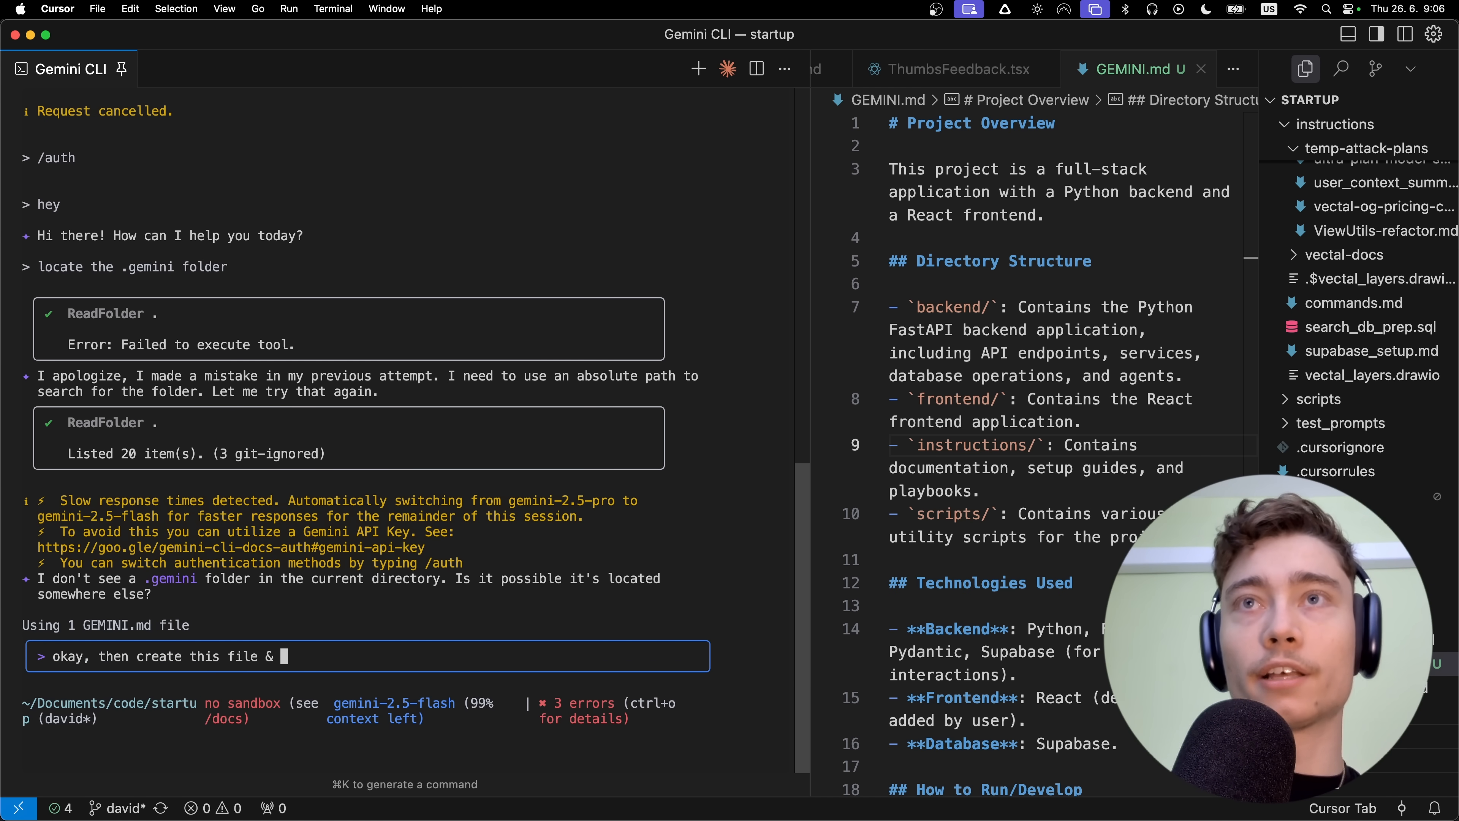
pyautogui.write('folder:')
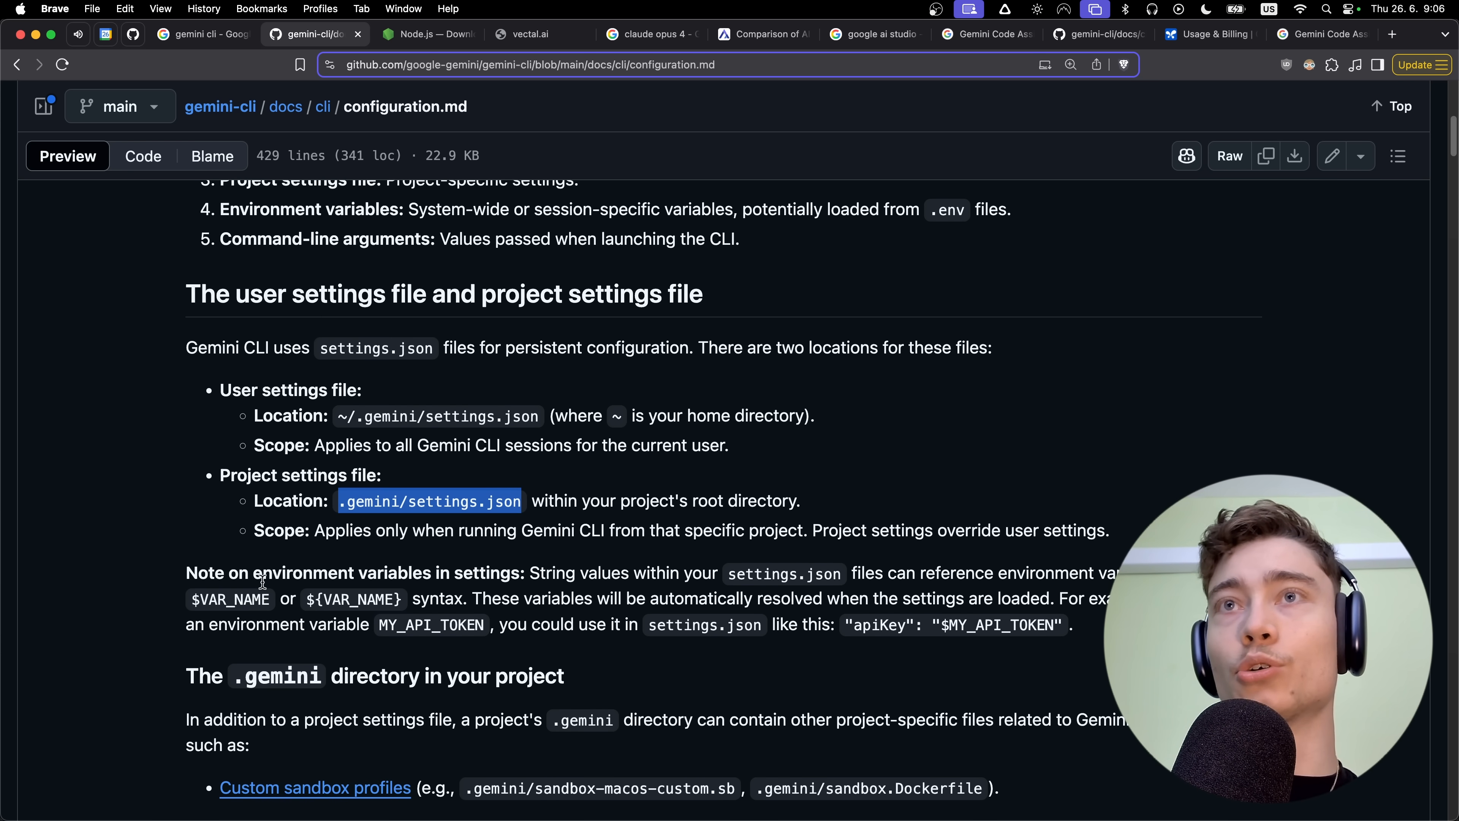
pyautogui.scroll(-3)
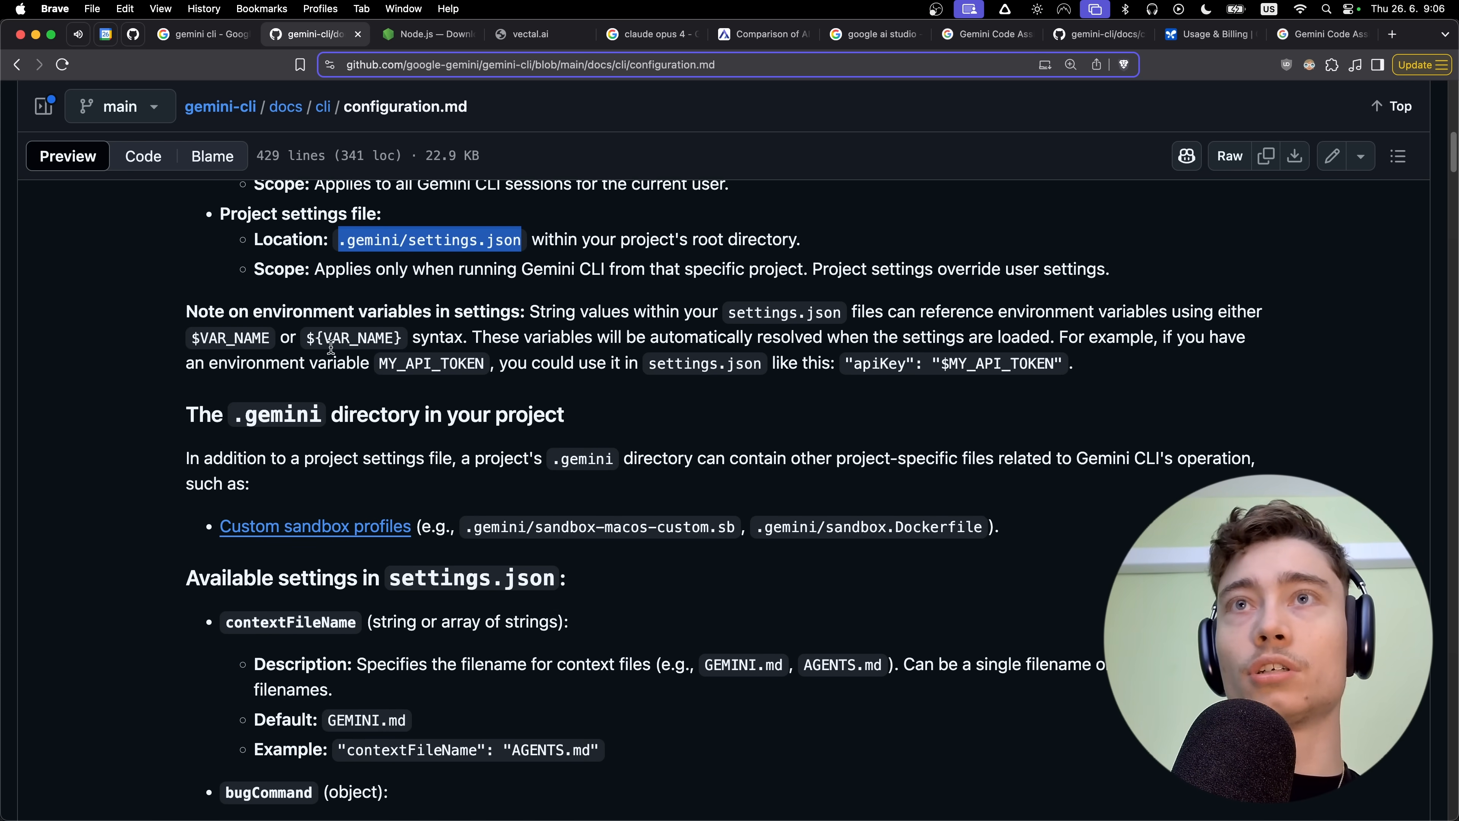
pyautogui.click(391, 34)
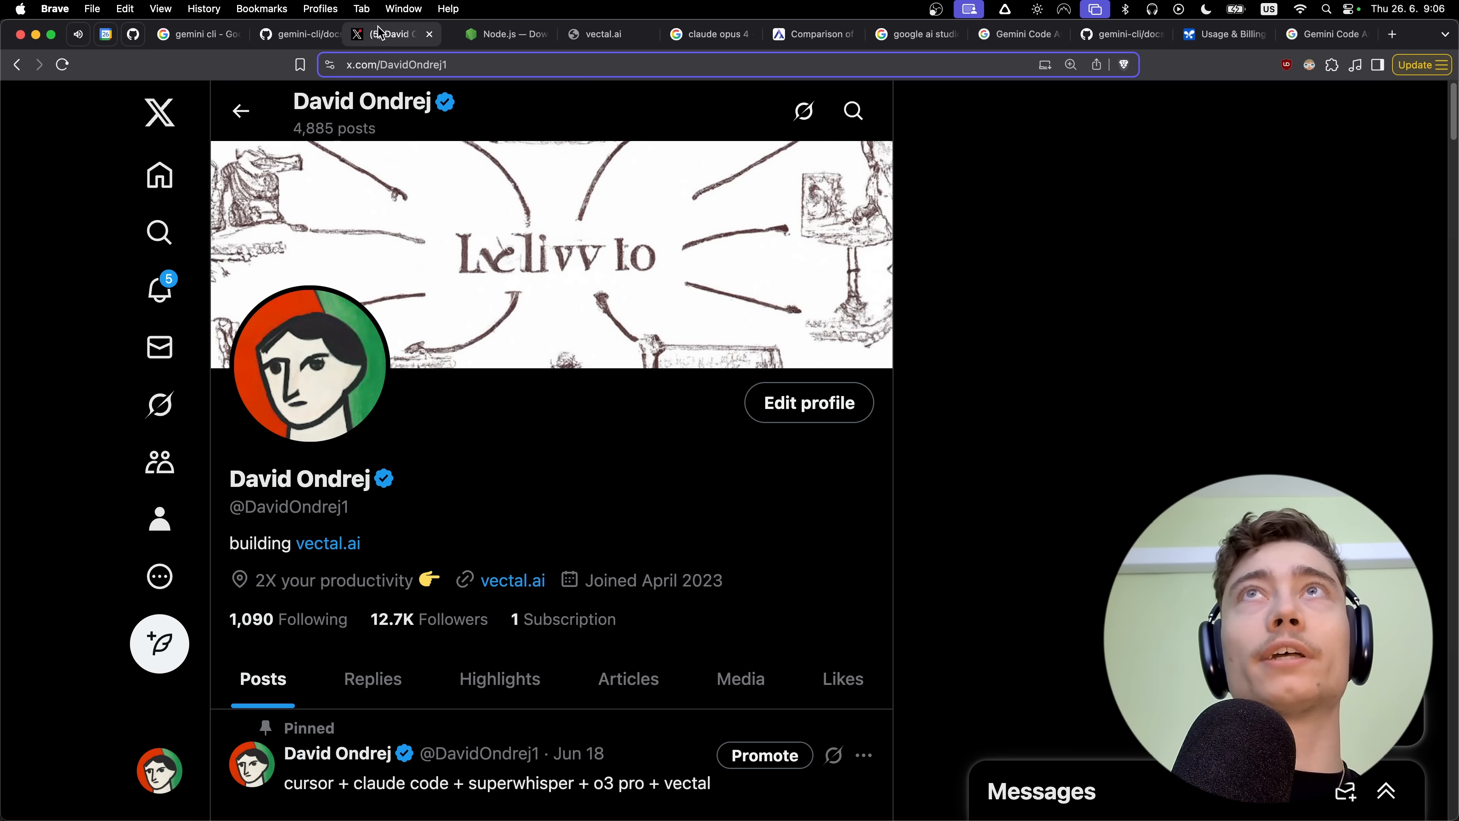
pyautogui.scroll(-3)
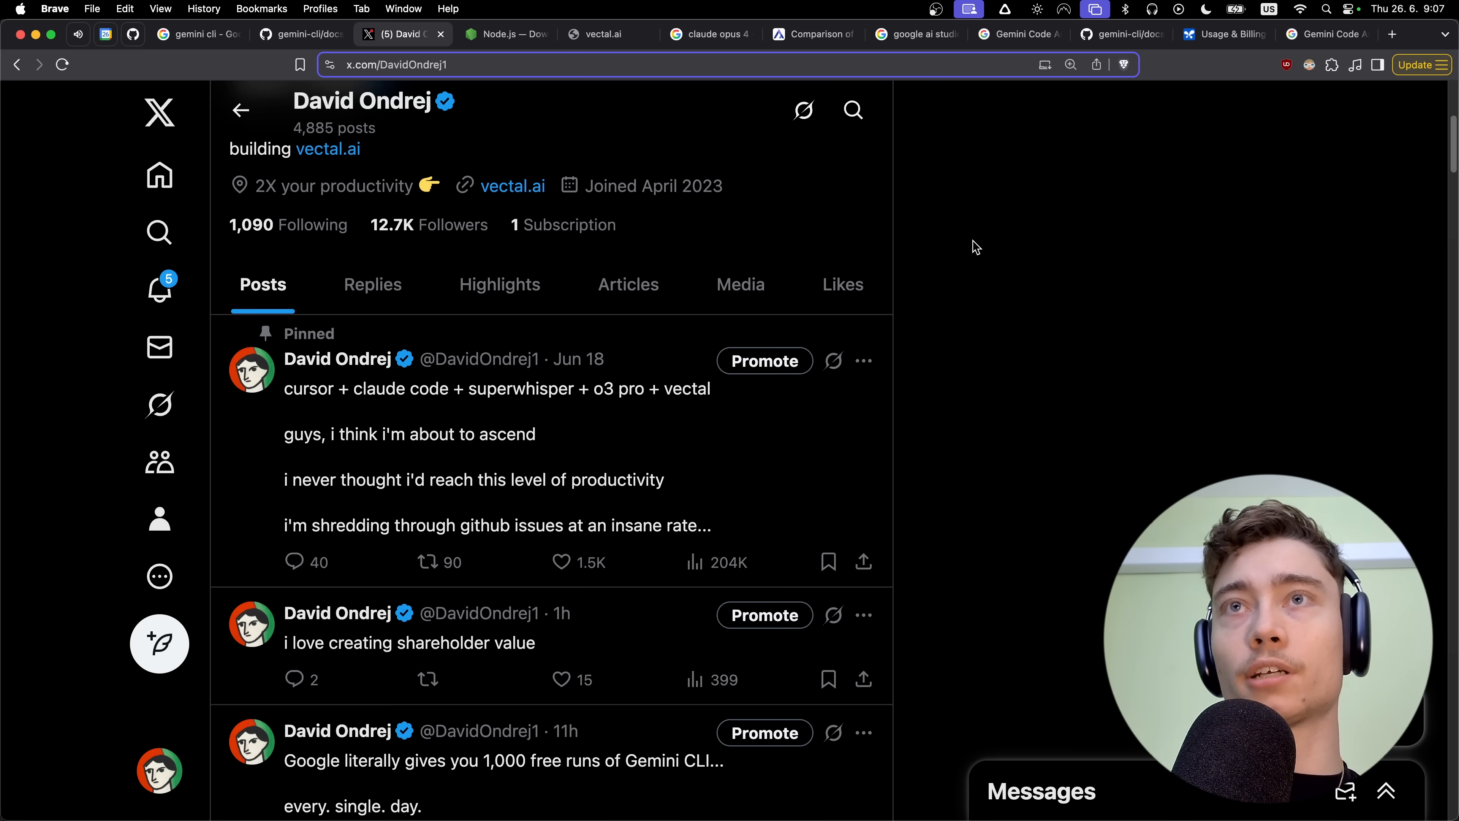
pyautogui.scroll(3)
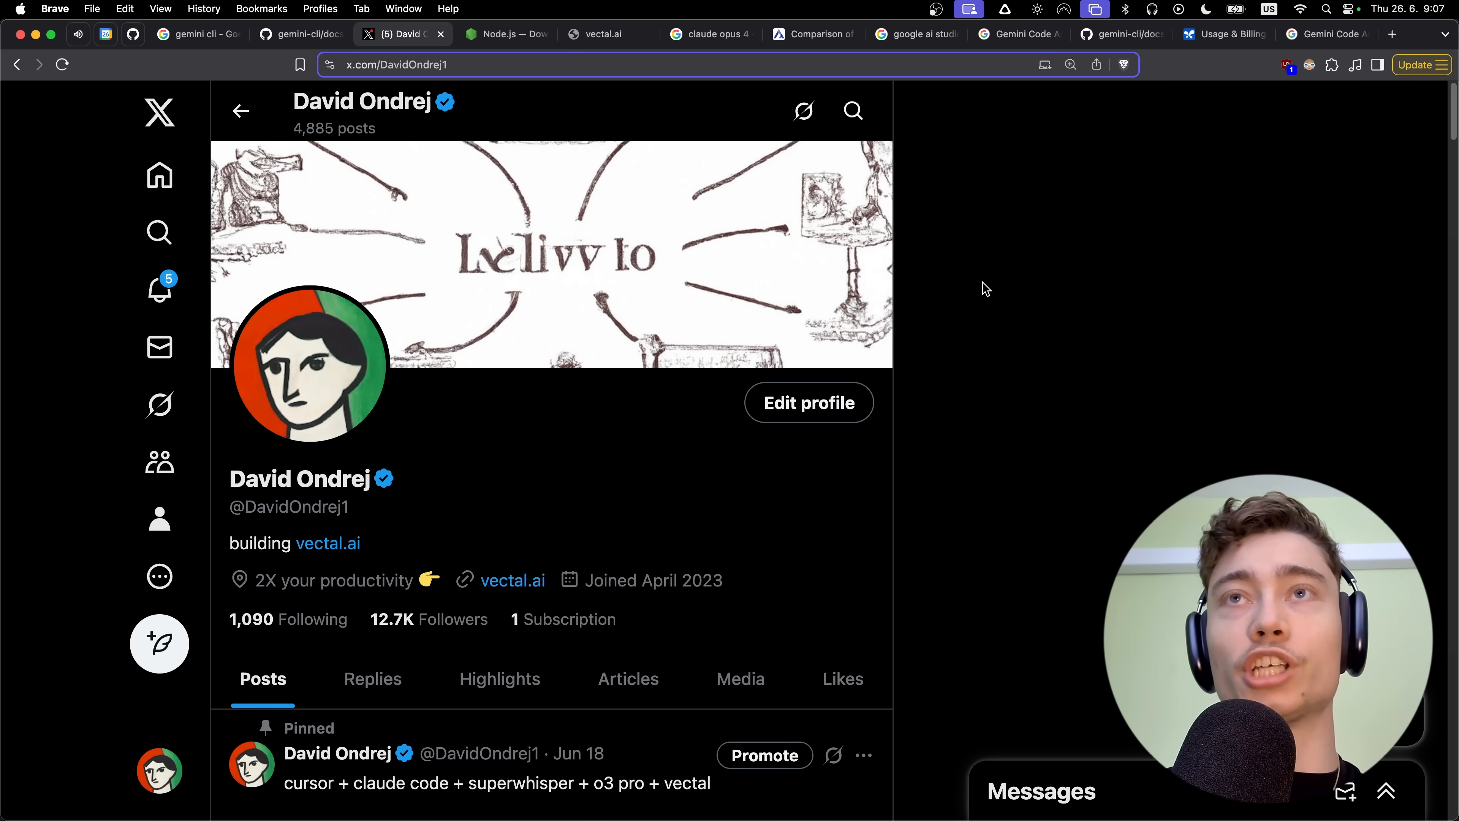
pyautogui.moveTo(989, 315)
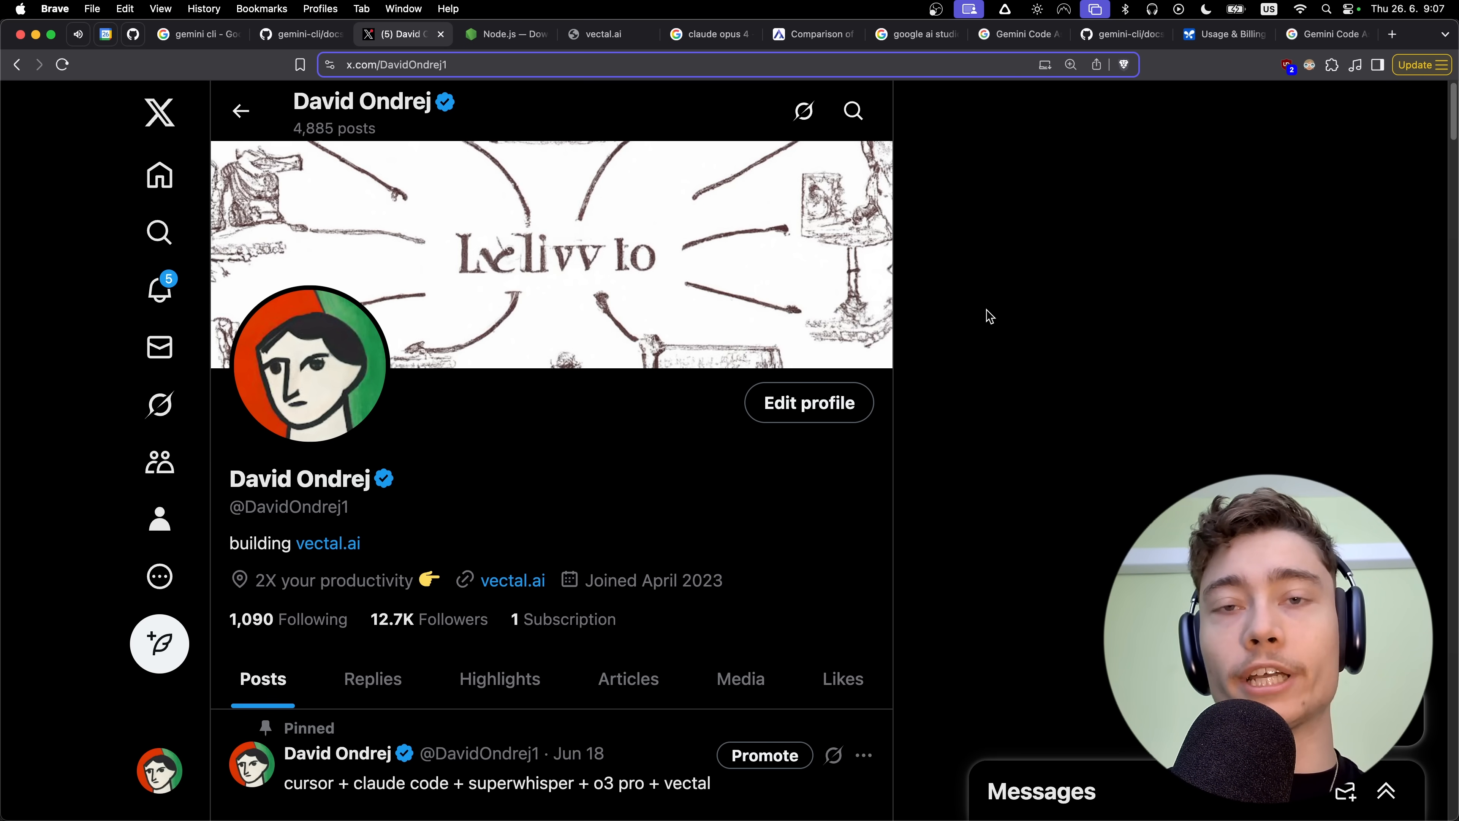
pyautogui.moveTo(294, 466)
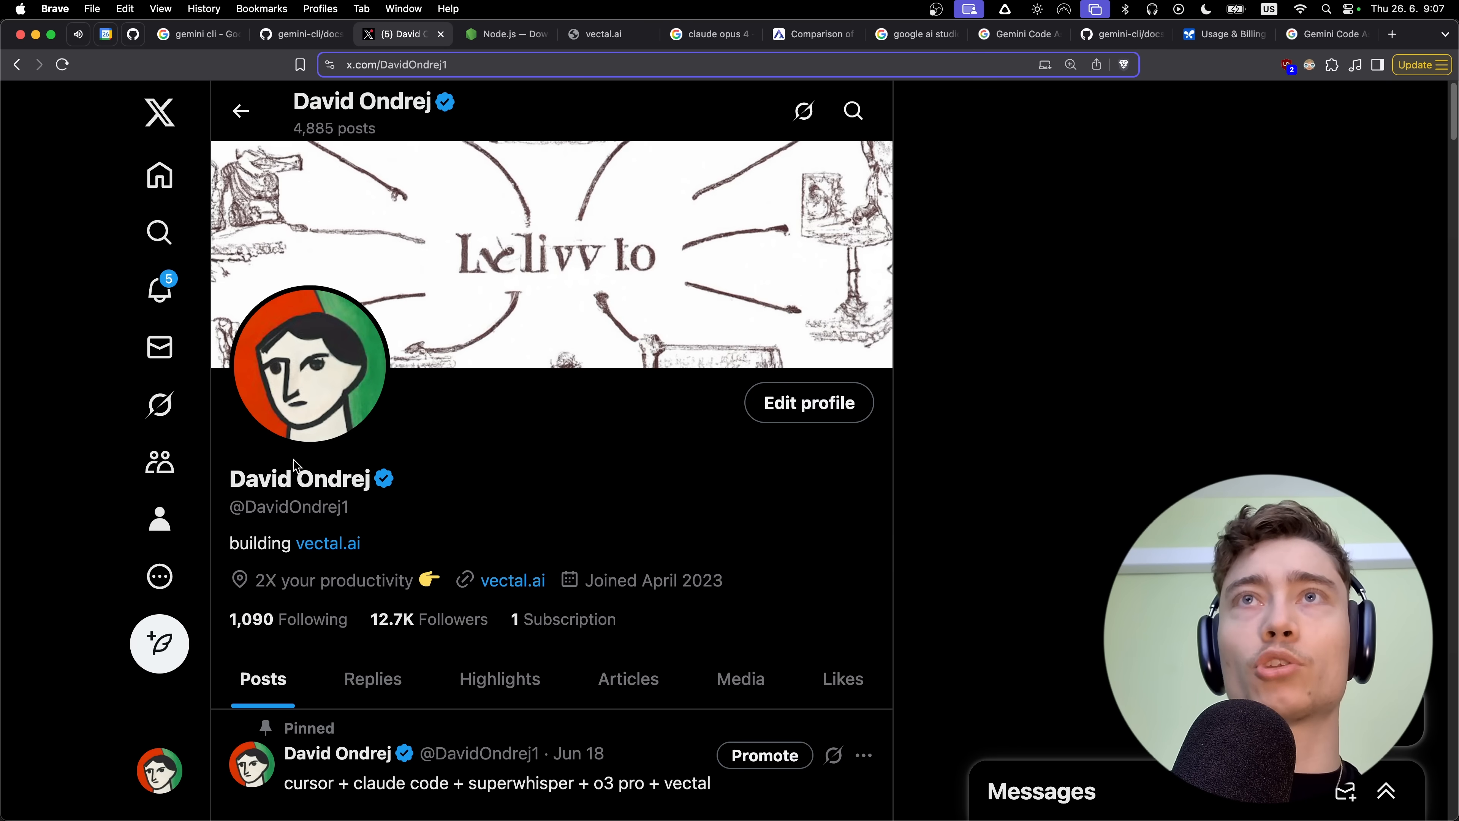
pyautogui.scroll(-3)
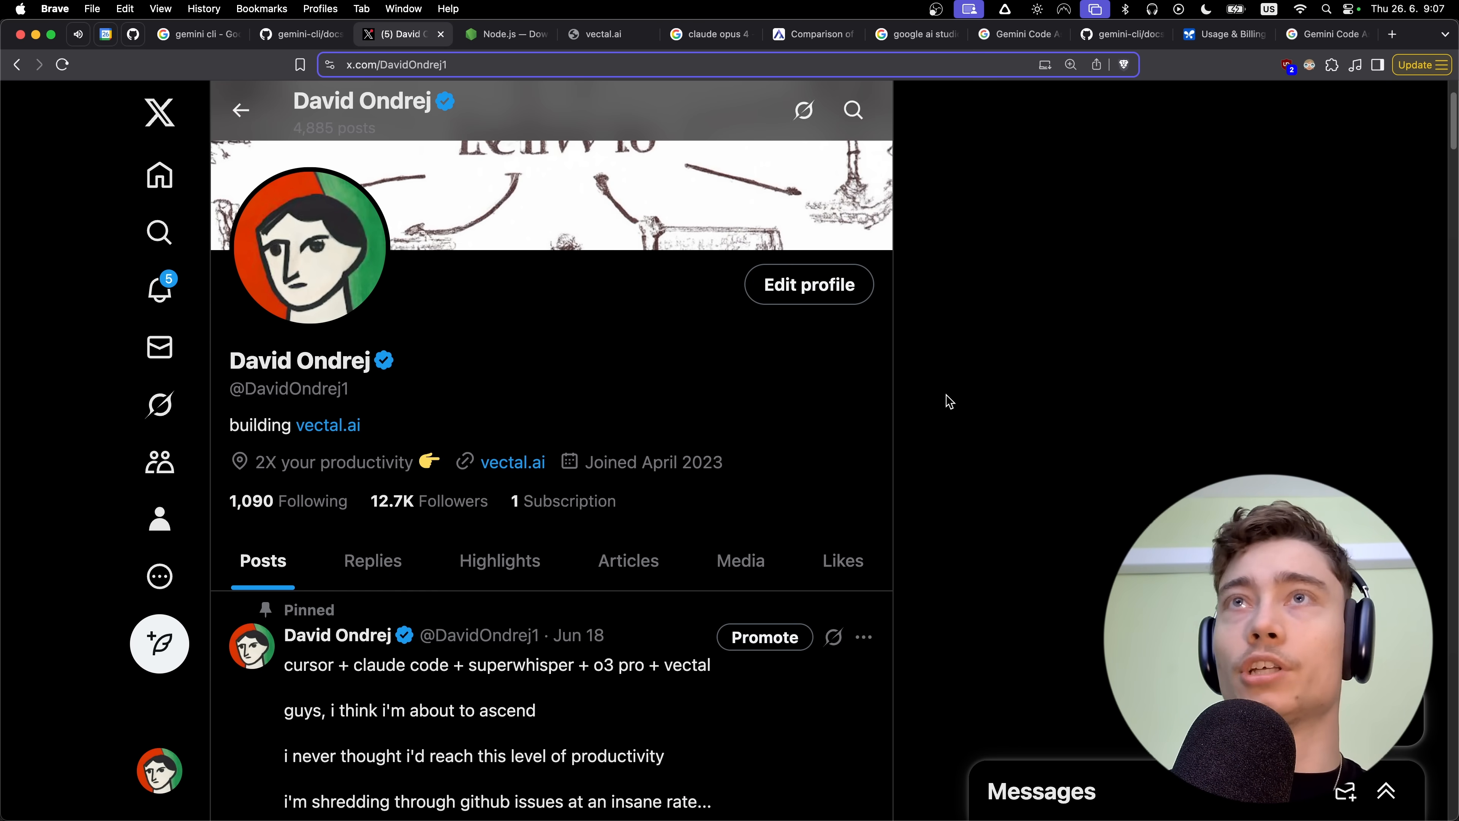
pyautogui.scroll(-3)
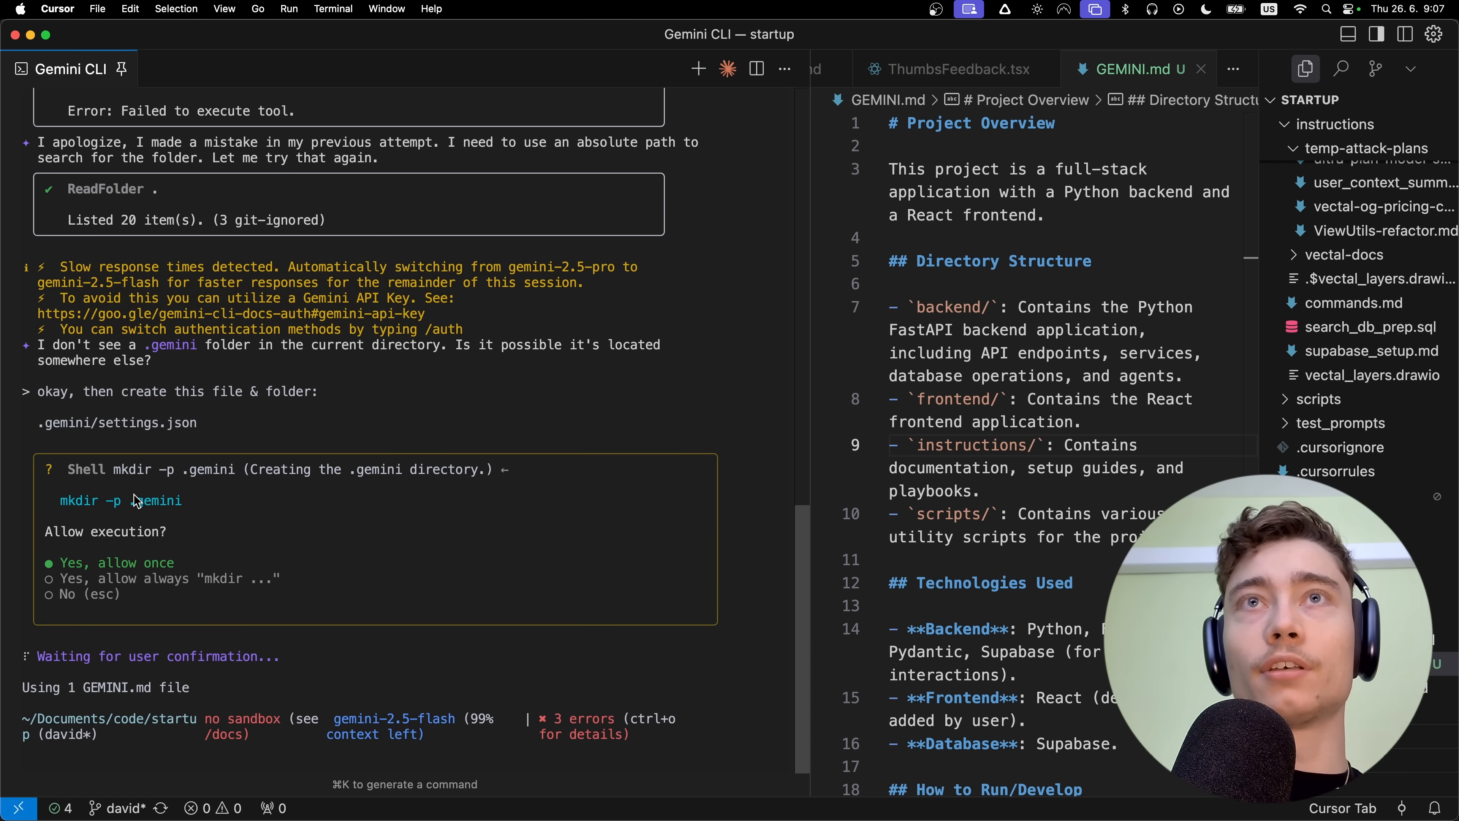
pyautogui.moveTo(193, 556)
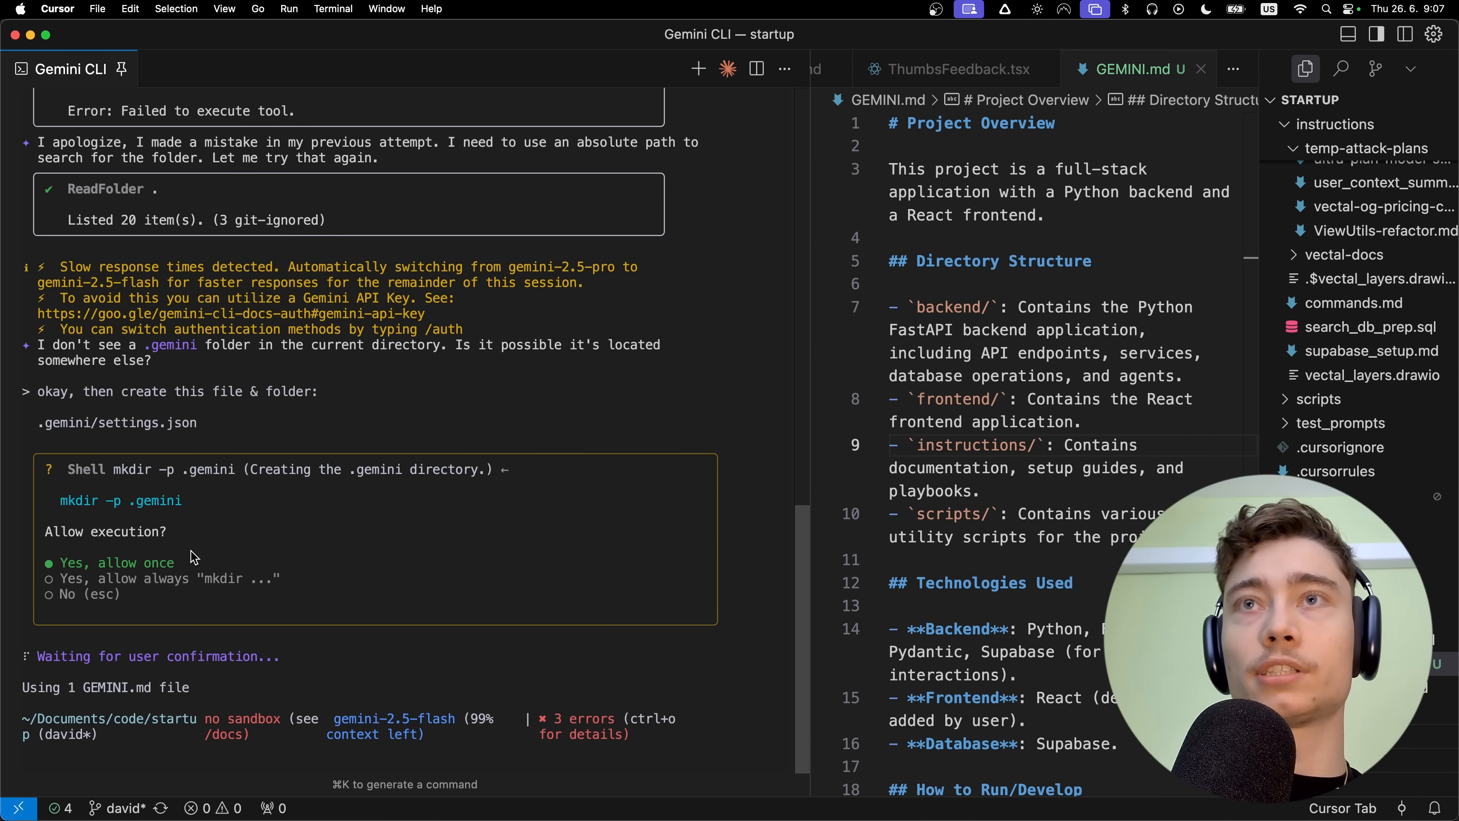
# Allow Gemini CLI once to run mkdir -p .gemini.
pyautogui.click(115, 562)
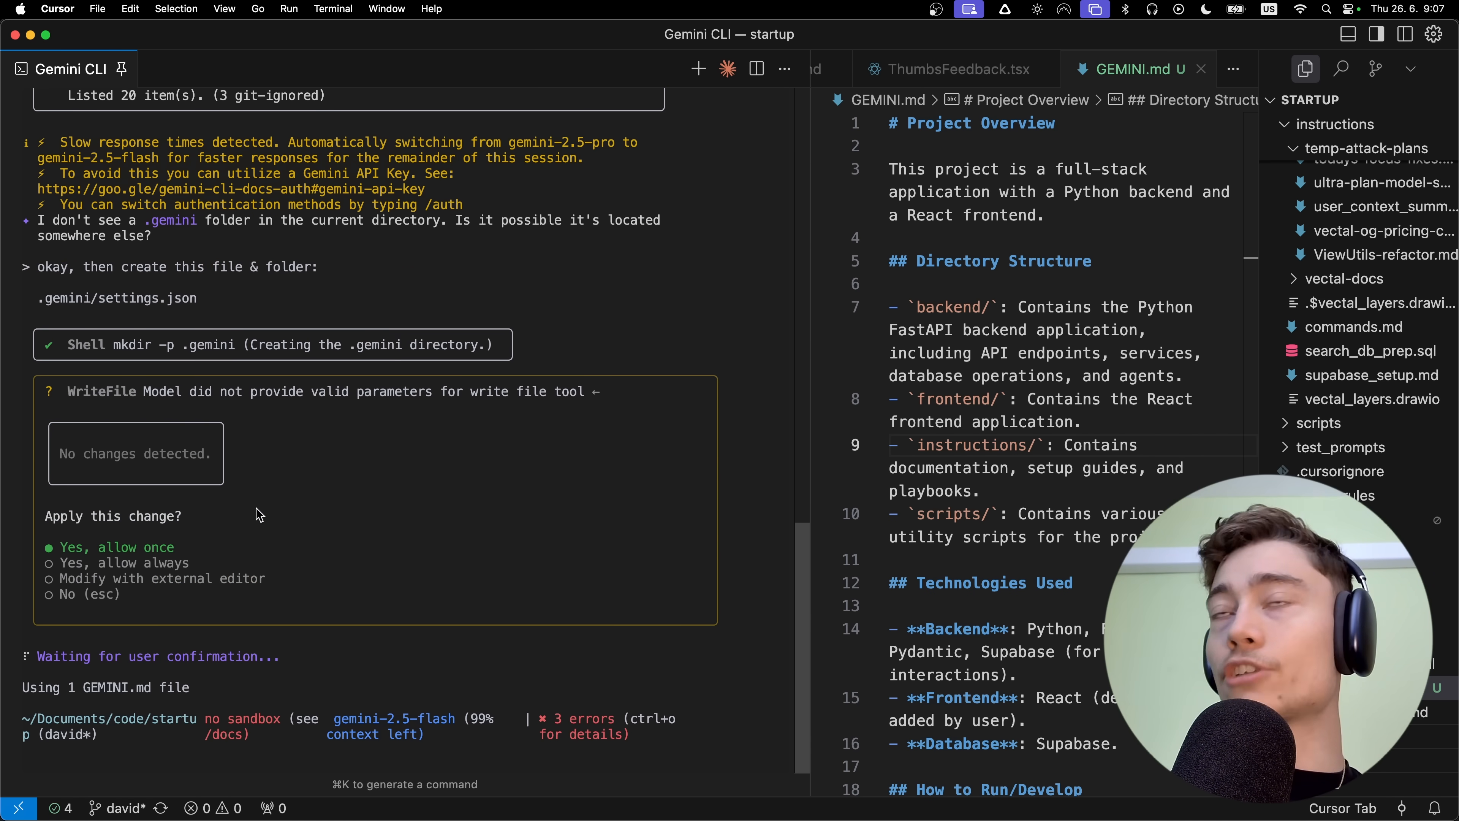
pyautogui.moveTo(181, 547)
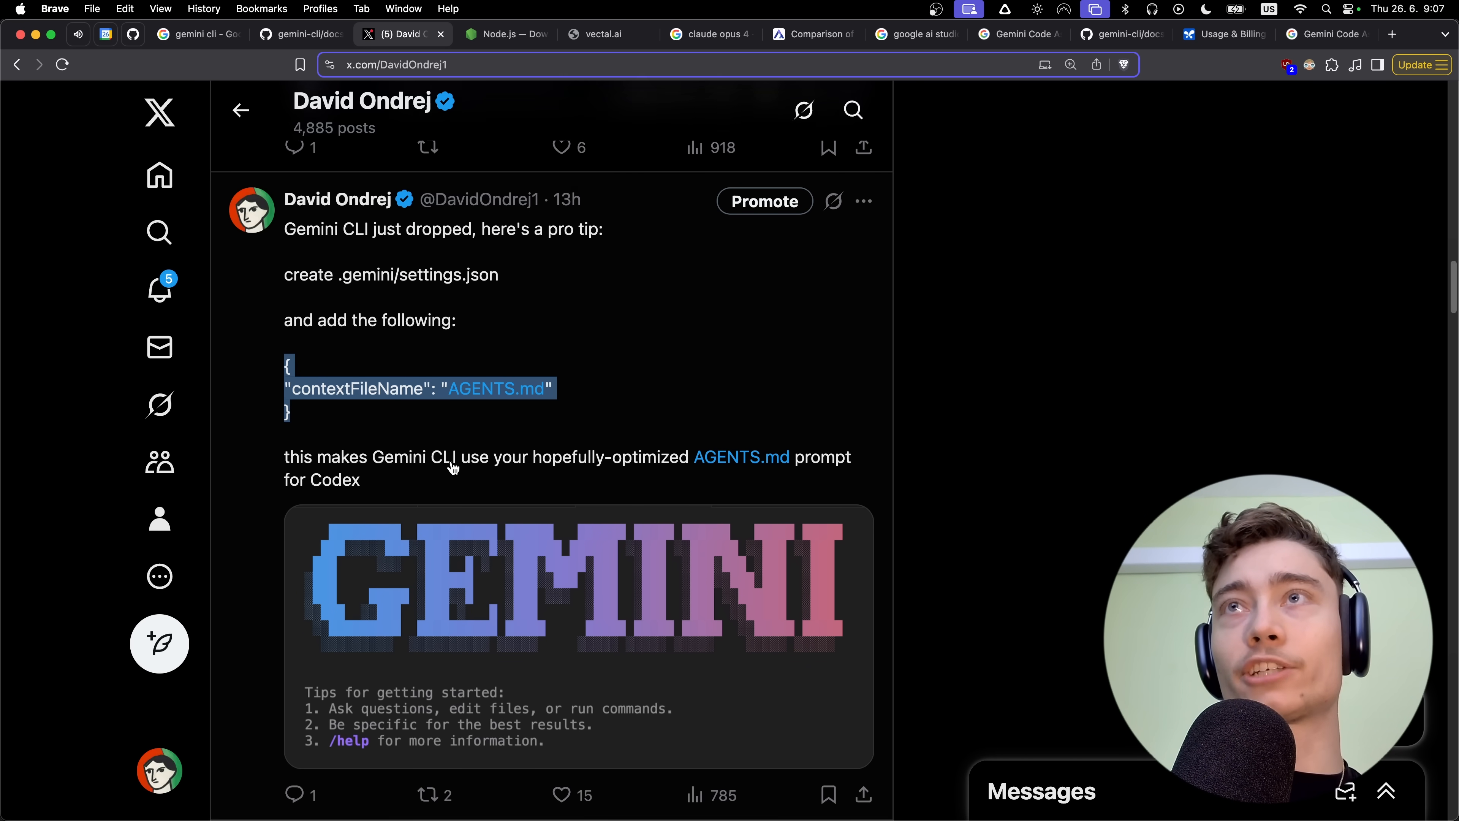
# Scroll the X feed to the Gemini CLI pro-tip post with the contextFileName AGENTS.md JSON.
pyautogui.scroll(-3)
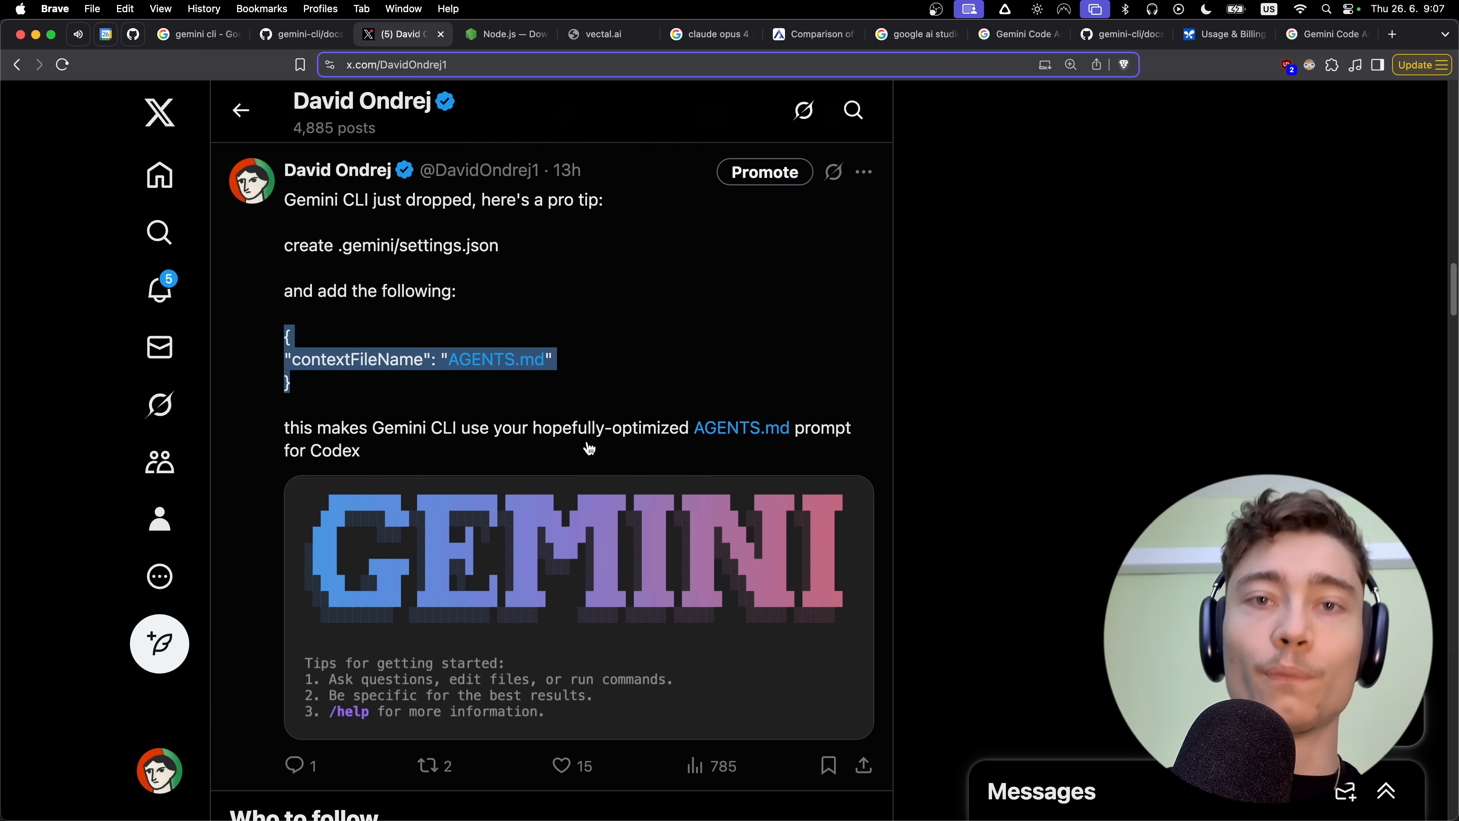
pyautogui.moveTo(484, 457)
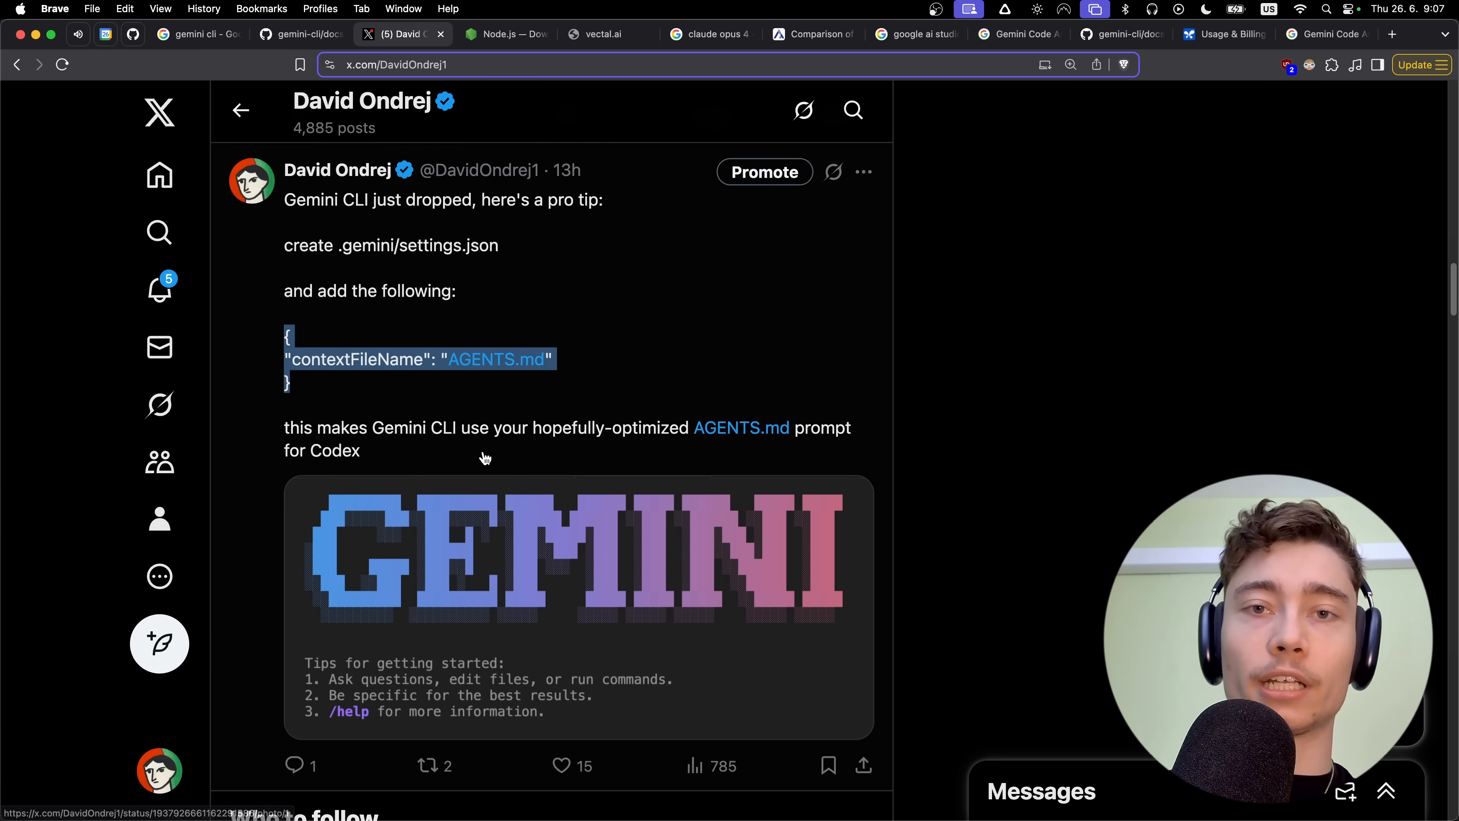
pyautogui.moveTo(548, 460)
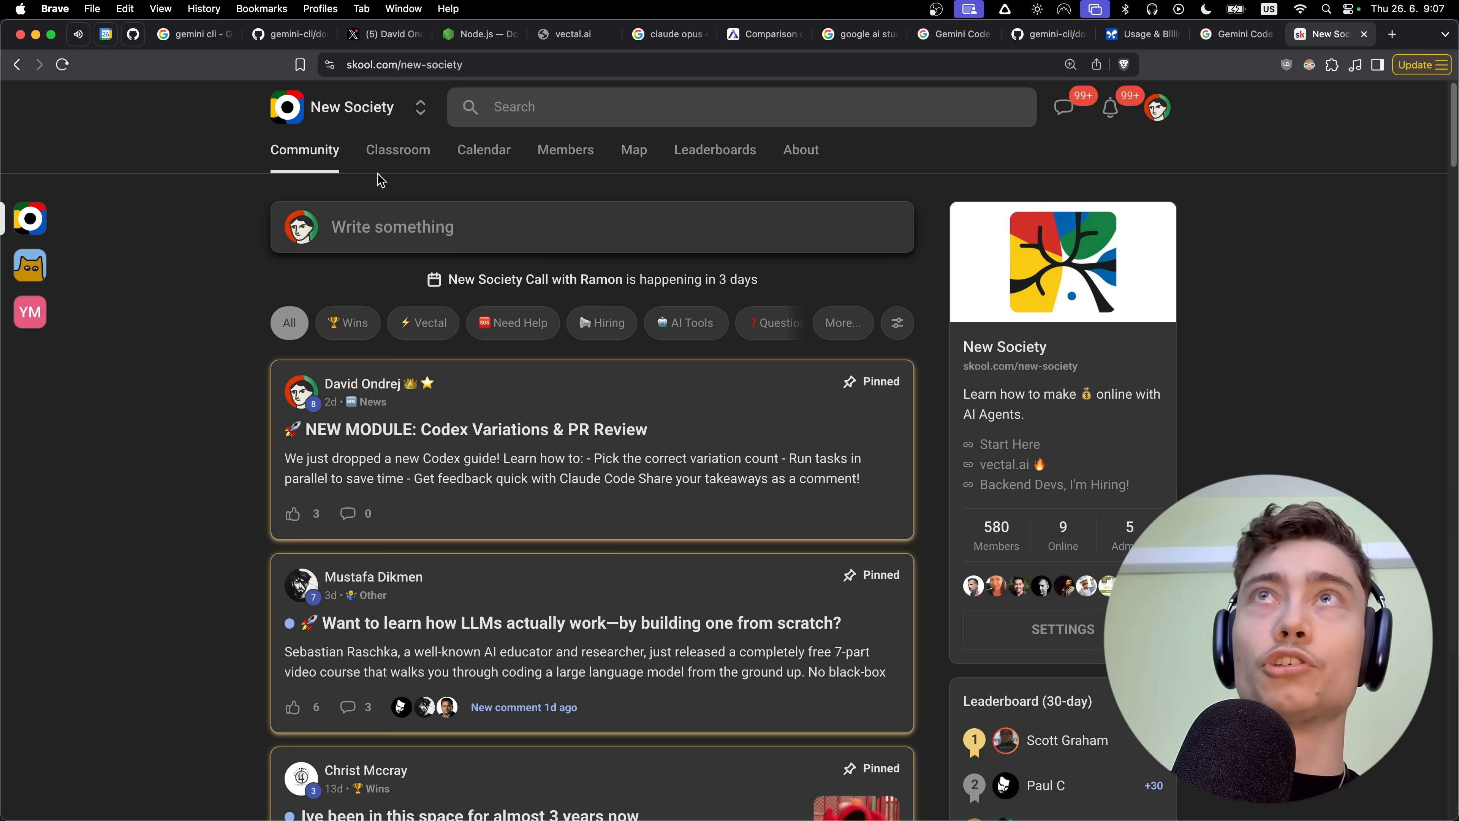
# Browse the Ultimate Codex Guide lessons: Pro Codex setup, Github fundamentals, Codex variations & PR review, My entire Codex workflow.
pyautogui.click(398, 150)
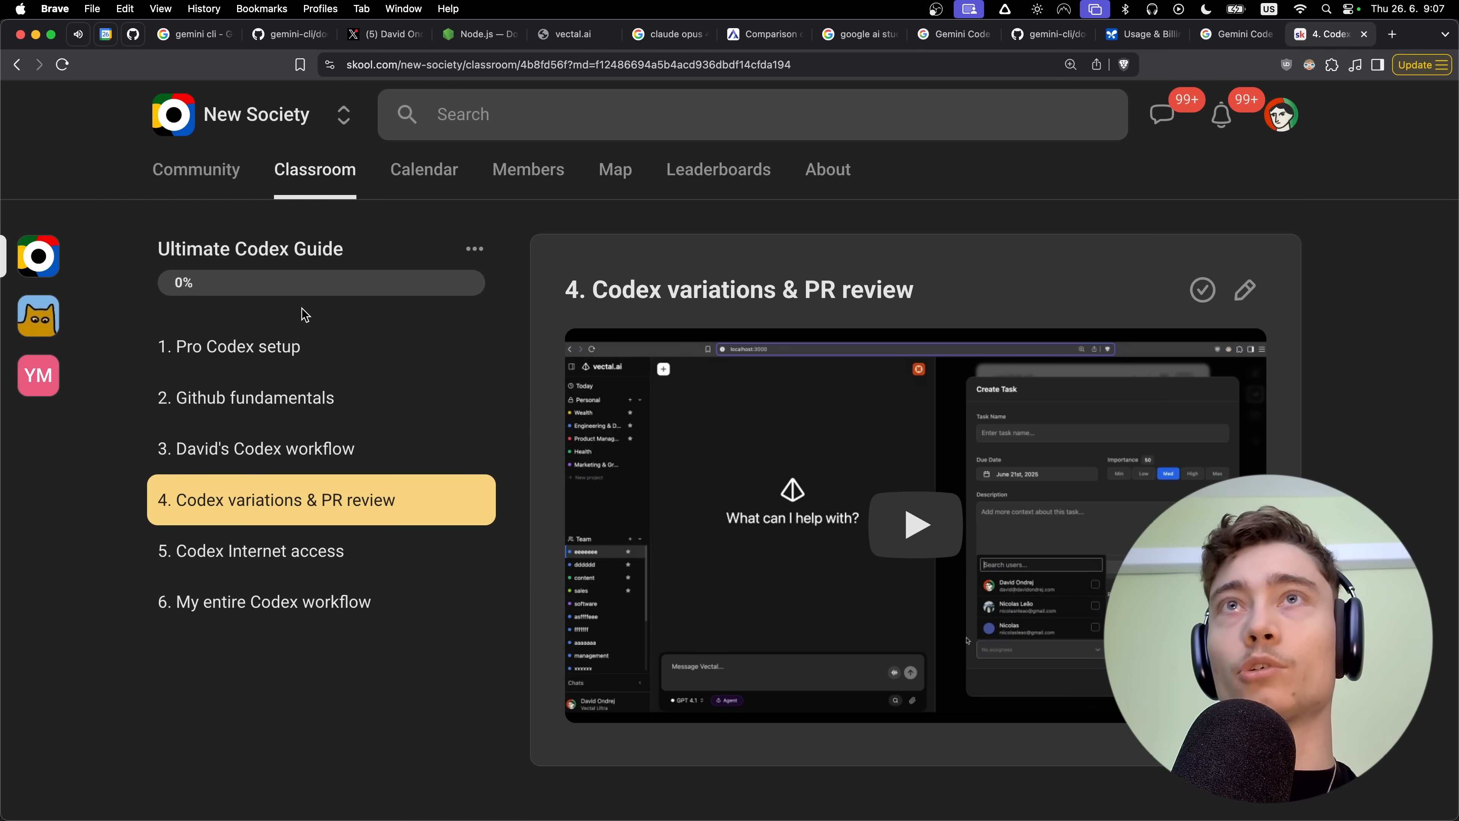
pyautogui.click(230, 347)
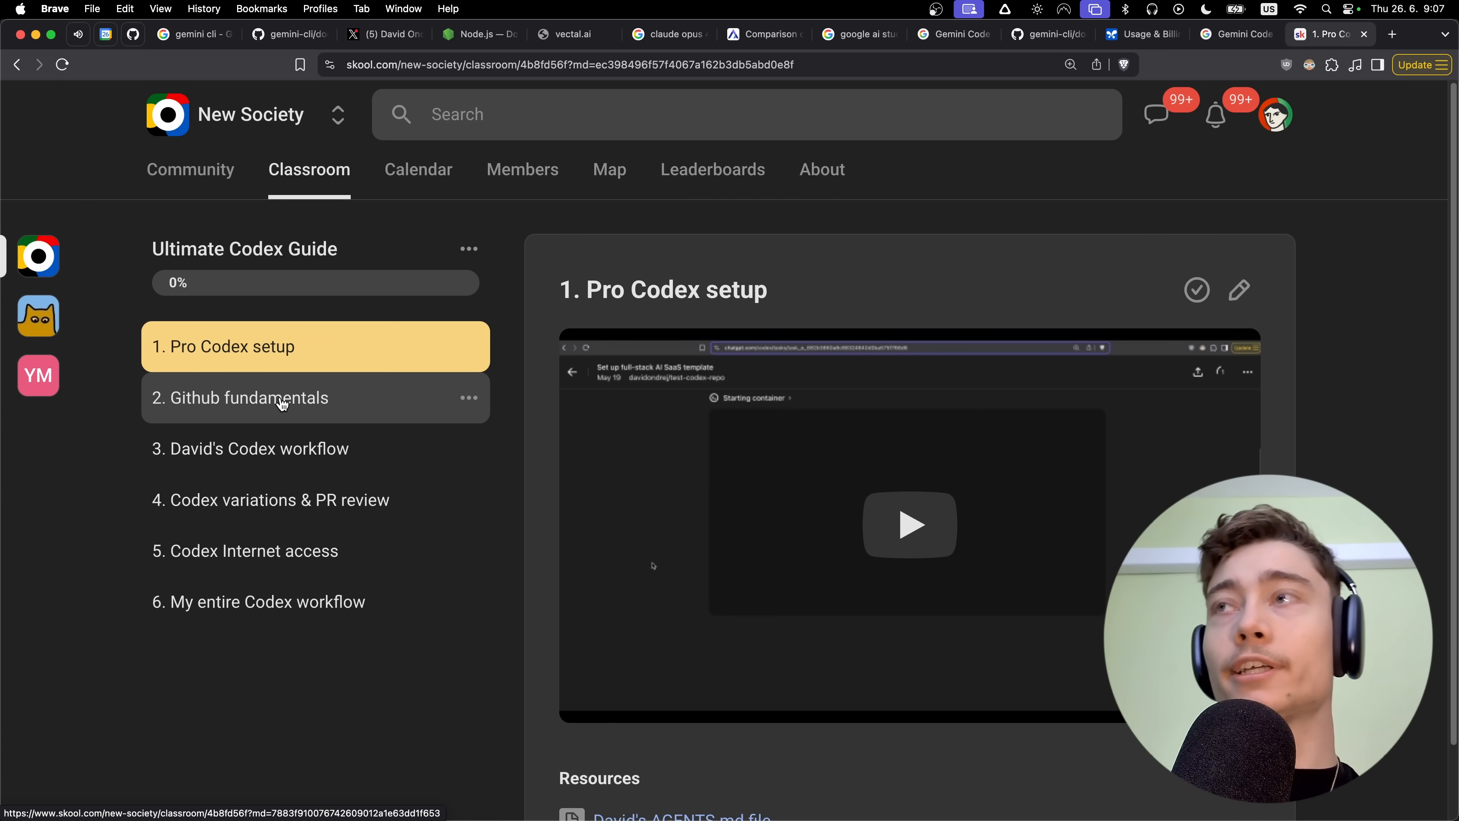
pyautogui.click(248, 398)
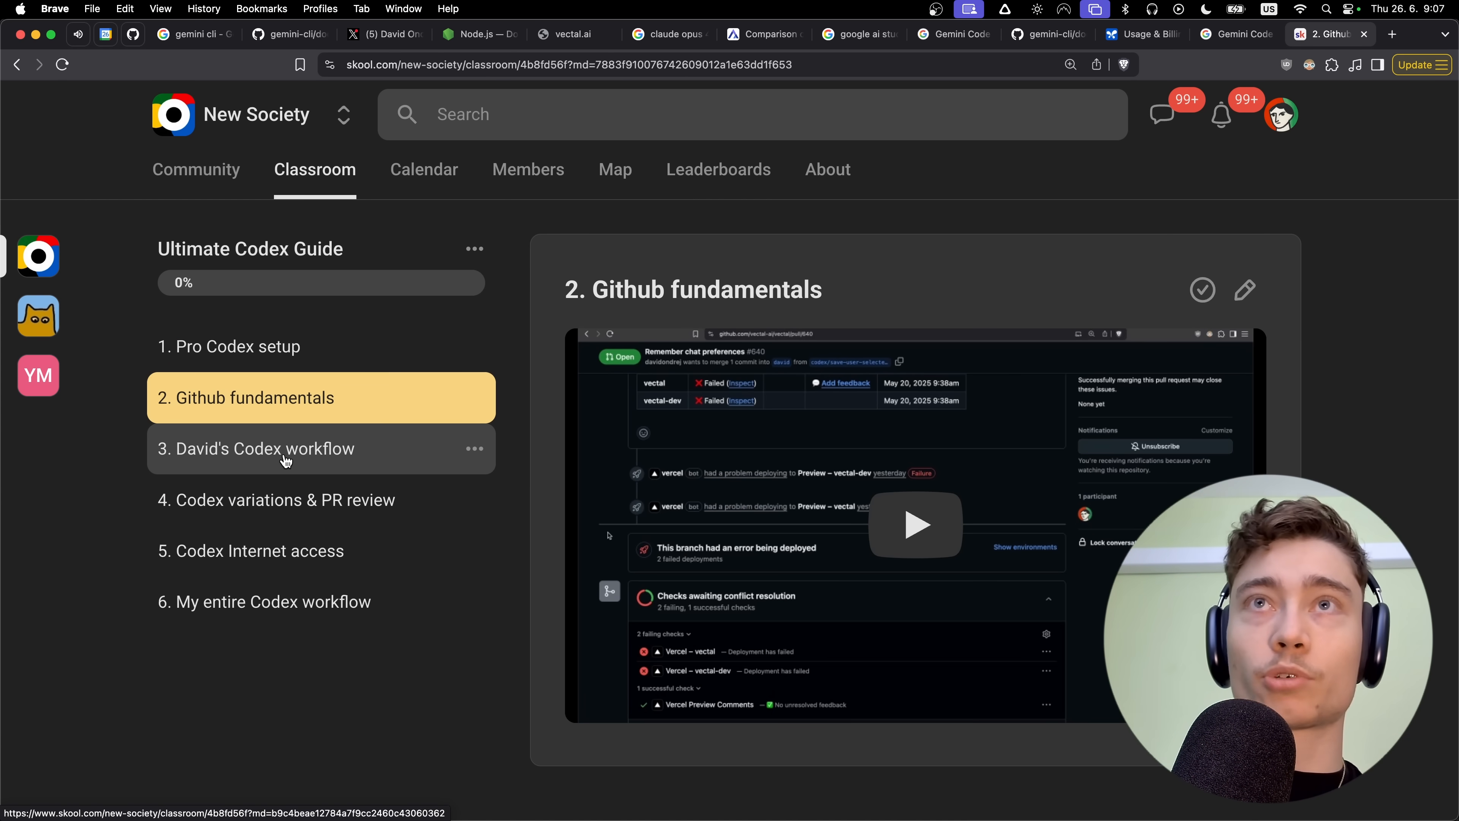
pyautogui.click(286, 500)
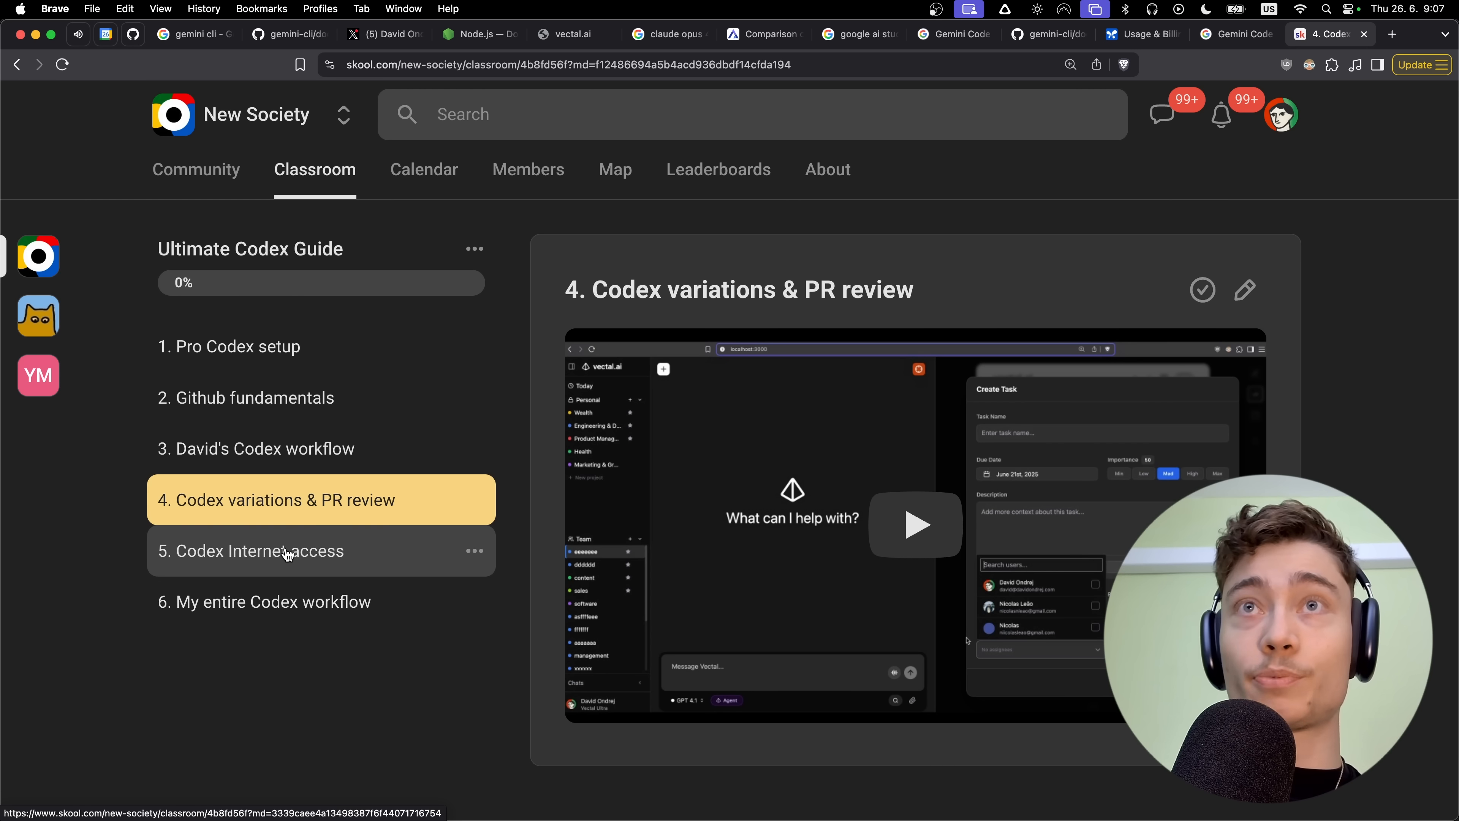
pyautogui.click(270, 601)
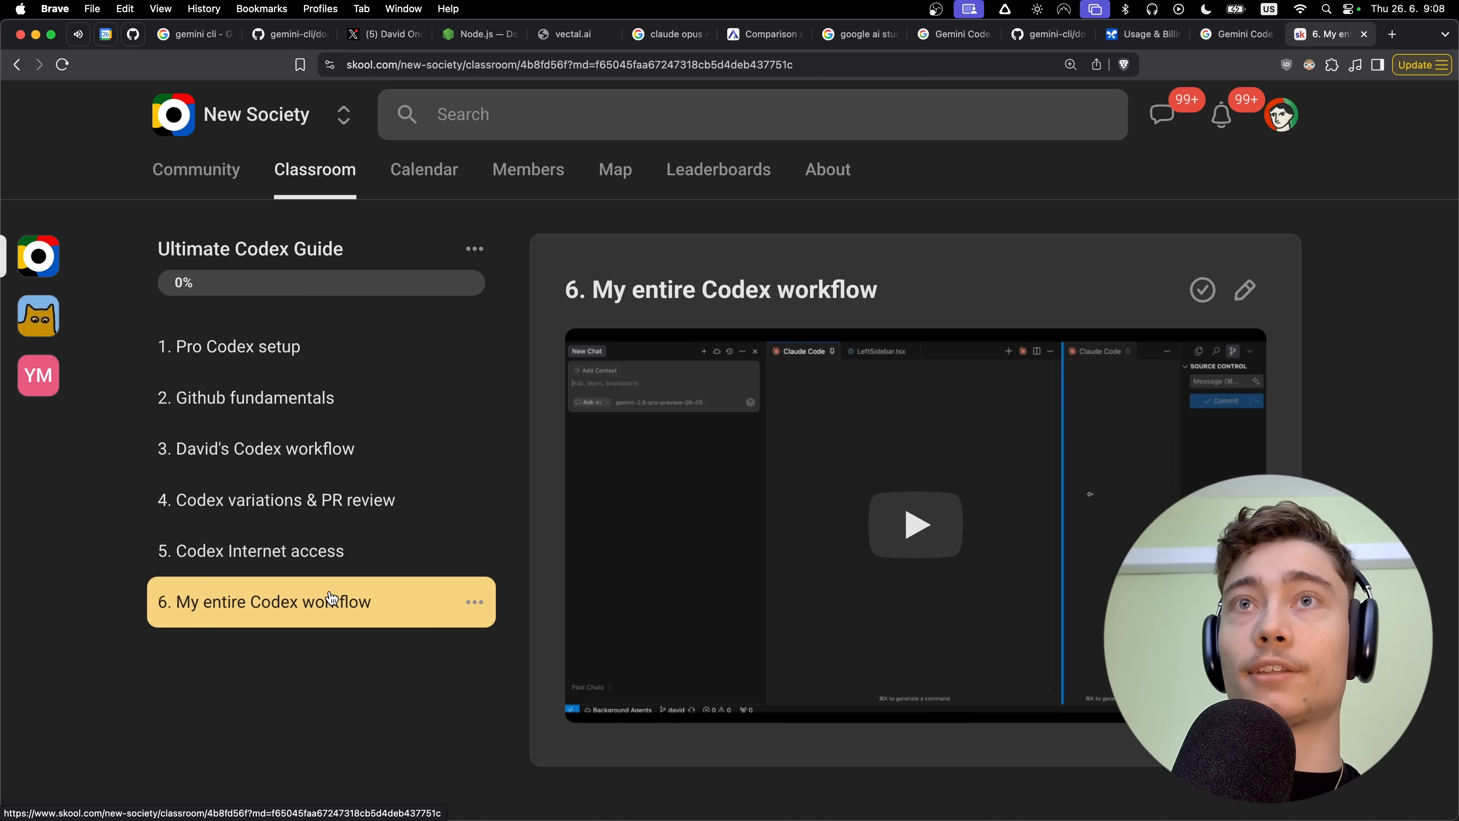
pyautogui.moveTo(347, 559)
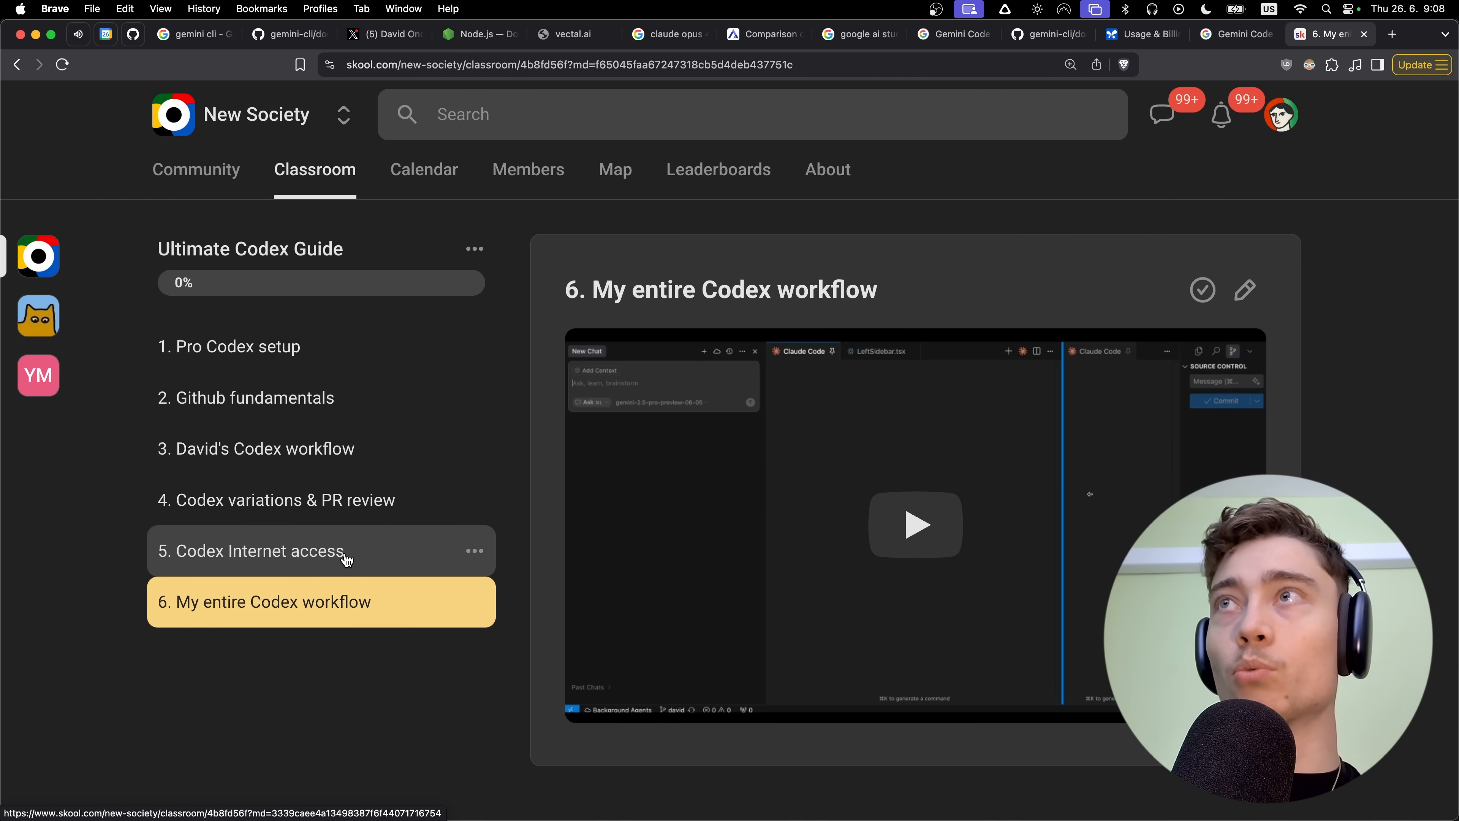
pyautogui.moveTo(353, 550)
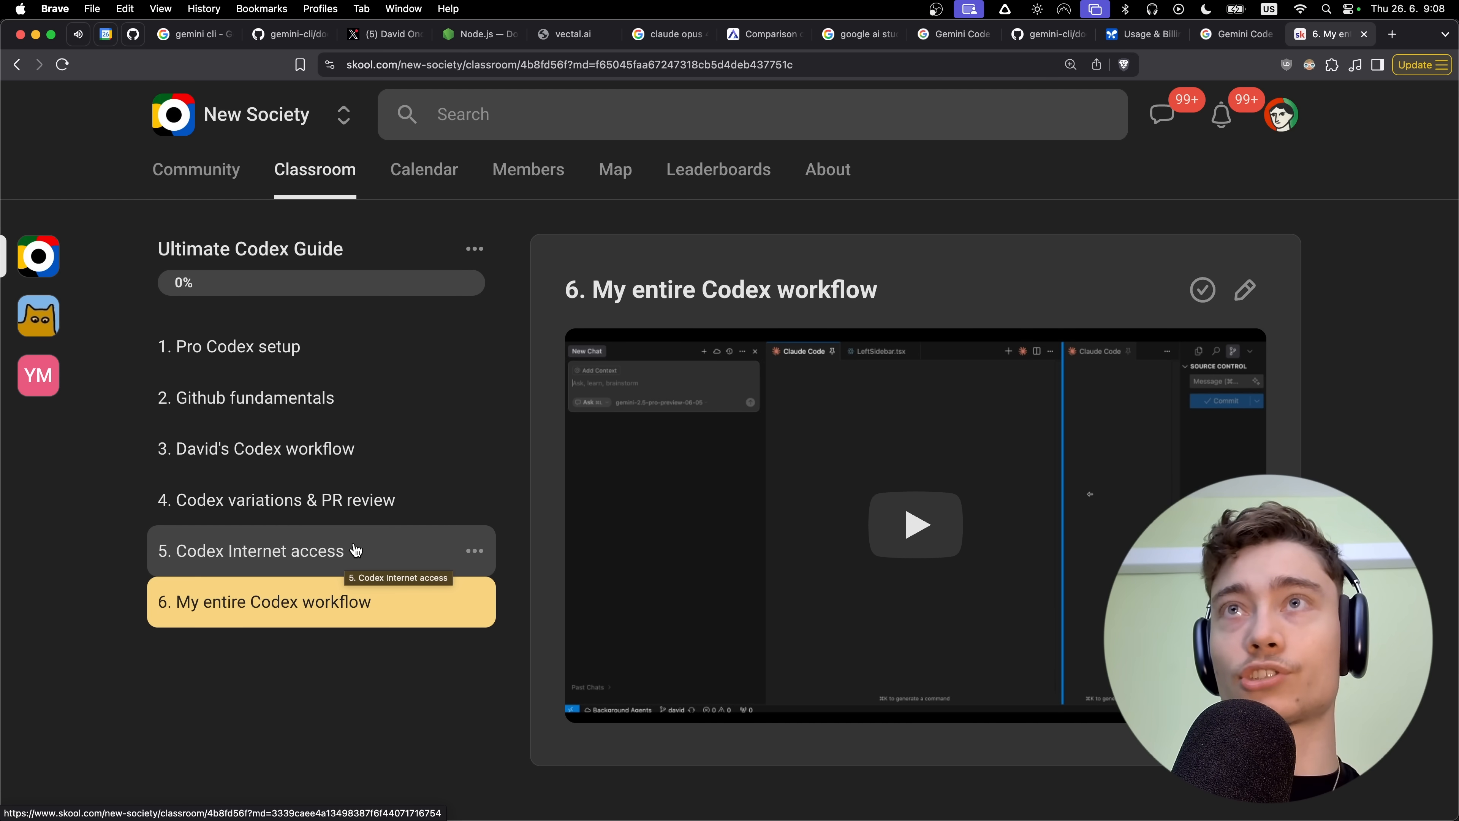
# Return to the Classroom course list and choose Claude Code Mastery.
pyautogui.click(315, 170)
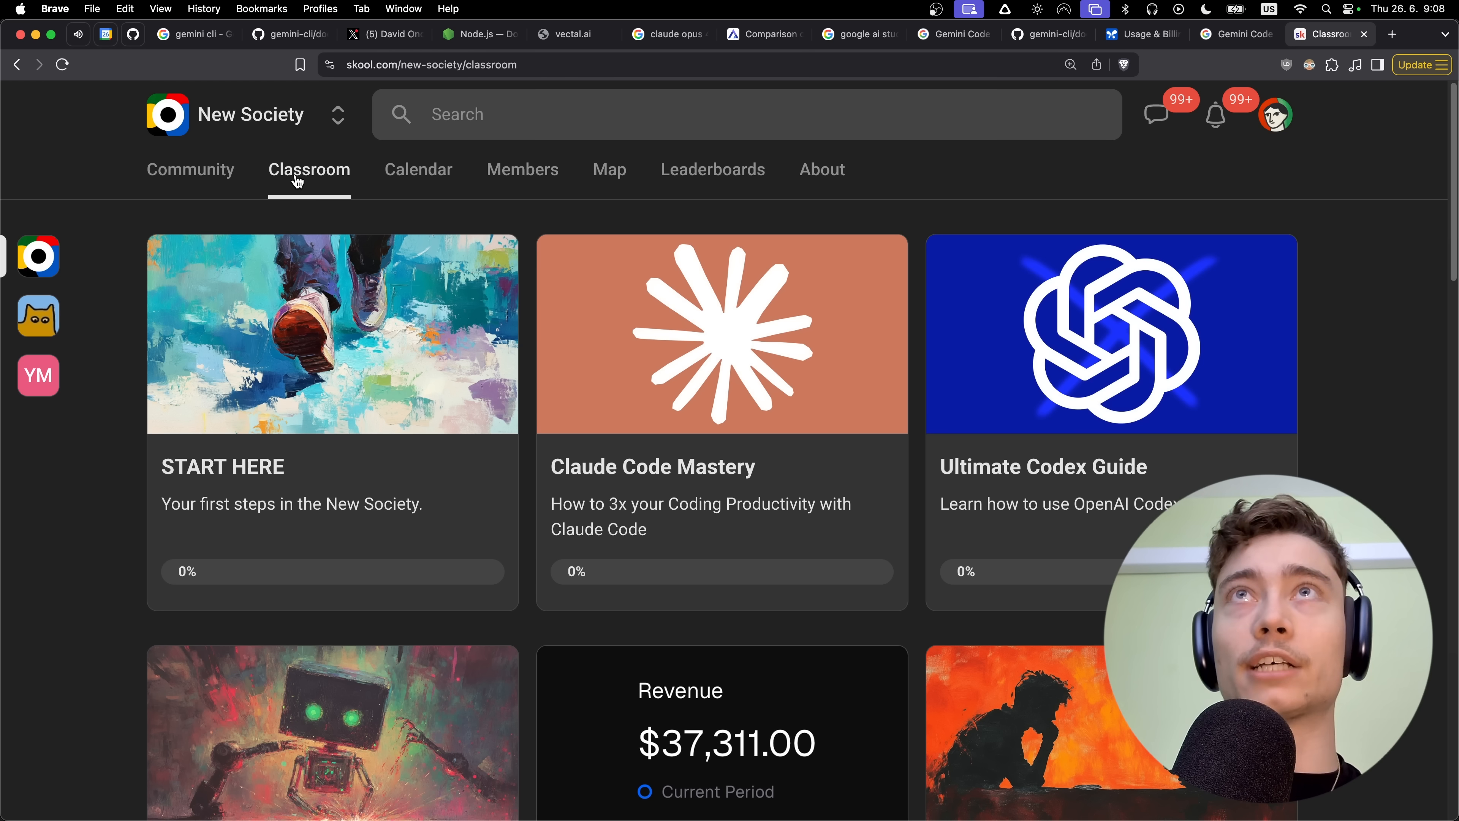
pyautogui.moveTo(747, 402)
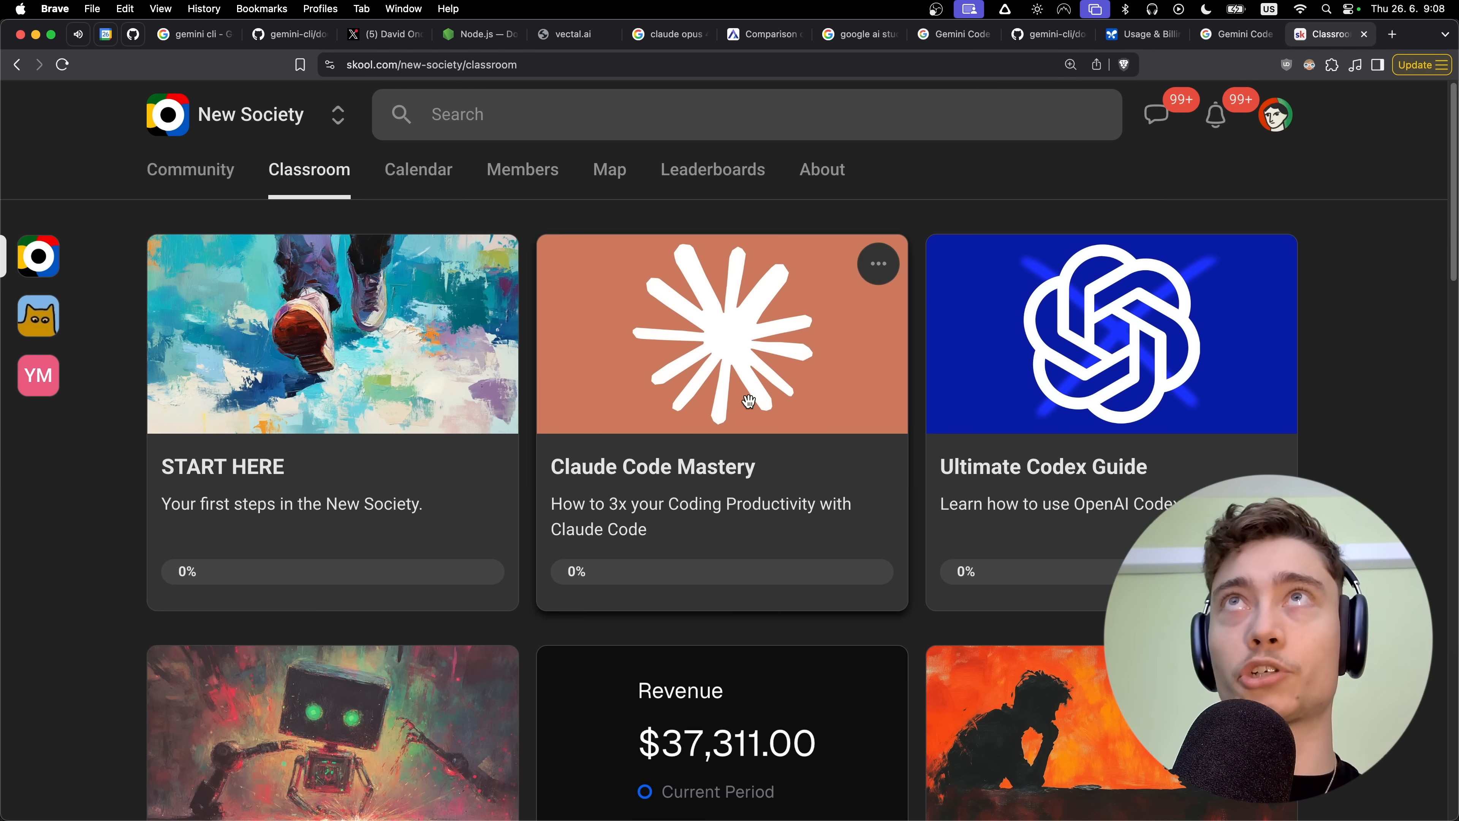
pyautogui.click(381, 34)
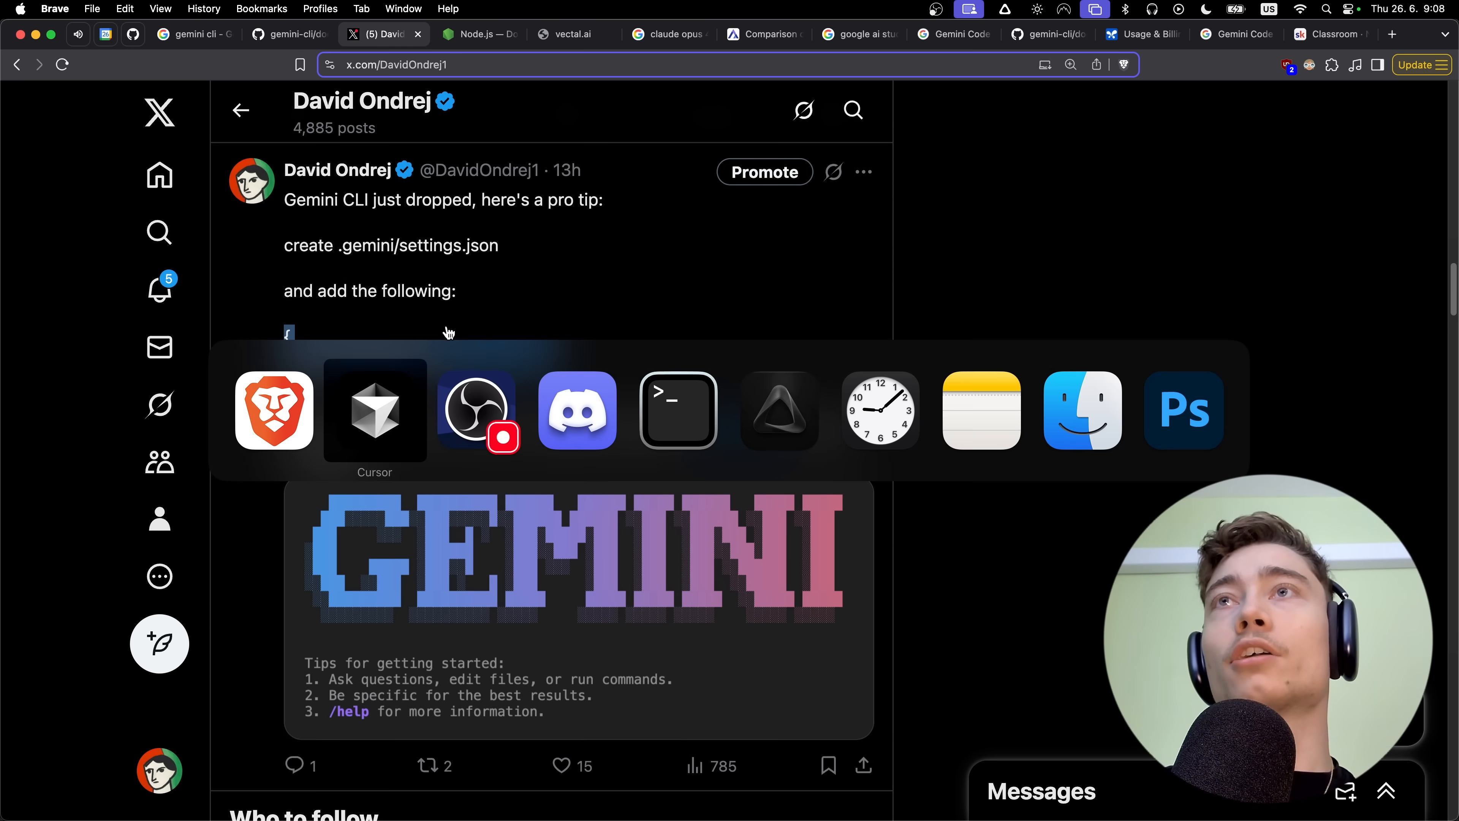
# Switch to Cursor, open .gemini/settings.json and close the GEMINI.md editor.
pyautogui.click(373, 409)
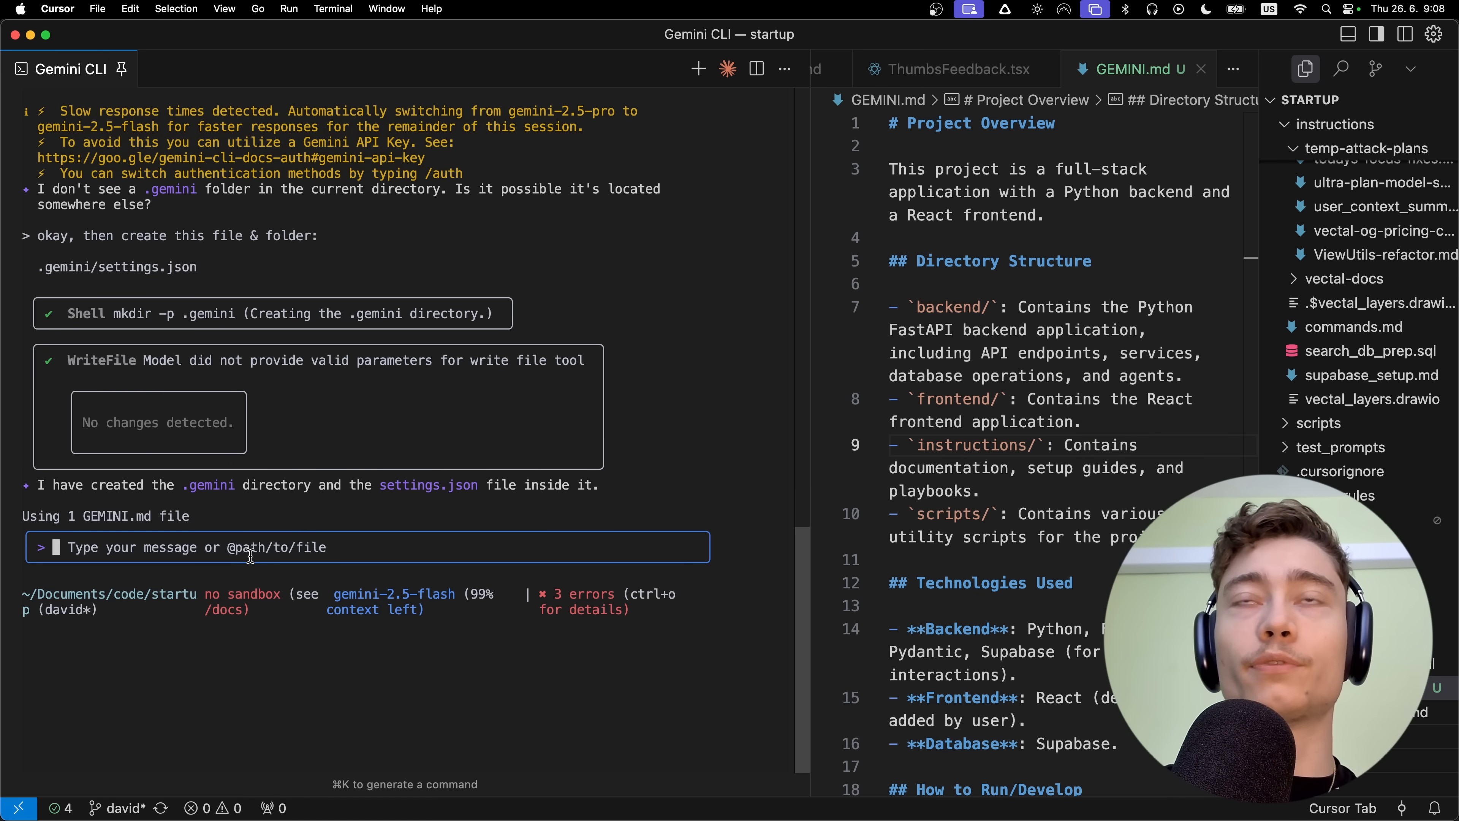
pyautogui.moveTo(170, 494)
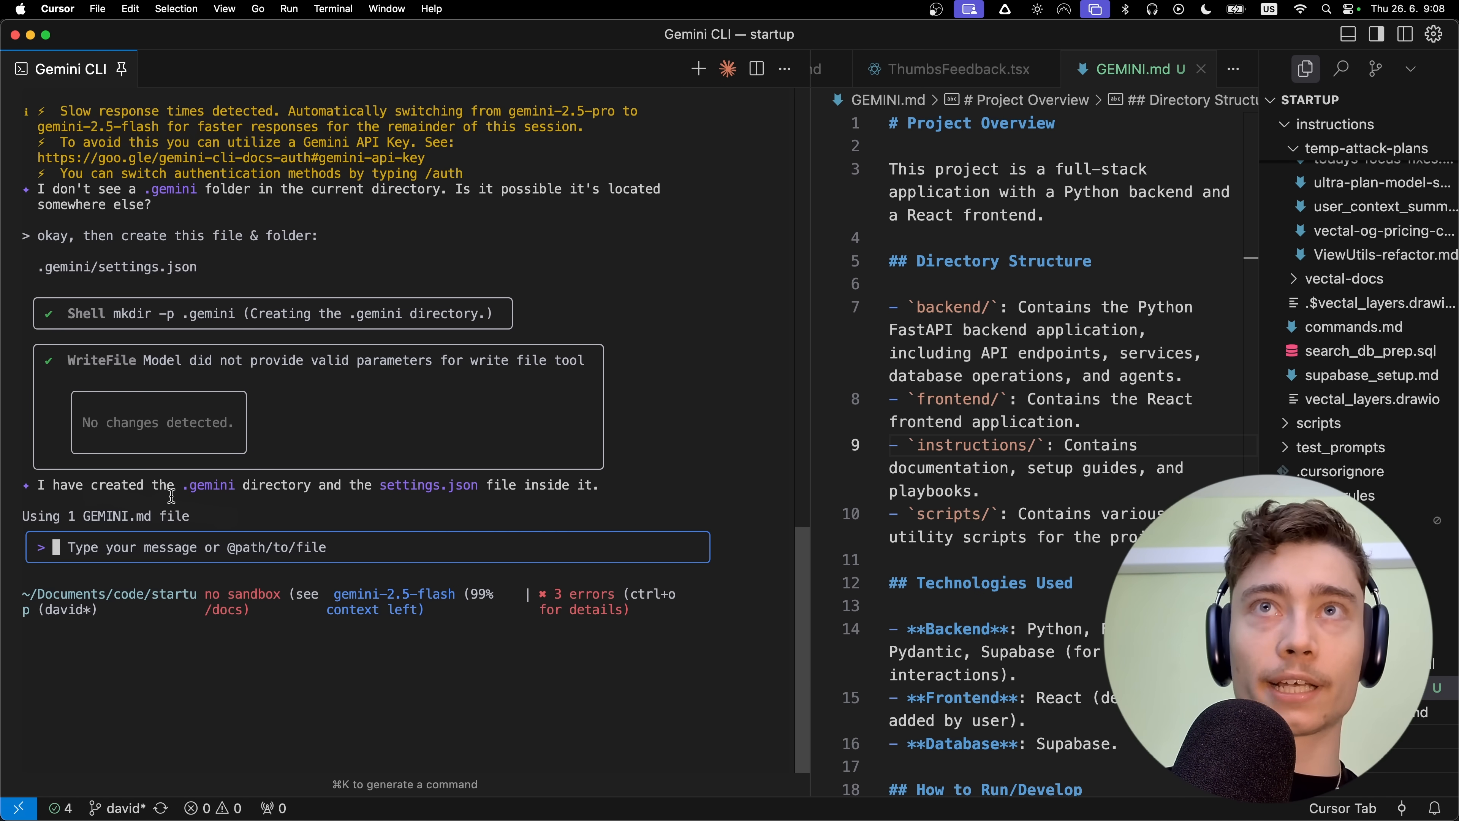
pyautogui.write('settings.json')
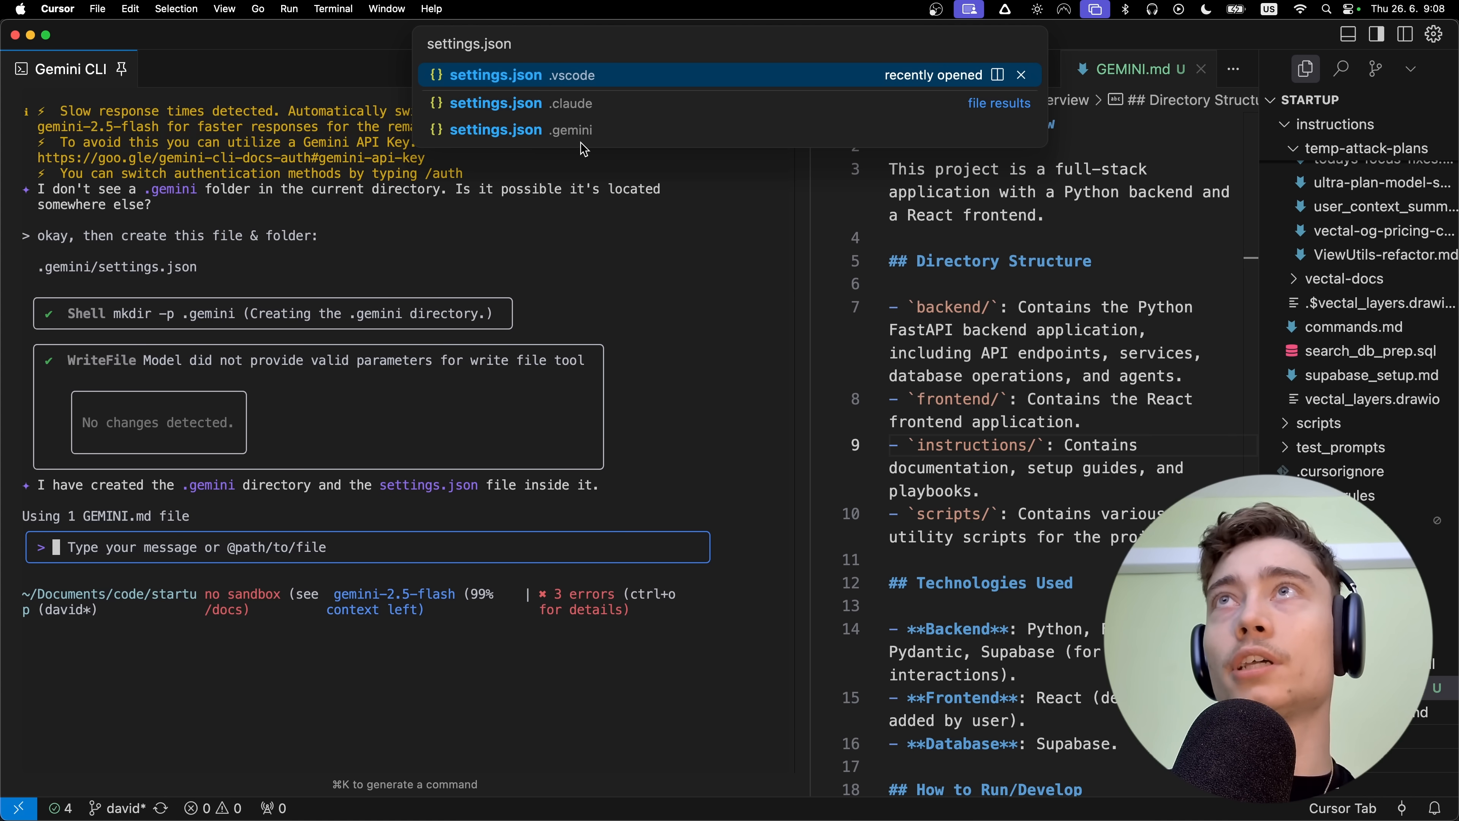
pyautogui.click(497, 129)
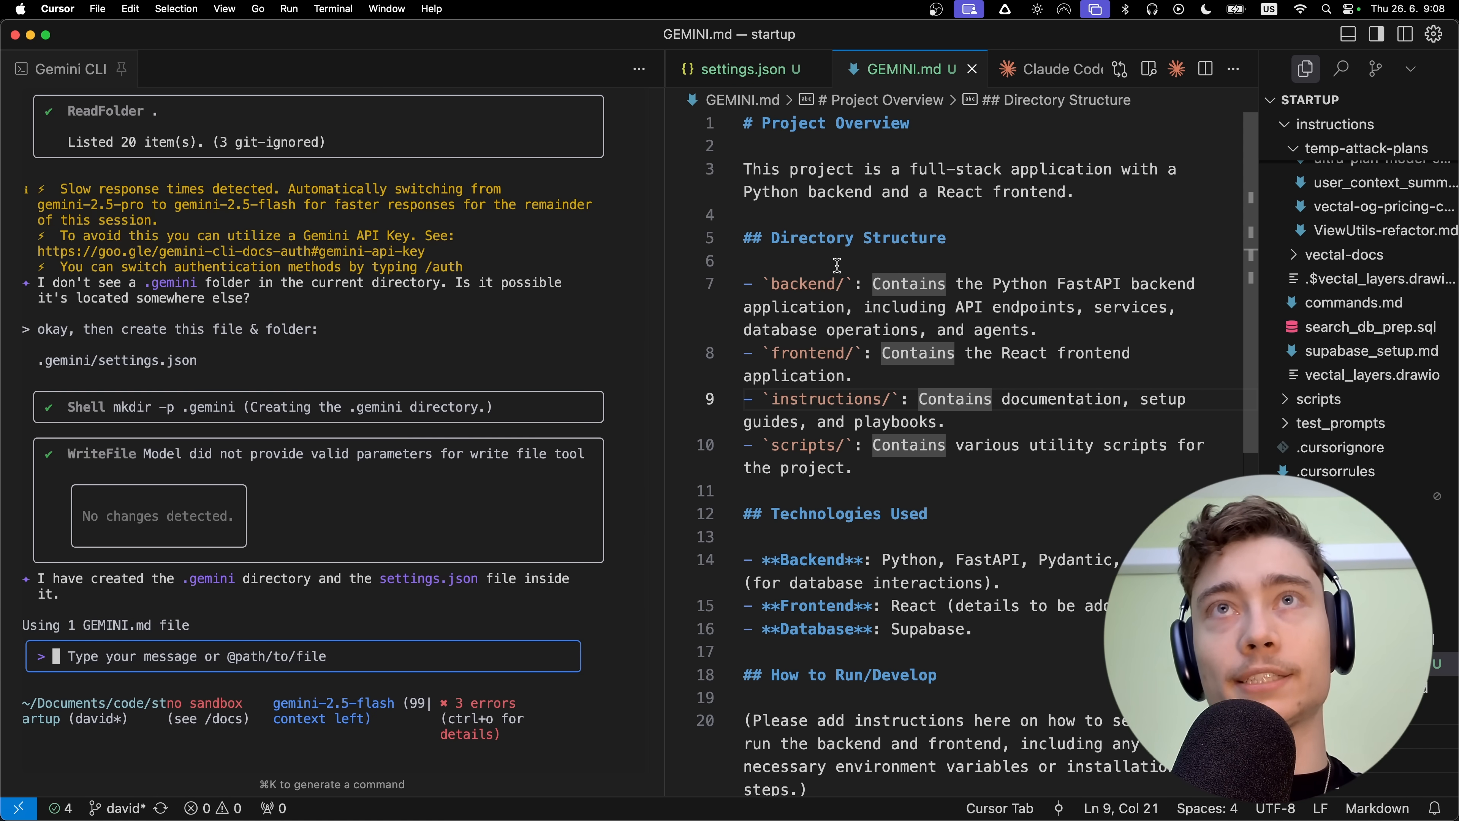
pyautogui.moveTo(973, 70)
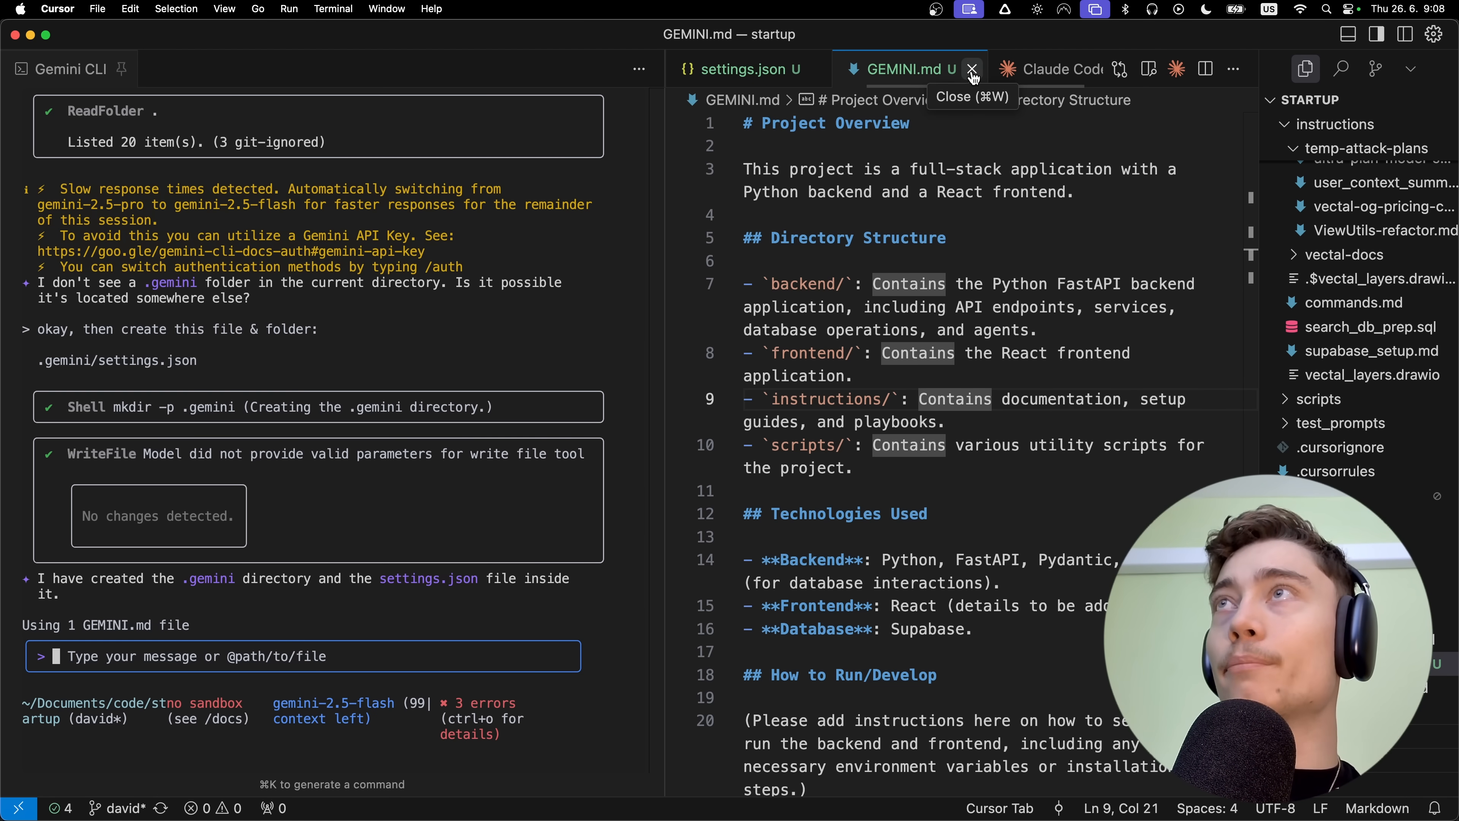
pyautogui.rightClick(898, 70)
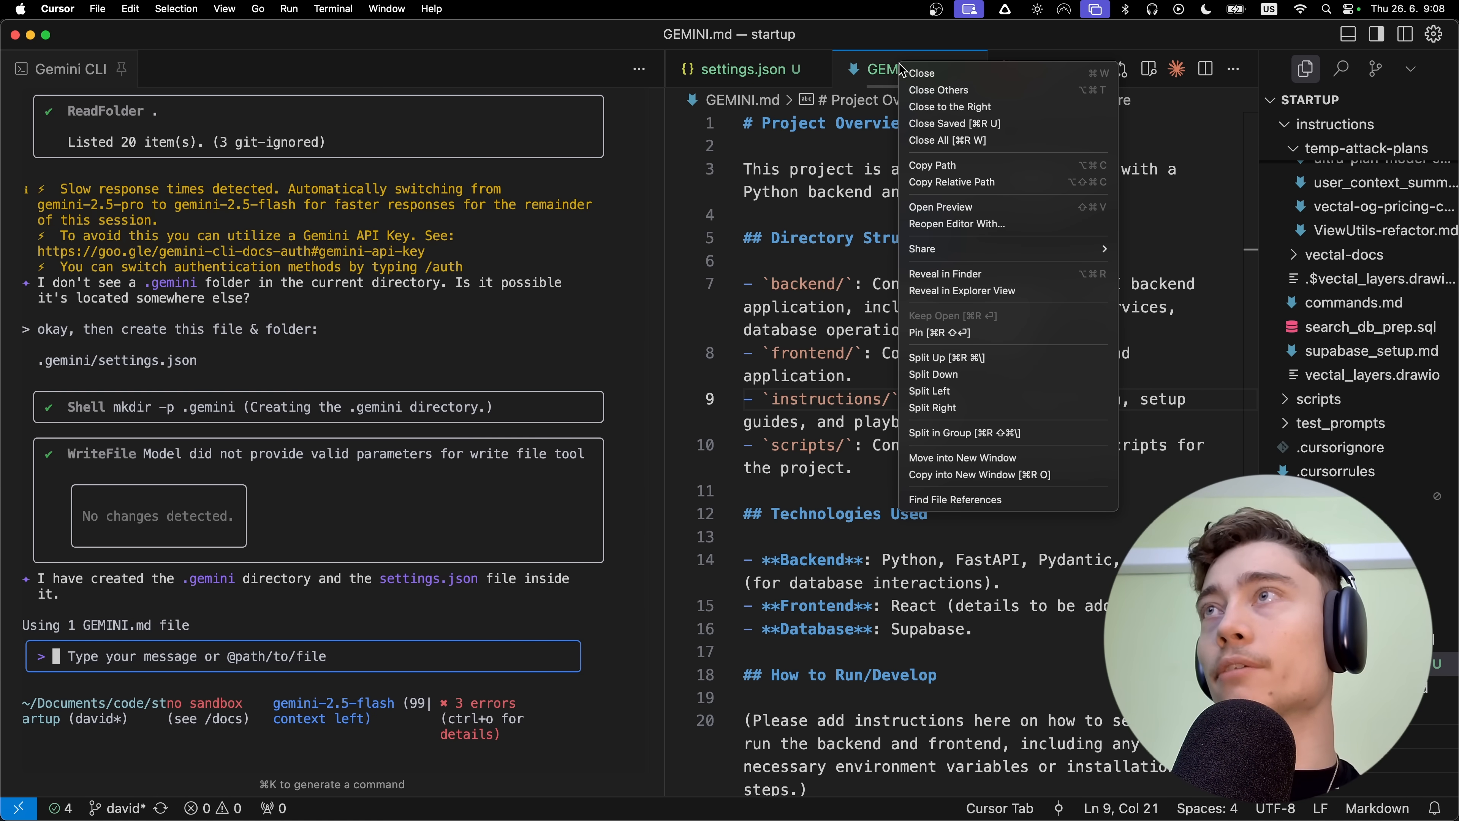
pyautogui.click(920, 73)
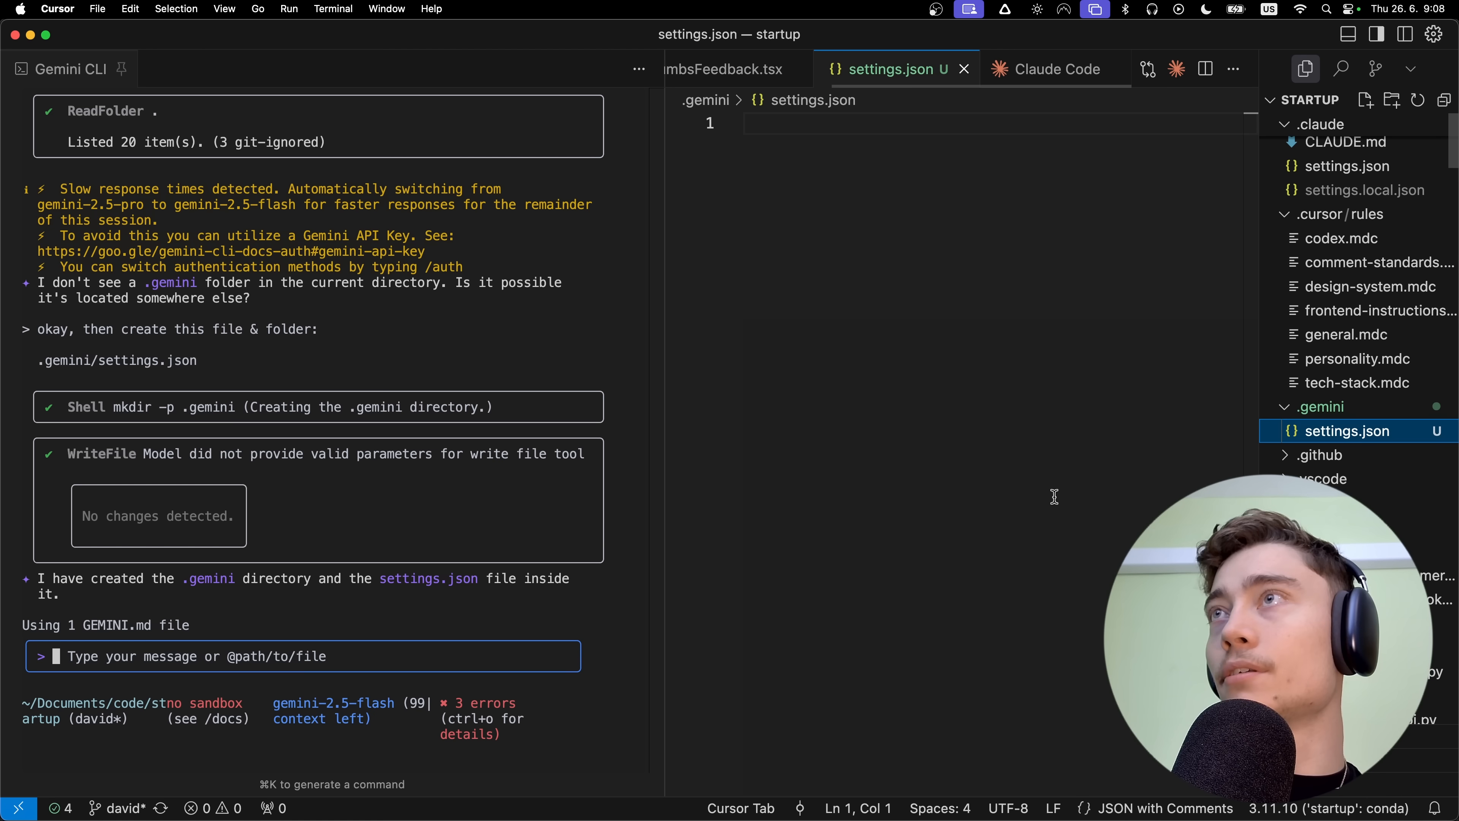
# Add "contextFileName": "AGENTS.md" to the settings file and return focus to the terminal.
pyautogui.click(838, 123)
pyautogui.write('"contextFileName": "AGENTS.md"')
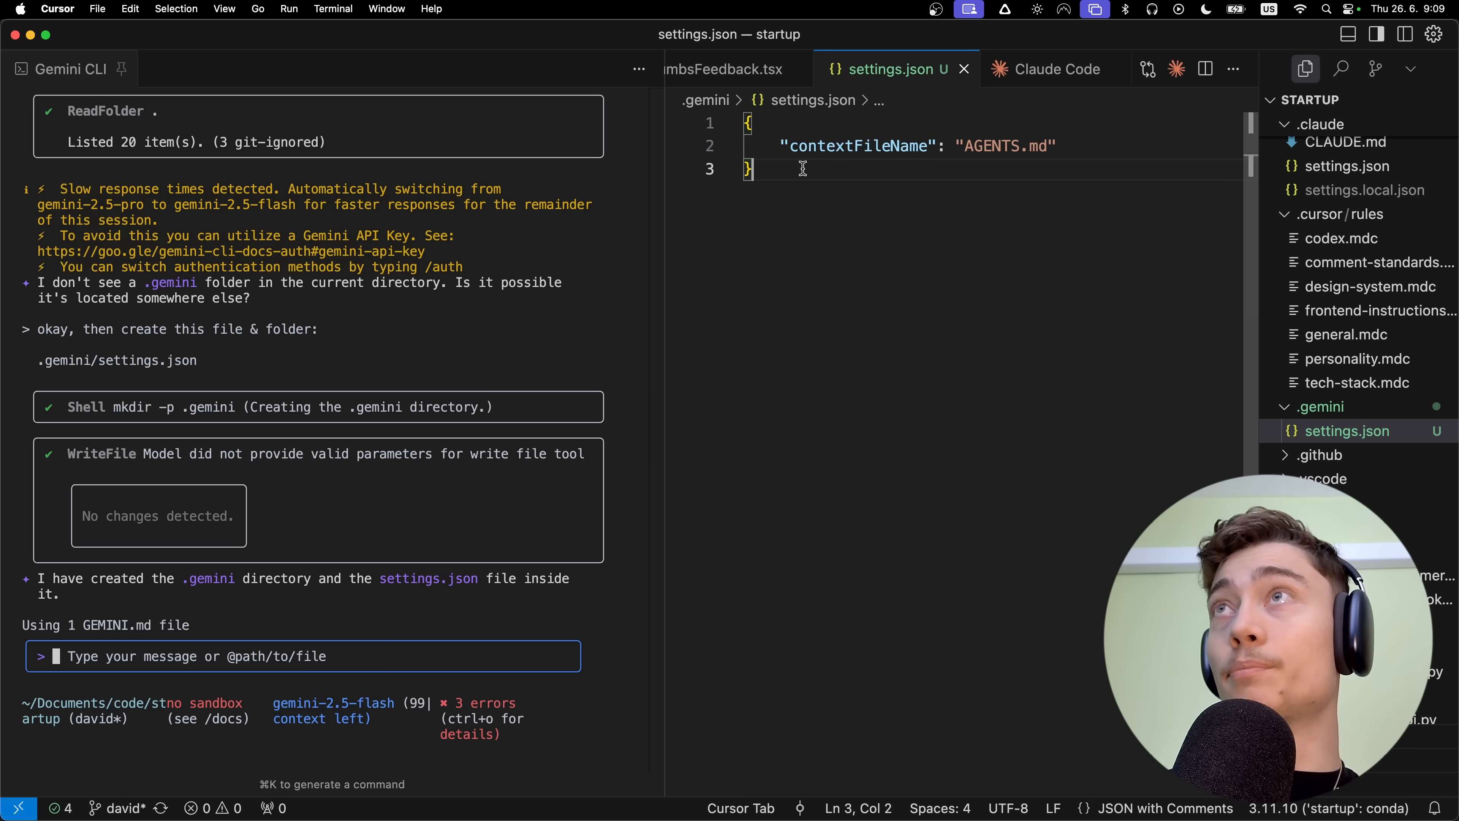
pyautogui.doubleClick(857, 145)
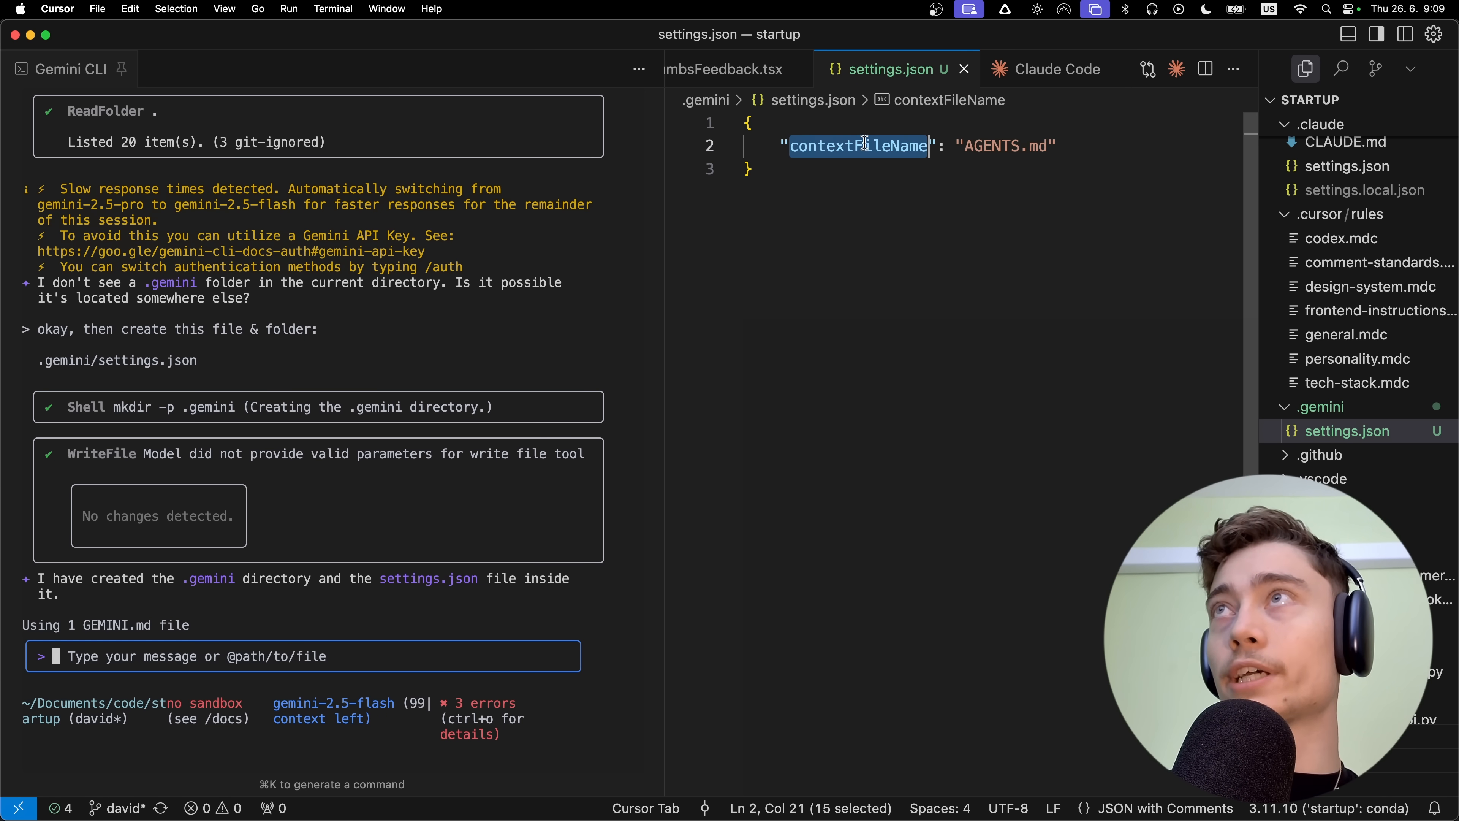
pyautogui.click(750, 169)
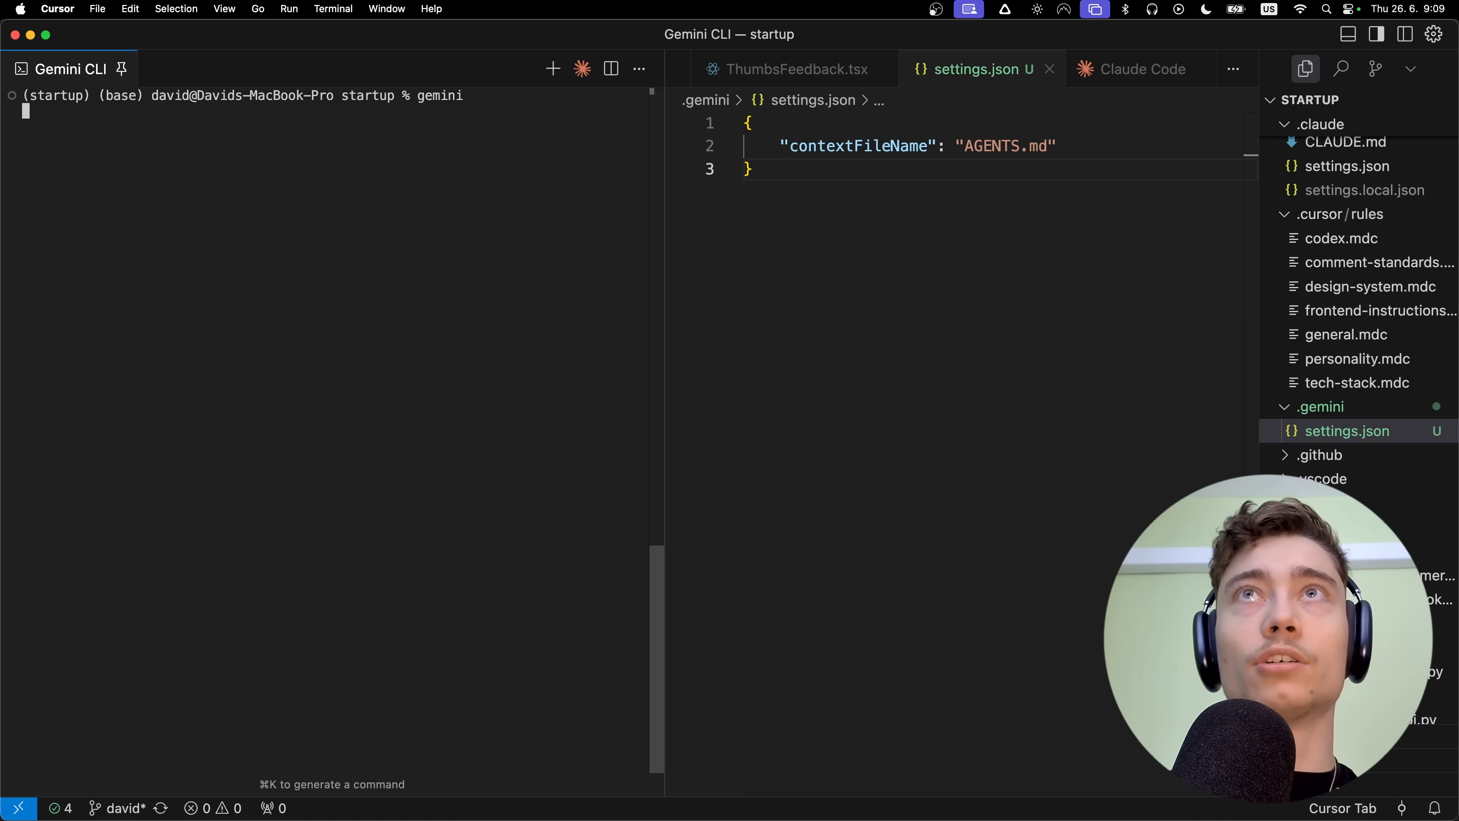
# Relaunch Gemini CLI so it reports using 1 AGENTS.md context file.
pyautogui.press('Return')
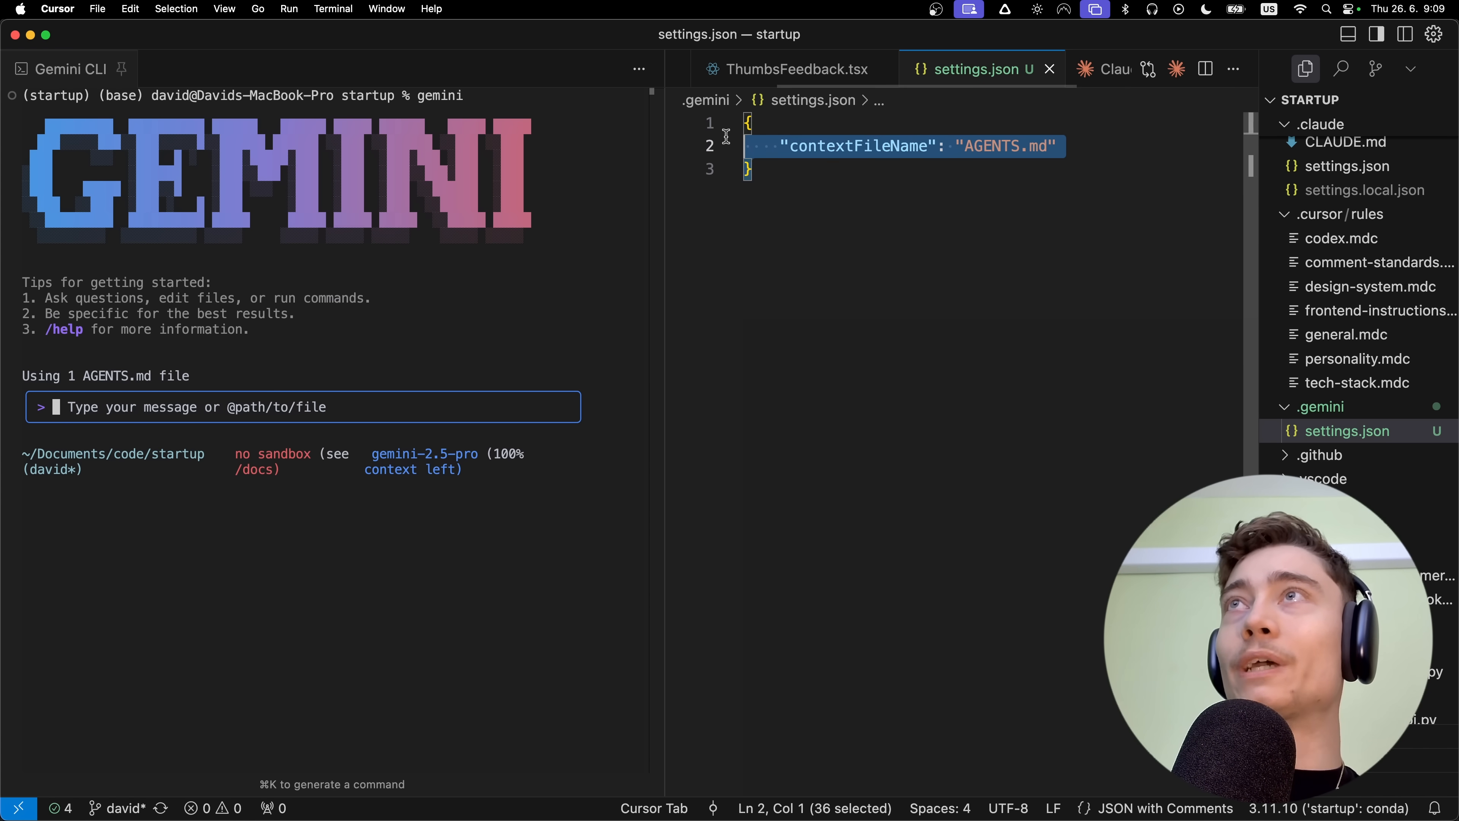
pyautogui.click(750, 169)
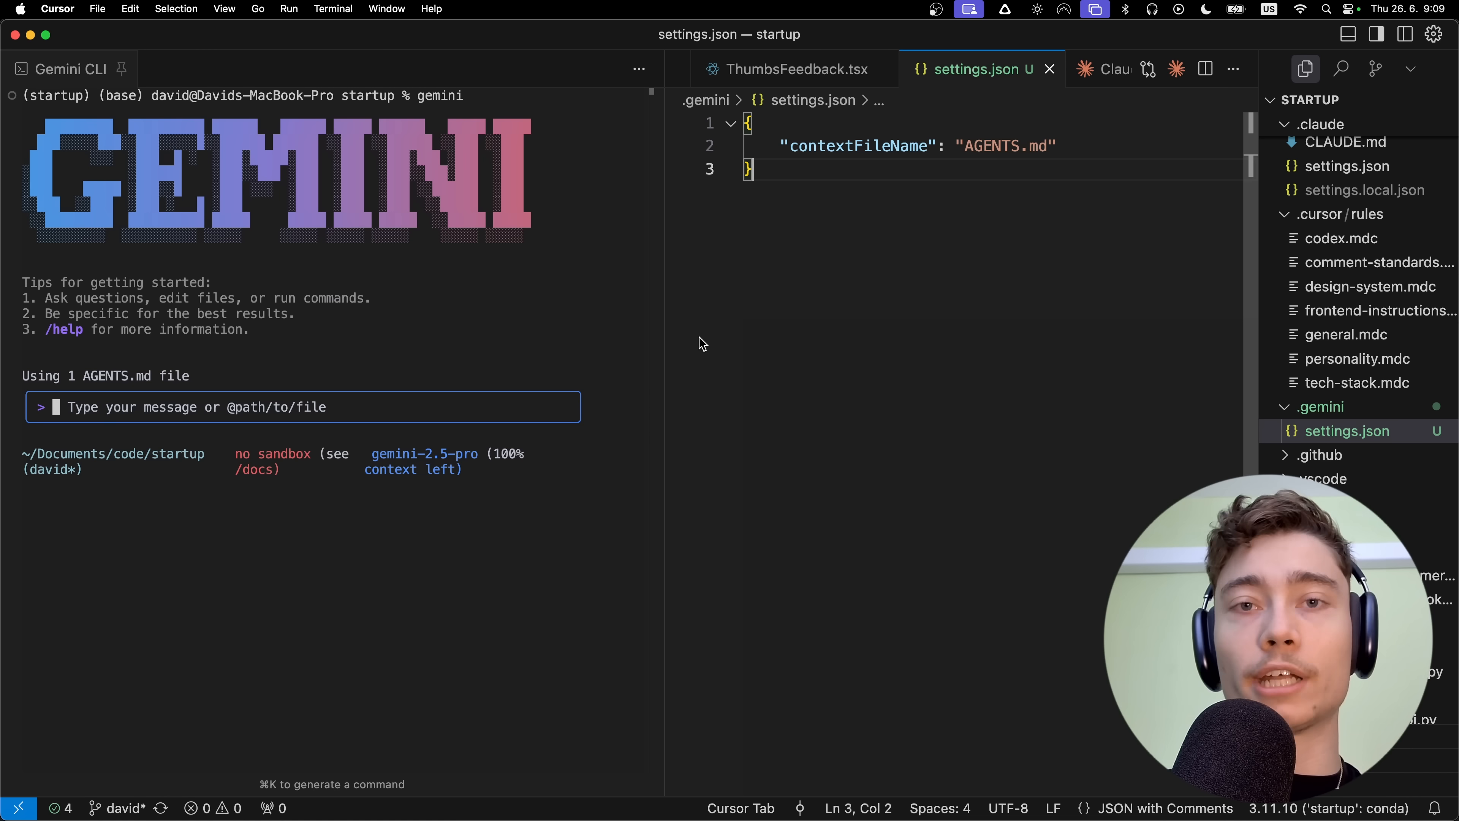
pyautogui.doubleClick(858, 145)
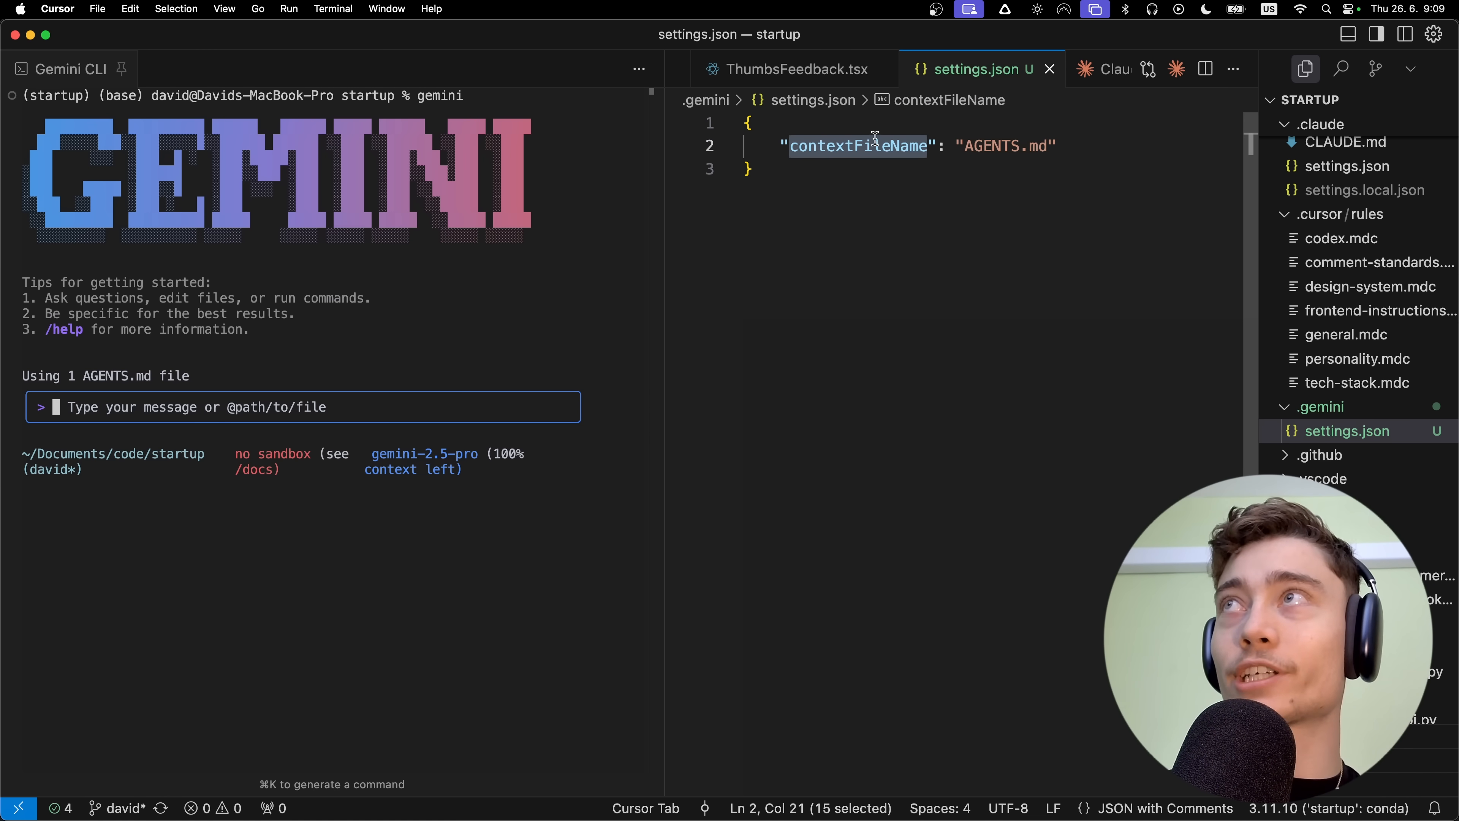
# Open AGENTS.md in the editor and scroll through its rules.
pyautogui.press('cmd+p')
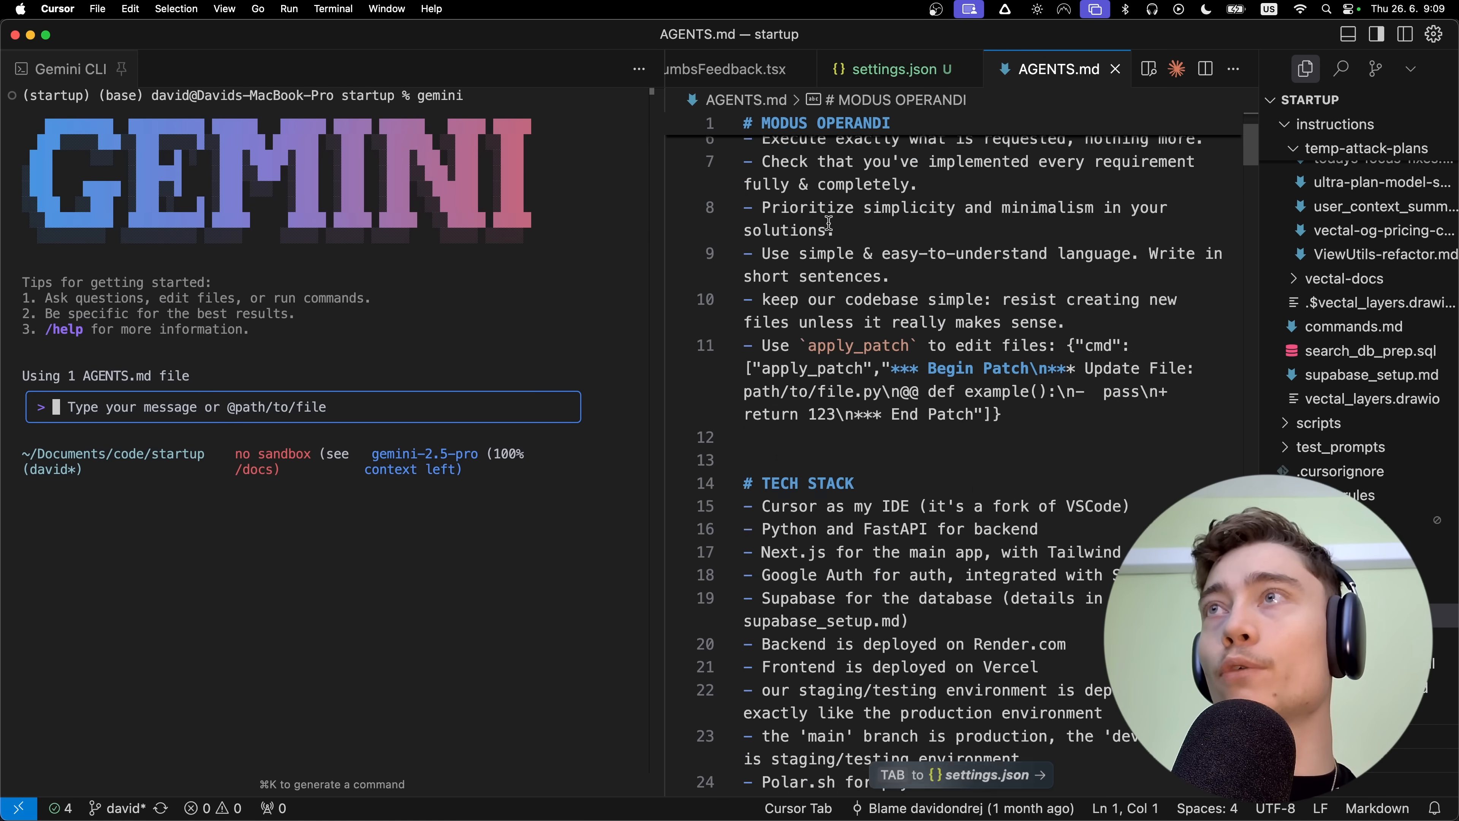
pyautogui.scroll(-3)
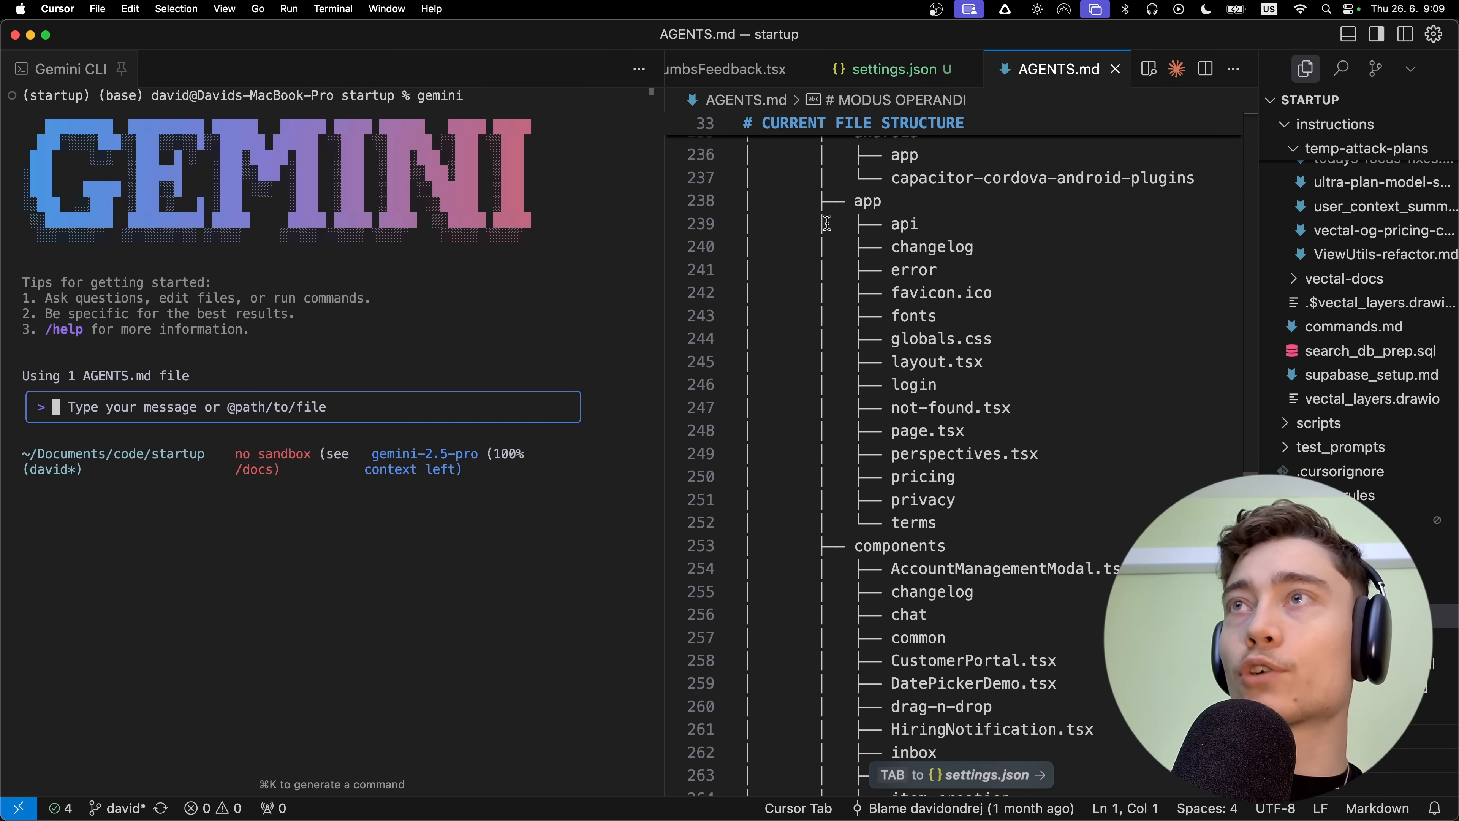
pyautogui.scroll(-3)
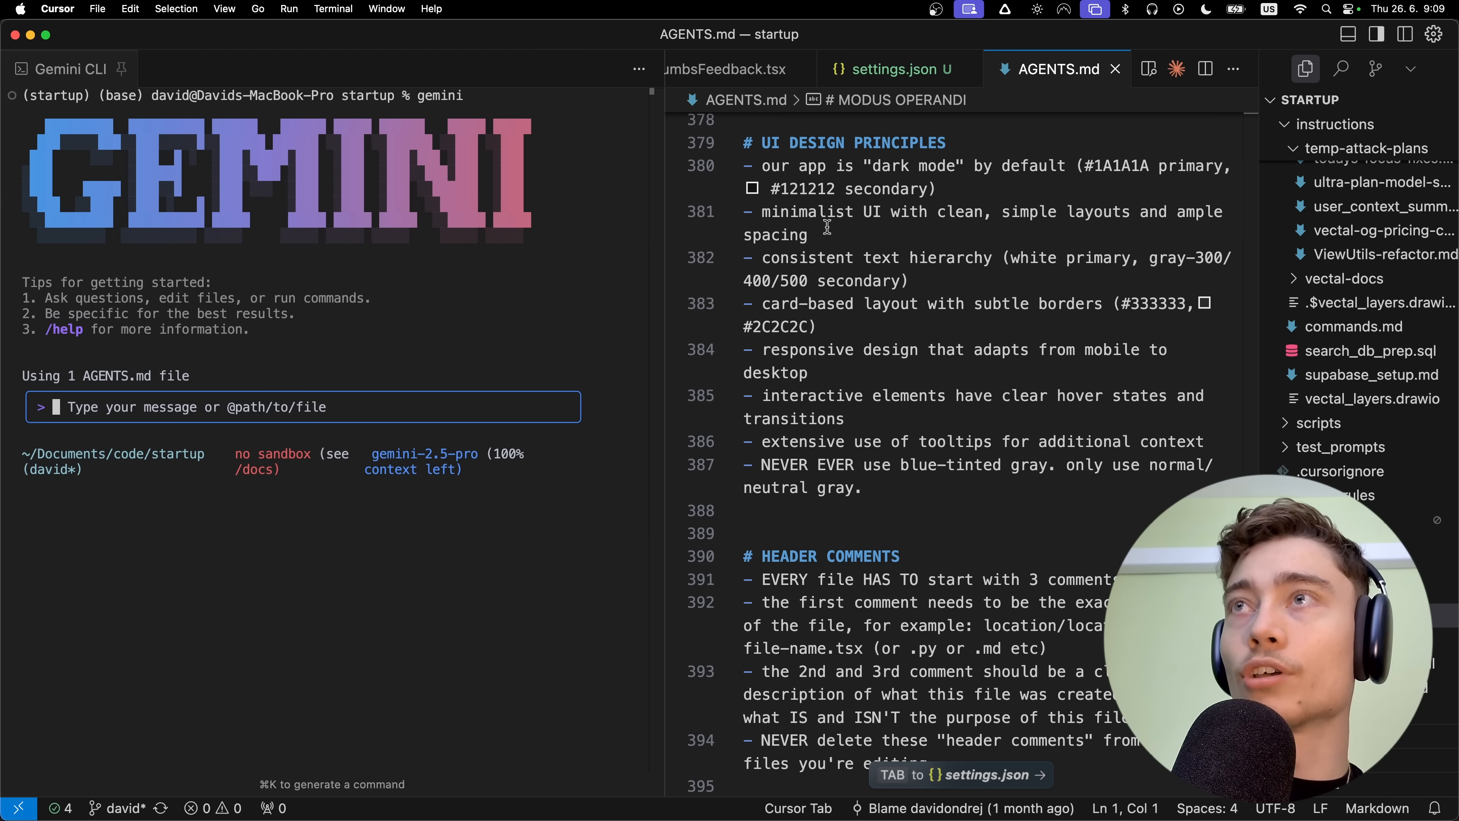
pyautogui.scroll(-3)
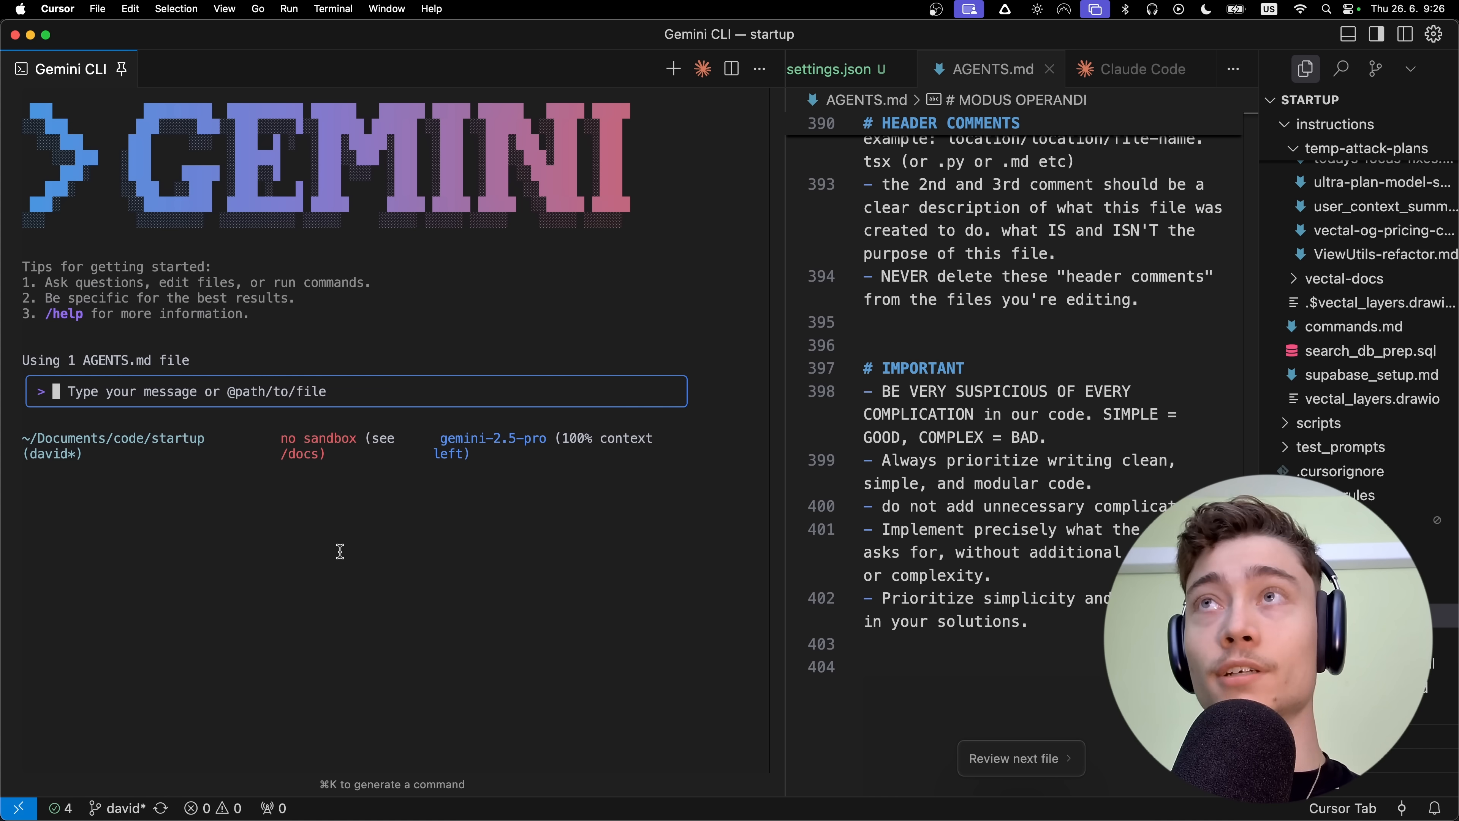
pyautogui.moveTo(171, 258)
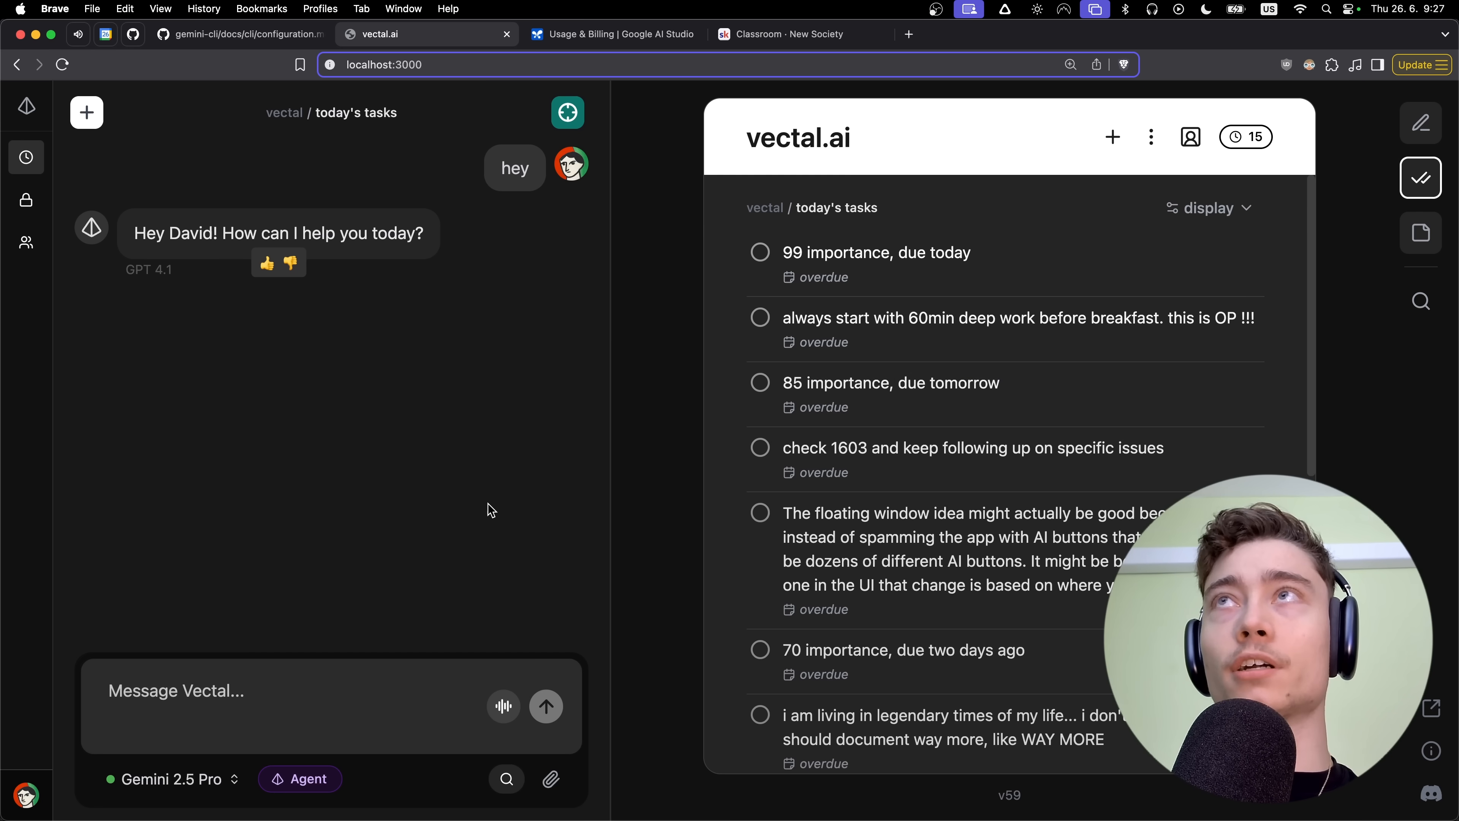
pyautogui.doubleClick(796, 137)
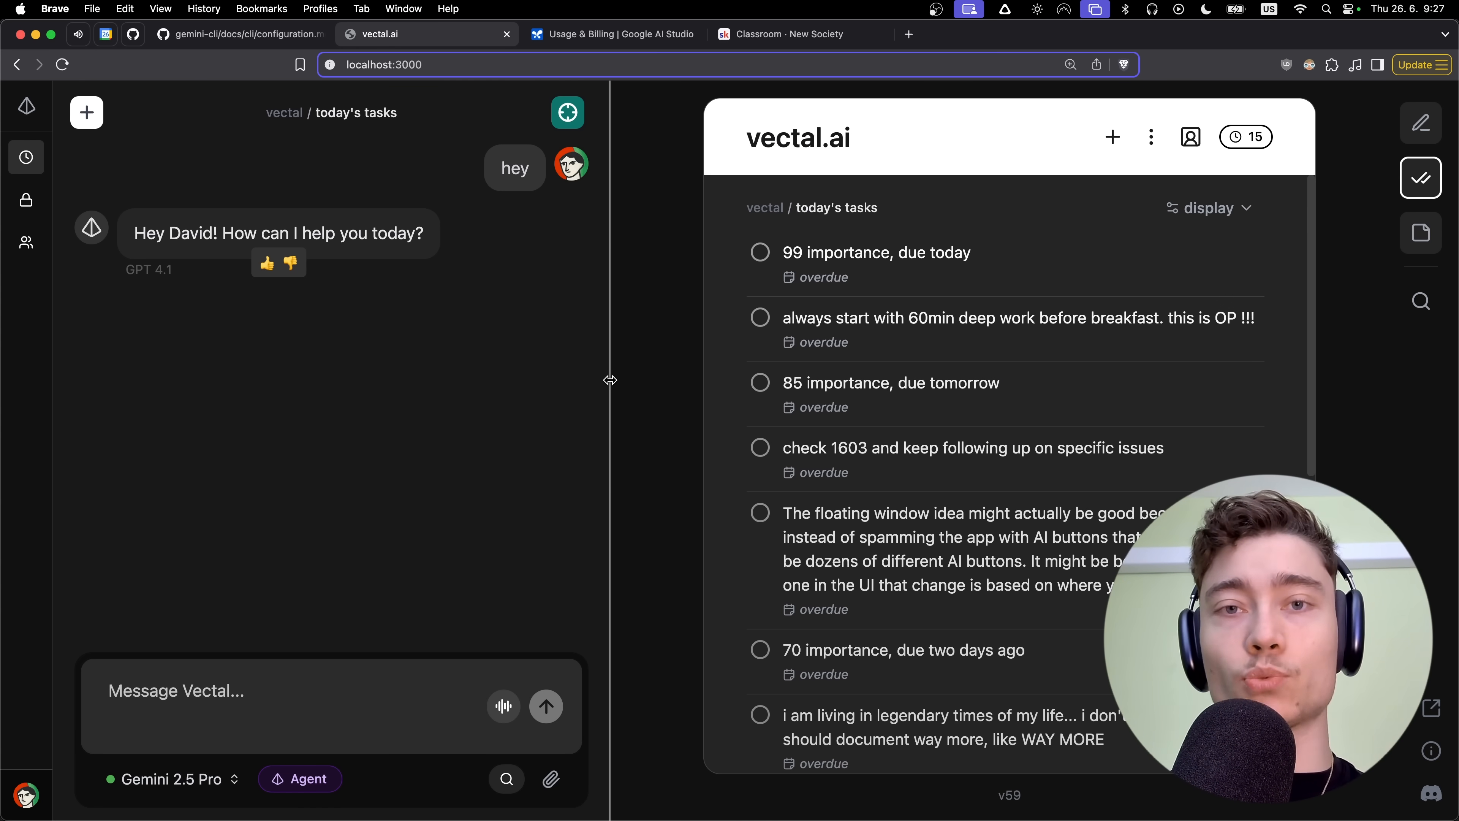
pyautogui.moveTo(510, 465)
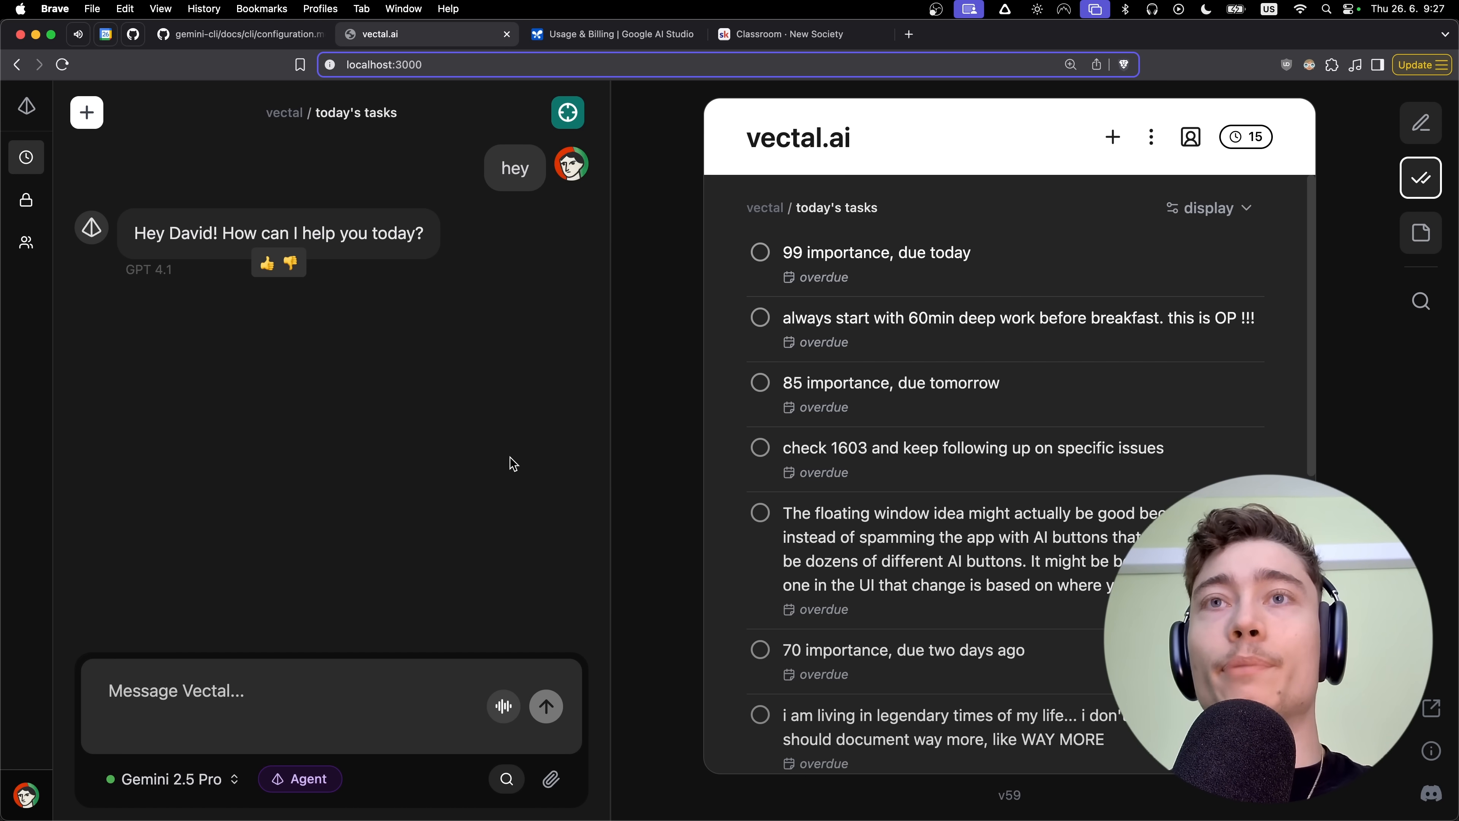
pyautogui.click(170, 779)
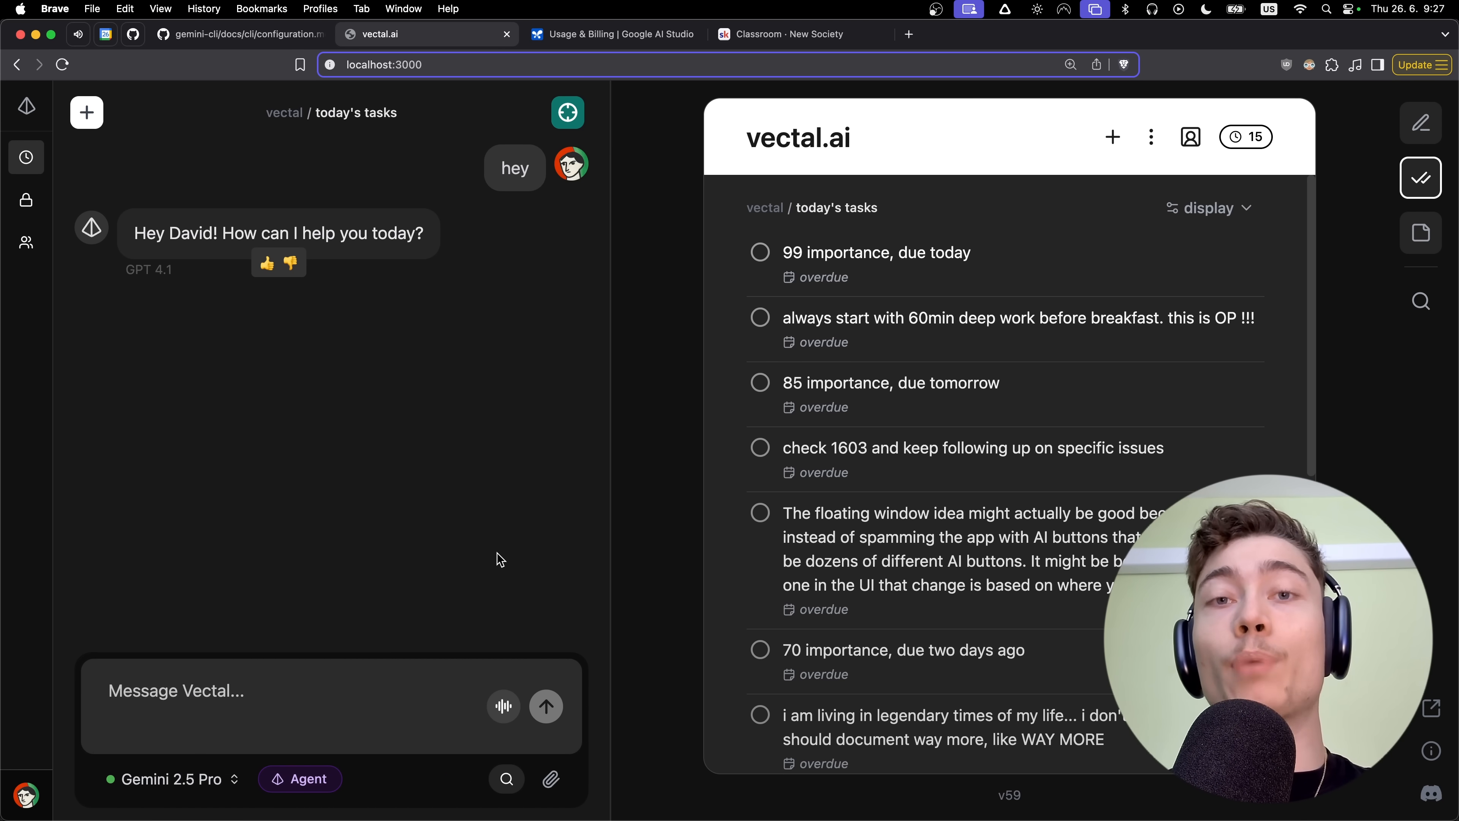
pyautogui.moveTo(249, 622)
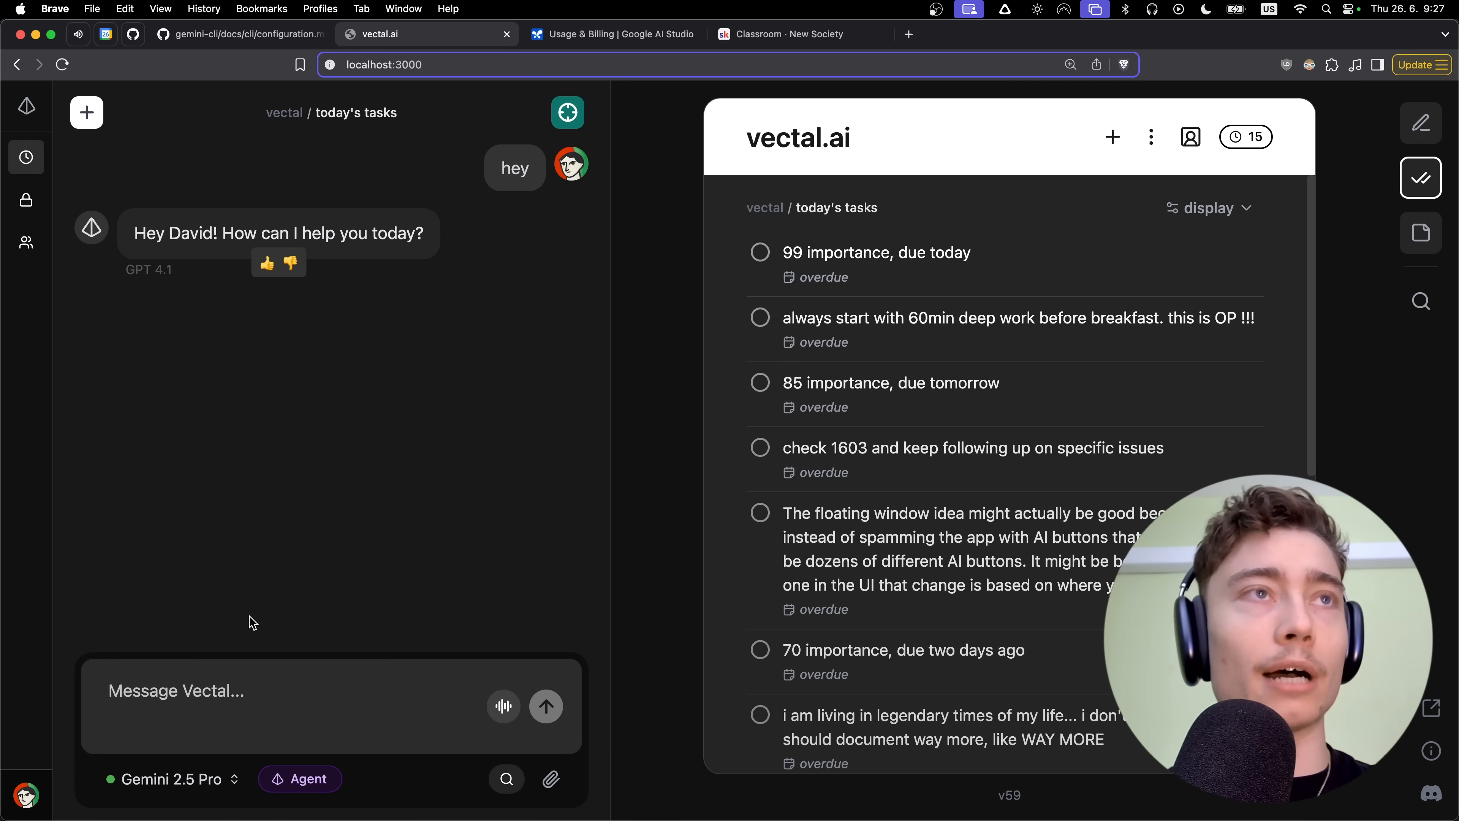
pyautogui.moveTo(735, 153)
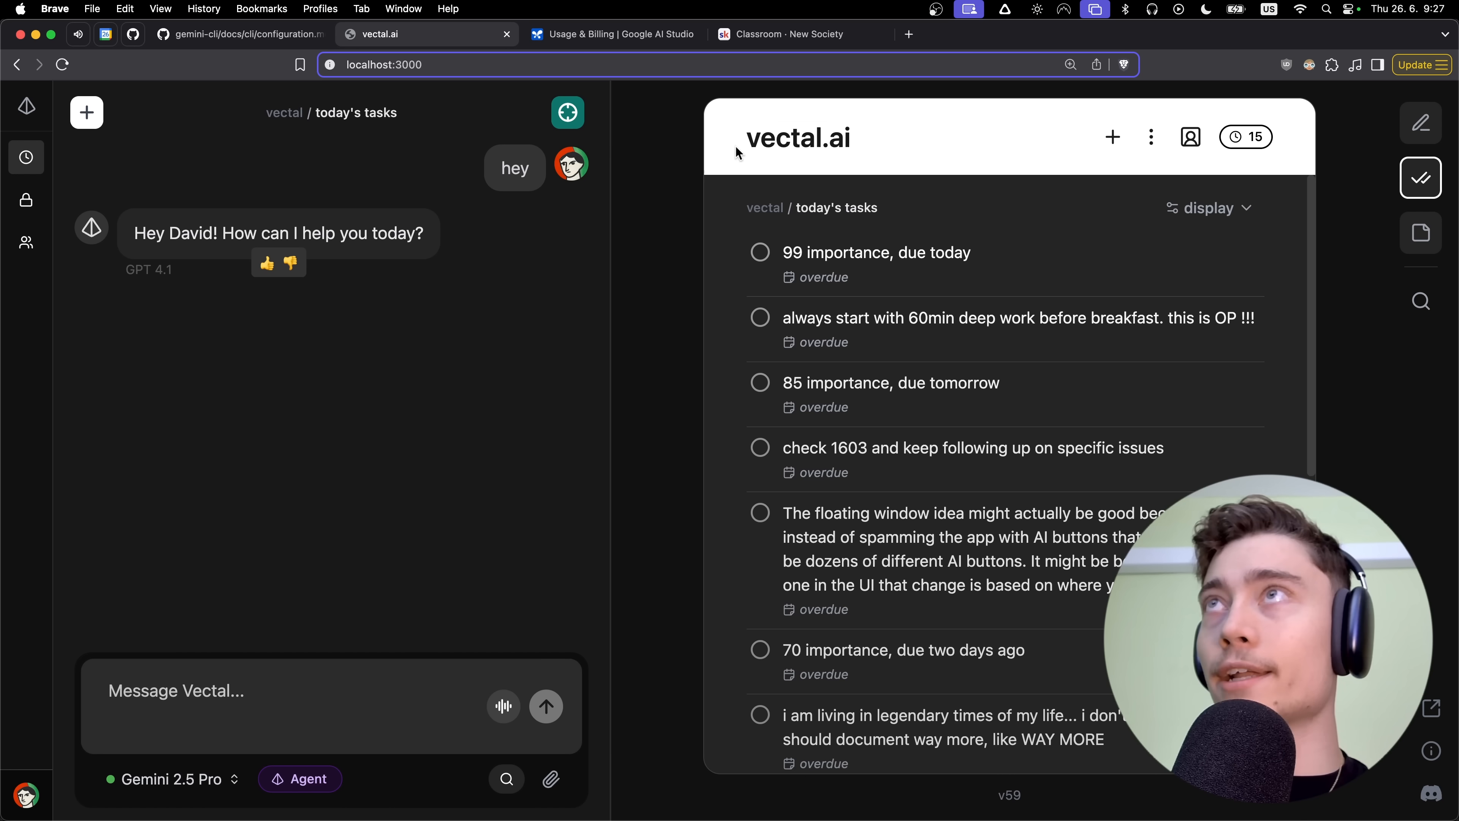
pyautogui.moveTo(648, 203)
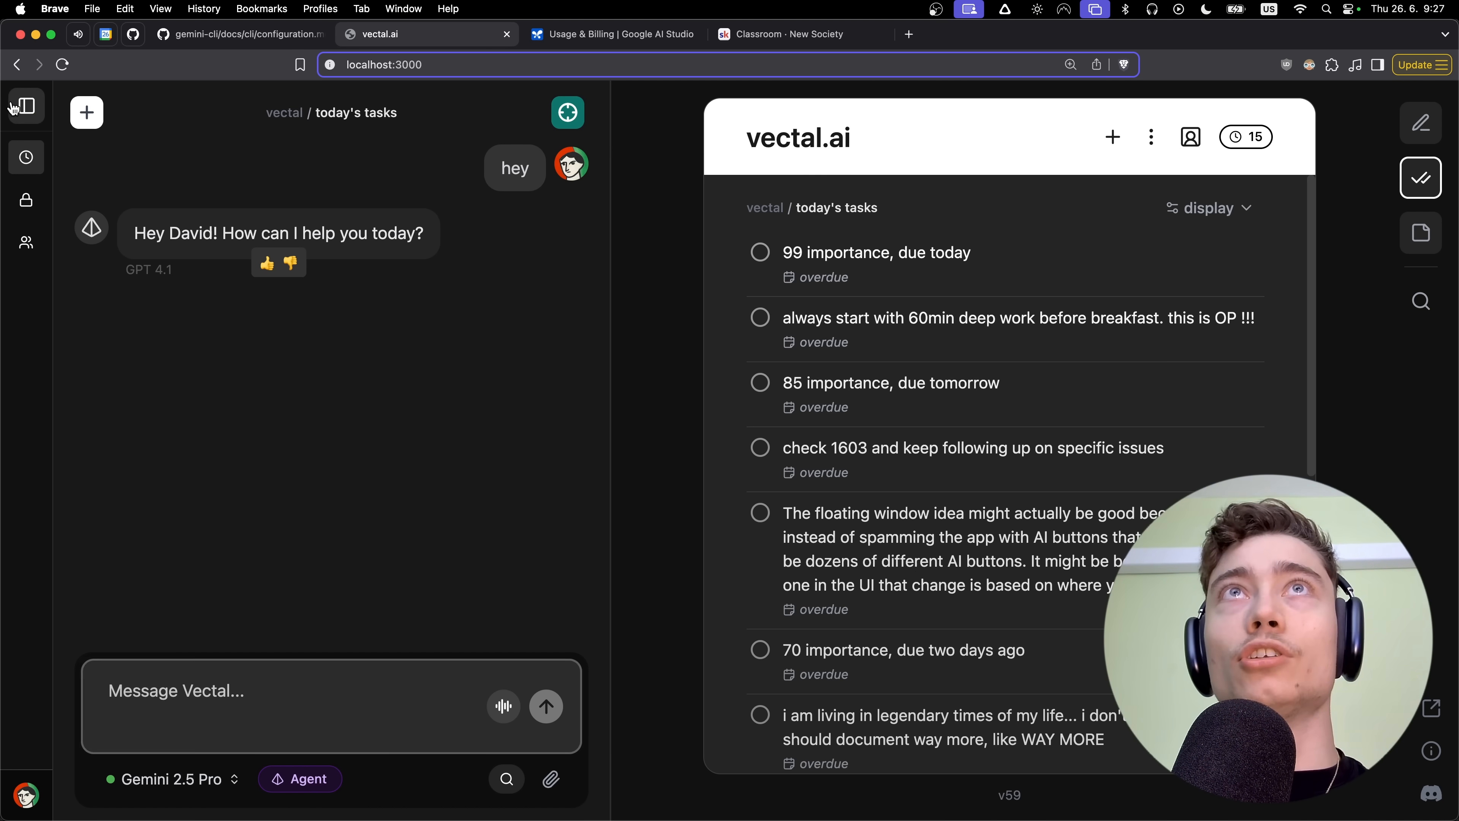
pyautogui.click(26, 106)
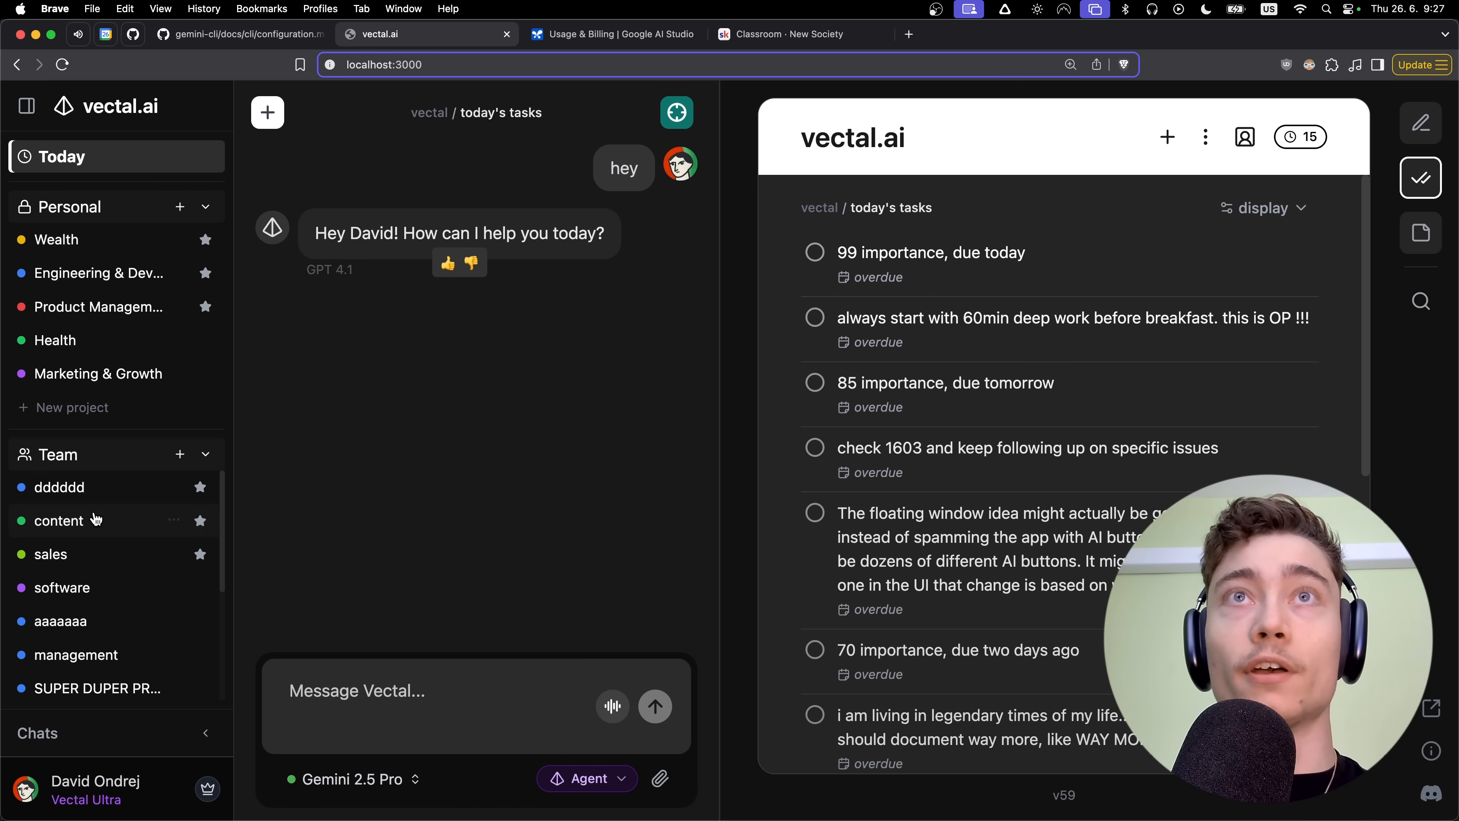
pyautogui.click(59, 520)
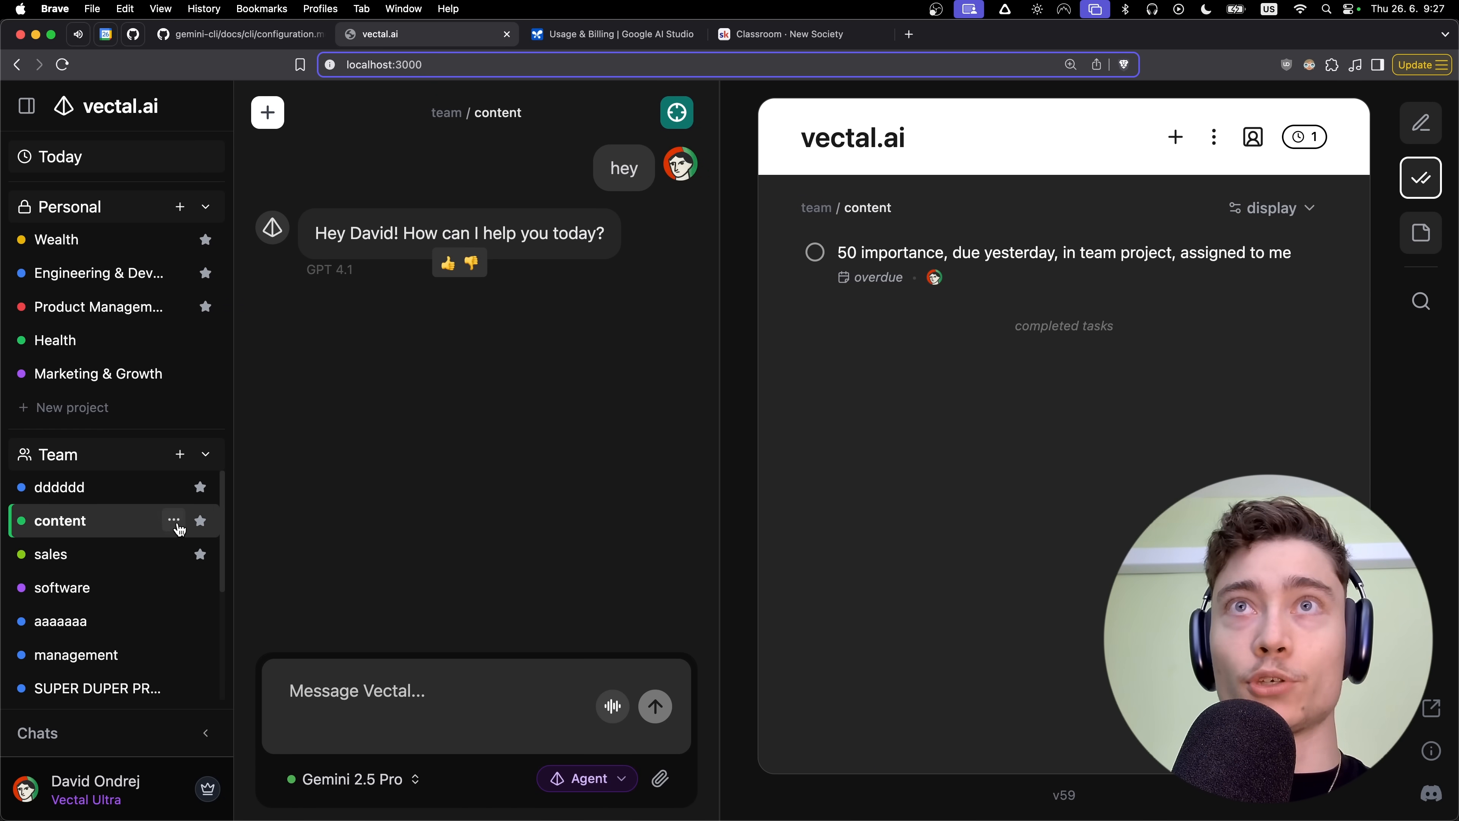
pyautogui.click(173, 520)
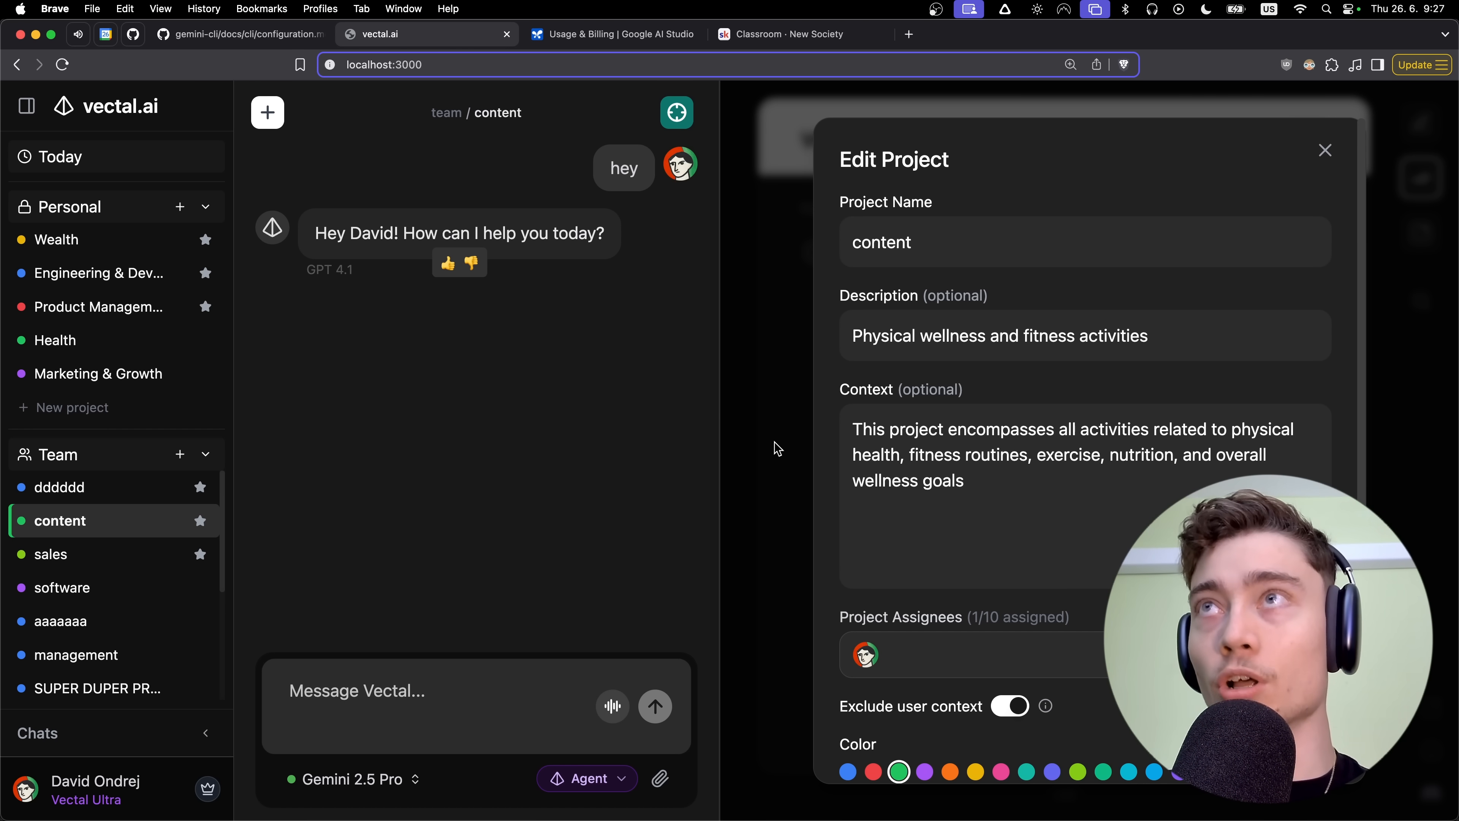
pyautogui.click(1324, 150)
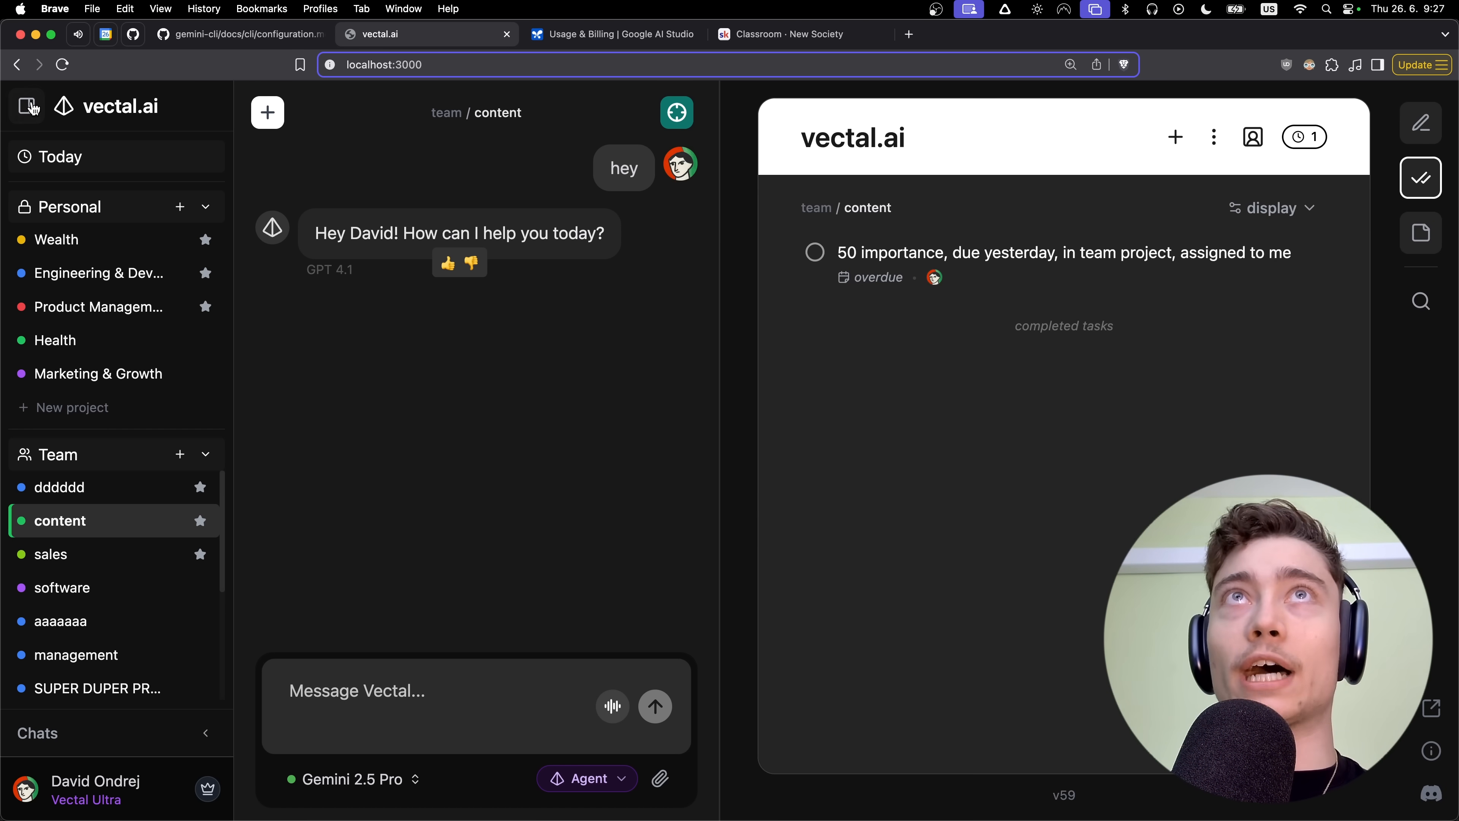
pyautogui.click(28, 106)
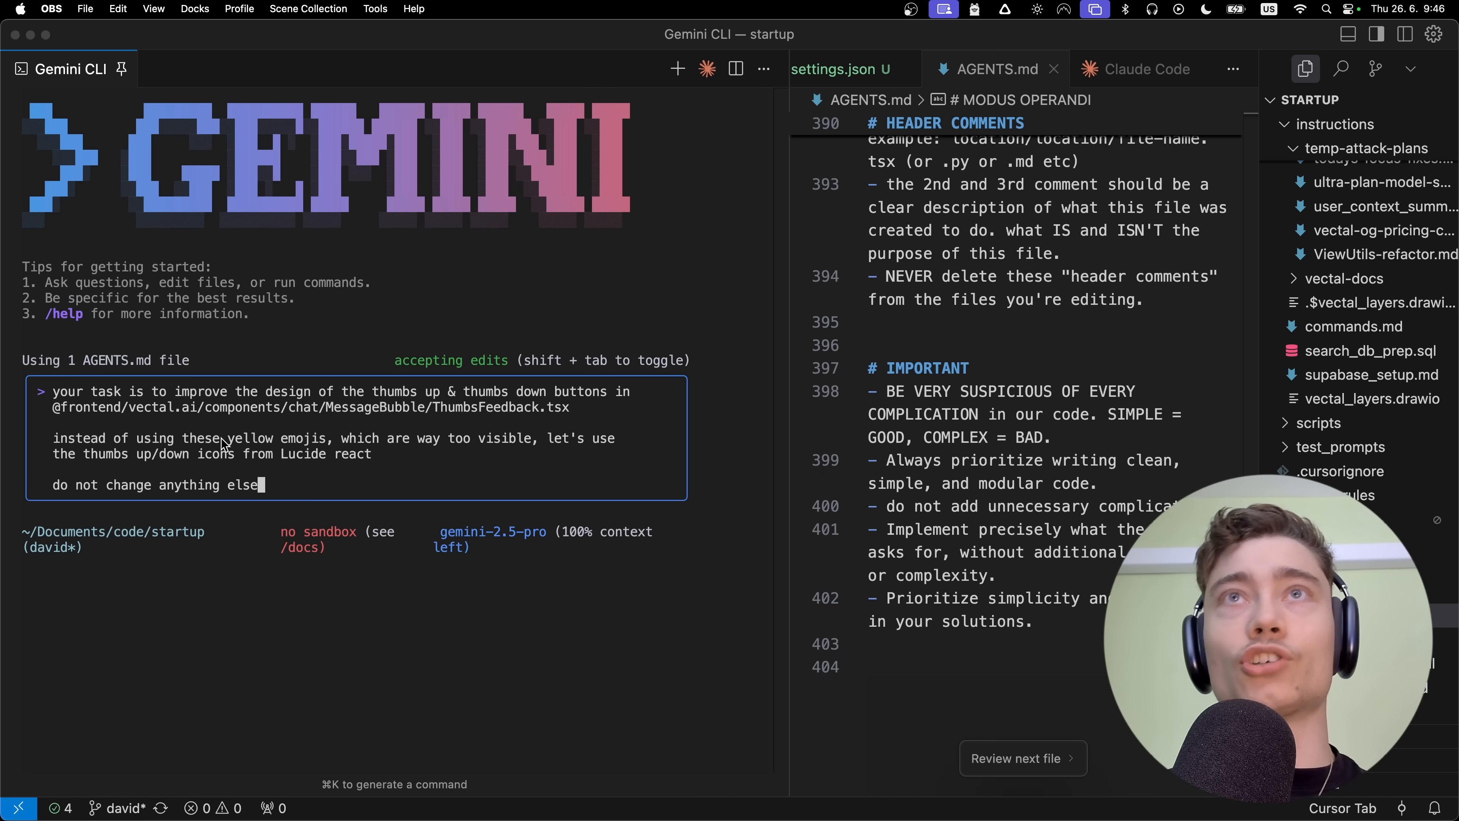
pyautogui.moveTo(274, 473)
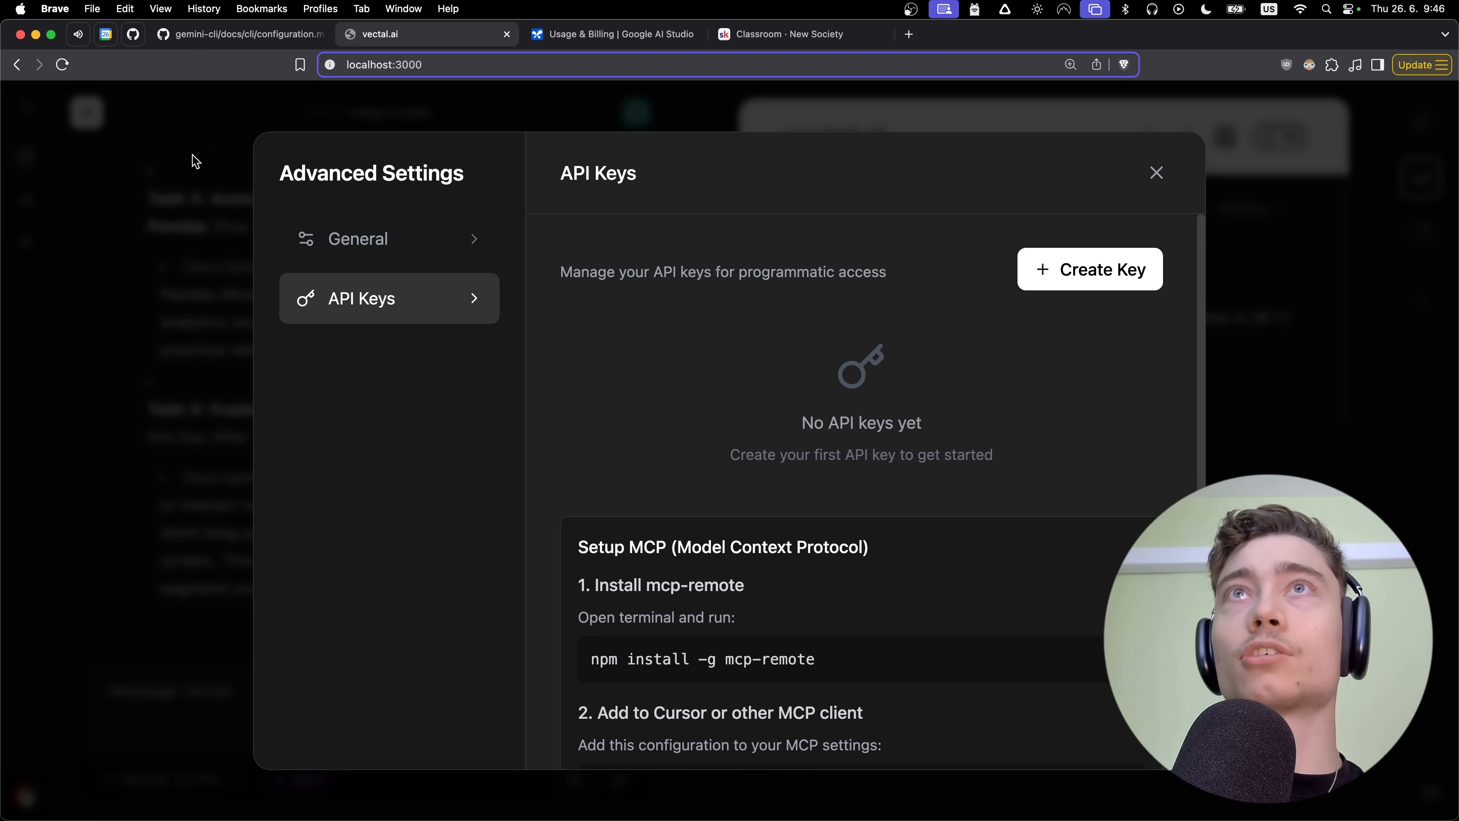
# Close Advanced Settings and scroll the Vectal chat to the four Python tasks reply with its thumbs emojis.
pyautogui.click(1156, 172)
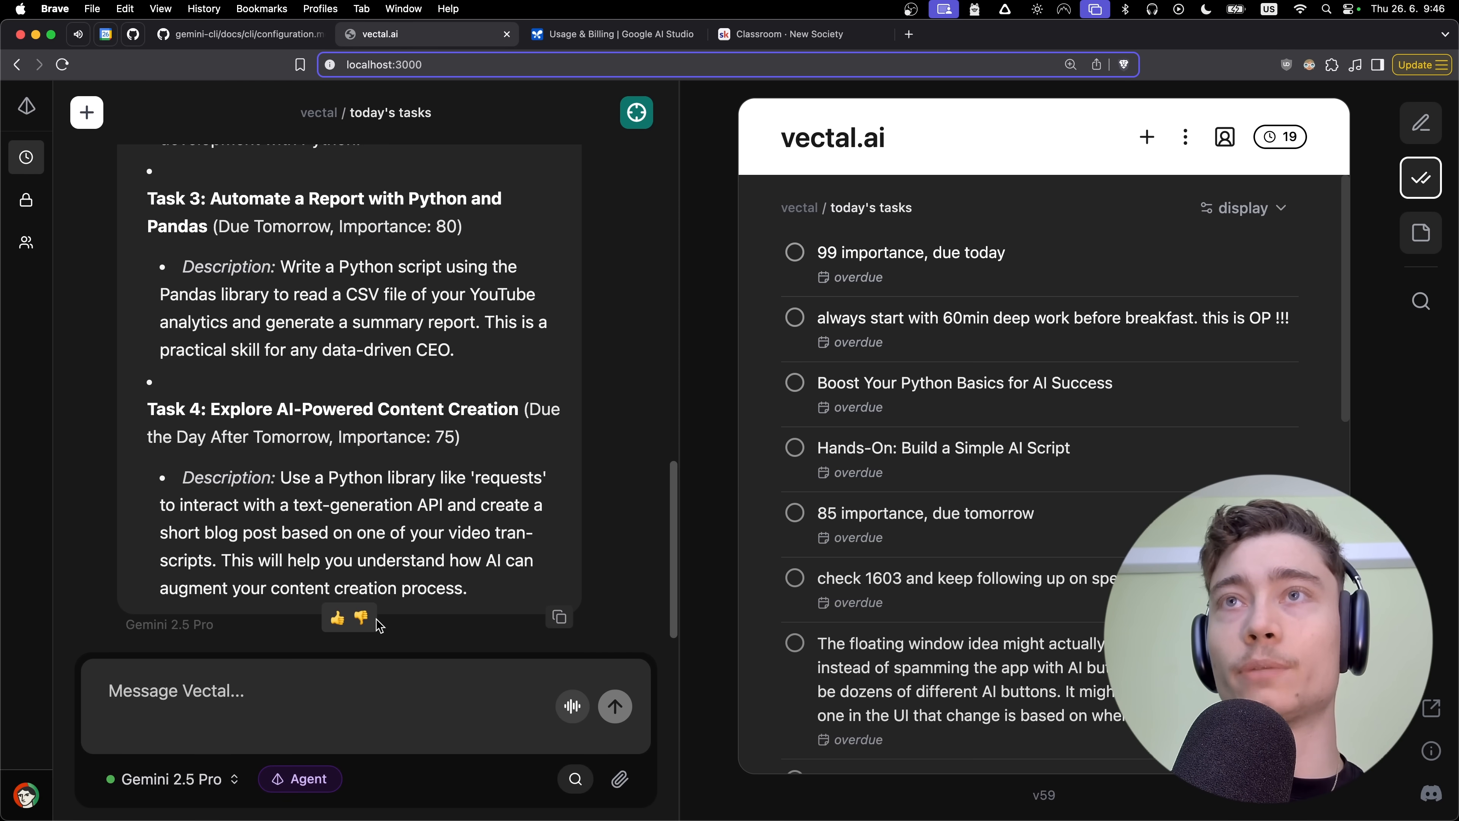
pyautogui.moveTo(456, 635)
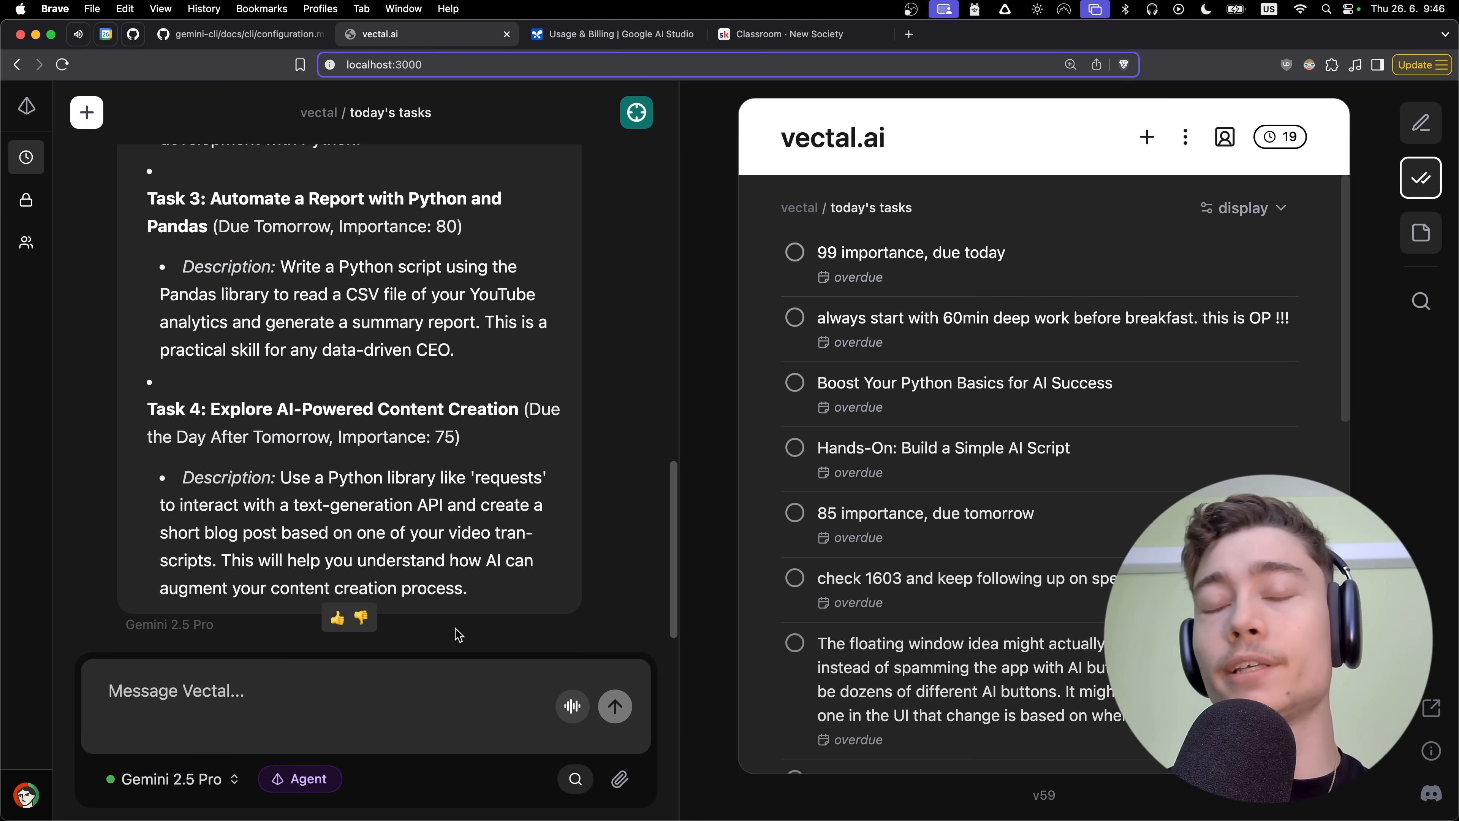
pyautogui.scroll(3)
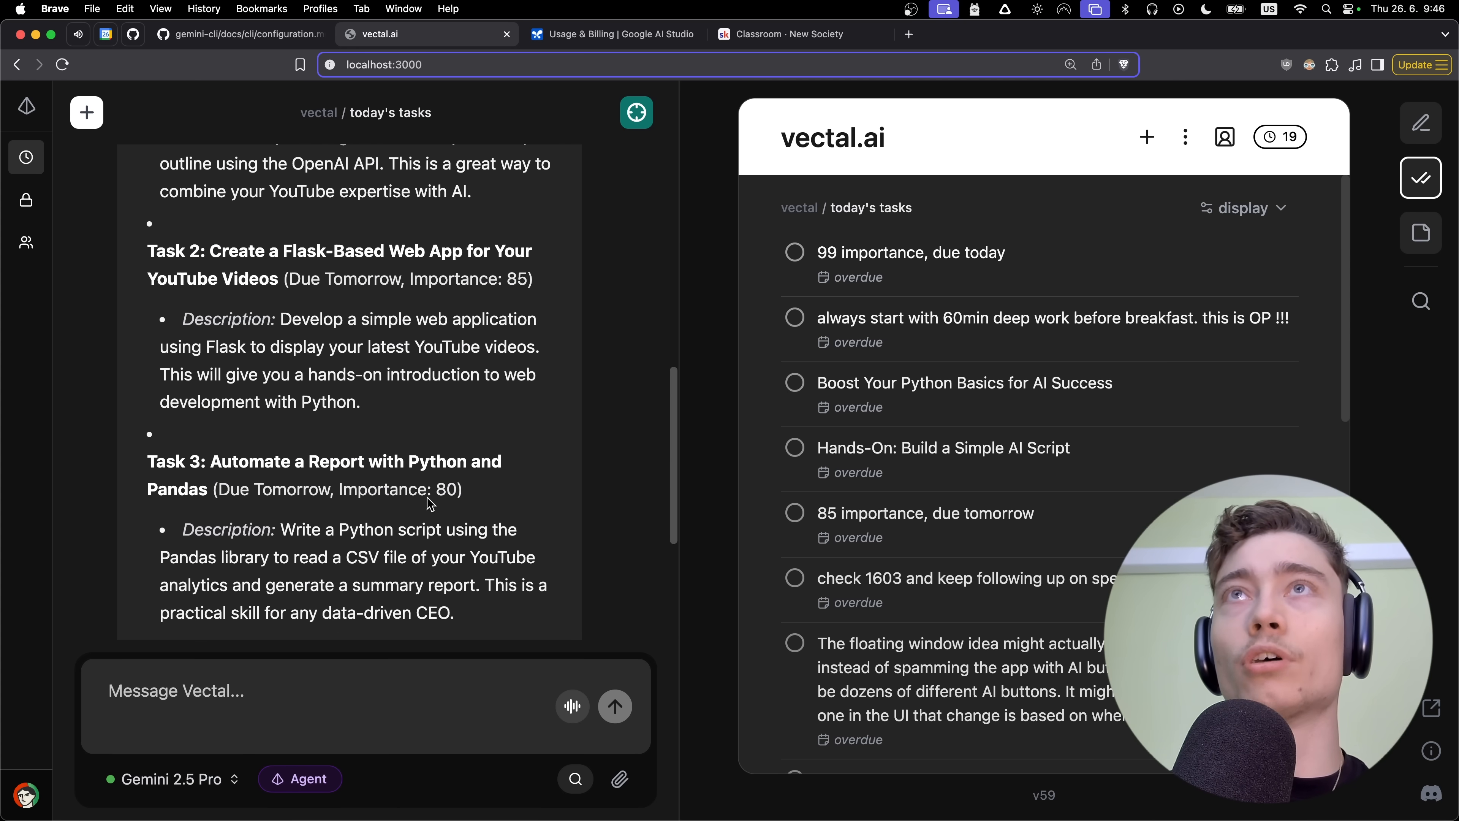
pyautogui.scroll(3)
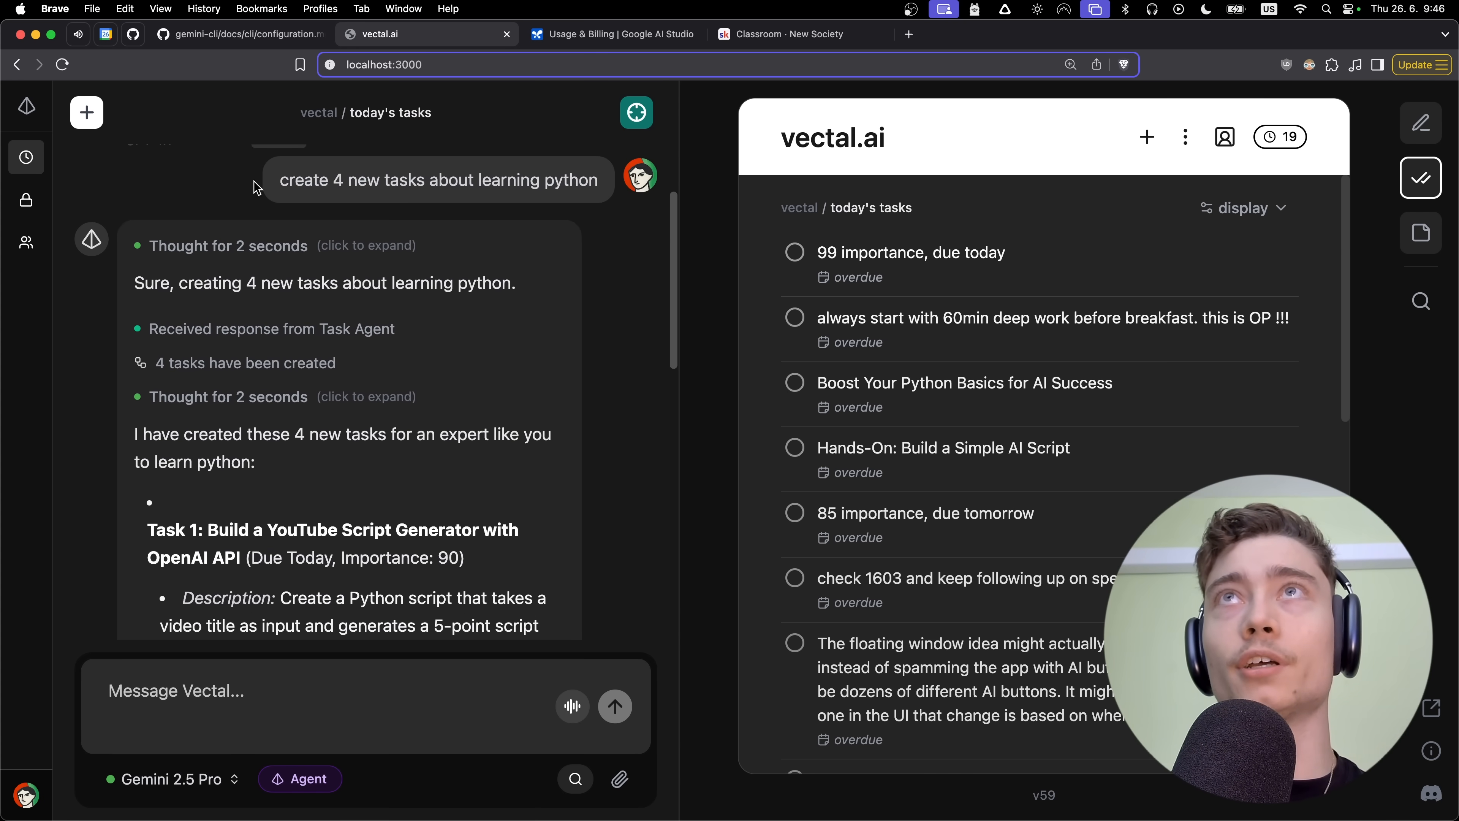
pyautogui.scroll(-3)
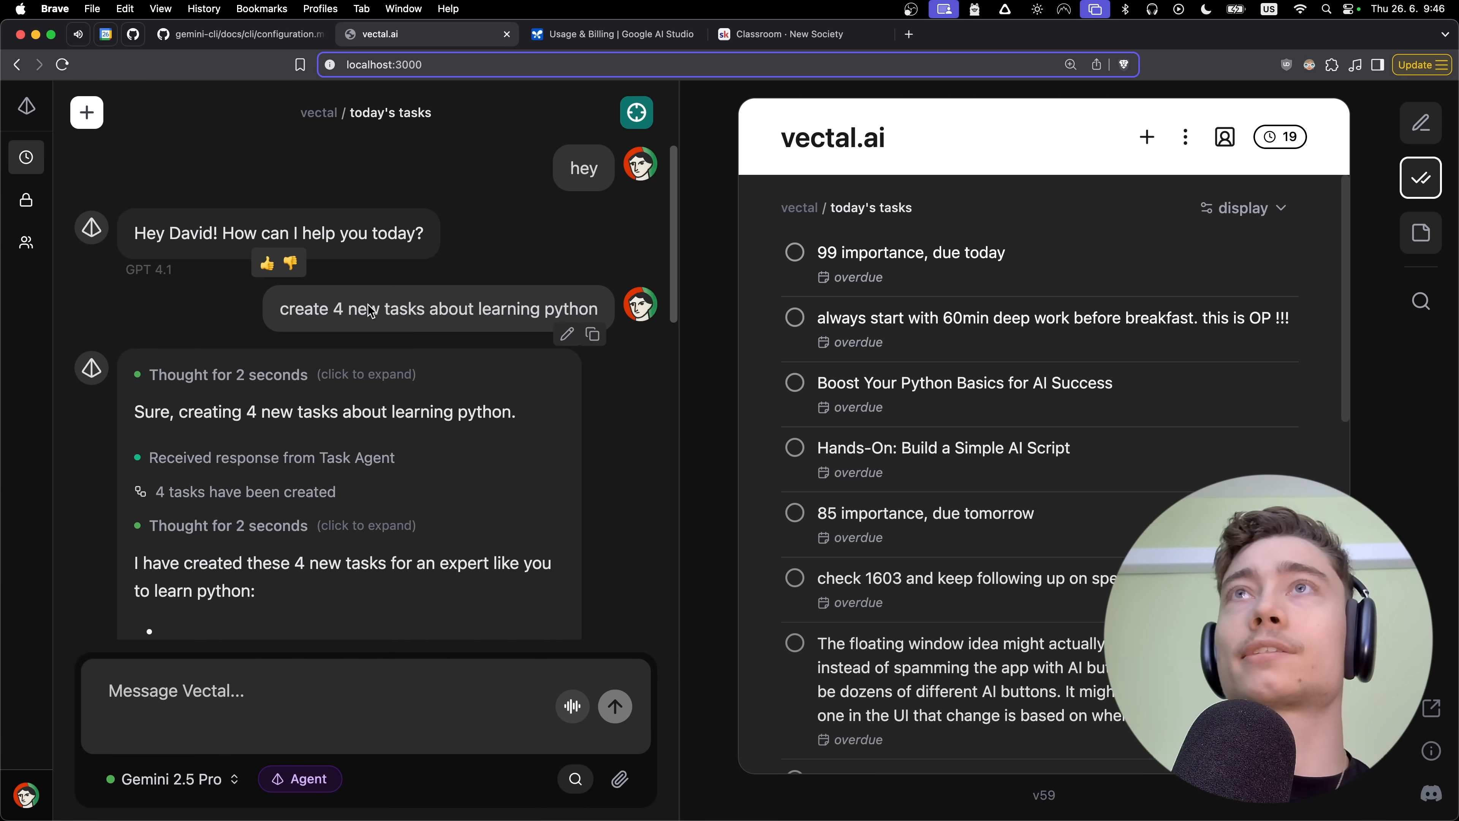
pyautogui.scroll(-3)
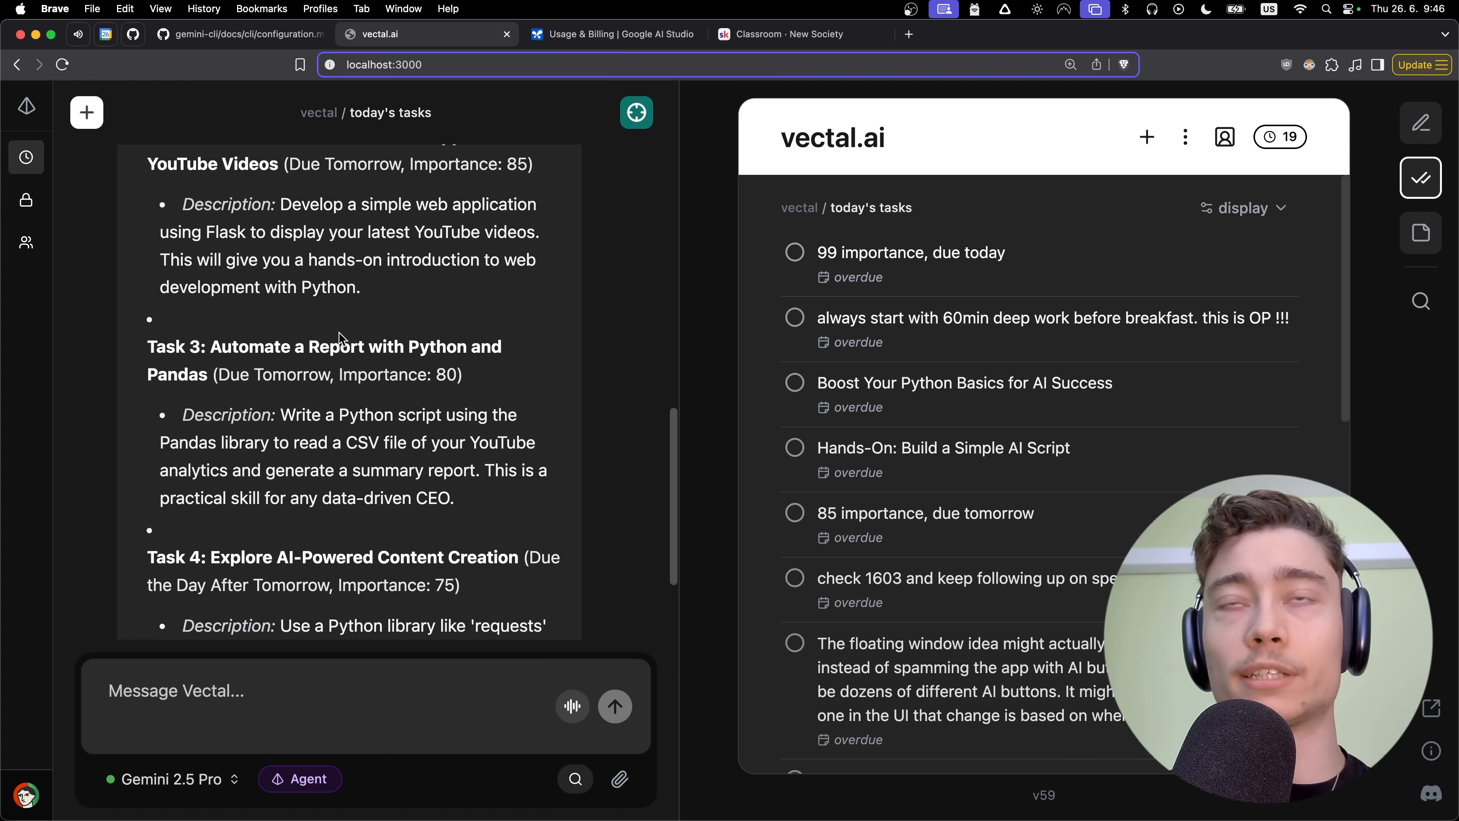
pyautogui.scroll(-3)
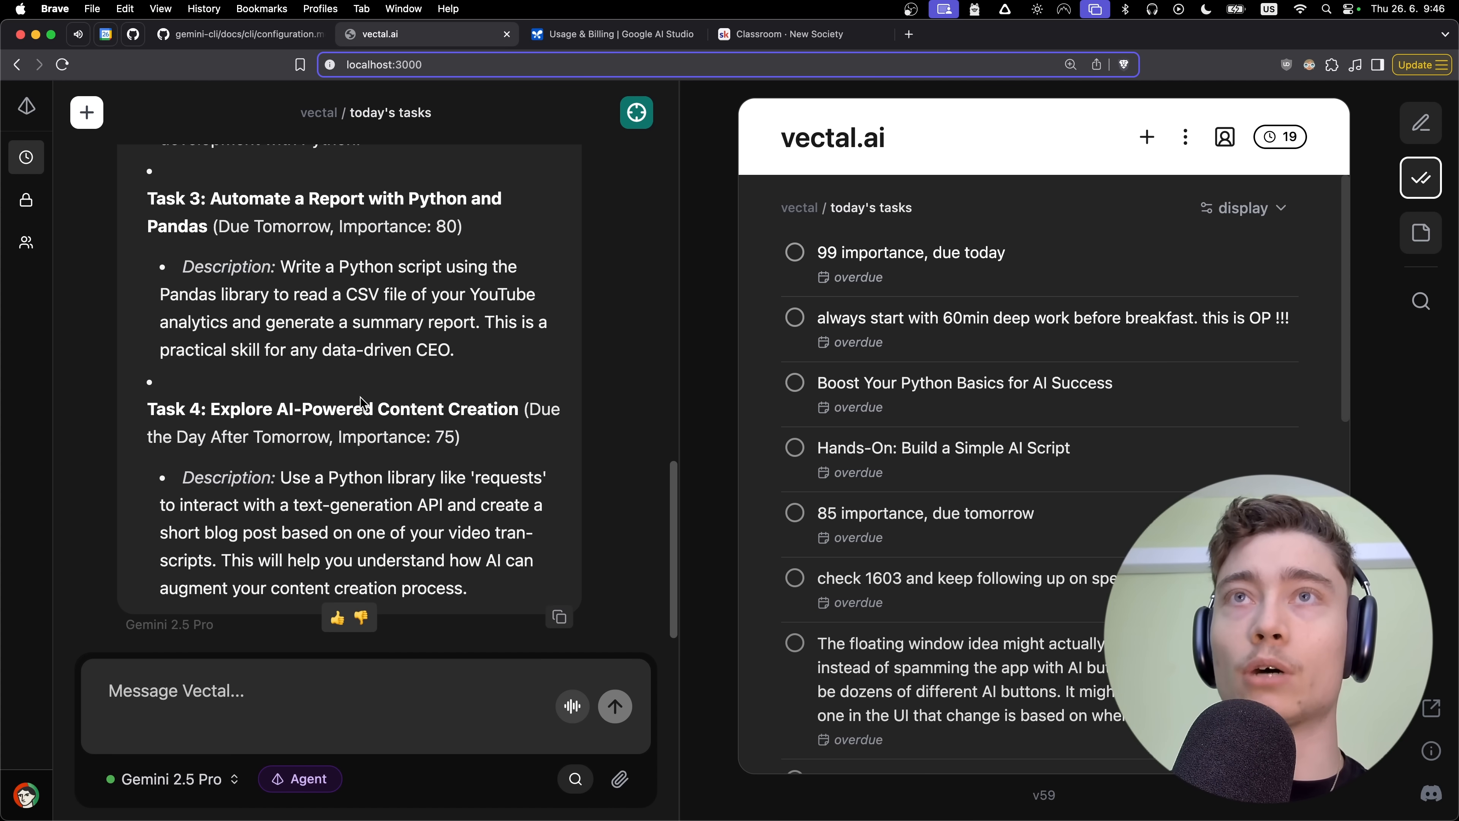
pyautogui.moveTo(267, 420)
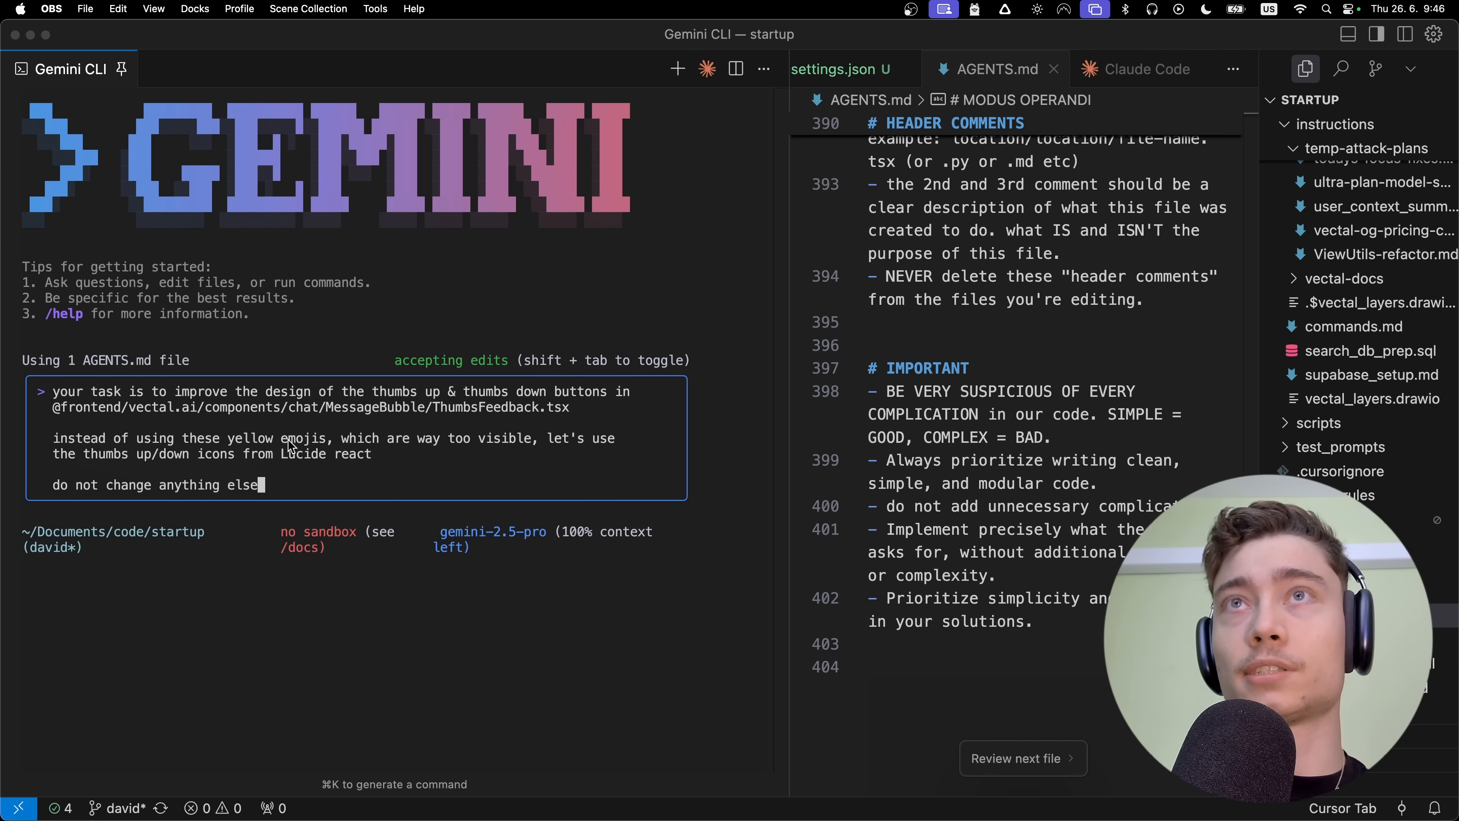
pyautogui.moveTo(116, 470)
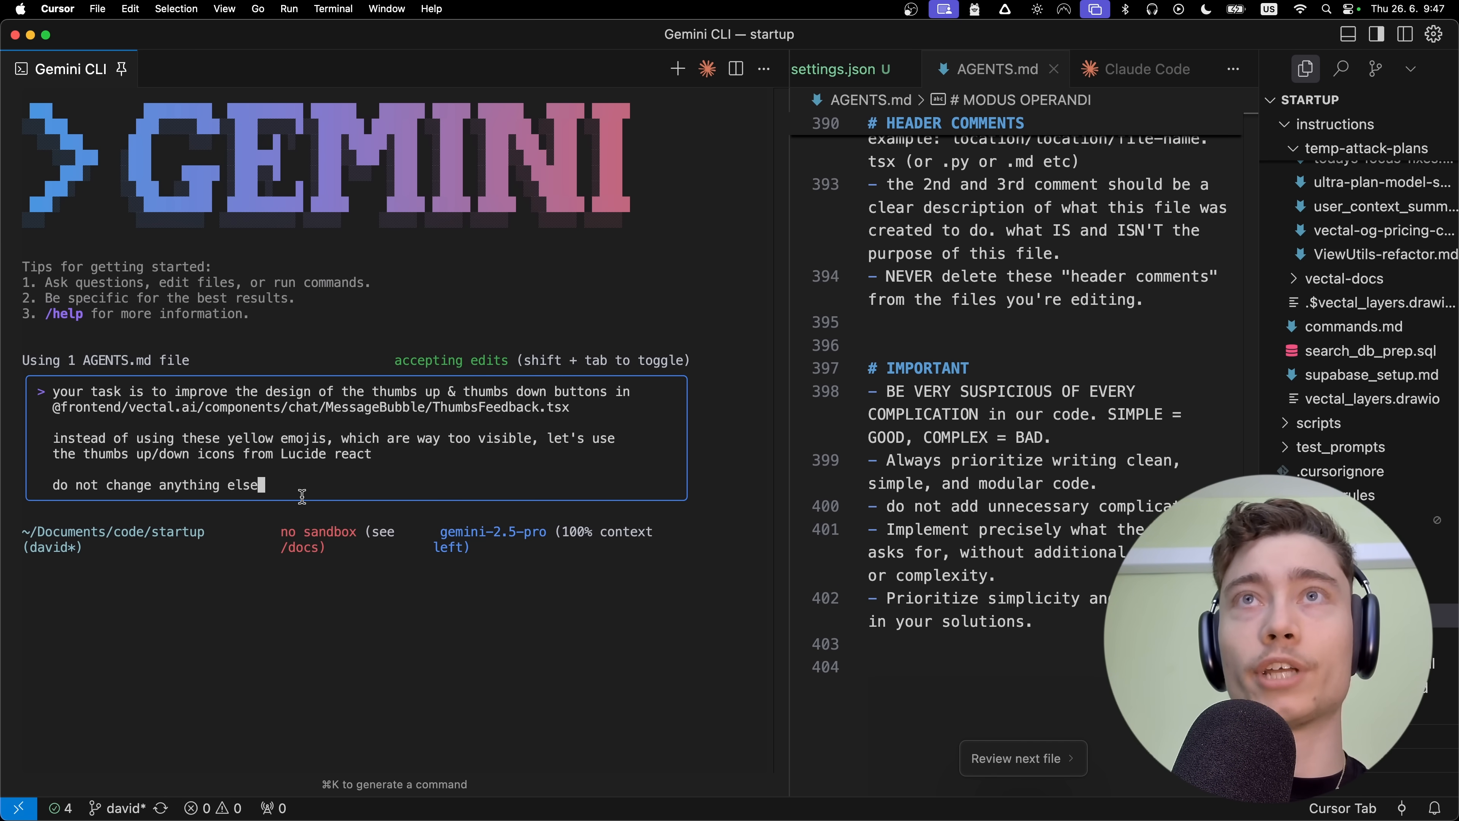
# Send Gemini CLI the request to replace yellow thumbs emojis with Lucide icons, cancel once and resend.
pyautogui.press('Return')
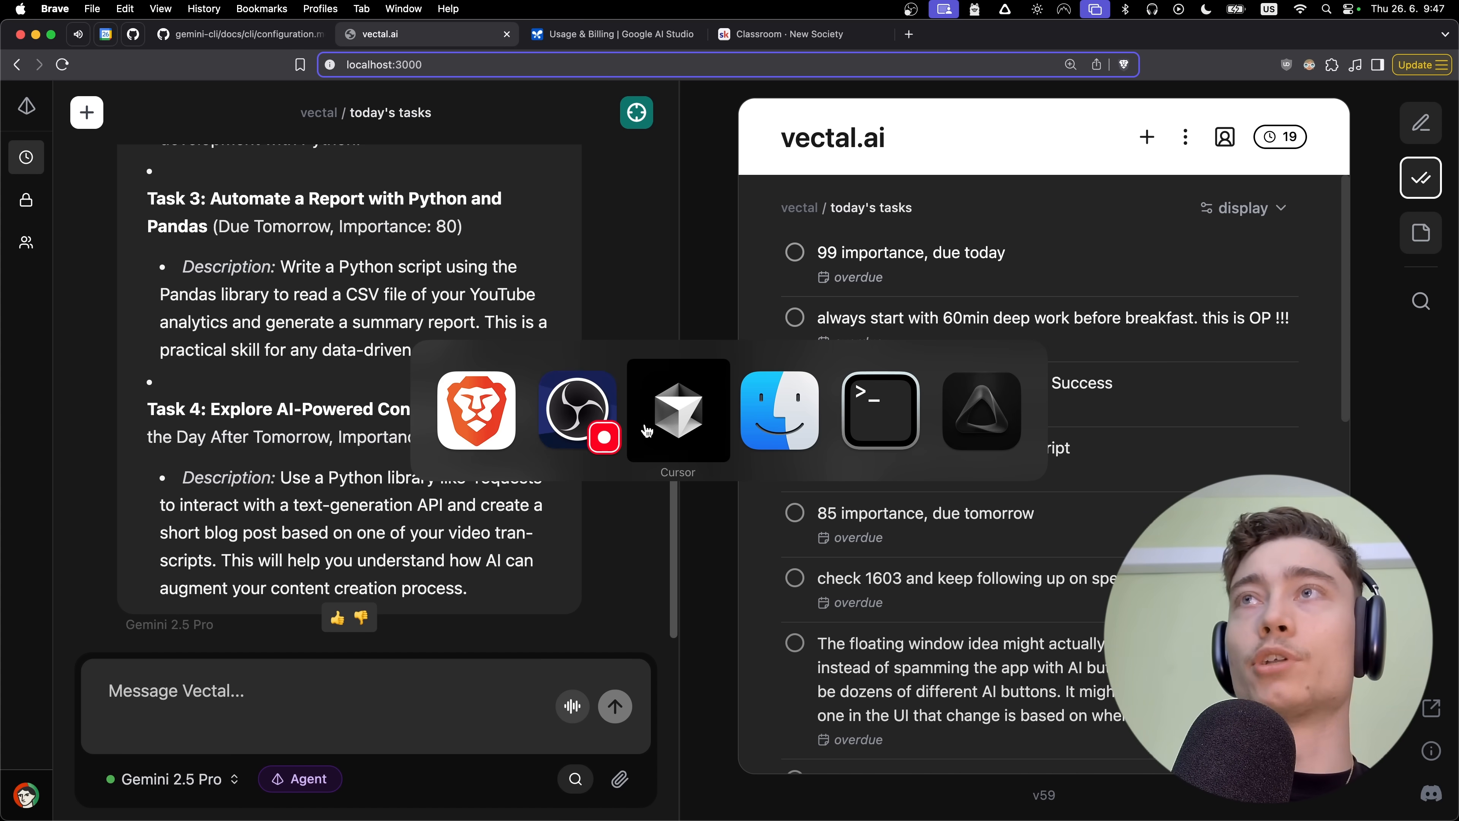
pyautogui.click(677, 411)
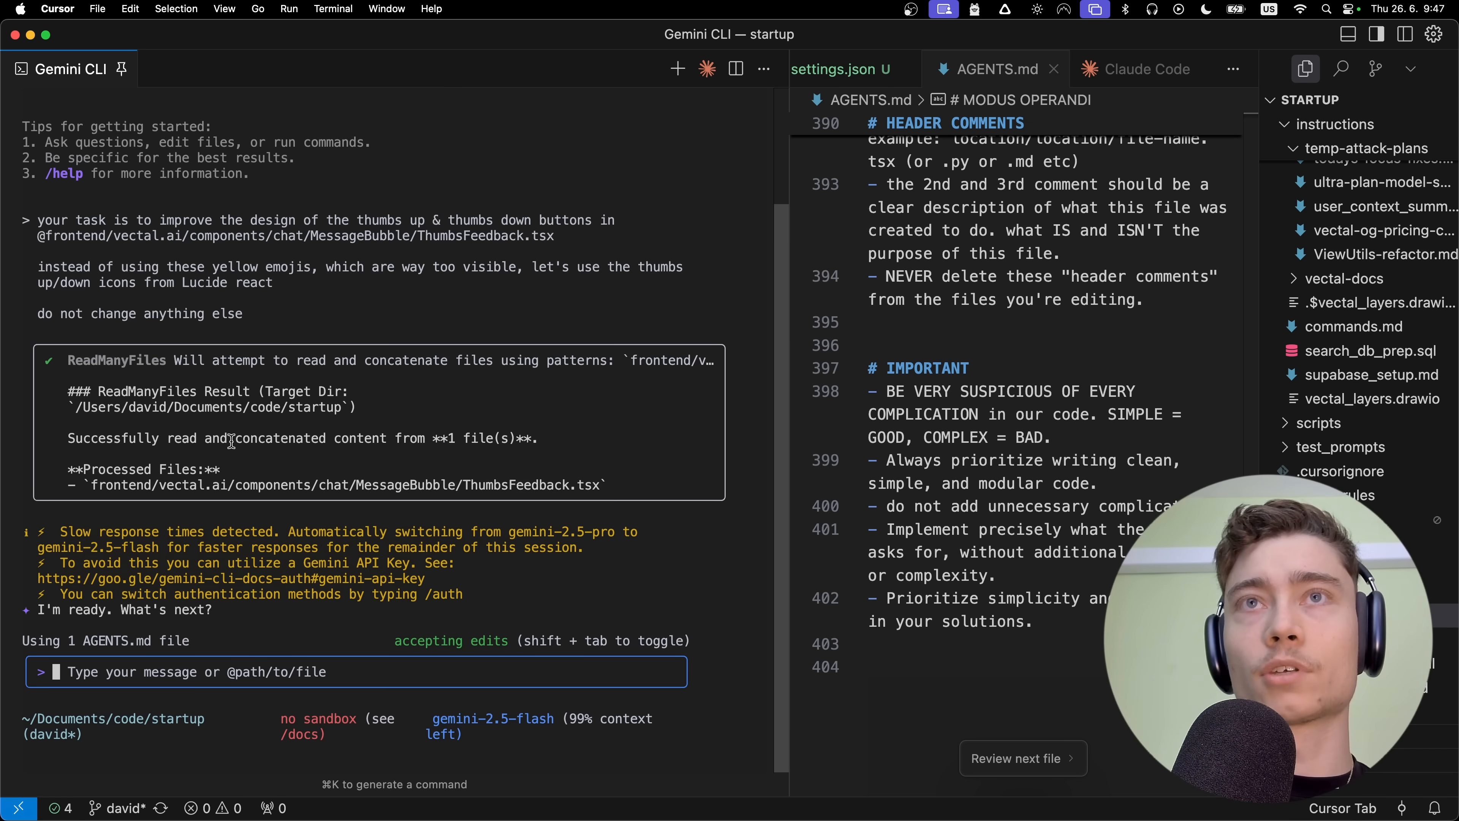
pyautogui.moveTo(191, 389)
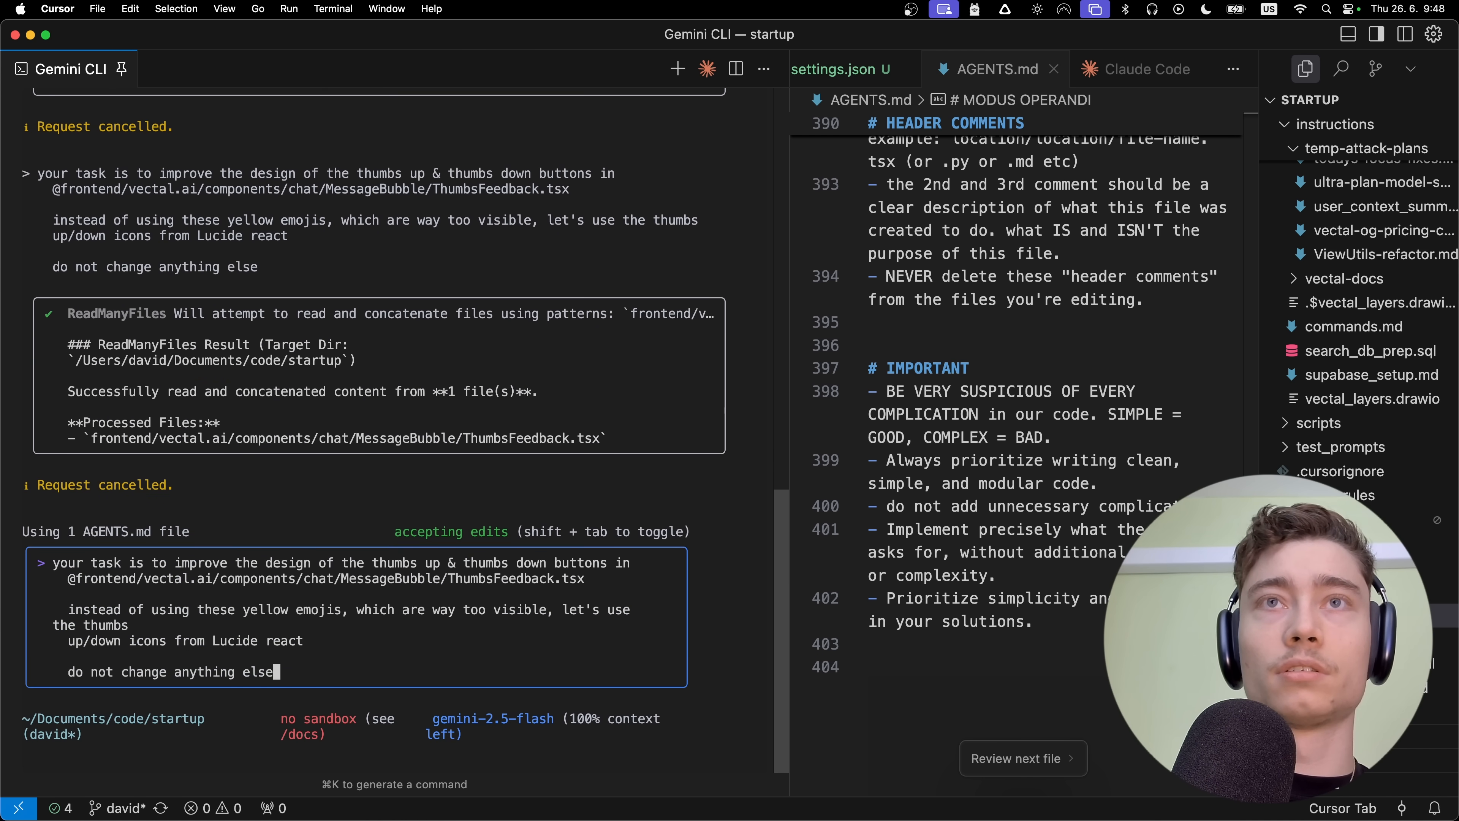
pyautogui.press('Return')
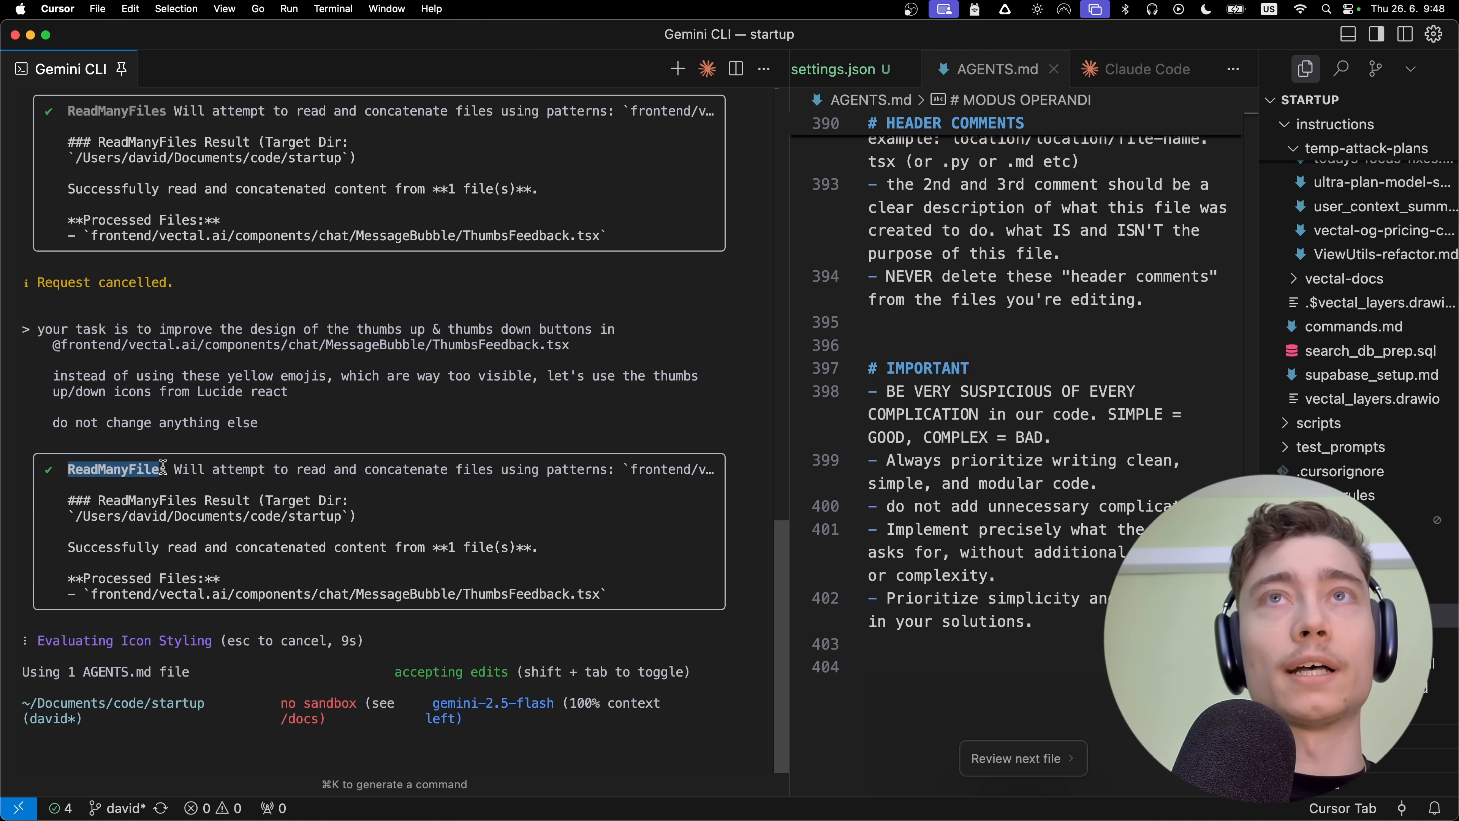
pyautogui.moveTo(211, 468)
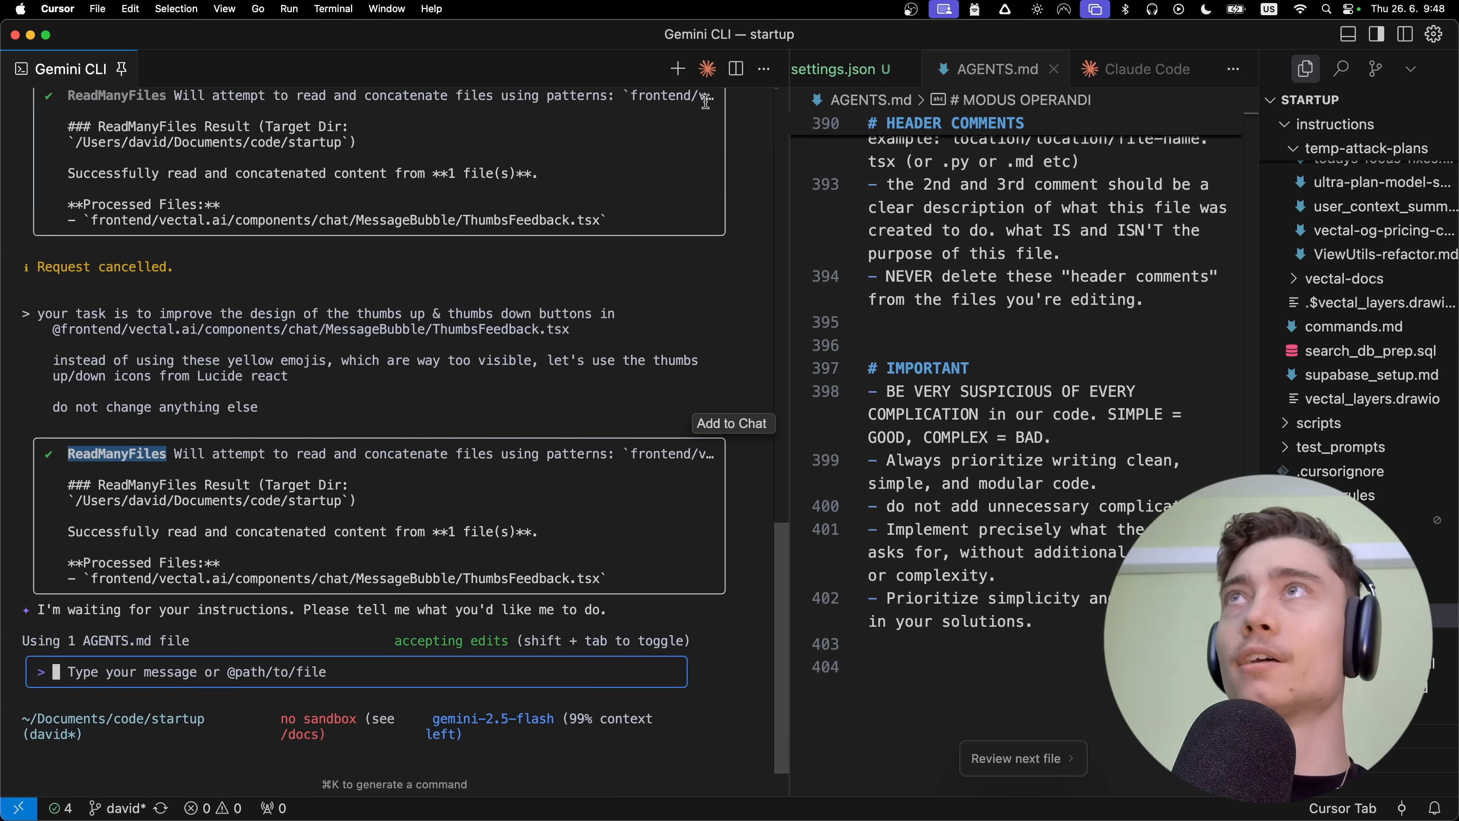
# Run the Claude Code prompt so ThumbsFeedback.tsx swaps the yellow emojis for Lucide thumbs icons.
pyautogui.click(1143, 69)
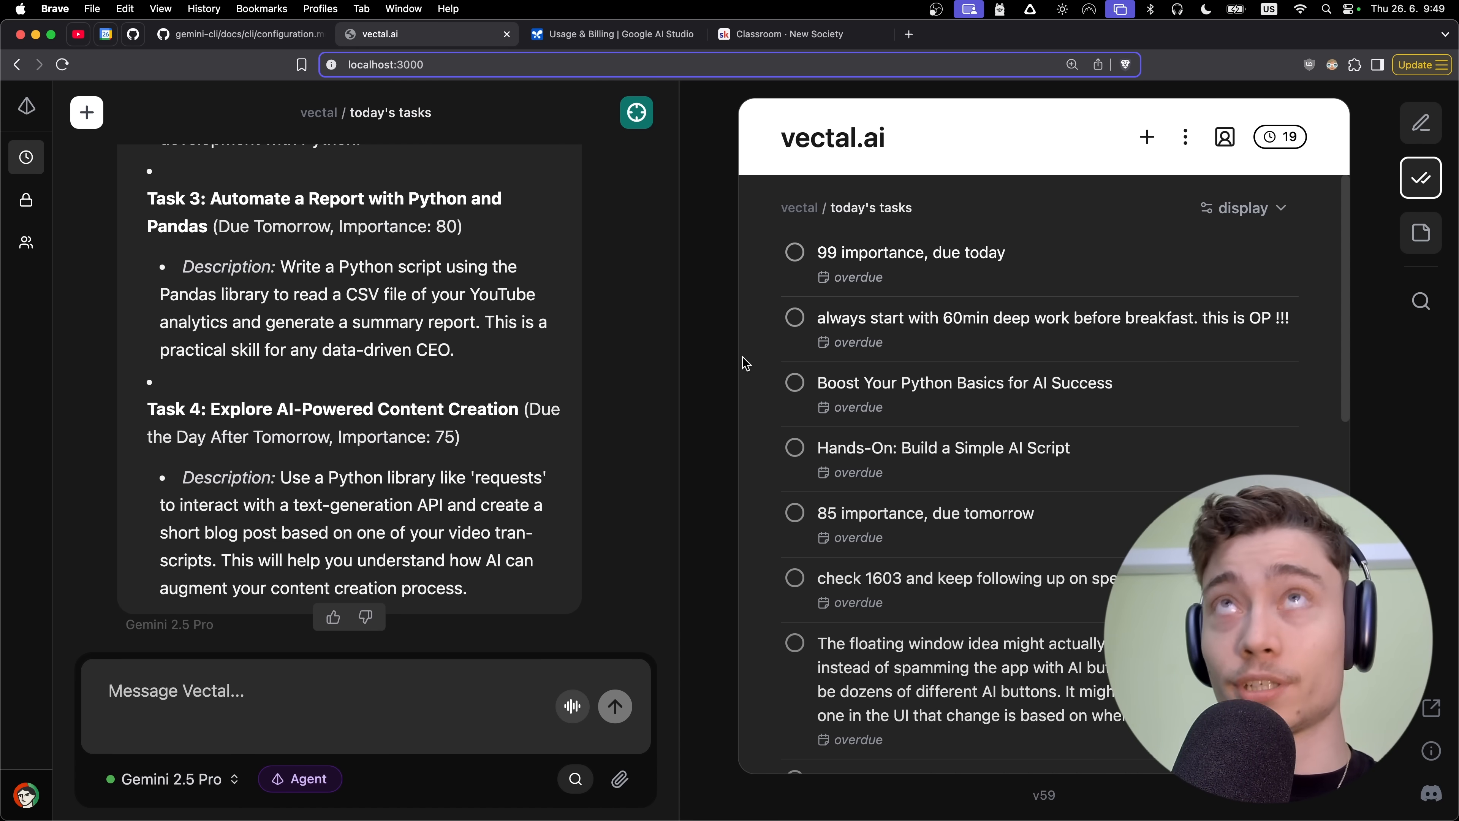
# Visit the gemini-cli configuration docs tab, then return to vectal.ai to inspect the grey outline icons.
pyautogui.click(238, 35)
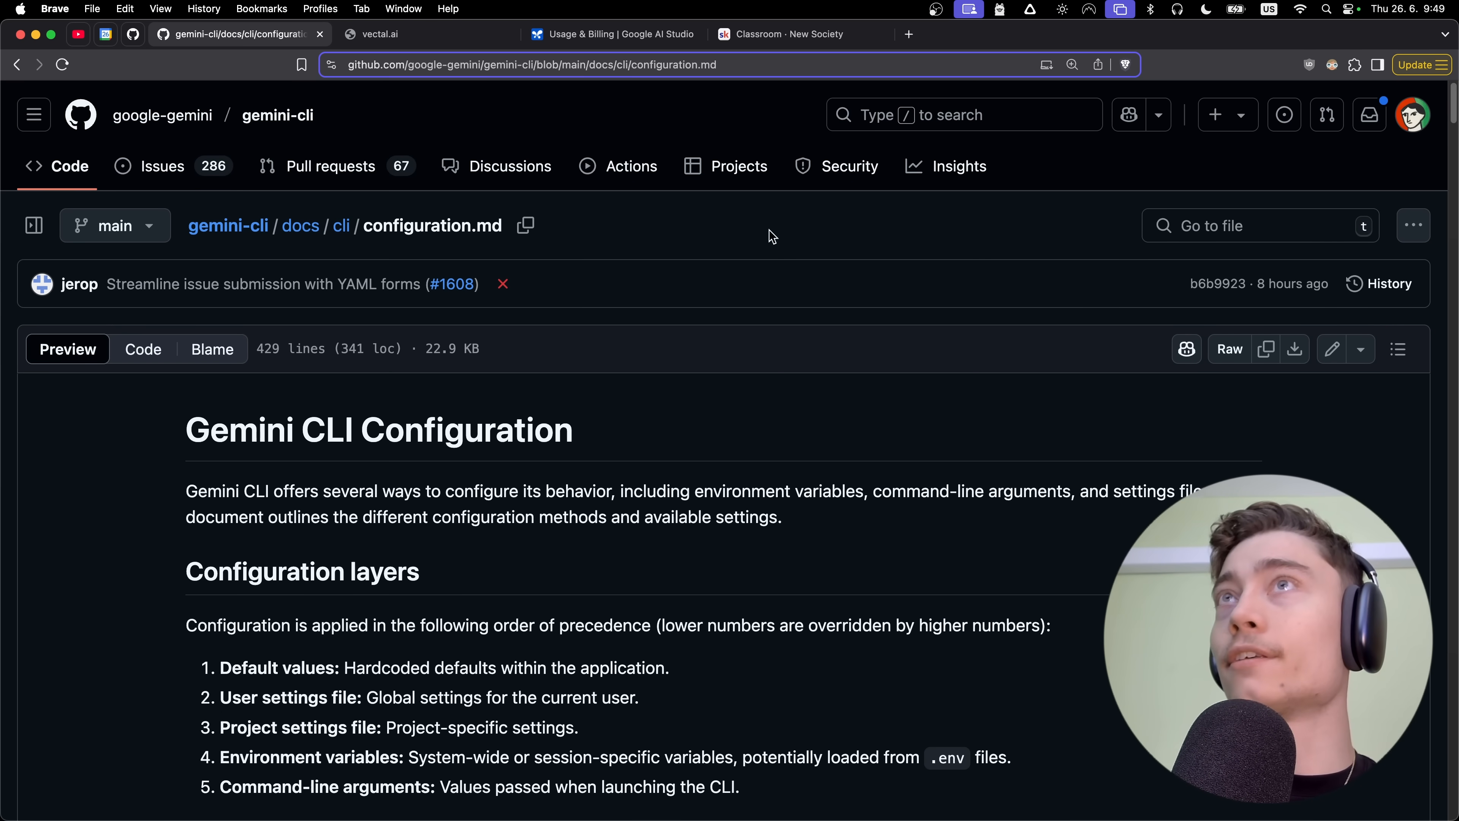
pyautogui.click(277, 114)
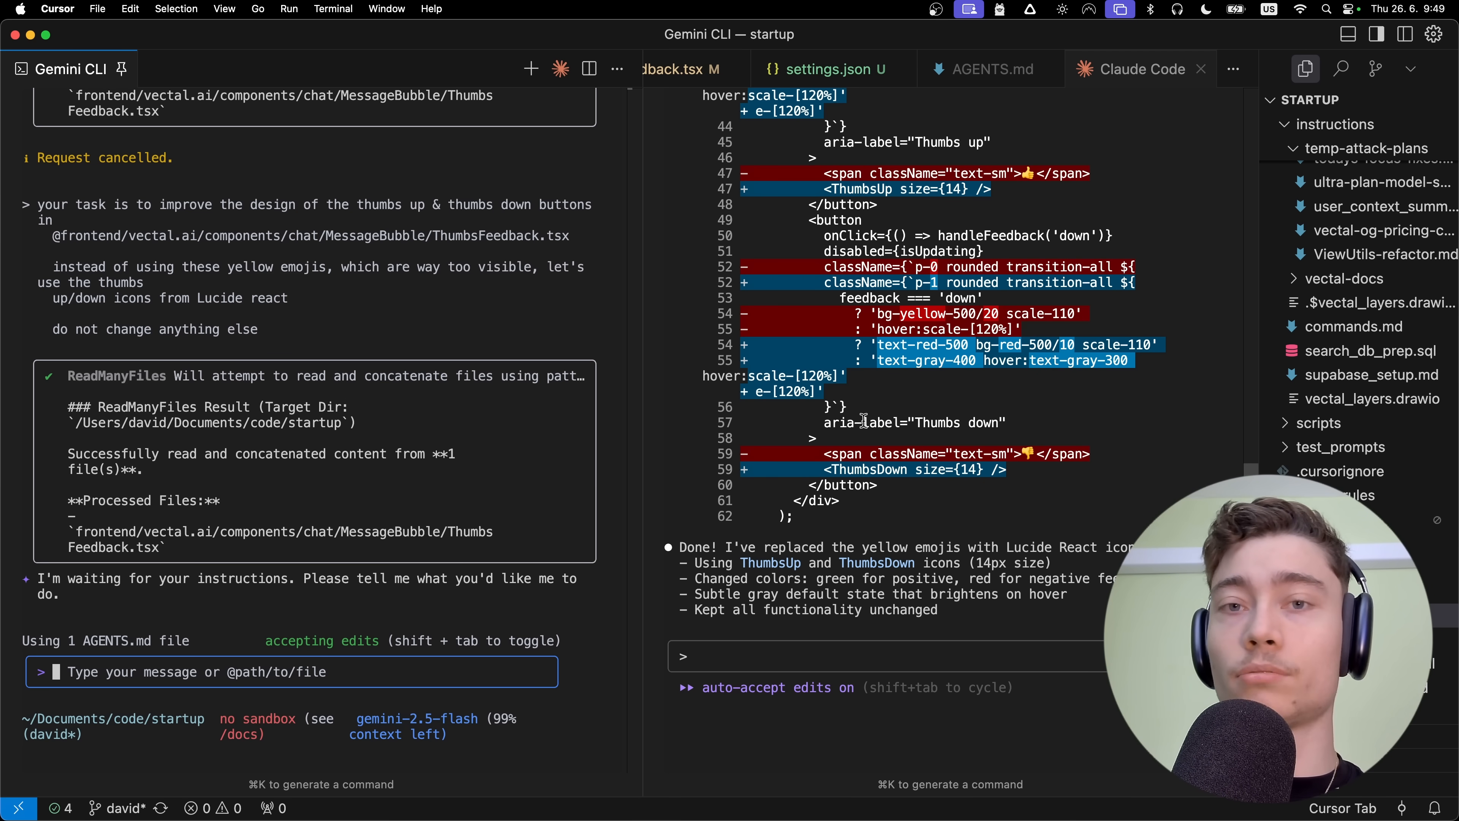
pyautogui.moveTo(749, 522)
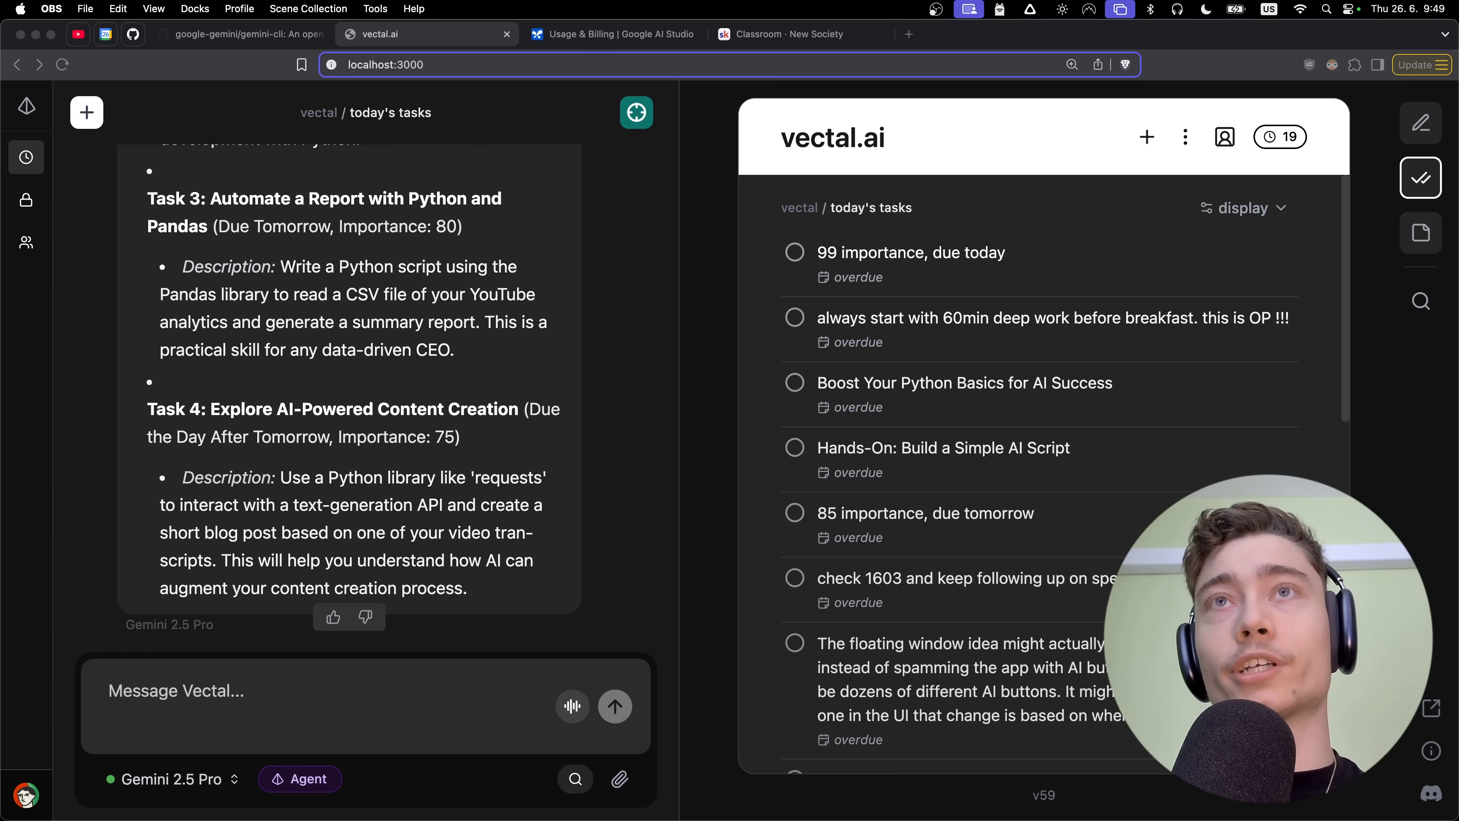
pyautogui.moveTo(162, 426)
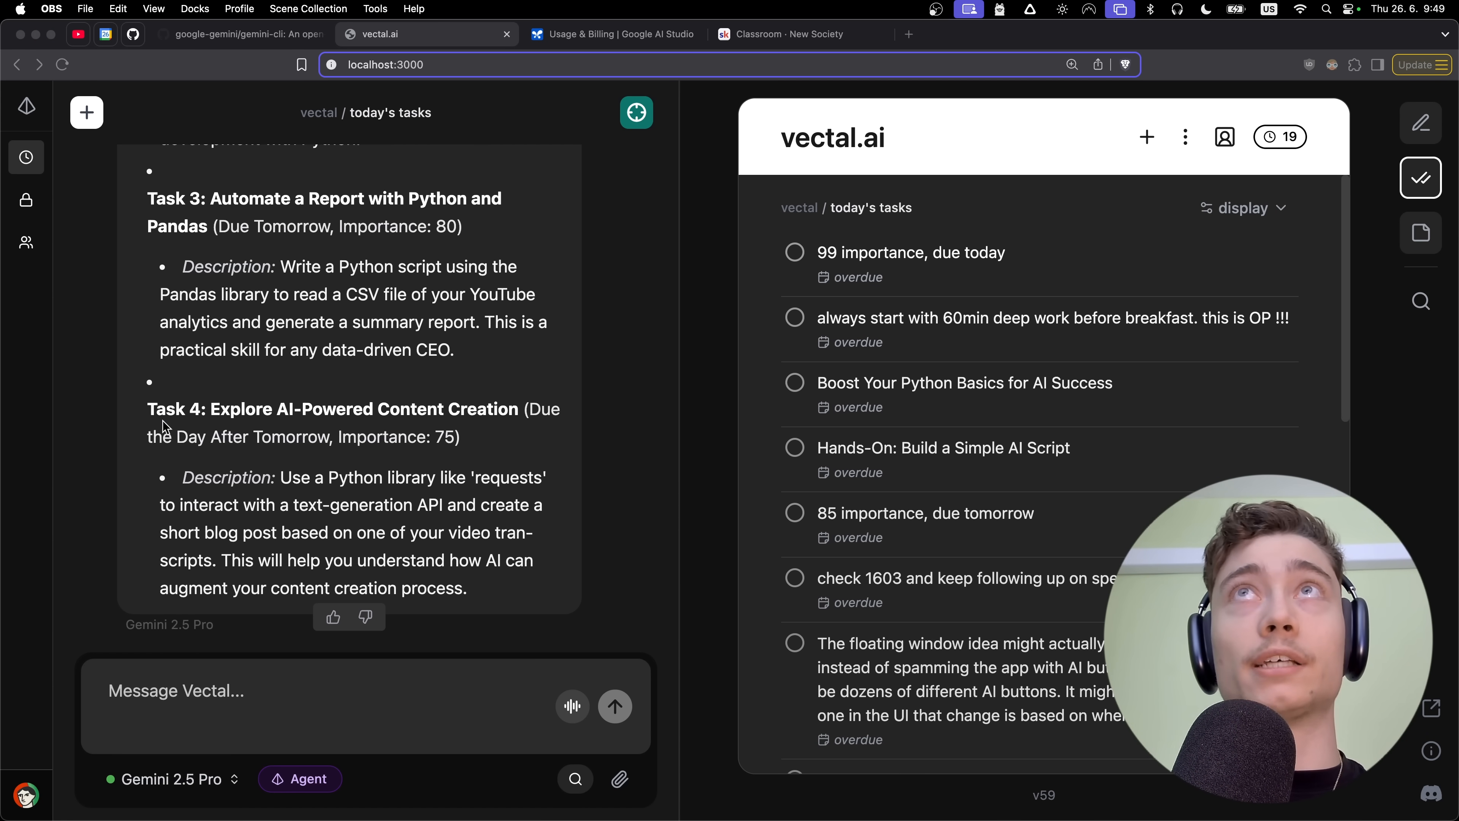
pyautogui.moveTo(134, 450)
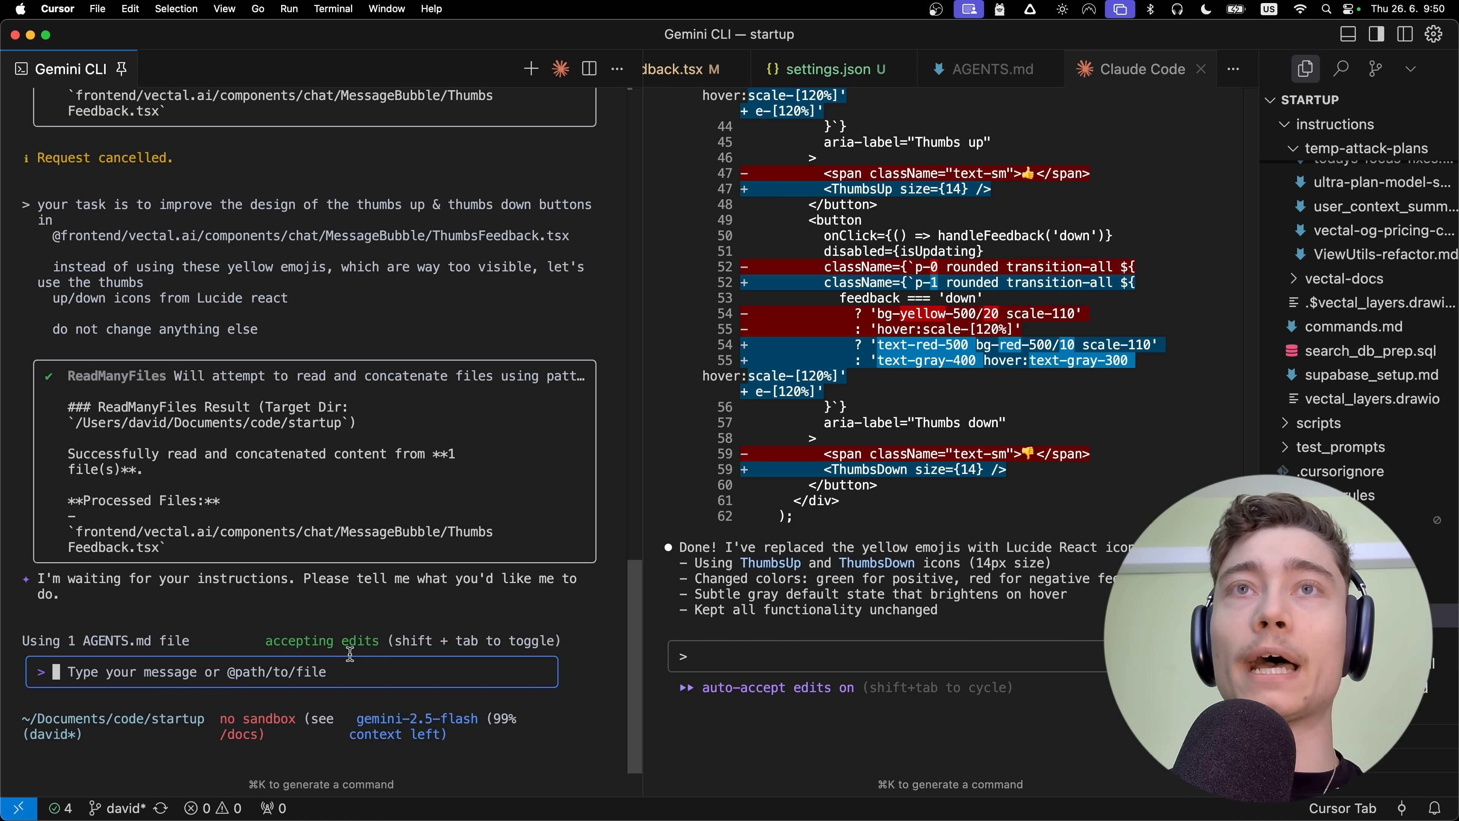
# Select the word 'flash' in the Gemini CLI model status line.
pyautogui.doubleClick(416, 718)
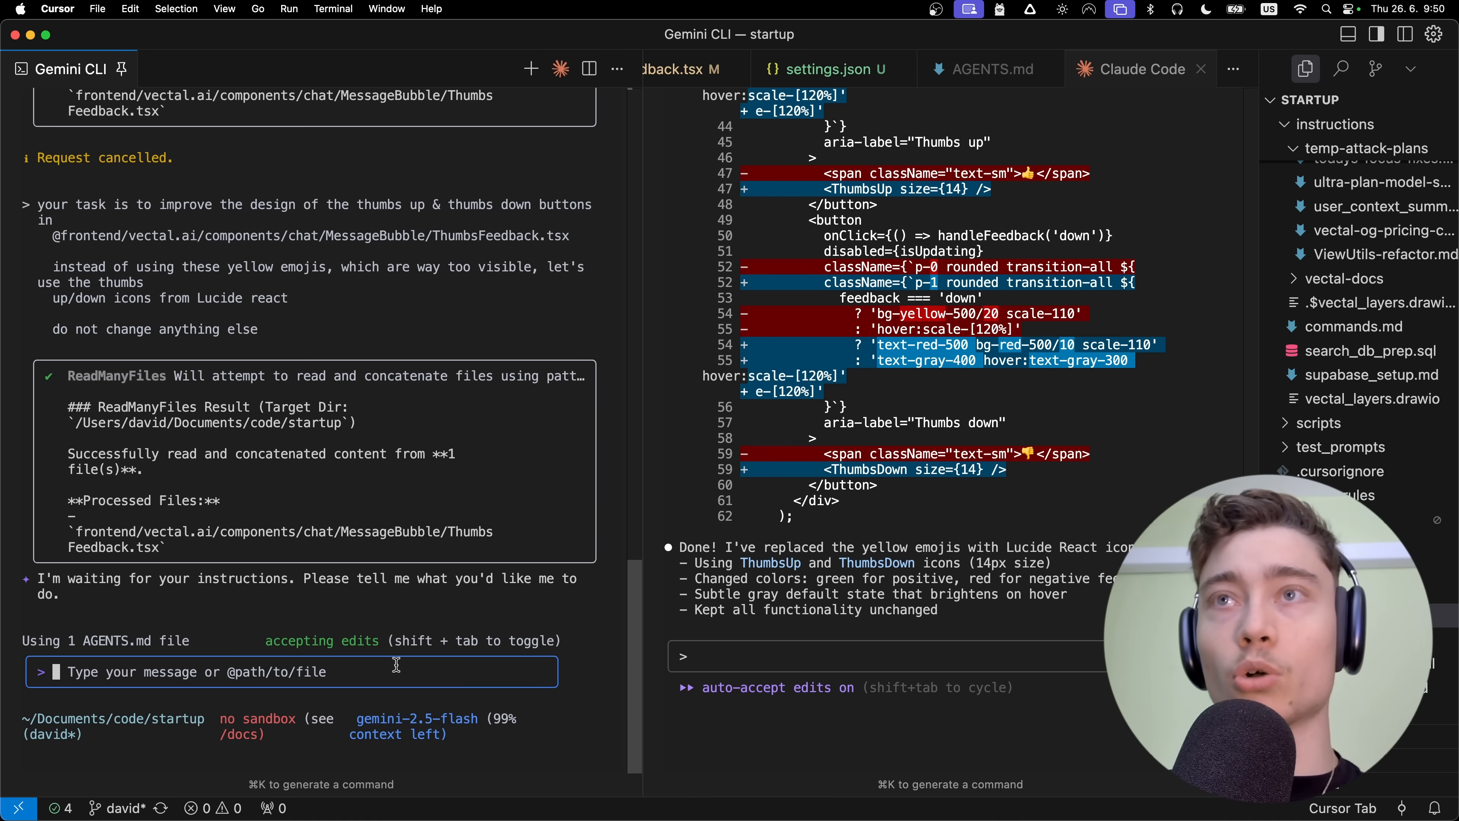
pyautogui.moveTo(472, 717)
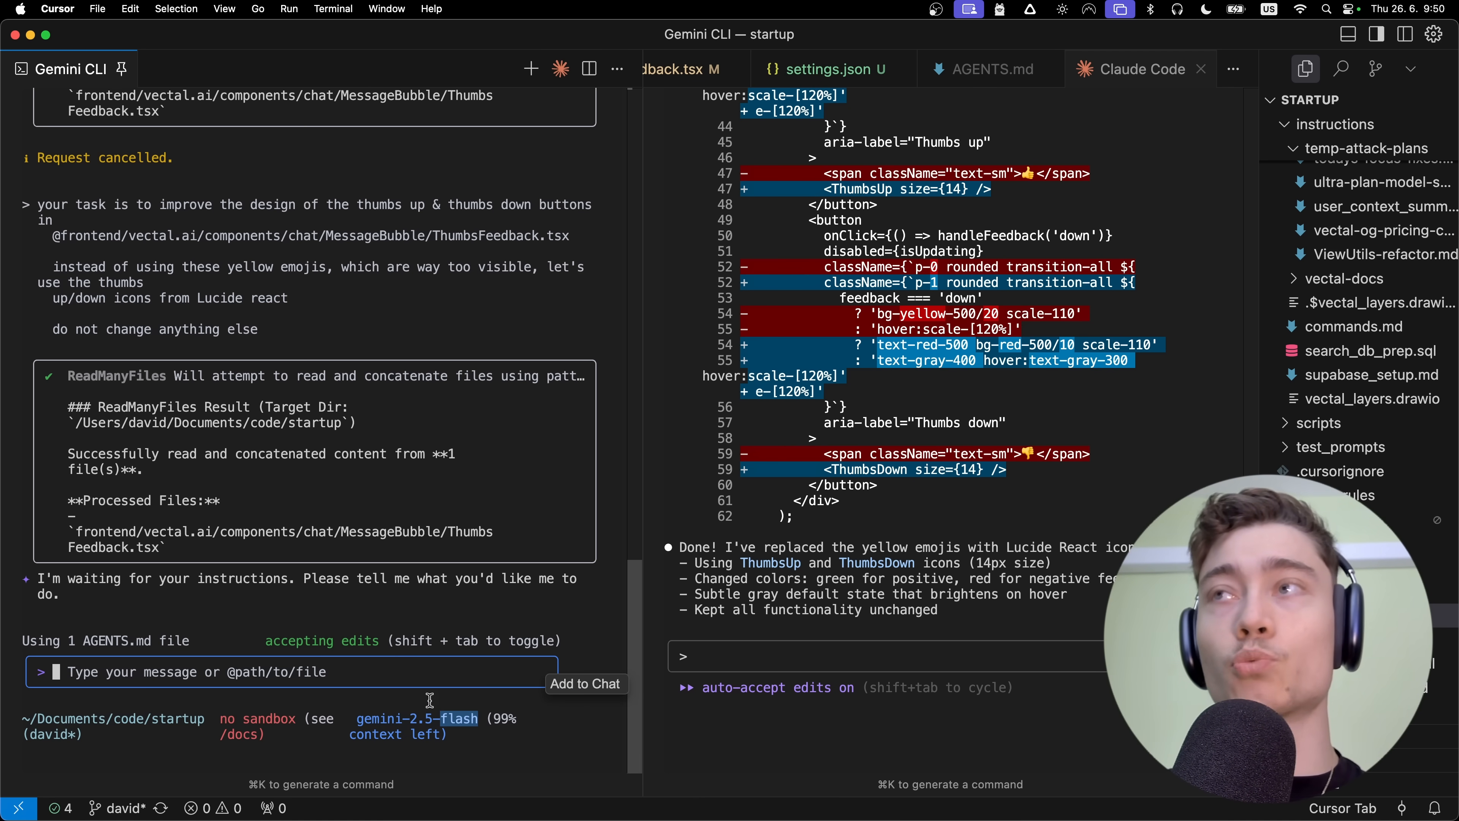
pyautogui.moveTo(341, 649)
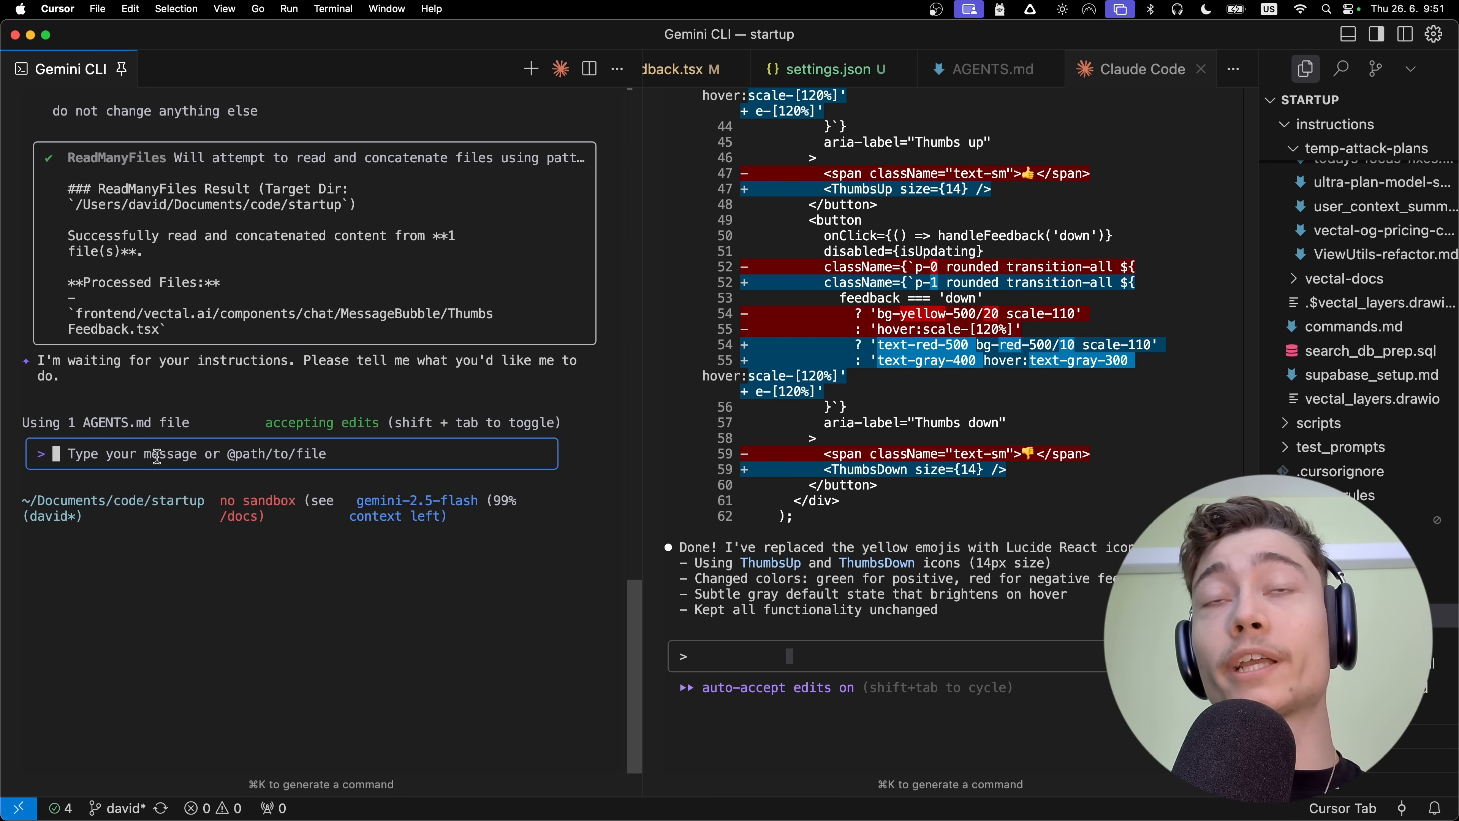
pyautogui.moveTo(642, 410)
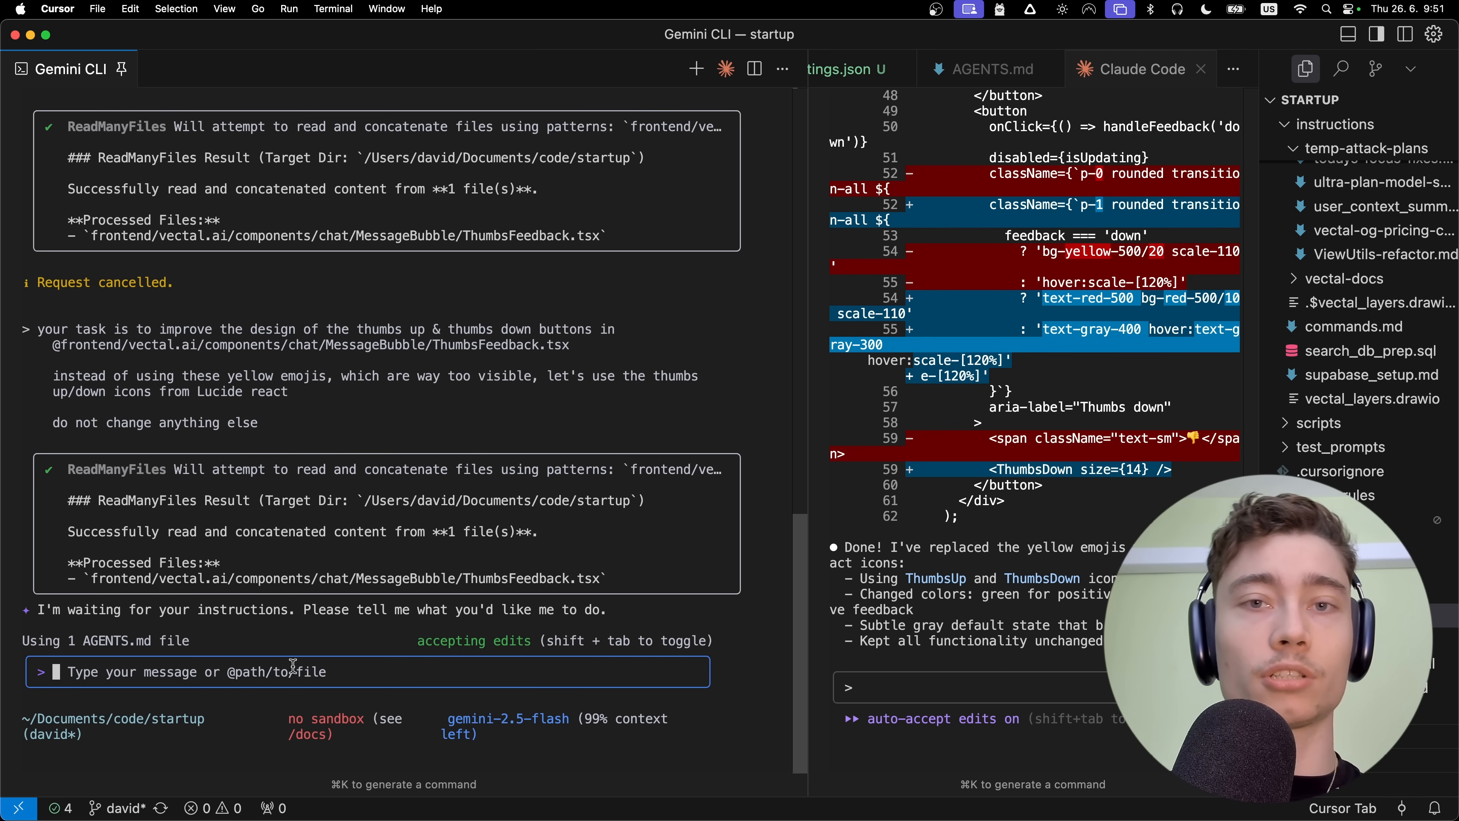
# Try Gemini CLI slash commands /tools, /mcp and /memory before running /about for version info.
pyautogui.write('/')
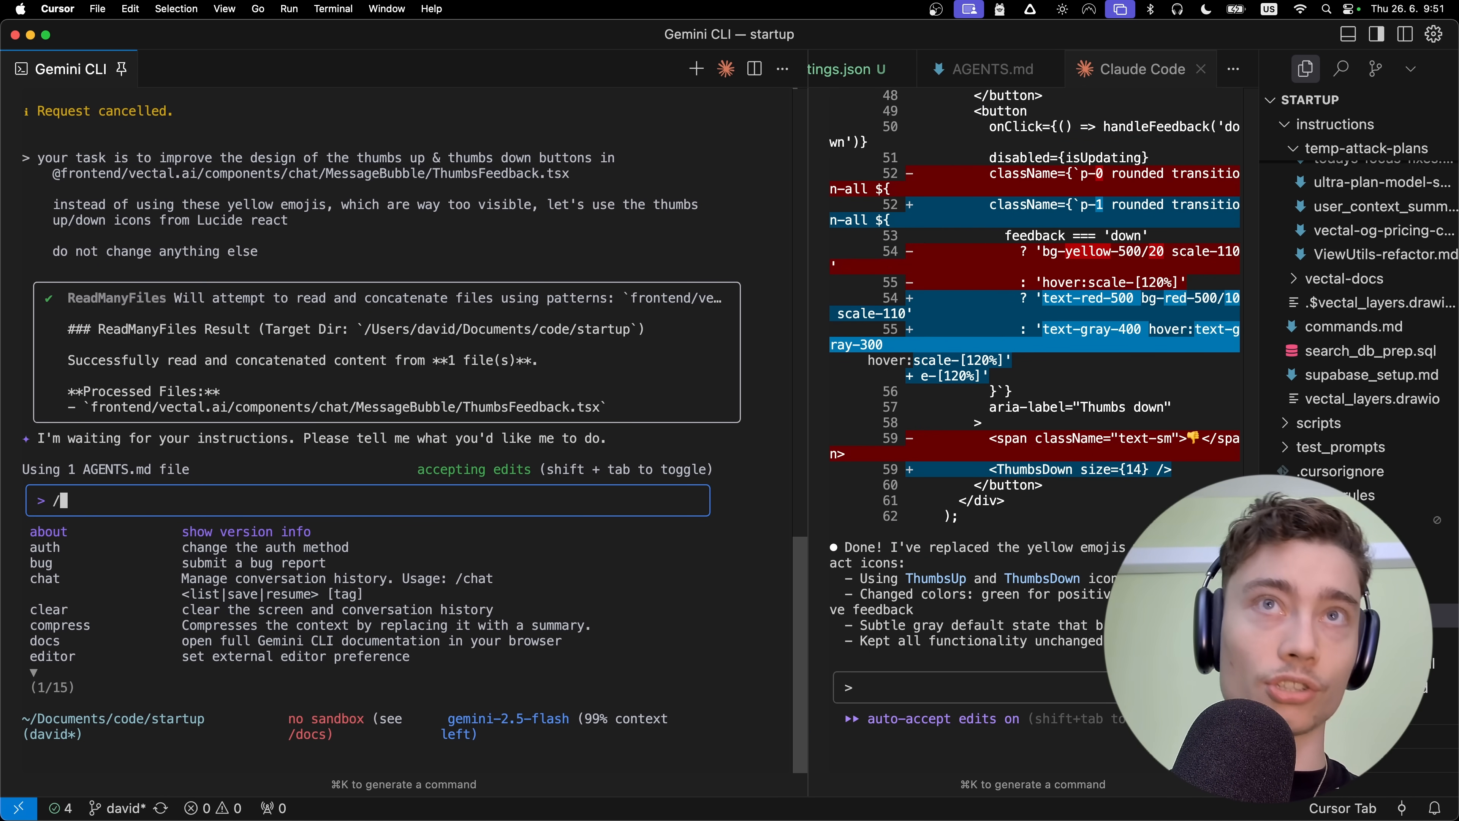
pyautogui.write('tools')
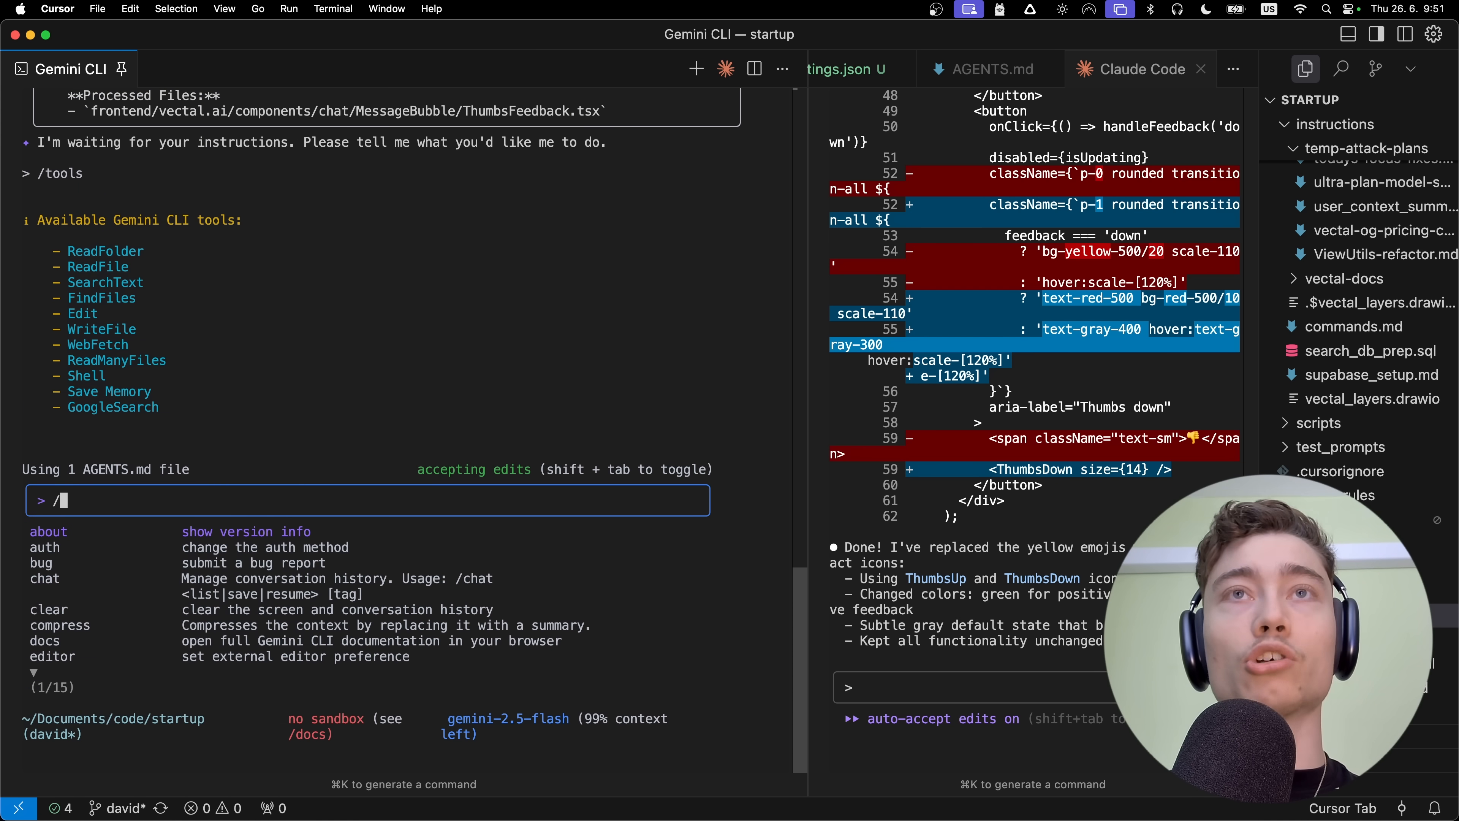
pyautogui.write('mcp')
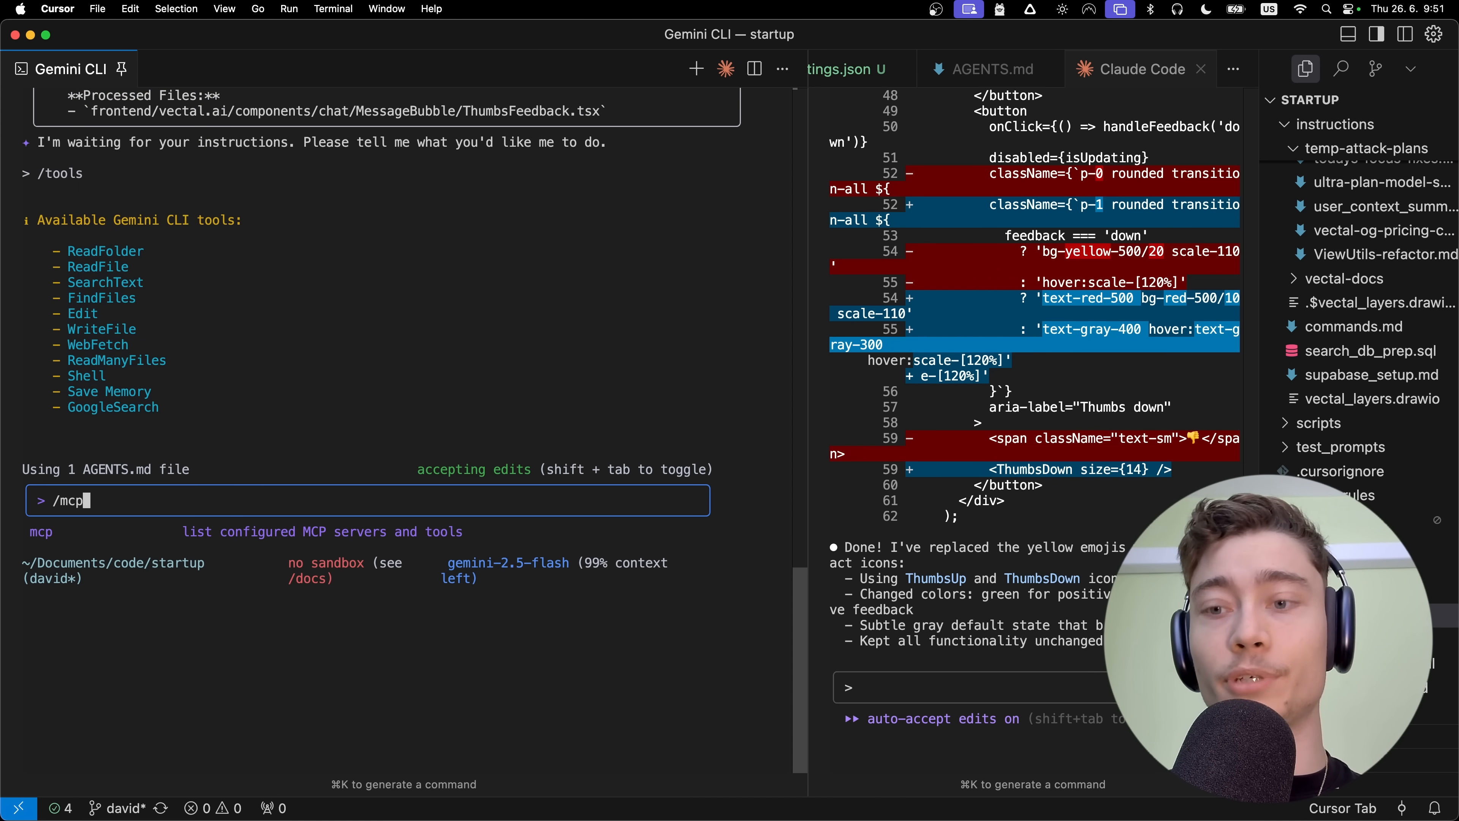
pyautogui.press('Backspace')
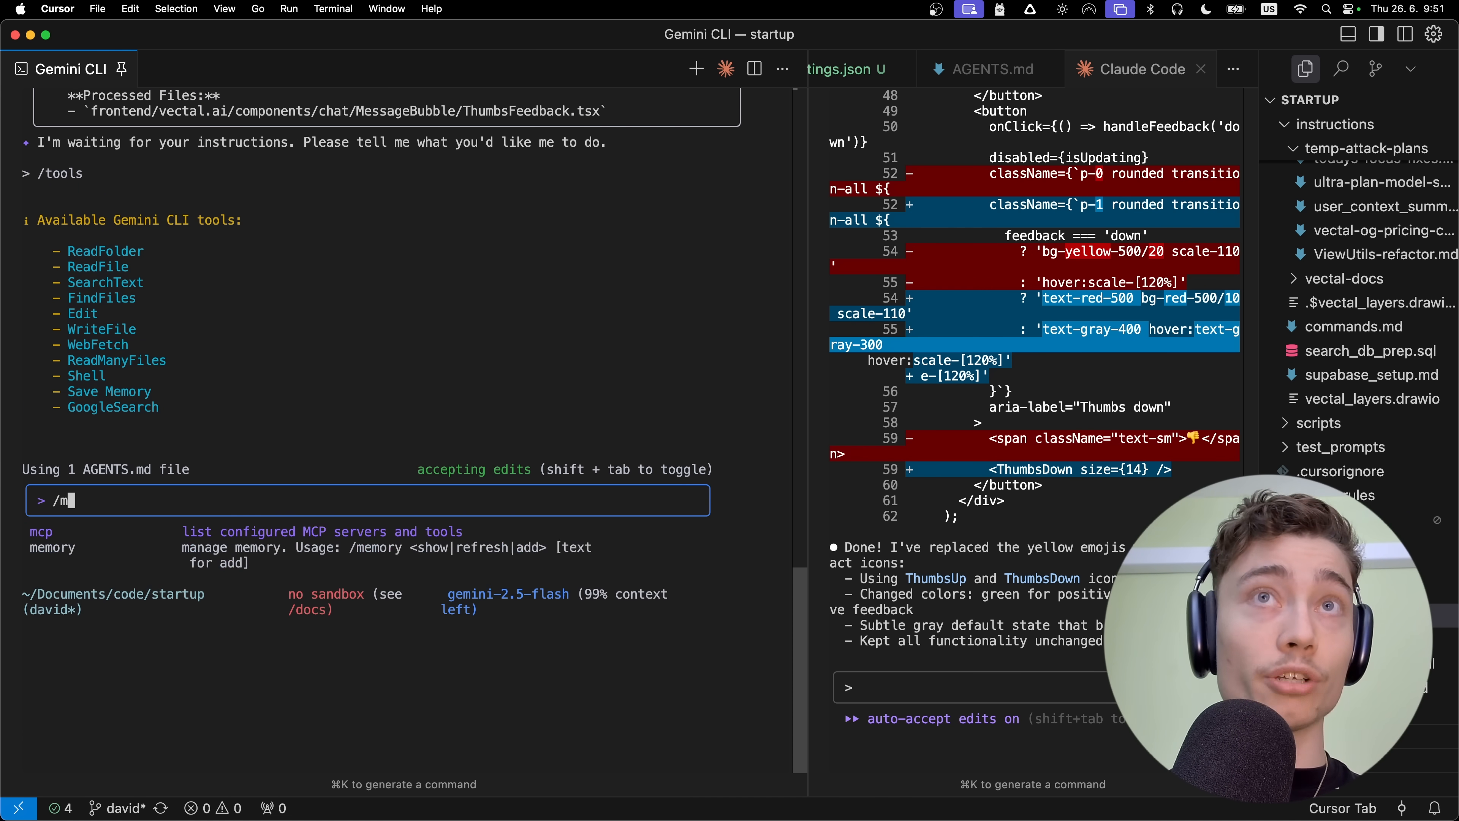
pyautogui.write('em')
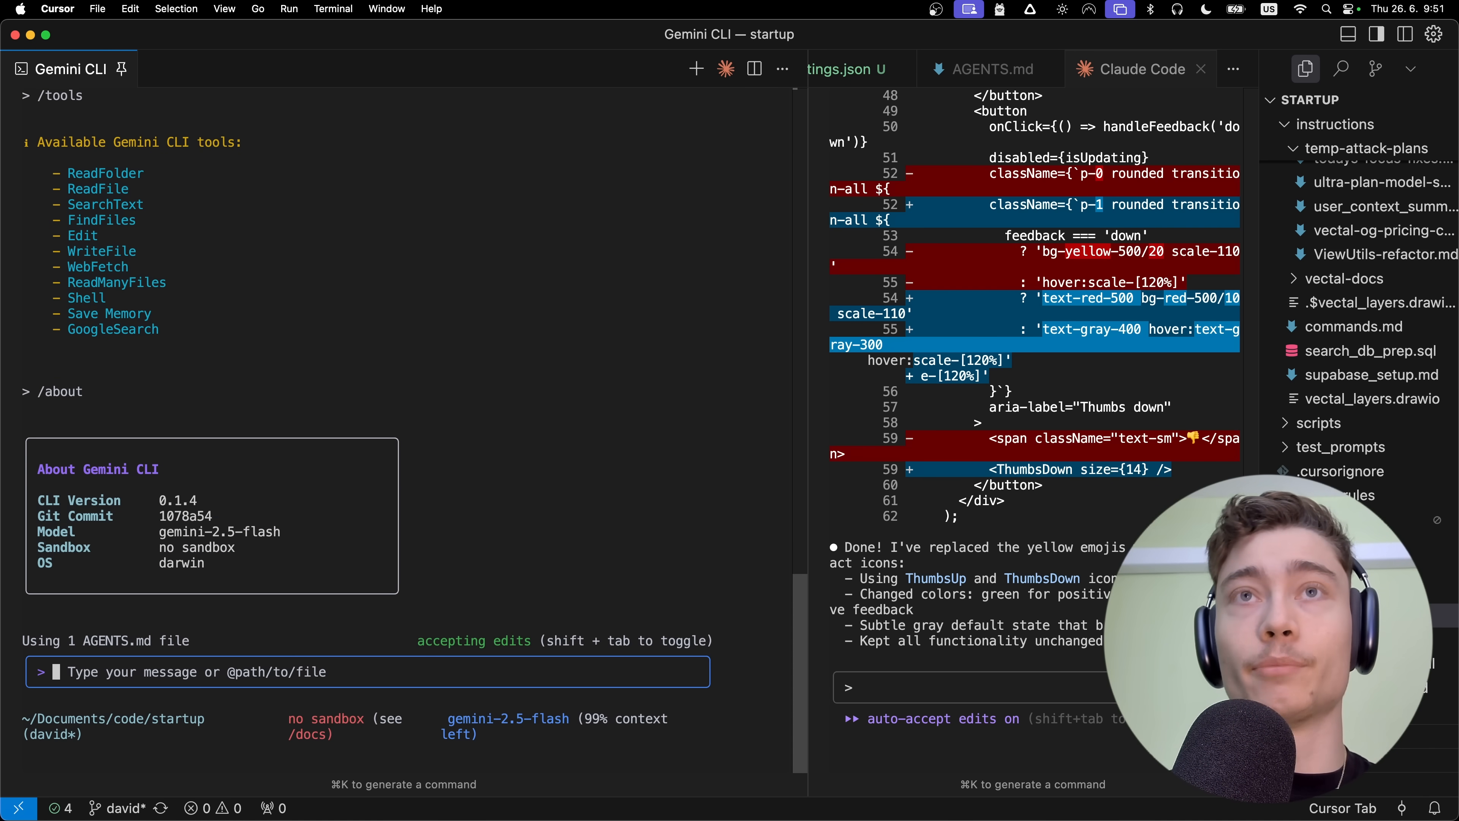
# Send Gemini CLI a prompt to browse the web for latest news about a new coding agent from Google.
pyautogui.write('browse the web aoub')
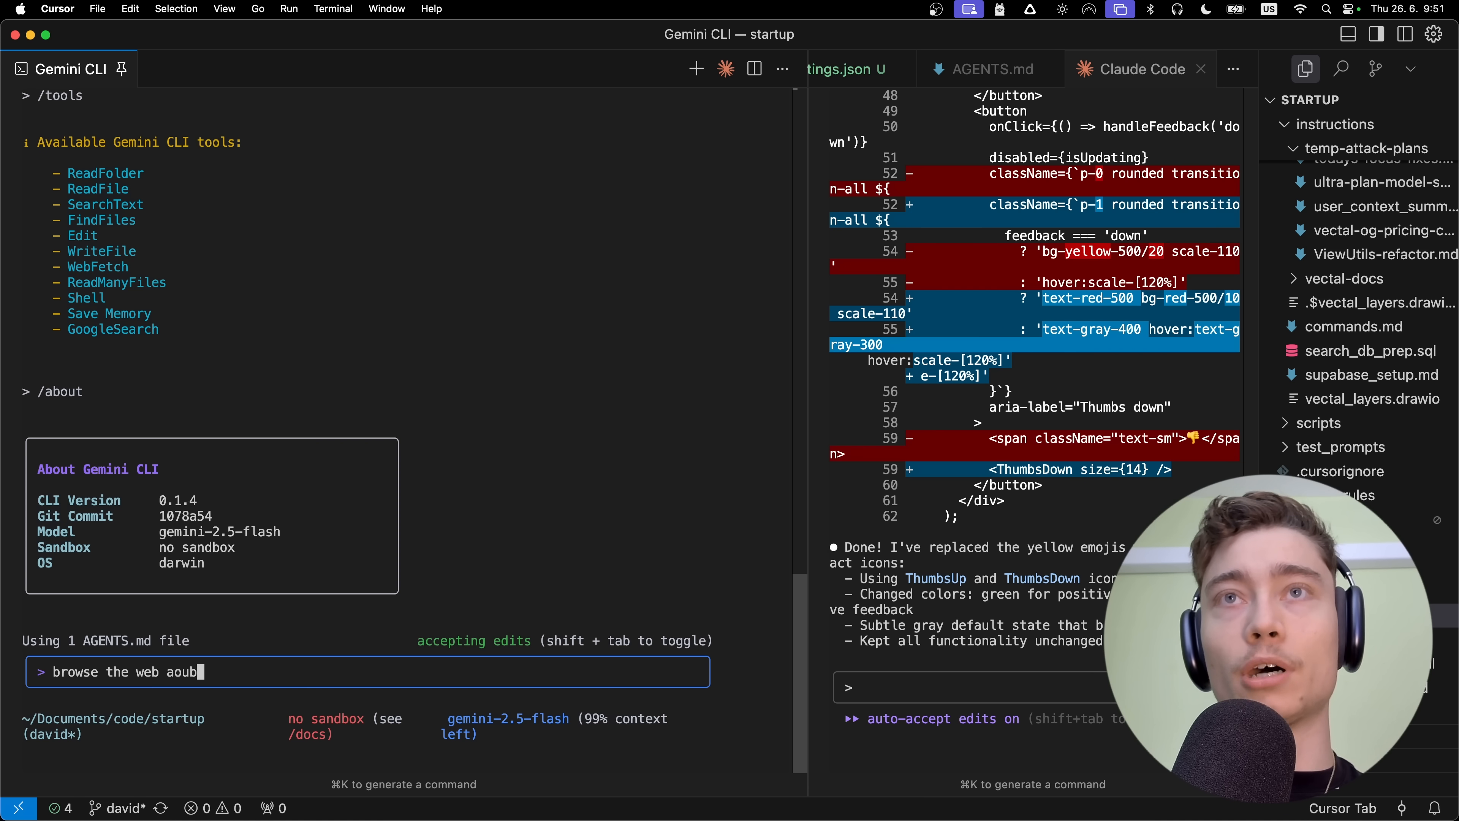
pyautogui.write('about latest news')
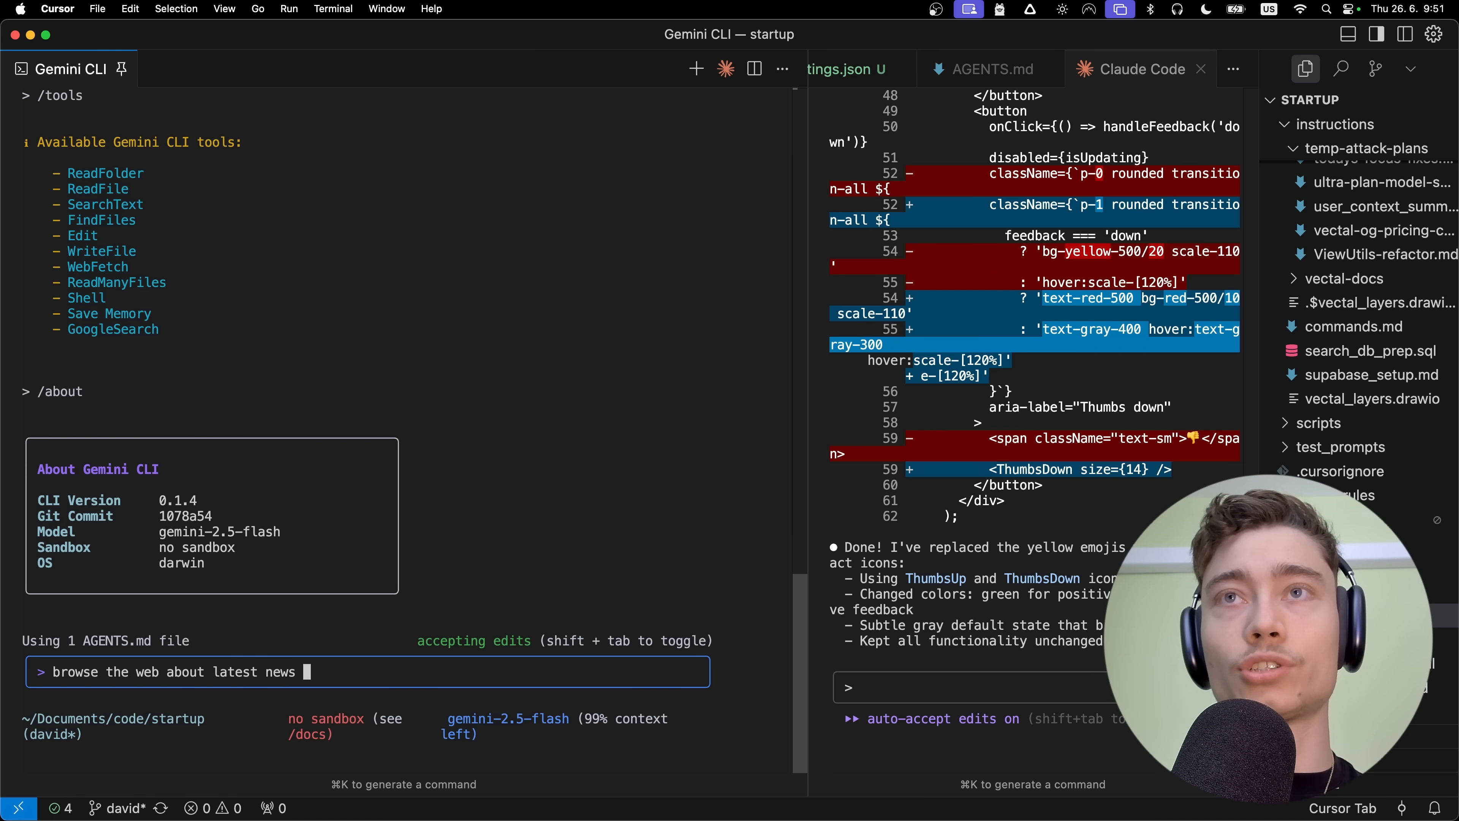
pyautogui.write('about a new codi')
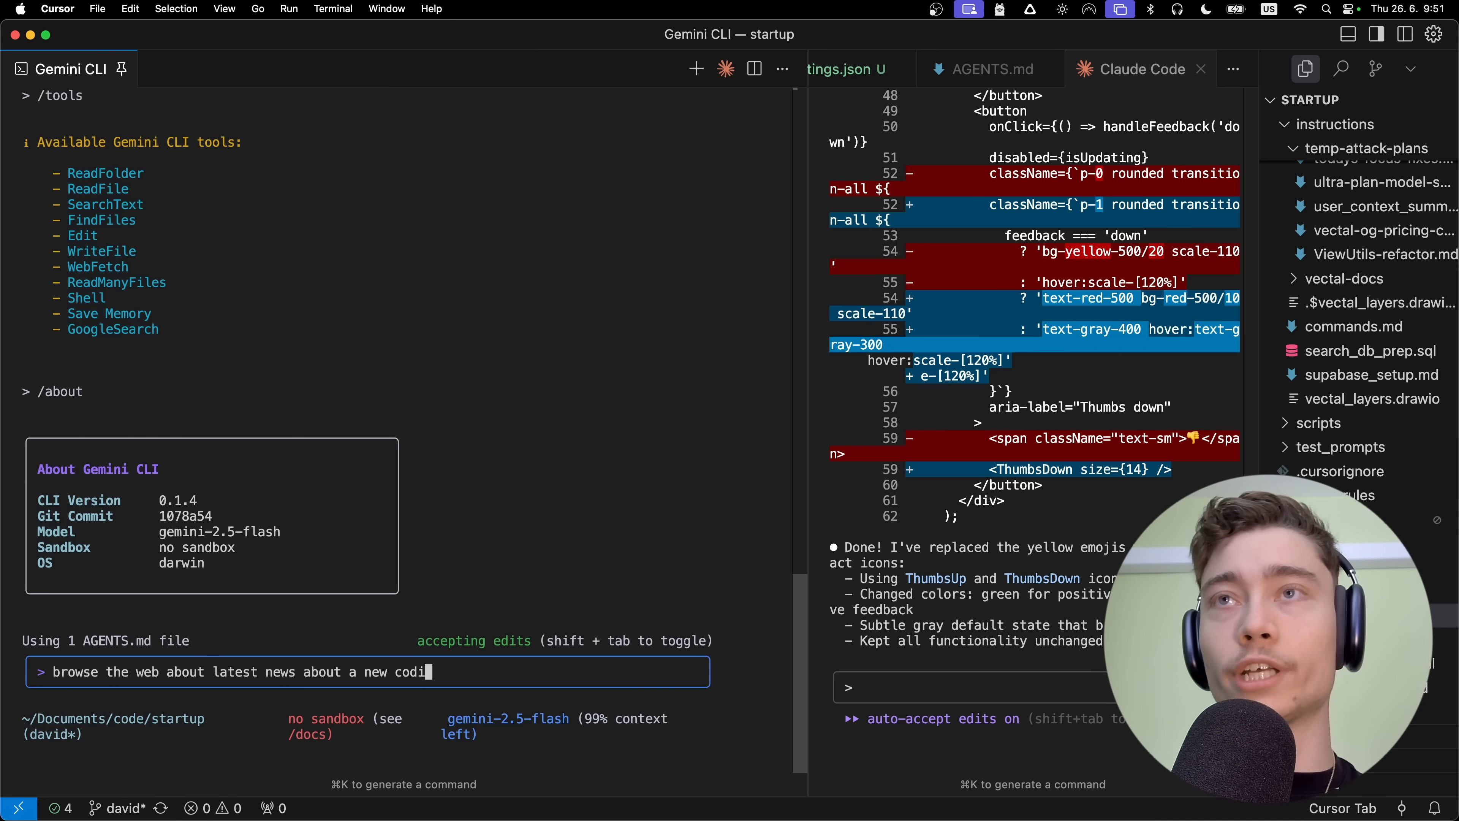
pyautogui.write('ng agent from Goog')
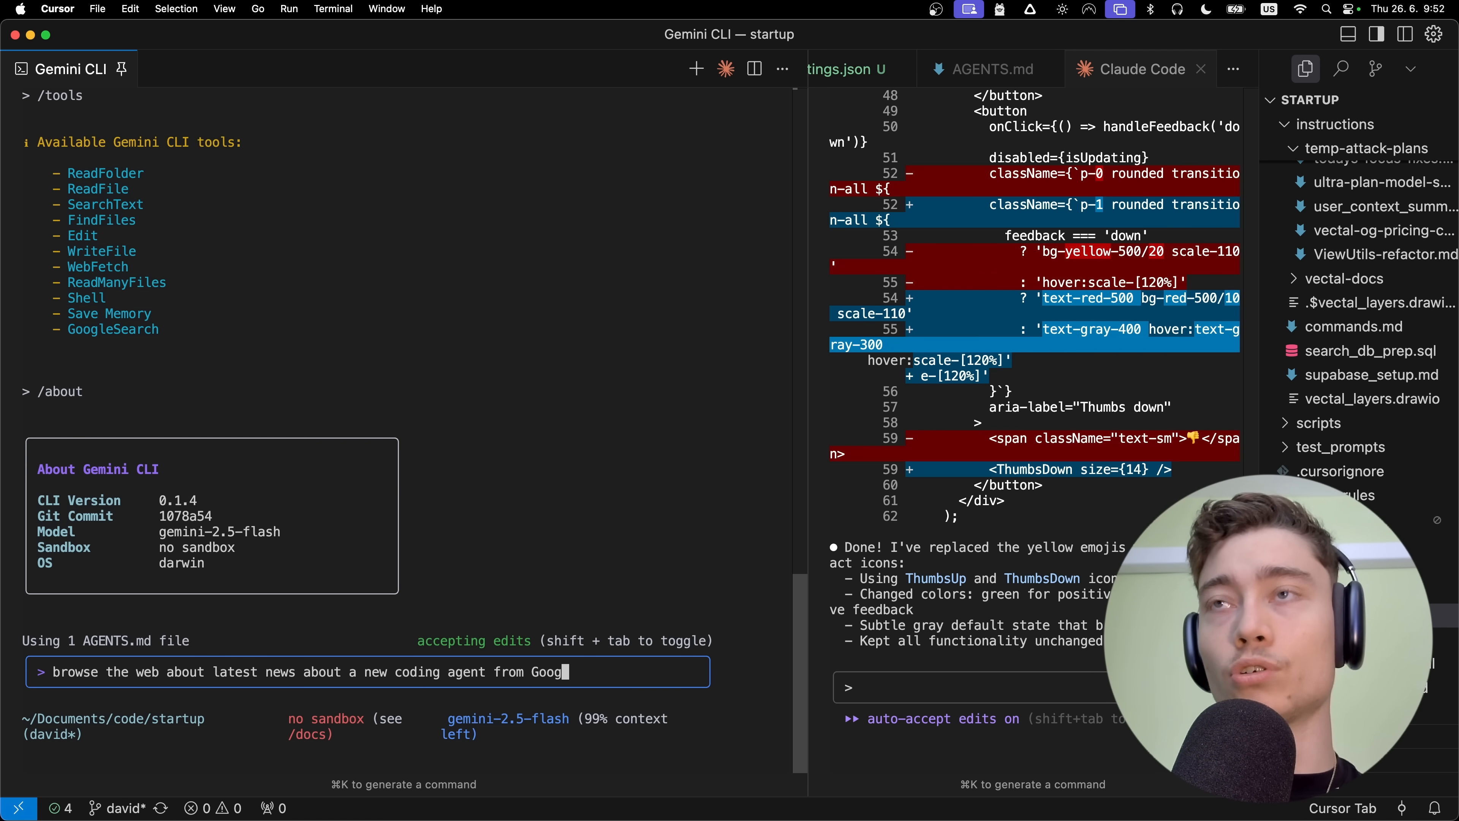
pyautogui.press('Return')
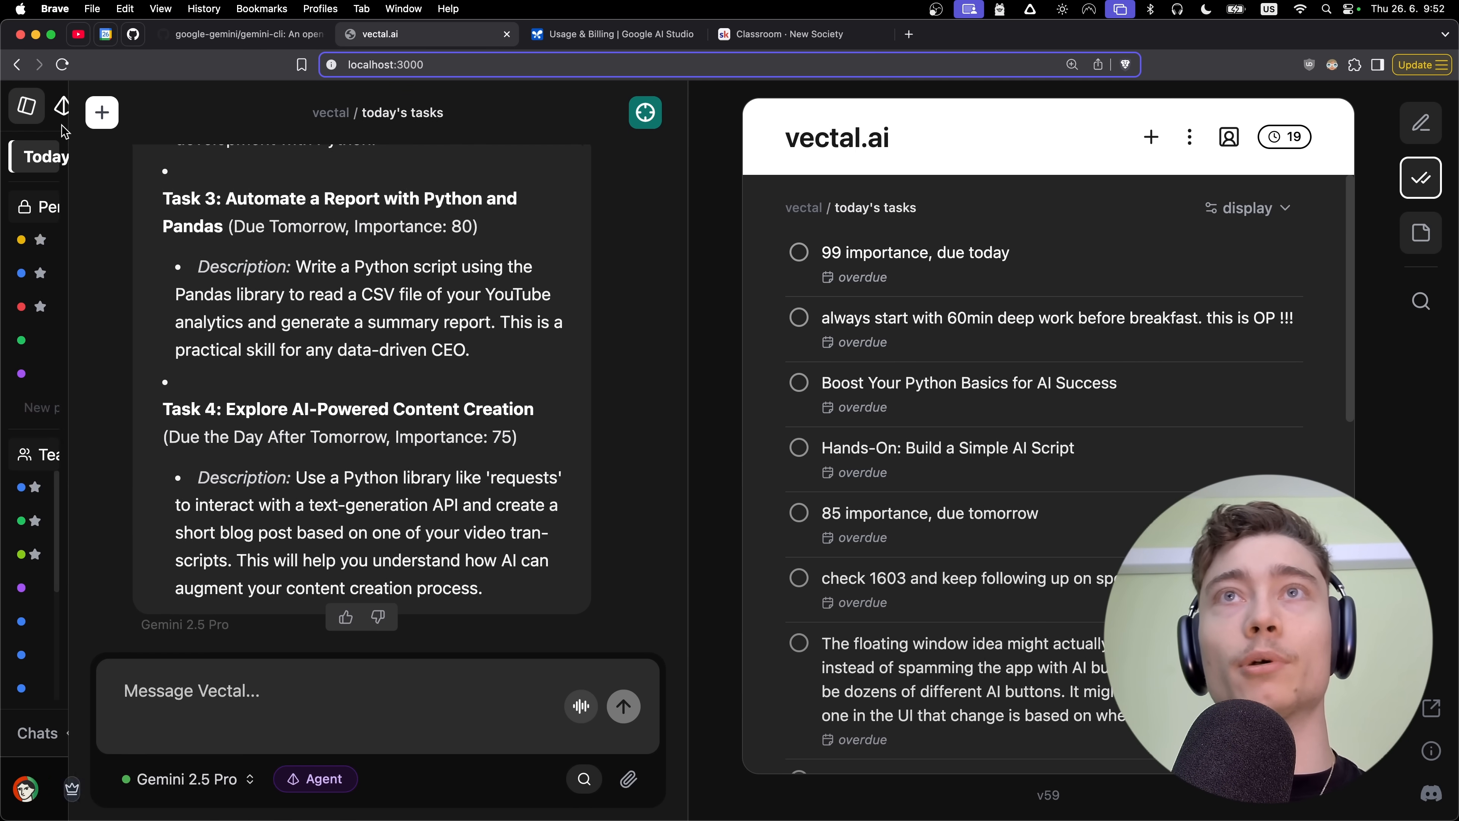
# Expand the Vectal sidebar to show Personal and Team projects and reveal Task 4's description in the chat.
pyautogui.click(26, 107)
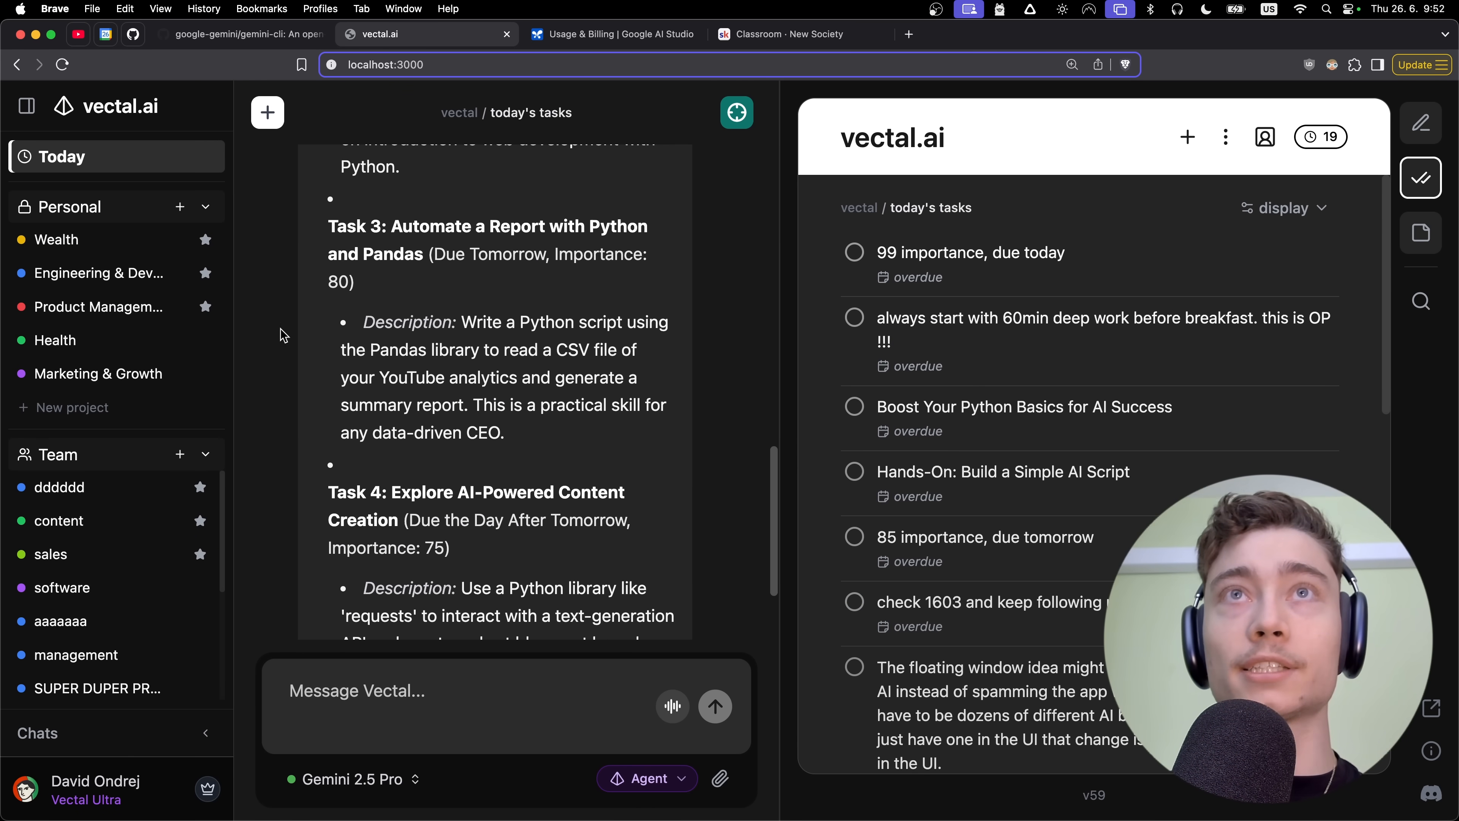
pyautogui.moveTo(106, 457)
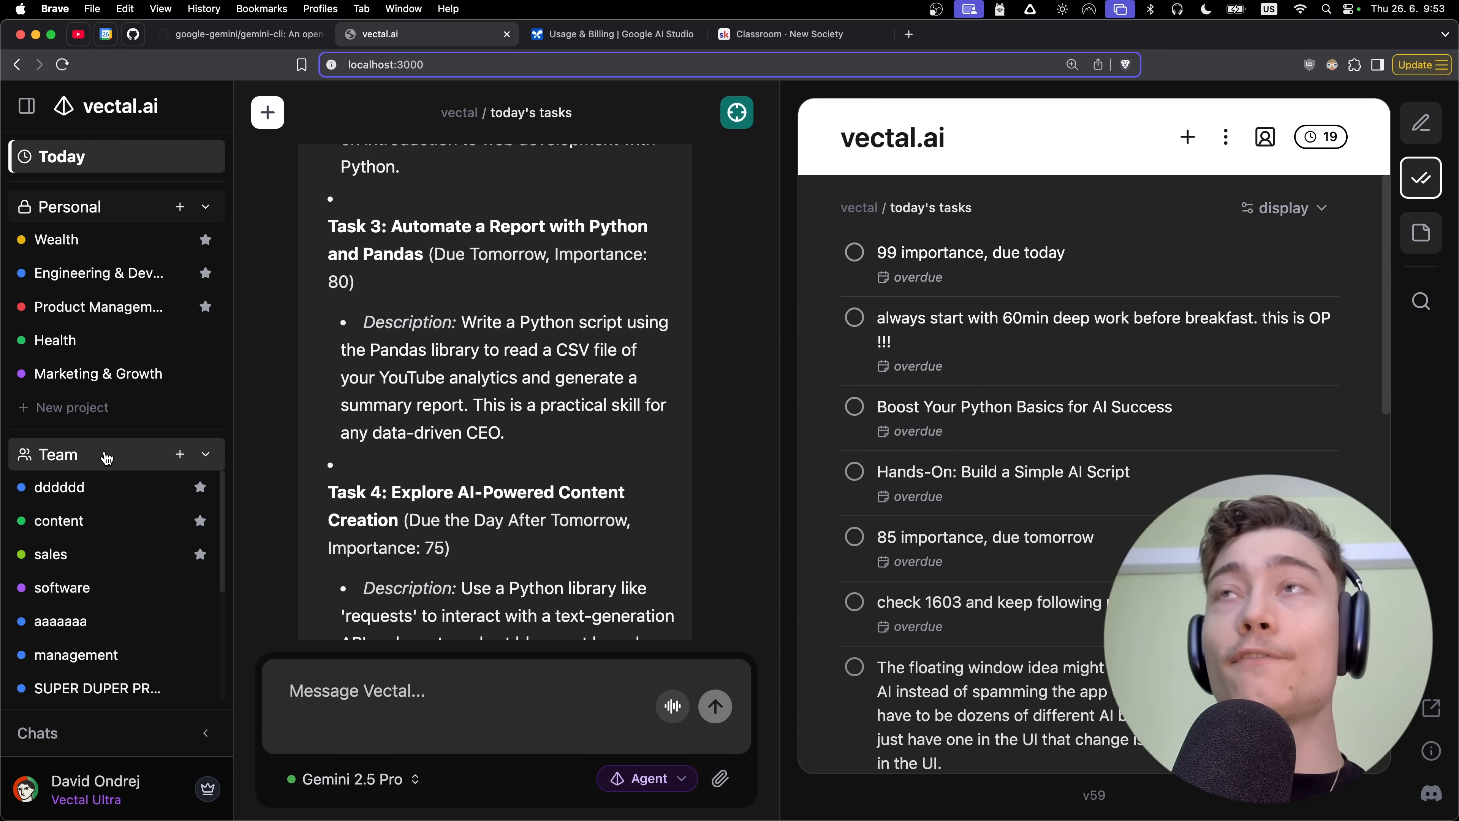
pyautogui.scroll(-3)
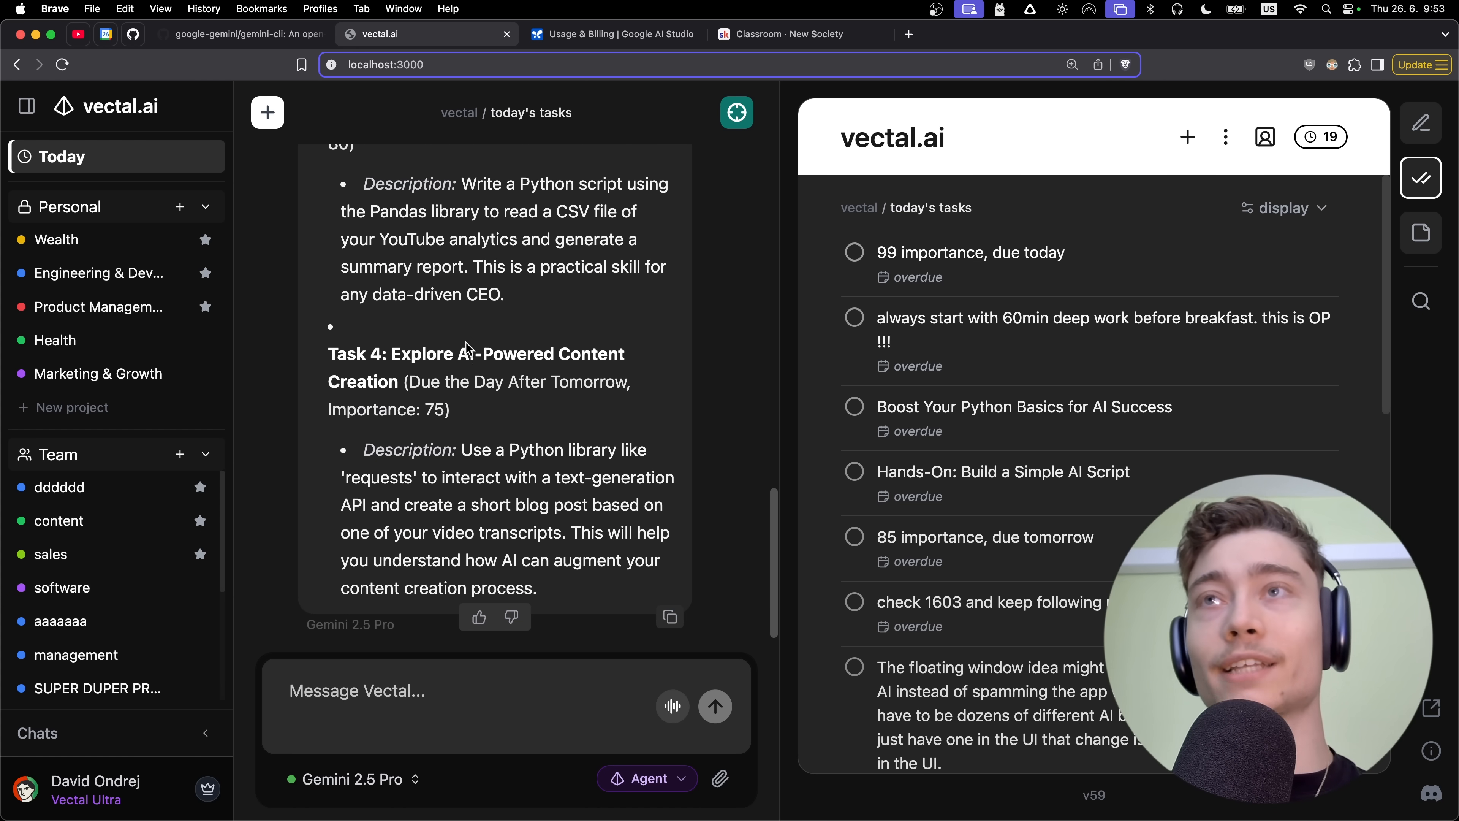
pyautogui.moveTo(374, 600)
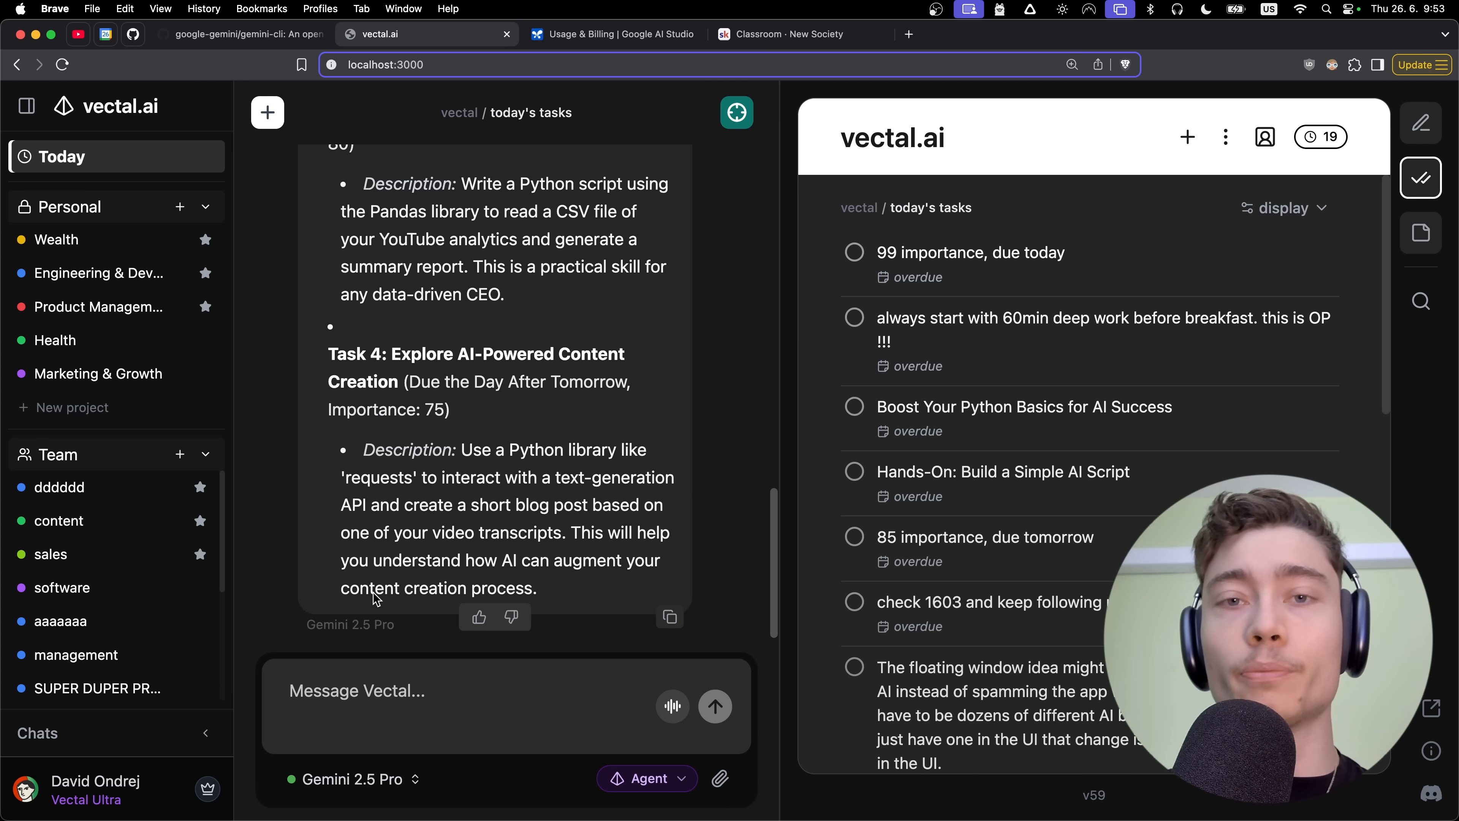
# Fill the software project's Context with 'our tech stack is ....' and 'focus of Q3 is ...' notes, then close the editor.
pyautogui.click(1072, 64)
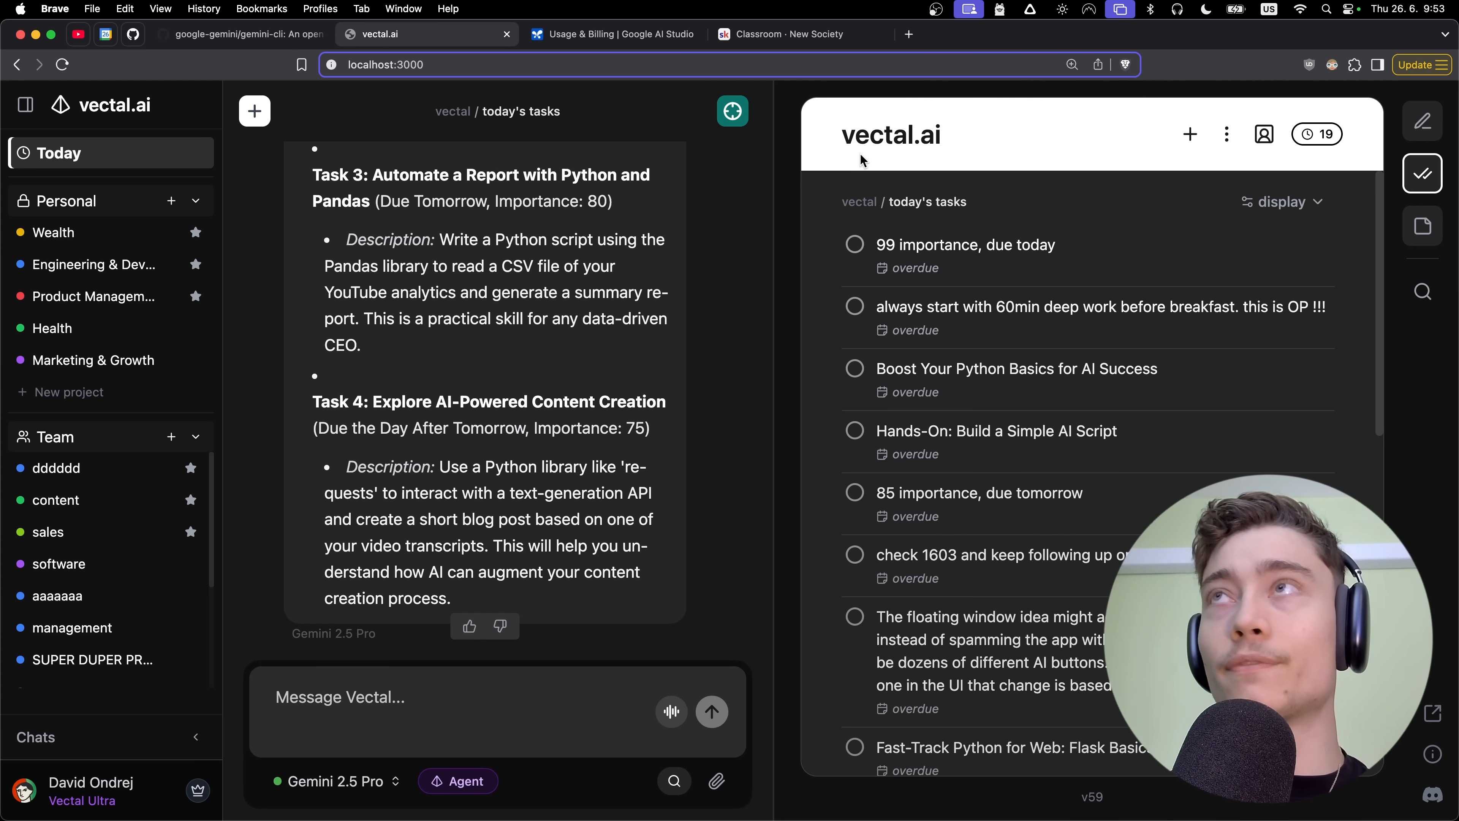
pyautogui.moveTo(70, 554)
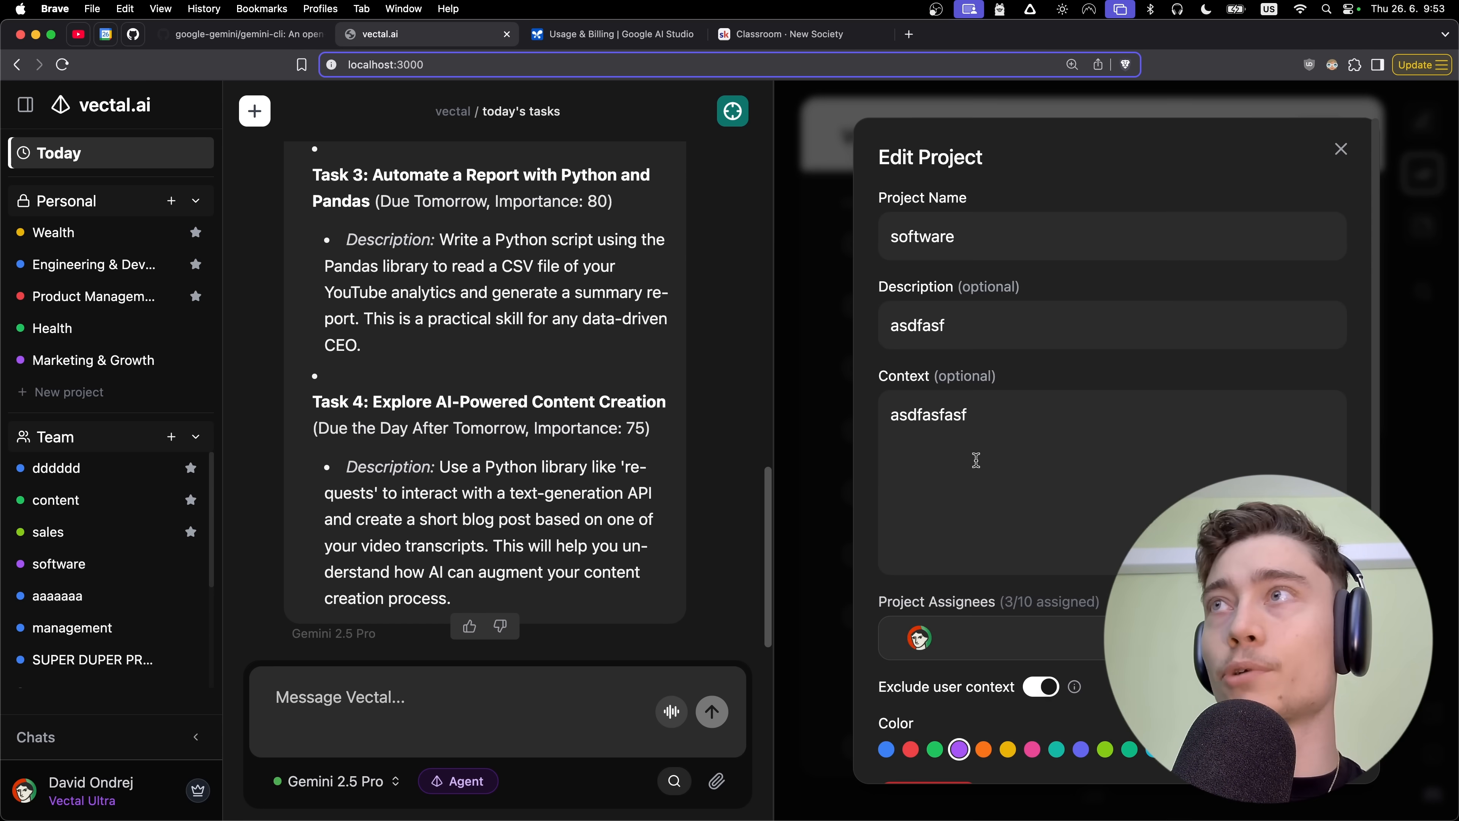
pyautogui.write('our tech stack')
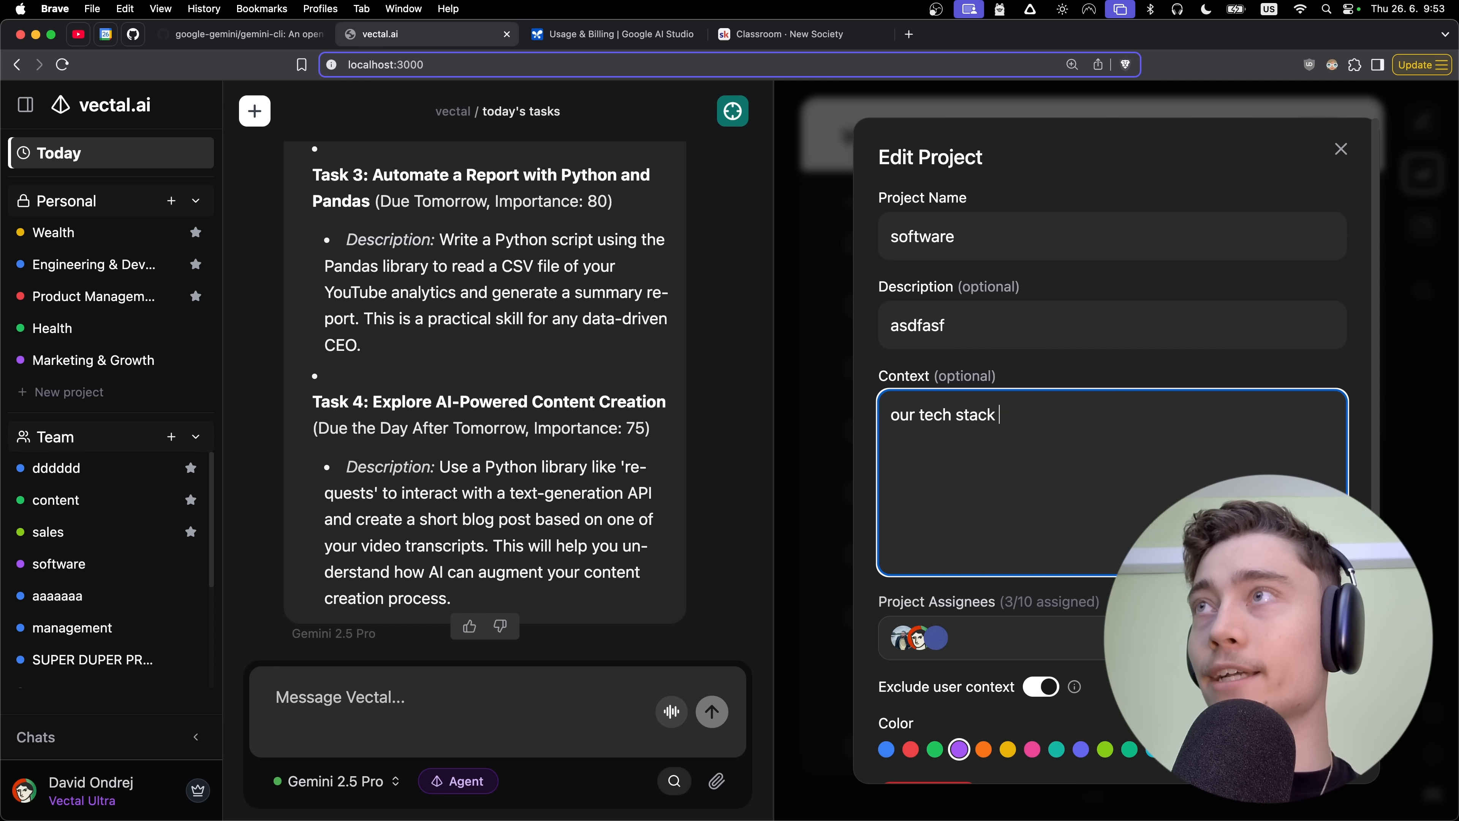
pyautogui.write('is ....')
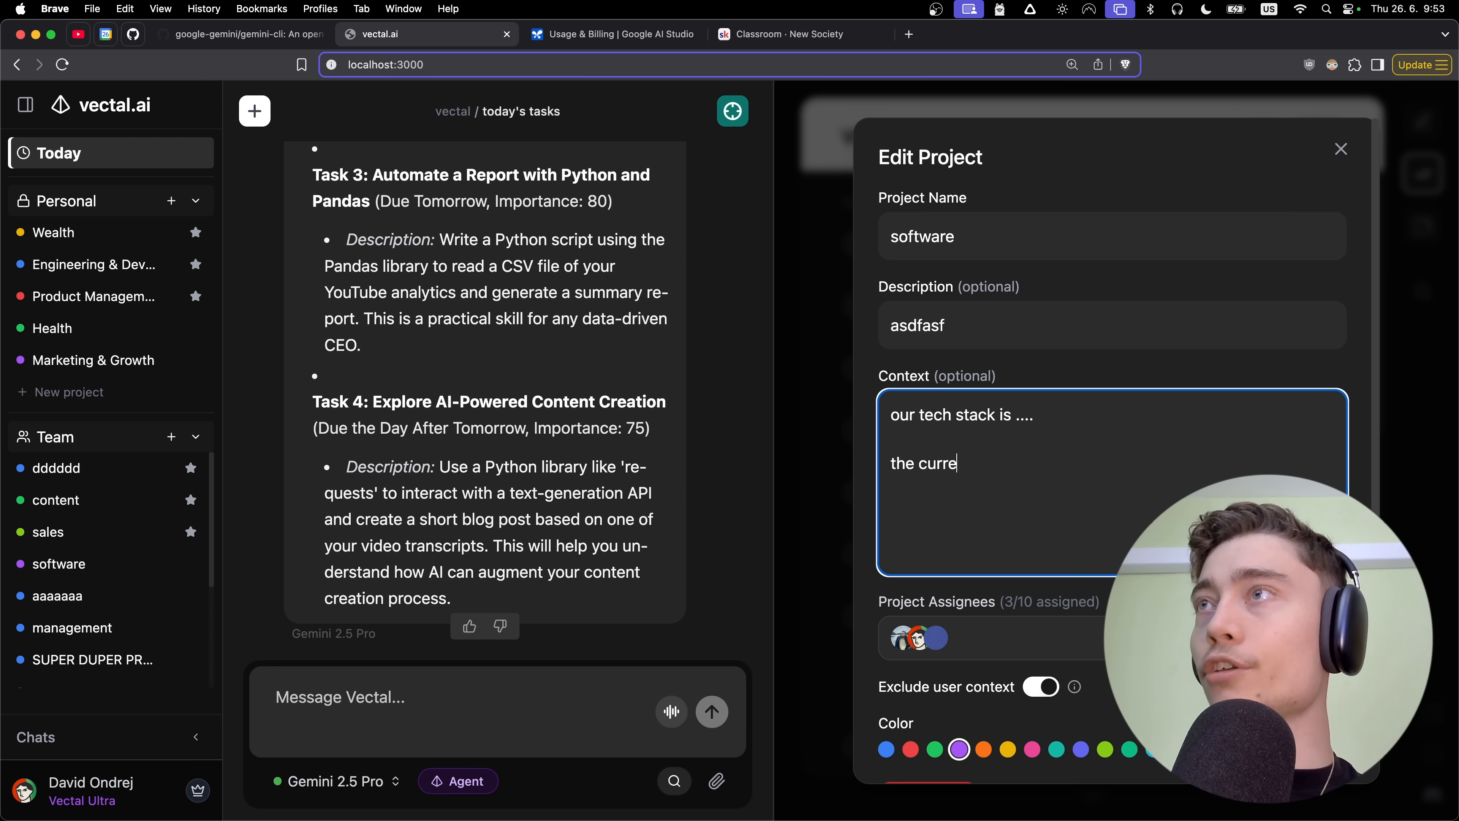
pyautogui.write('nt focus of Q3 is')
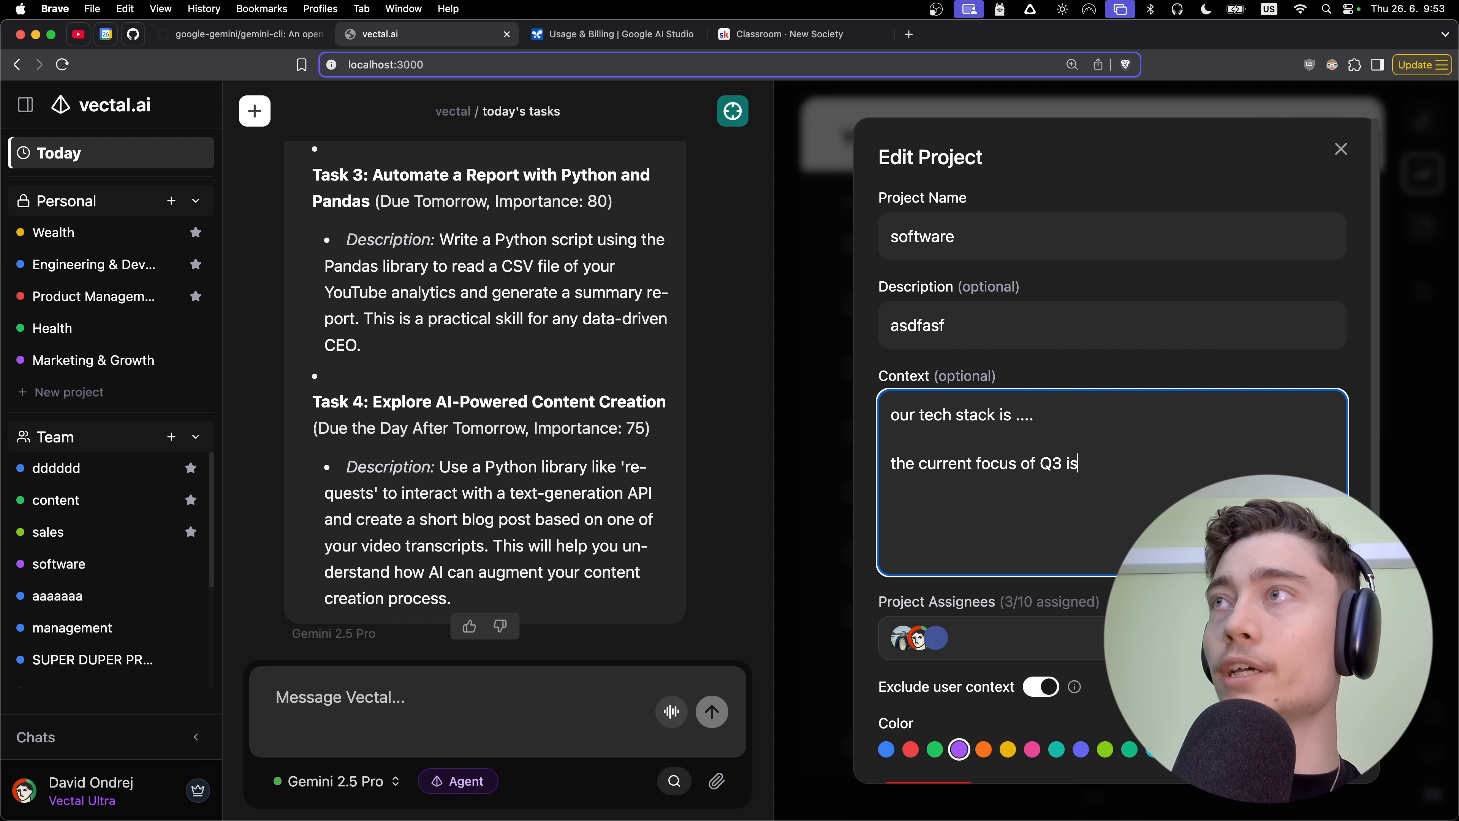
pyautogui.write('...')
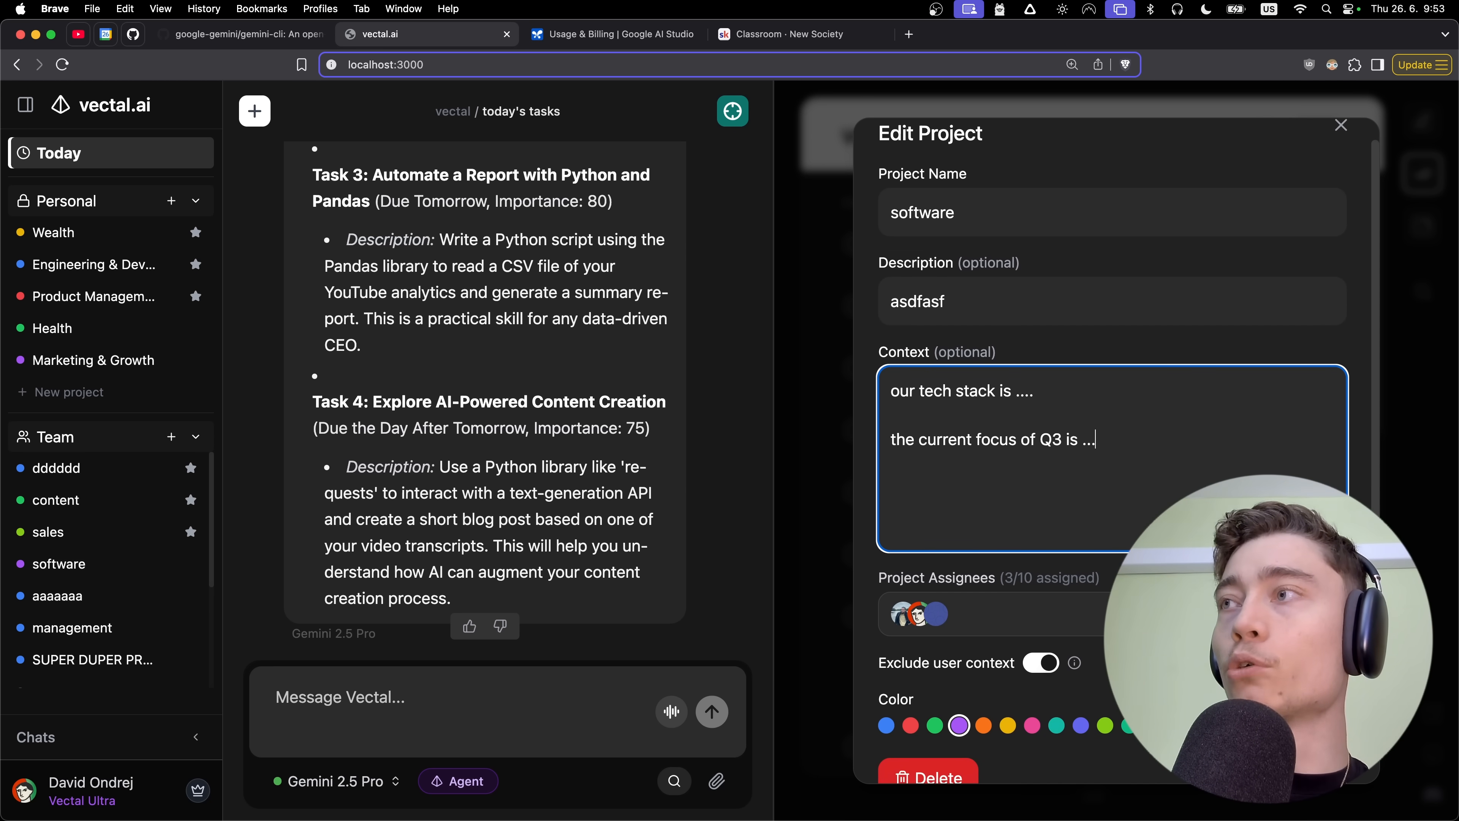
pyautogui.click(1340, 125)
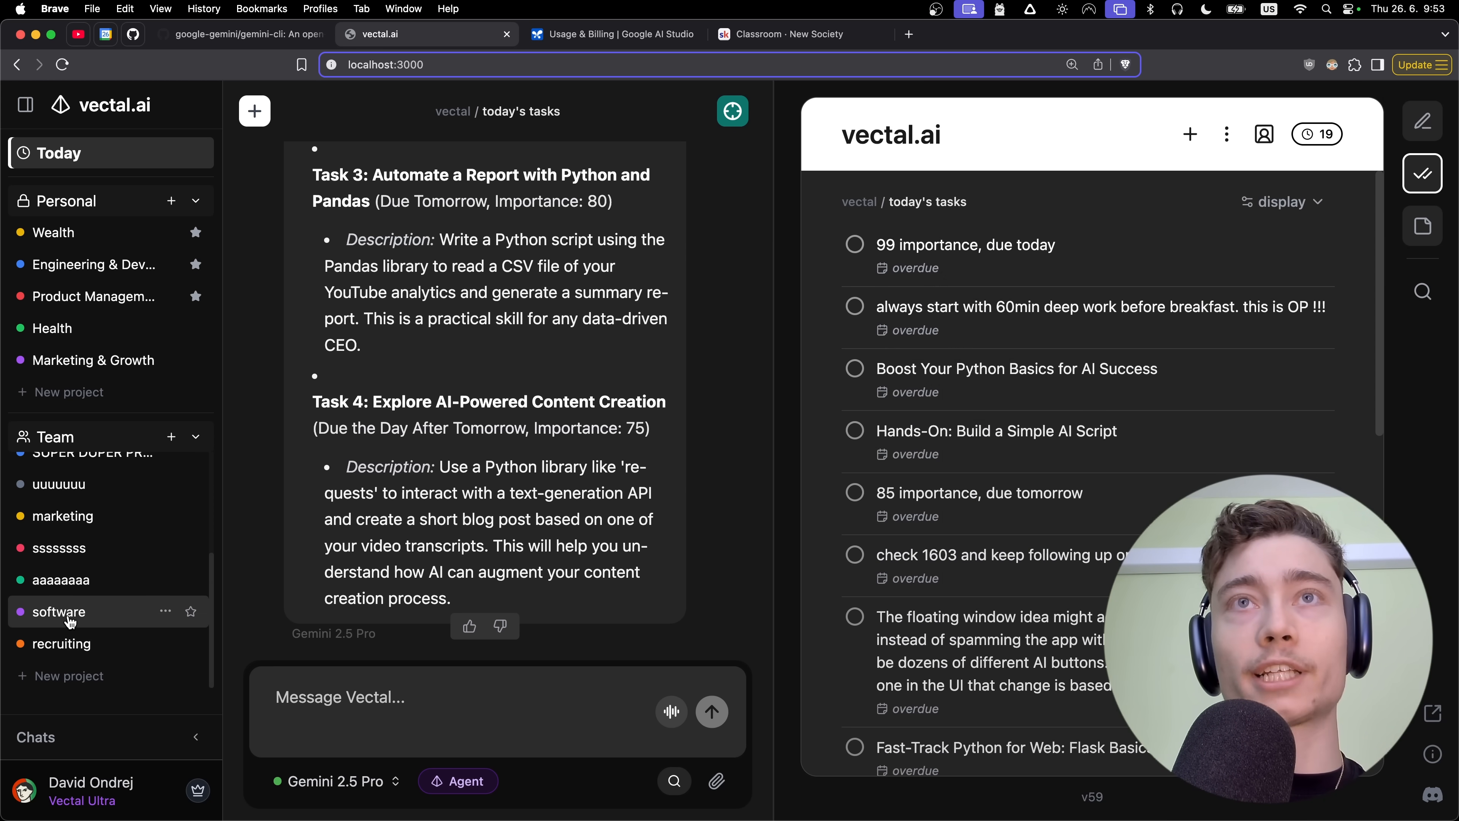
# View the software team project's tasks, then switch to the google-gemini/gemini-cli GitHub tab.
pyautogui.click(58, 611)
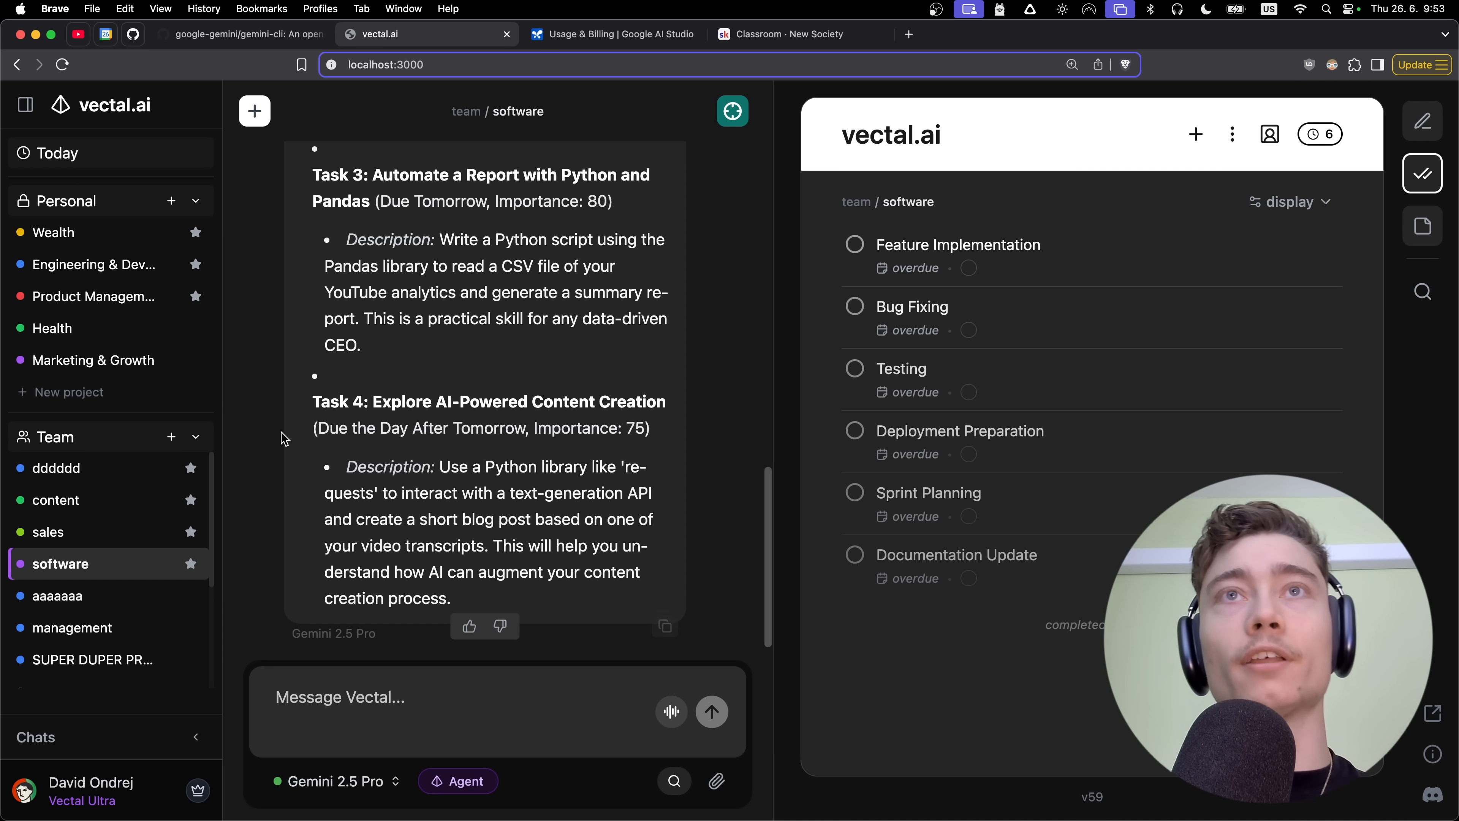
pyautogui.moveTo(294, 397)
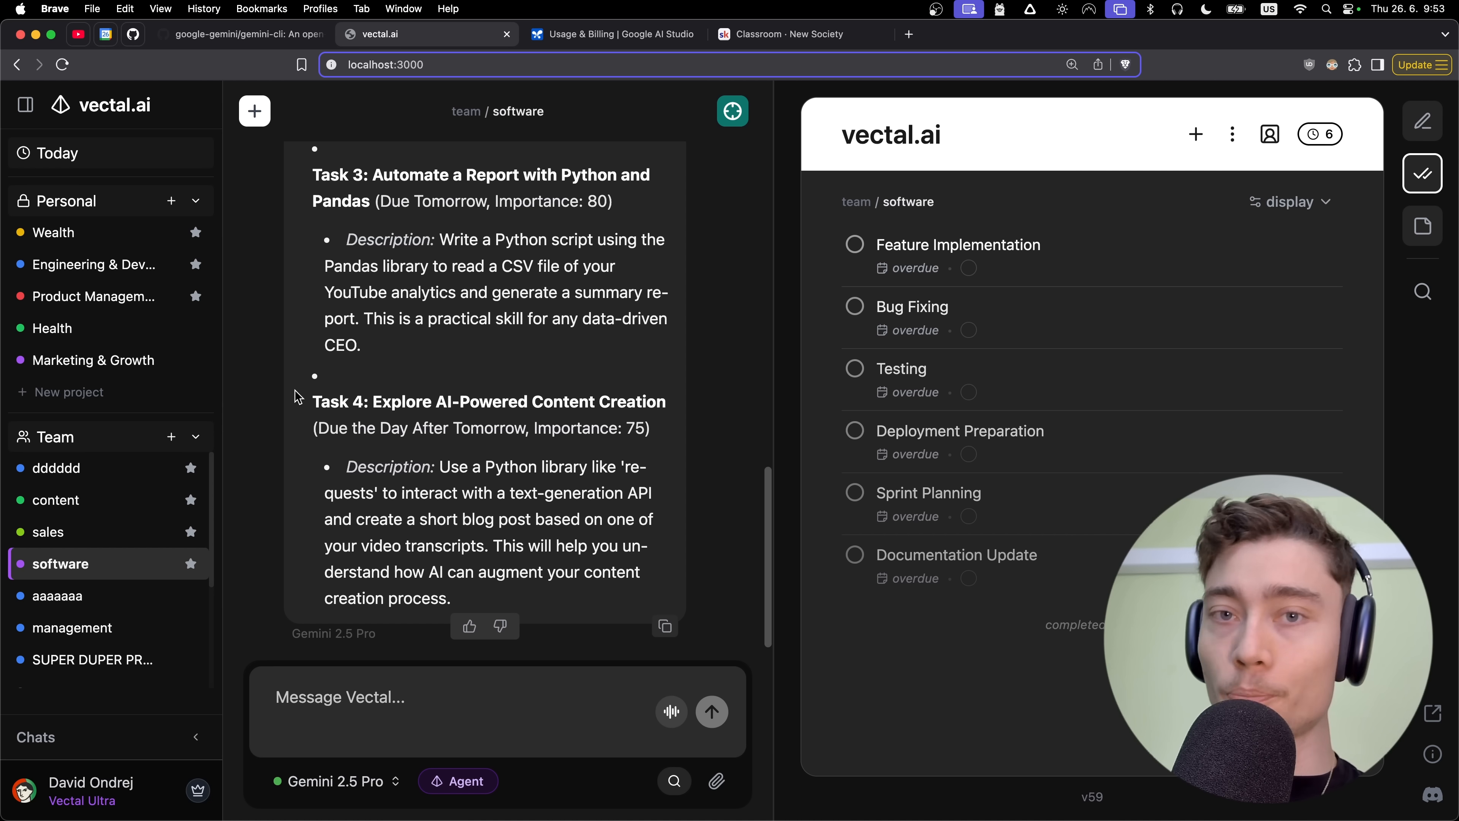
pyautogui.scroll(3)
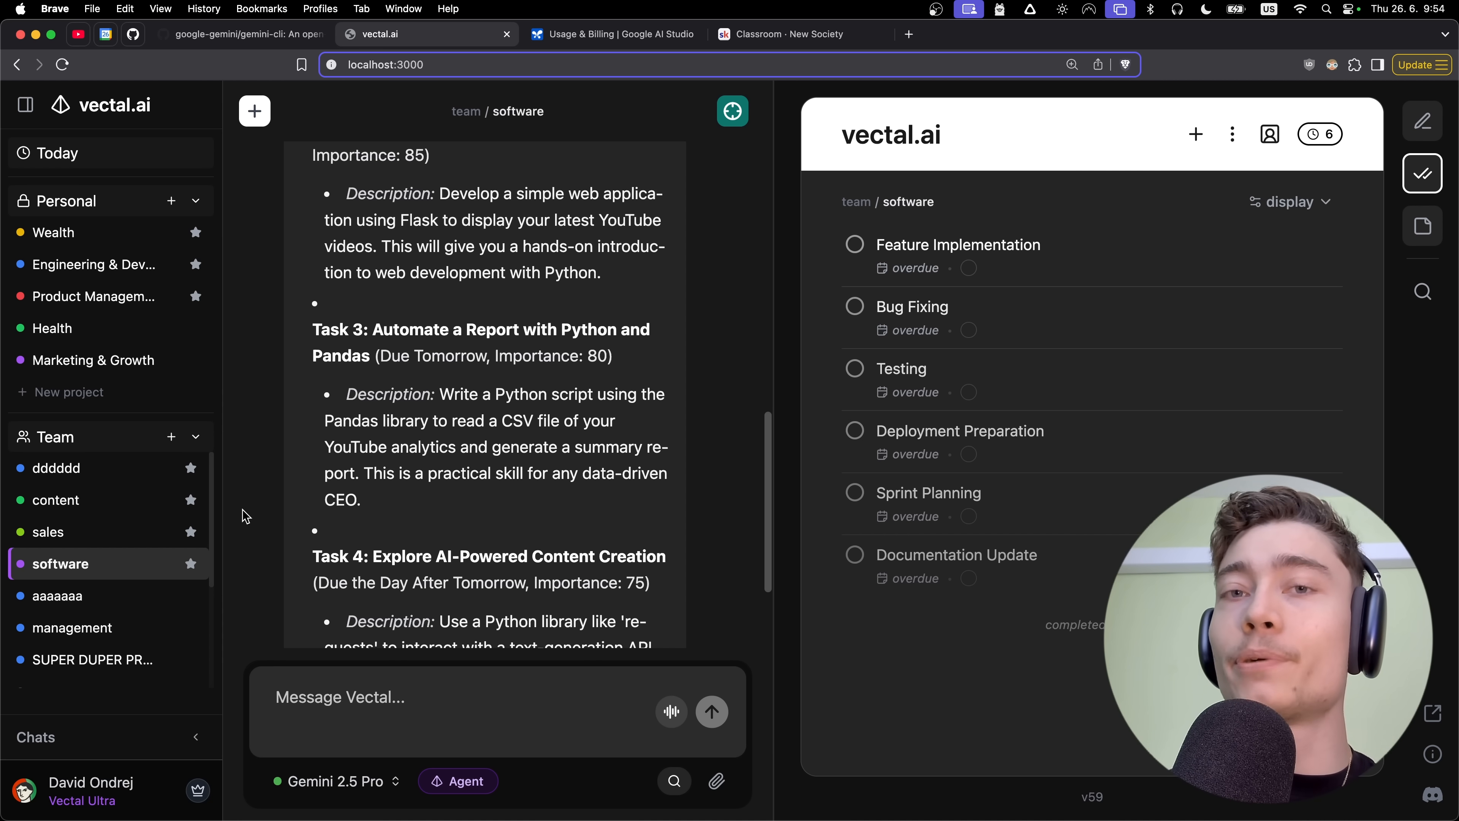
pyautogui.moveTo(821, 142)
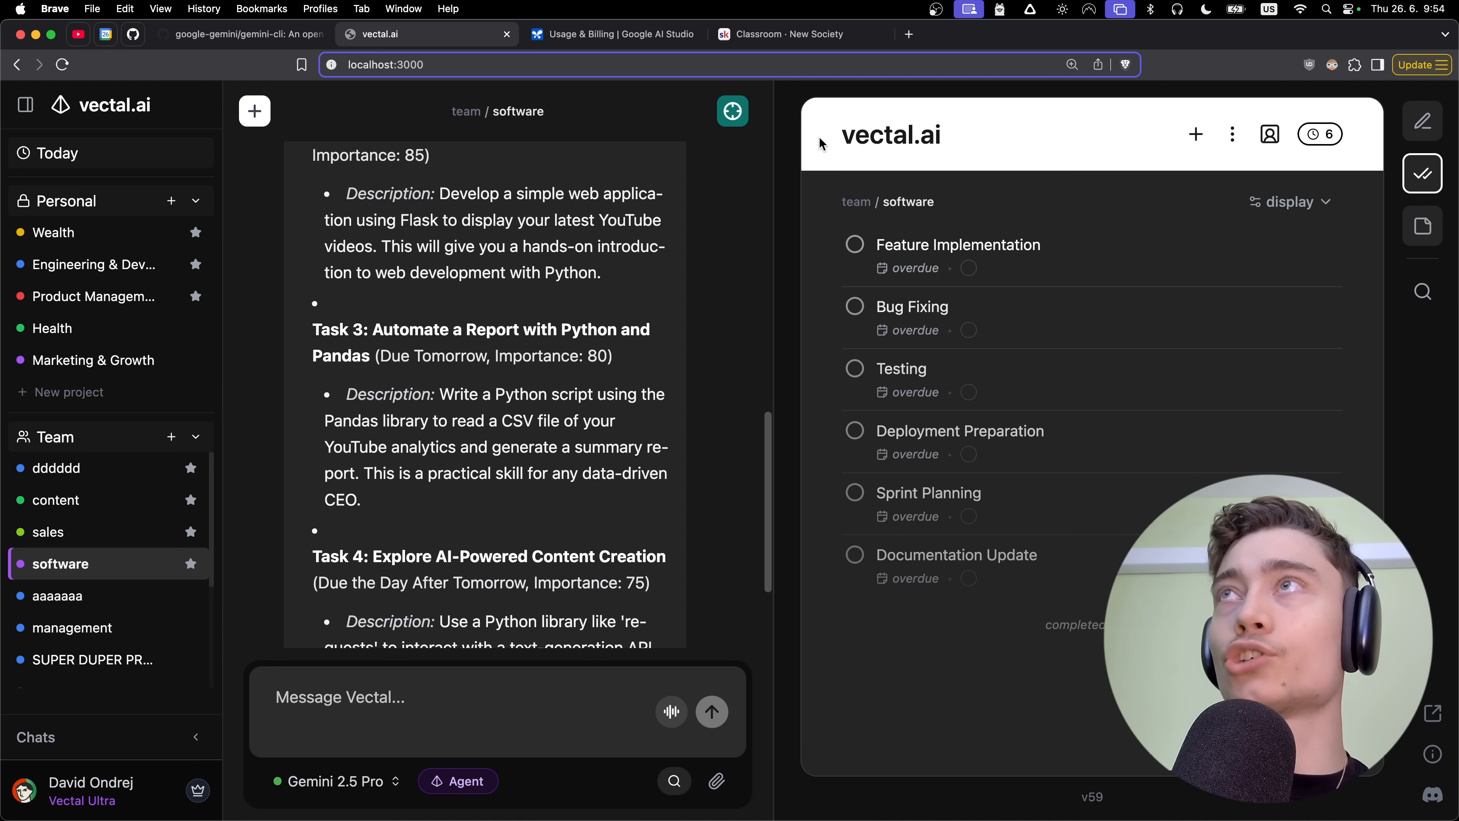
pyautogui.moveTo(822, 194)
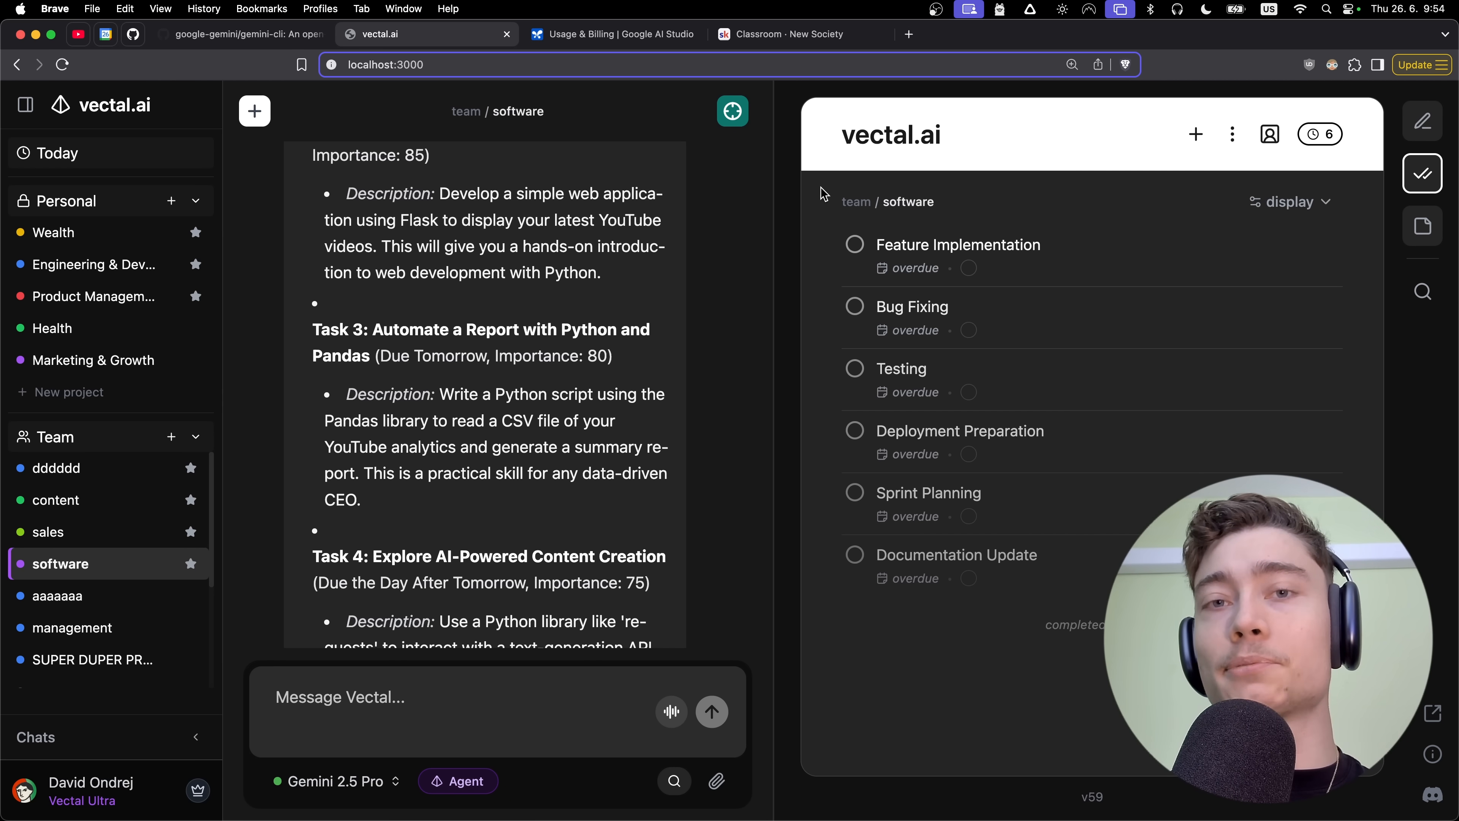
pyautogui.moveTo(825, 149)
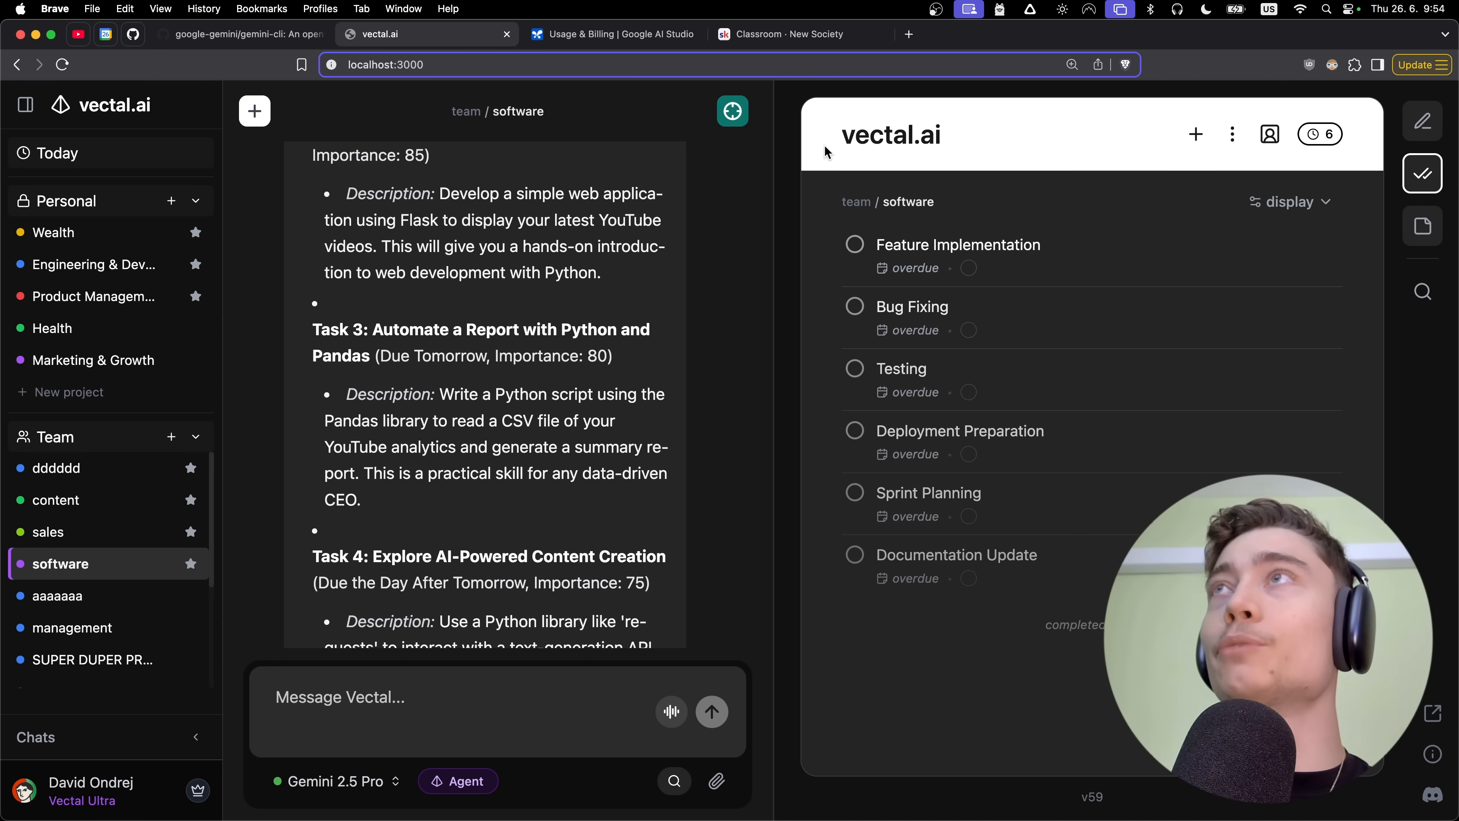
pyautogui.moveTo(783, 181)
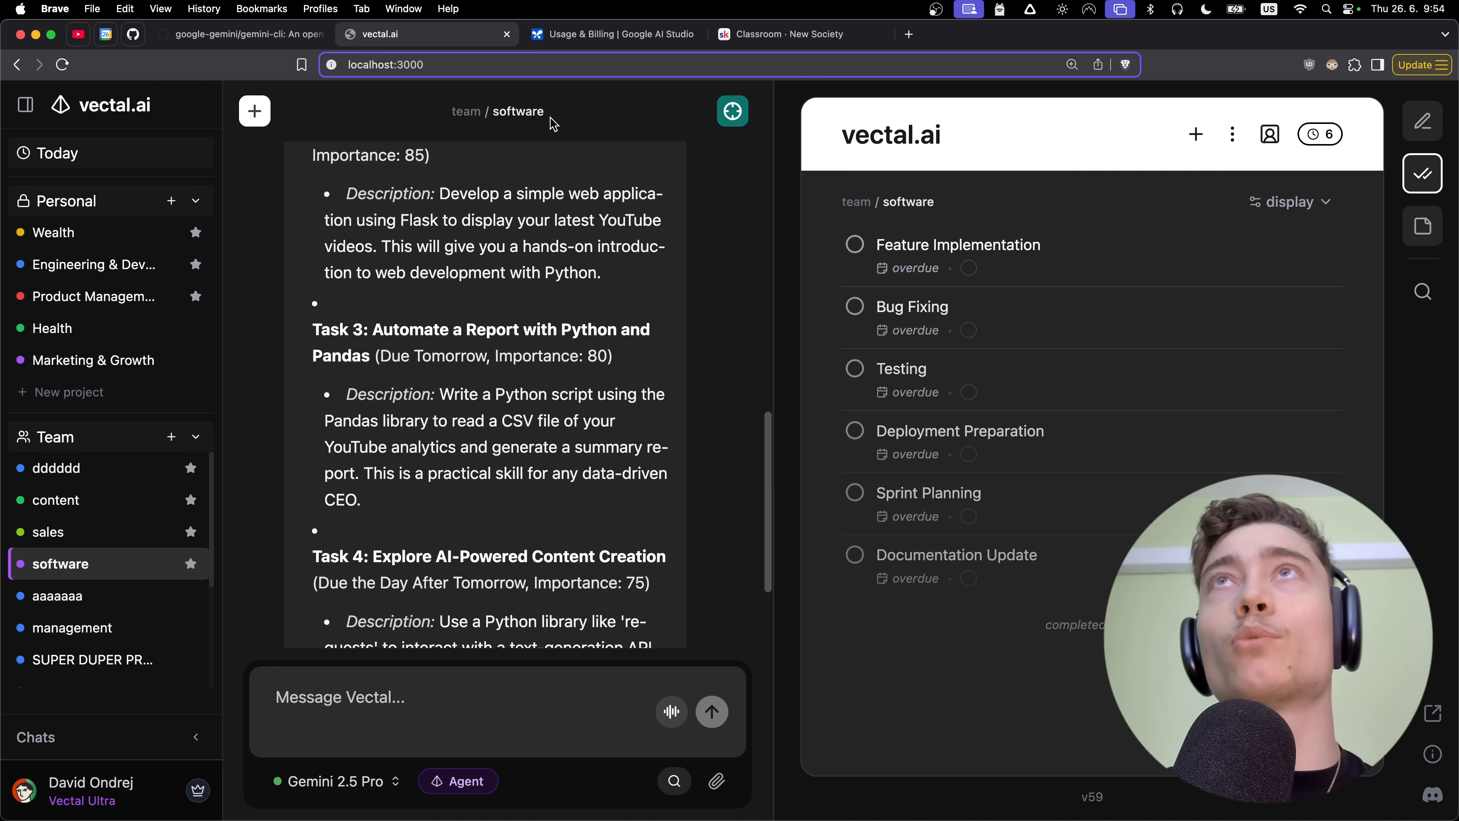
pyautogui.click(241, 35)
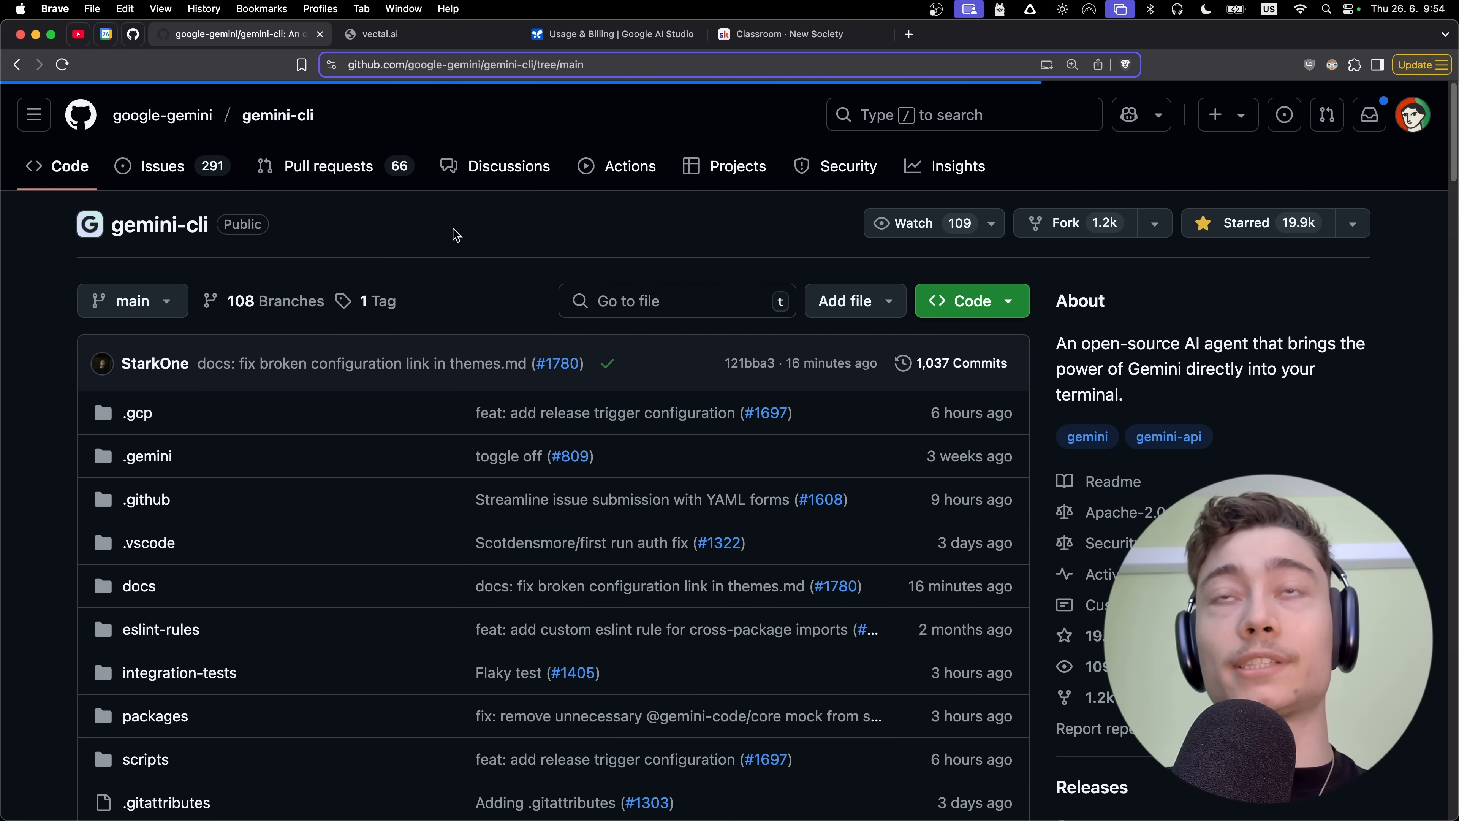